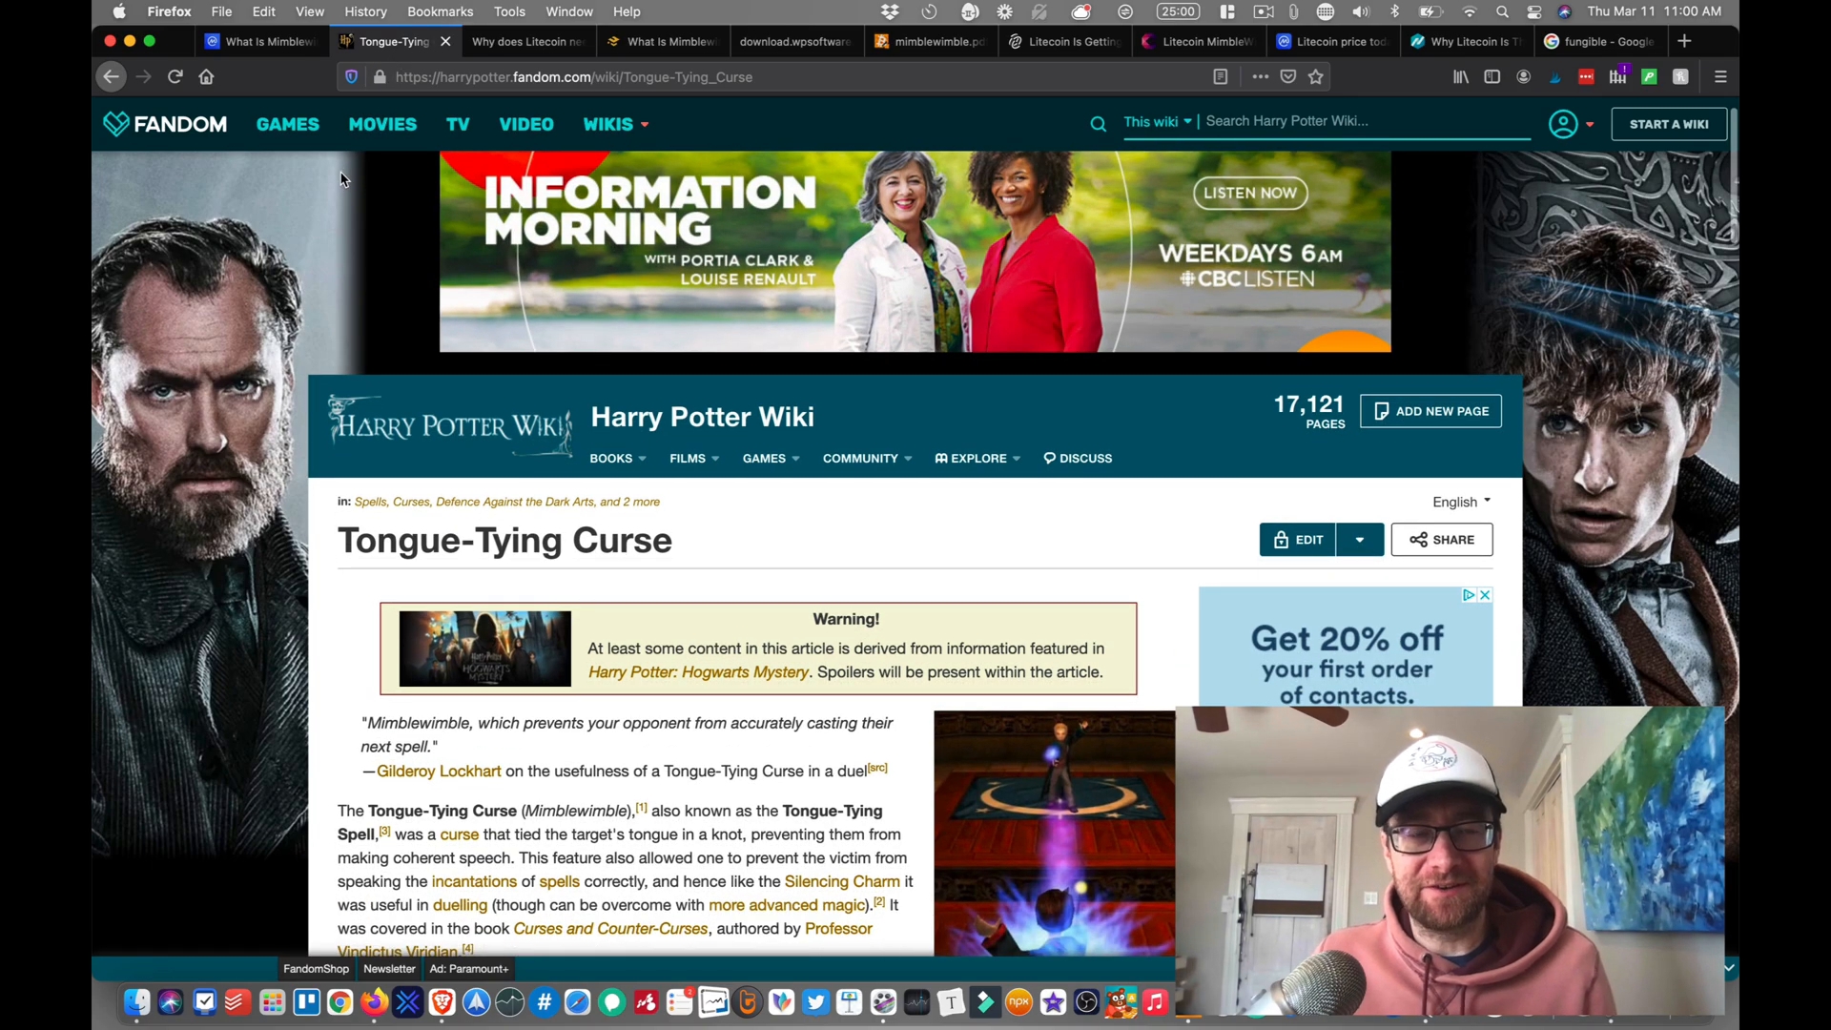
Step: Switch from the Harry Potter wiki to the CoinMarketCap 'What Is Mimblewimble?' article
click(259, 42)
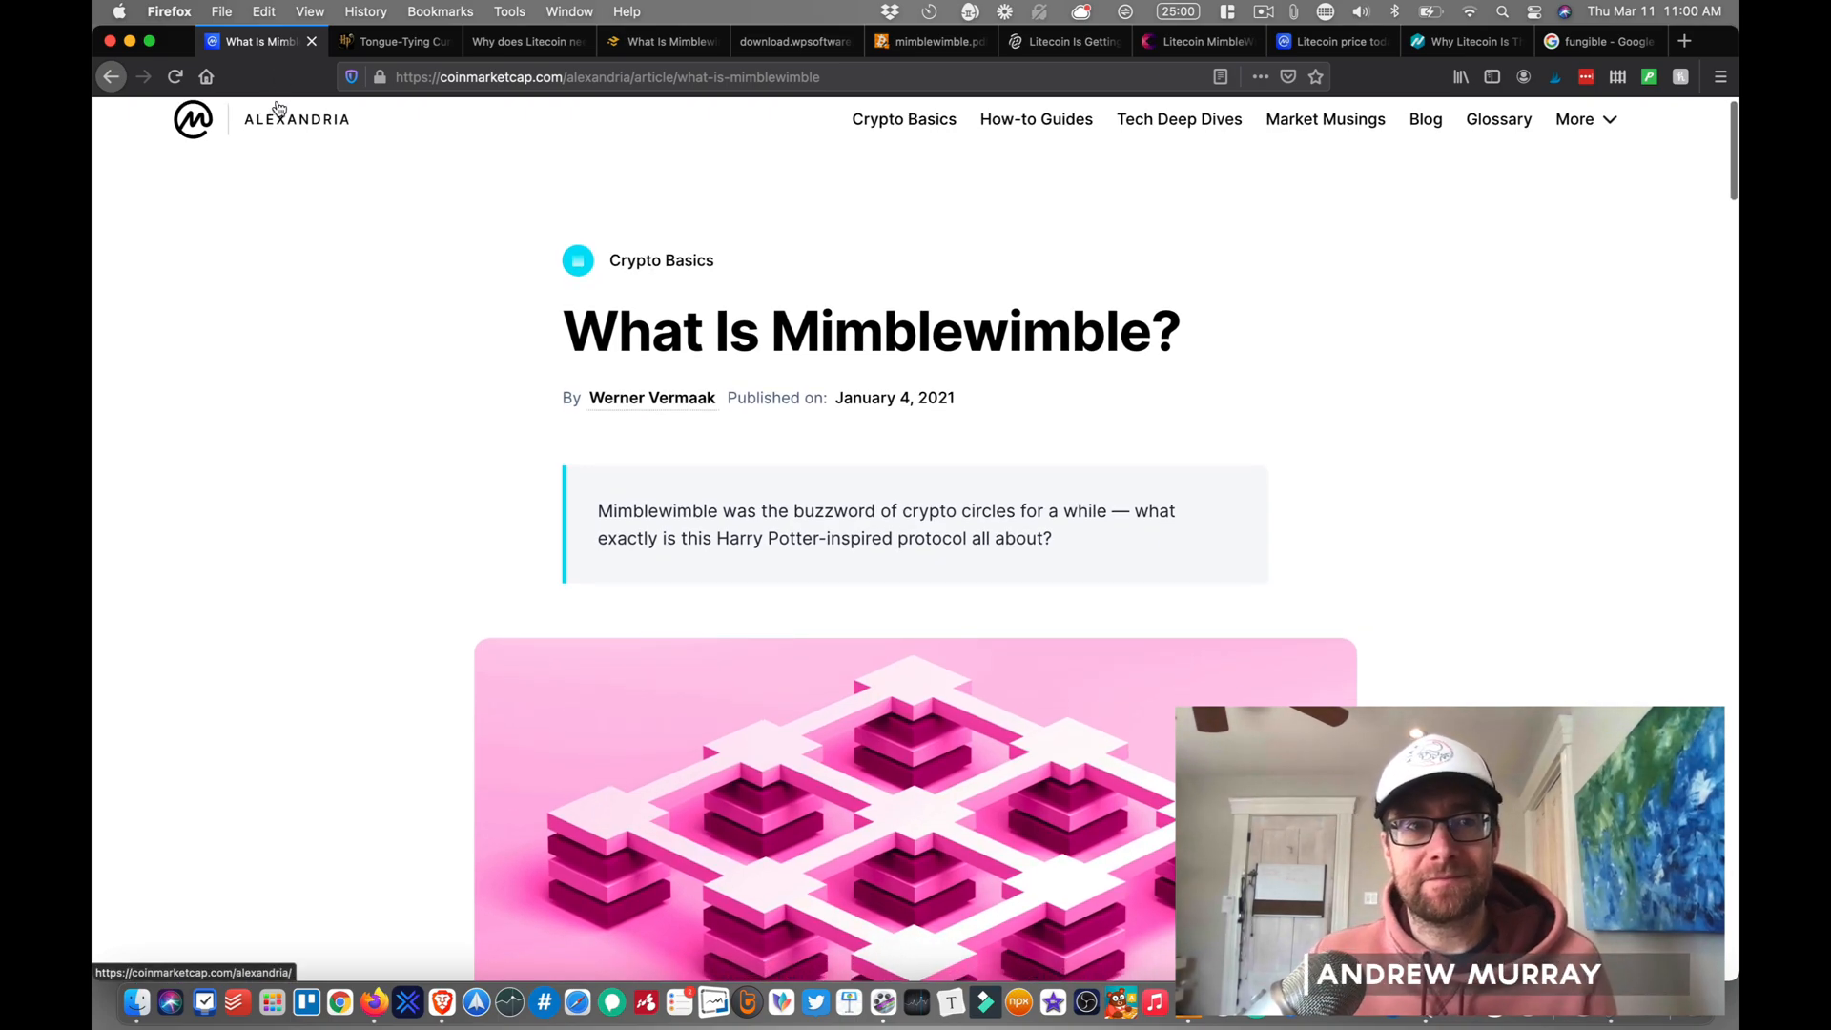
scroll(down, 3)
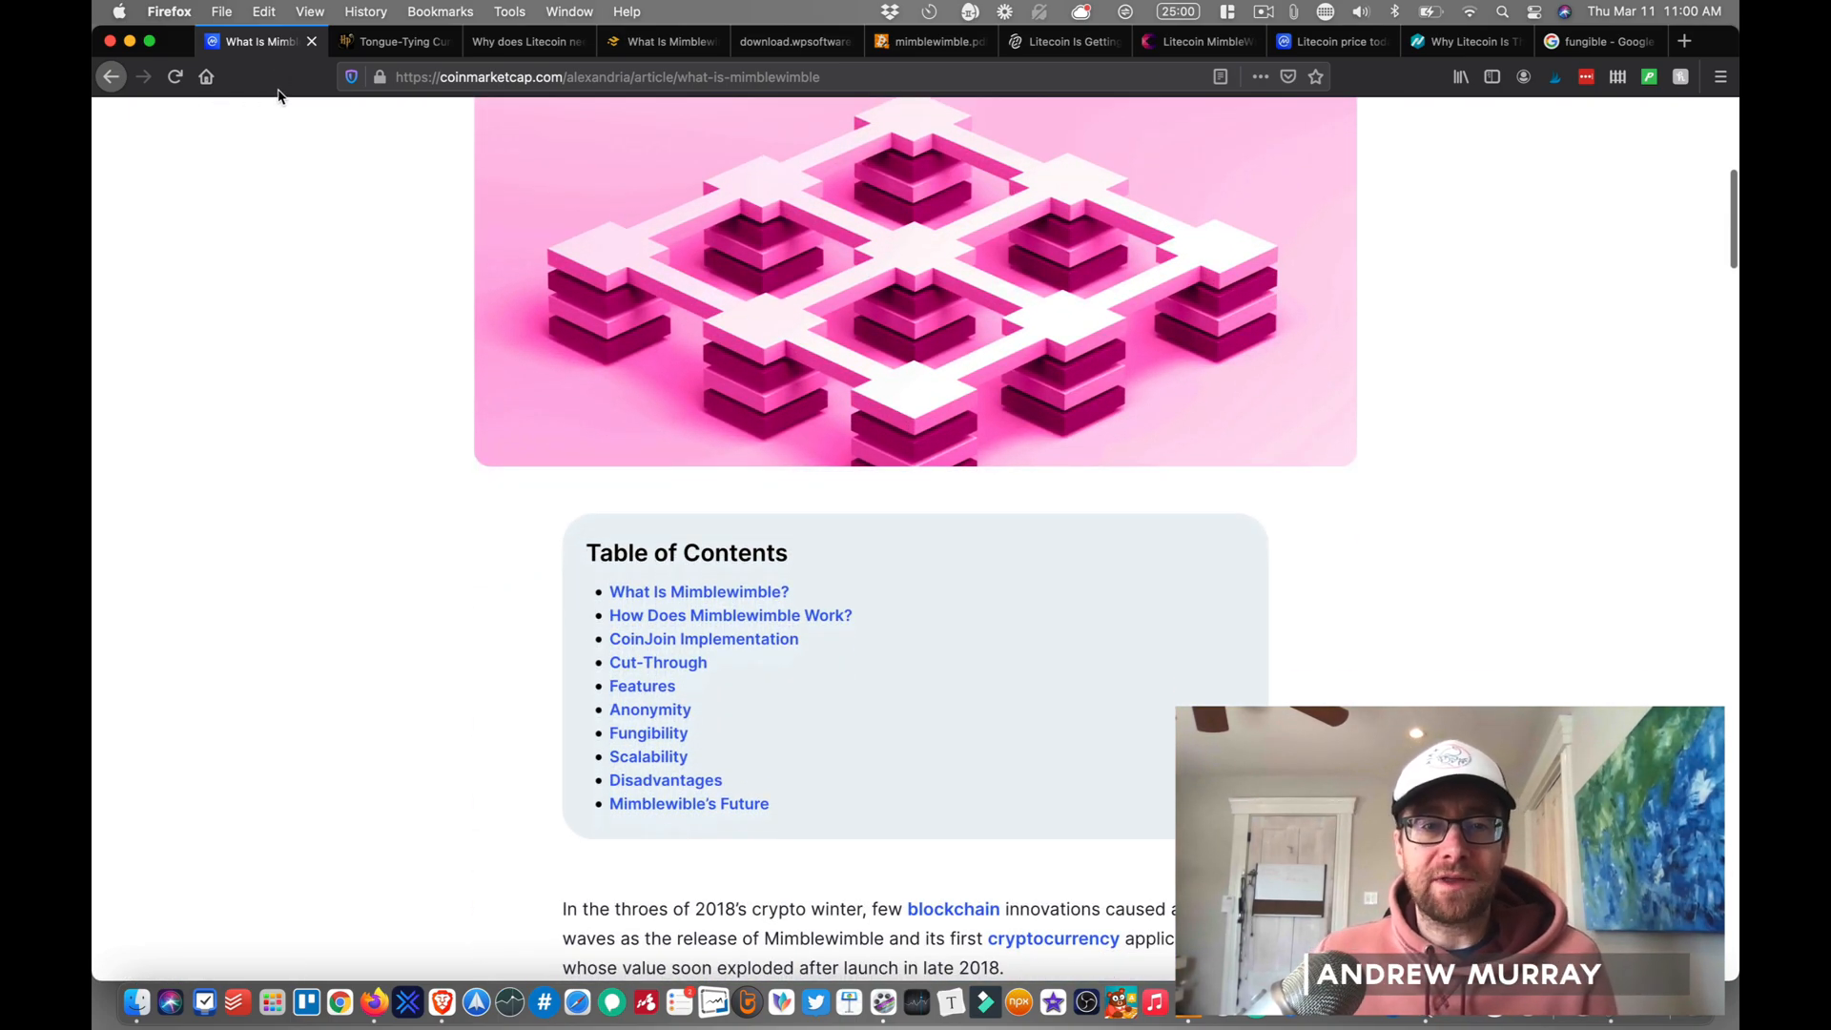
scroll(down, 3)
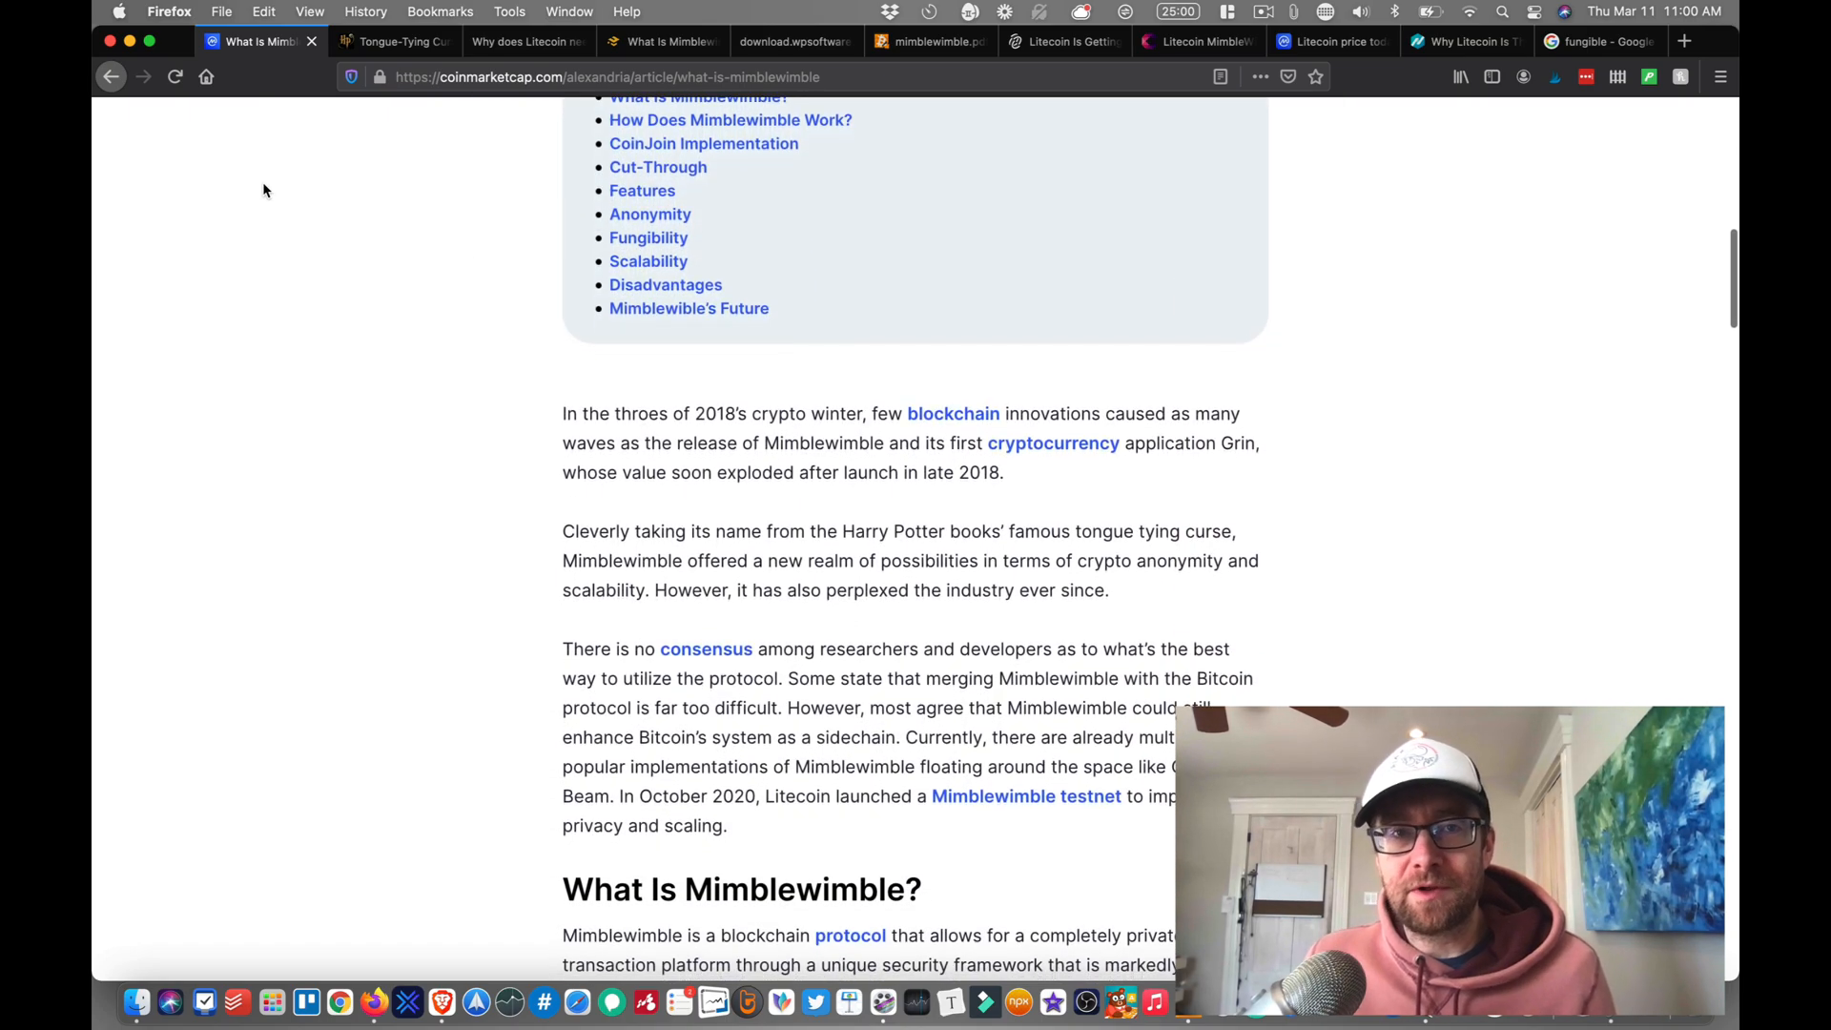
scroll(down, 3)
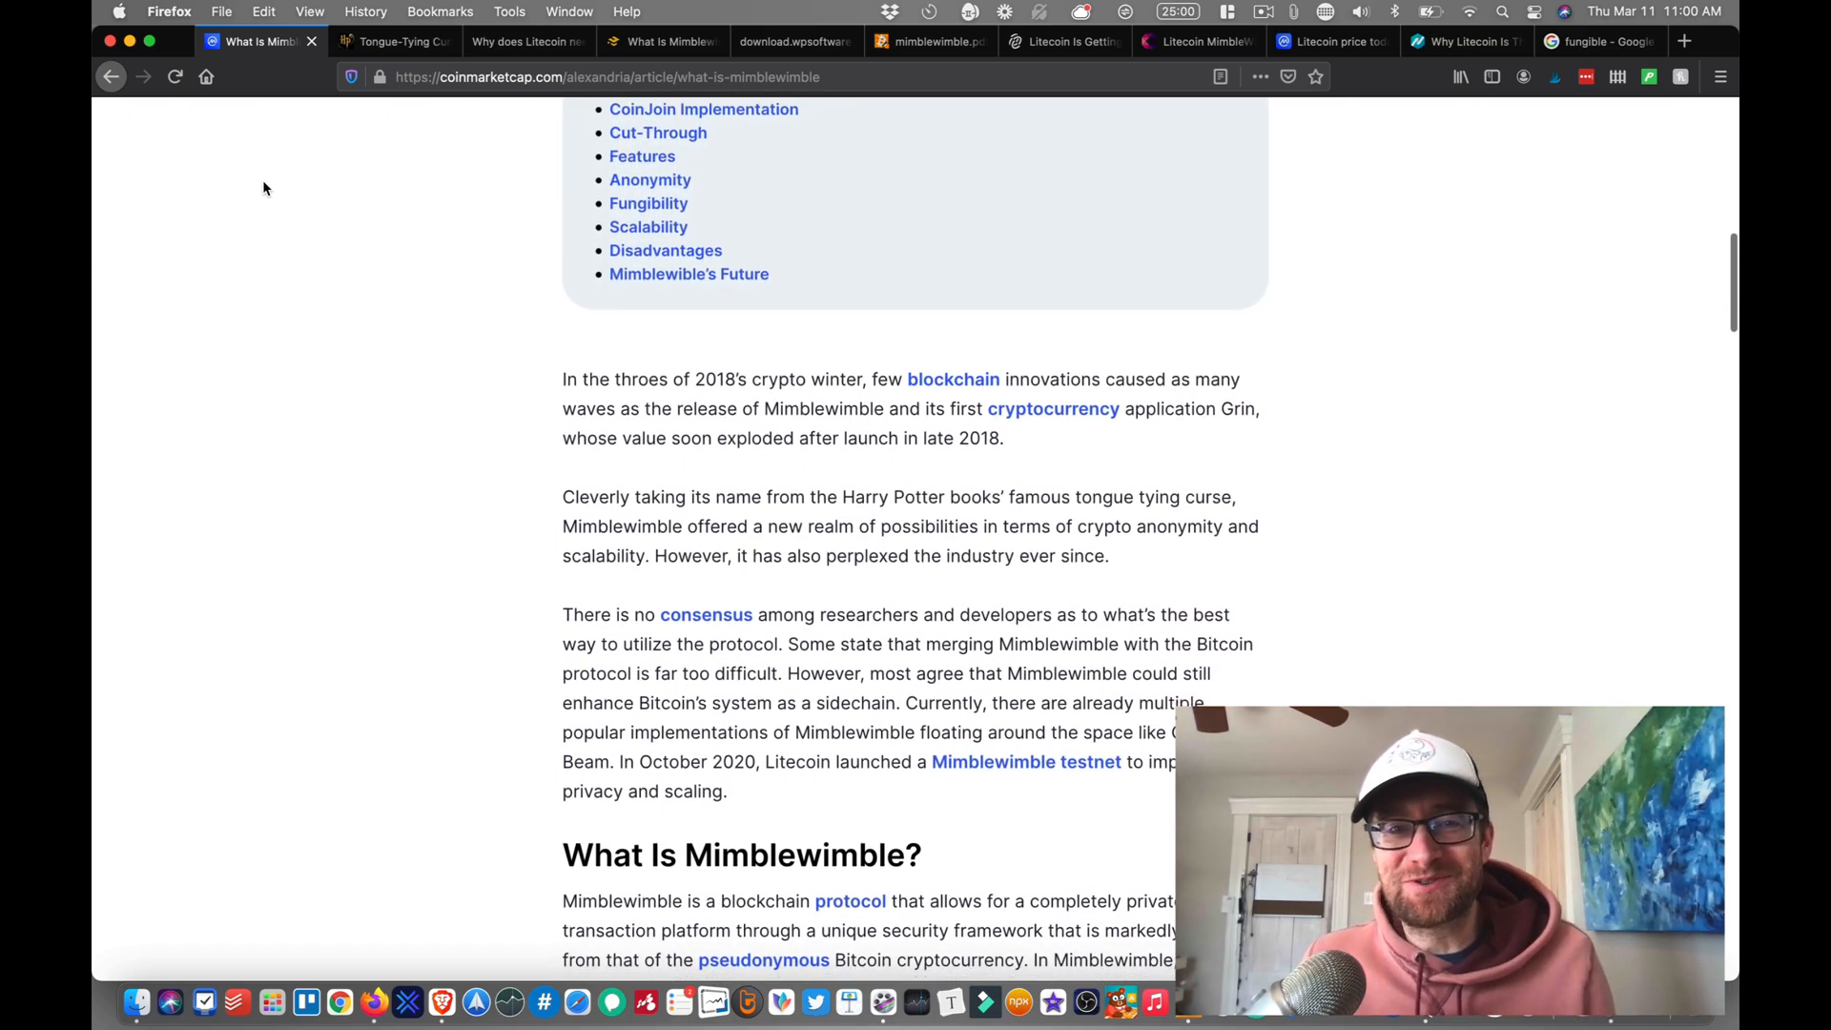
scroll(down, 3)
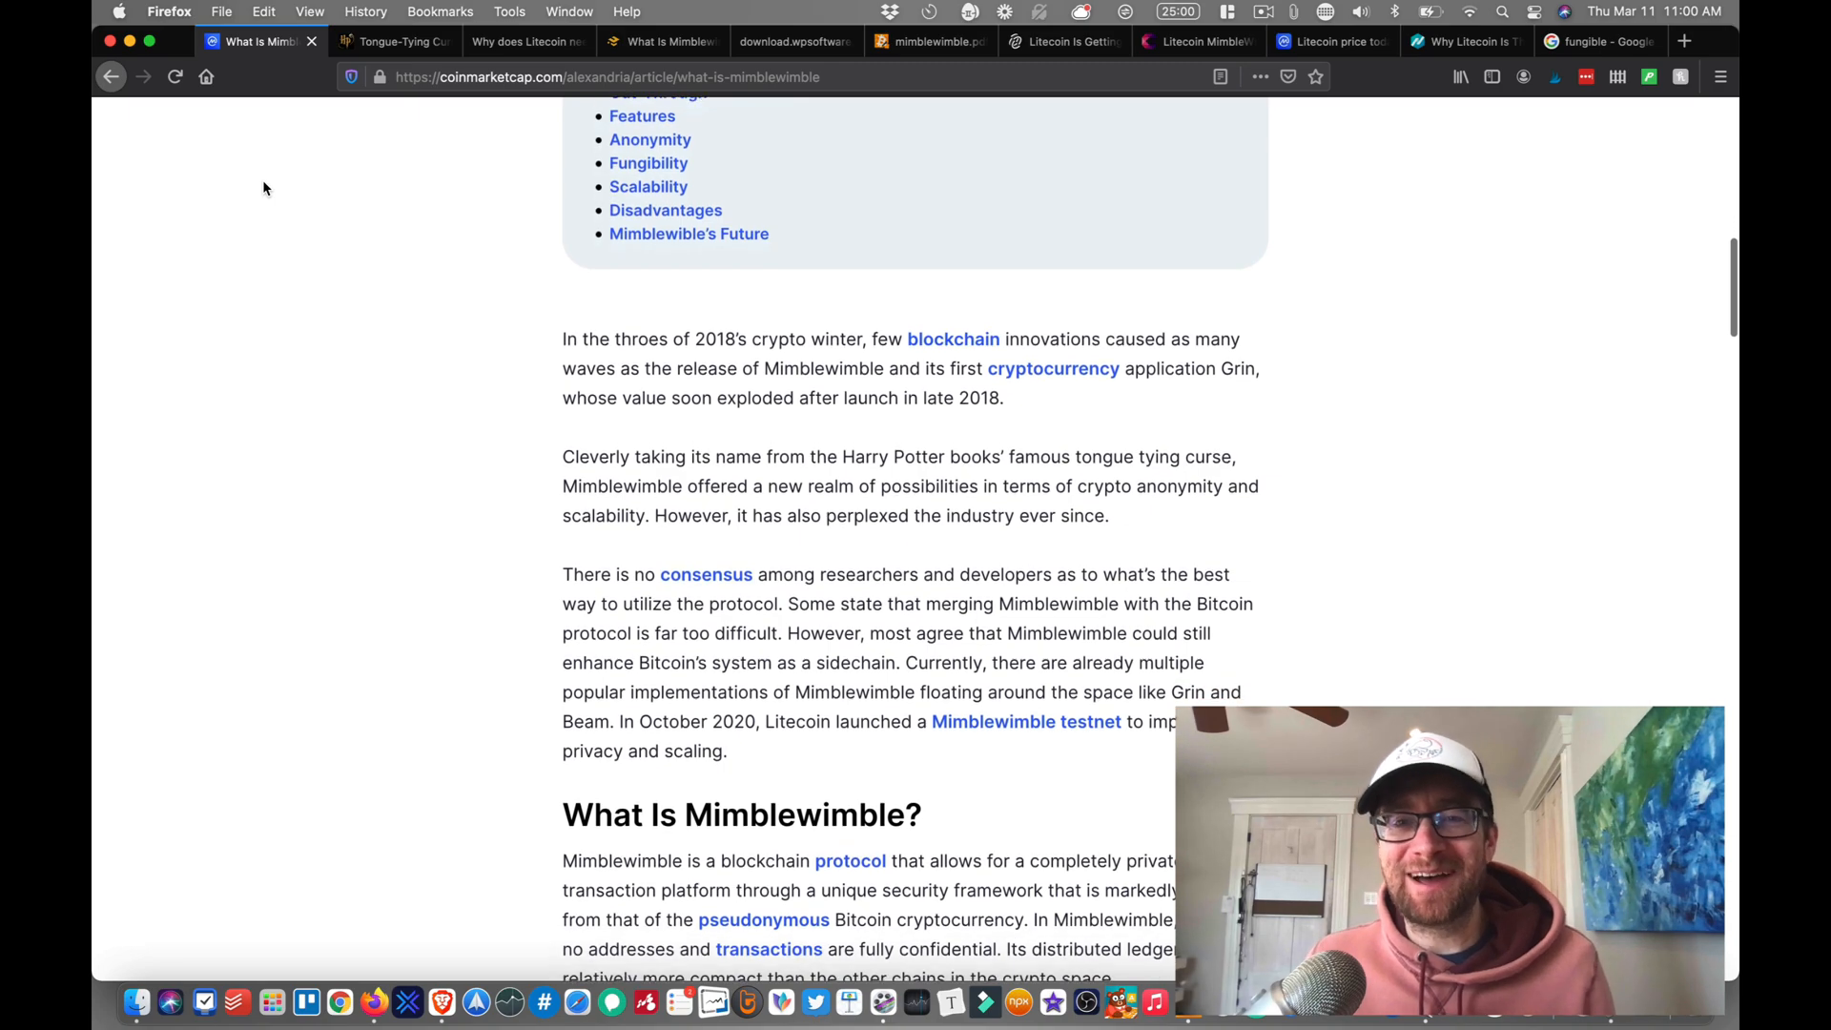
scroll(down, 3)
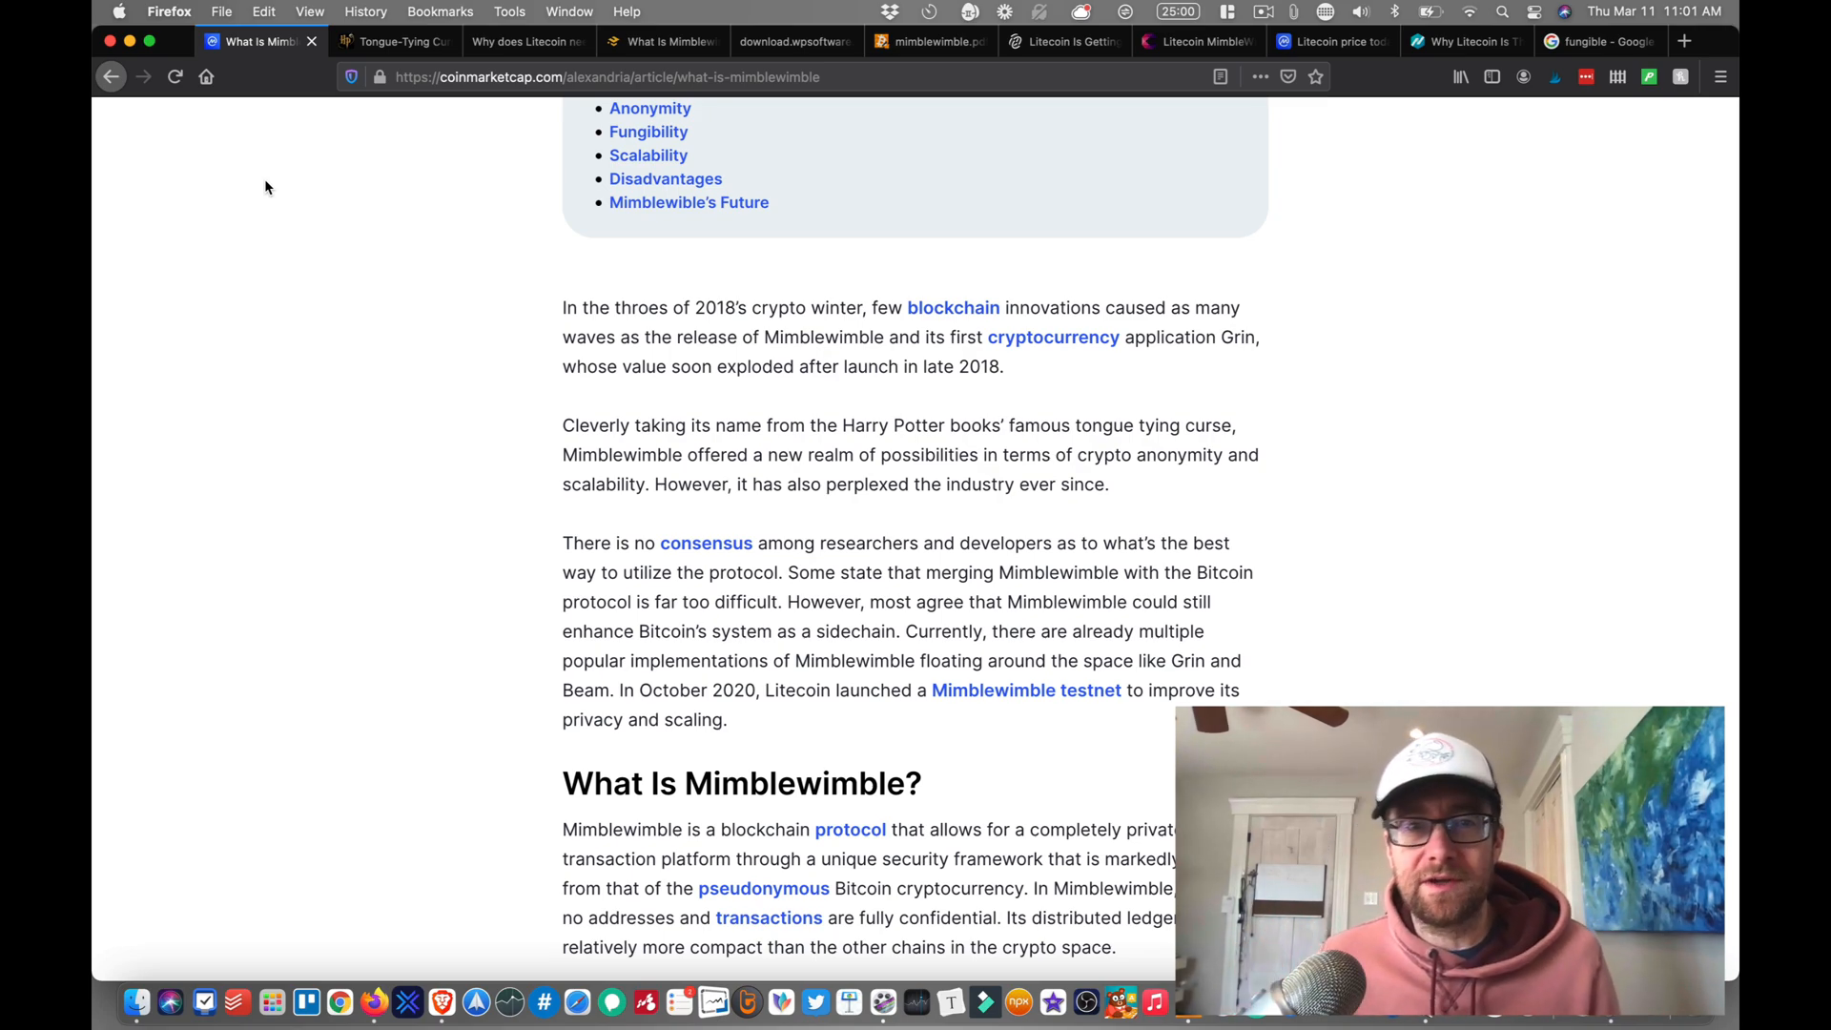
scroll(down, 3)
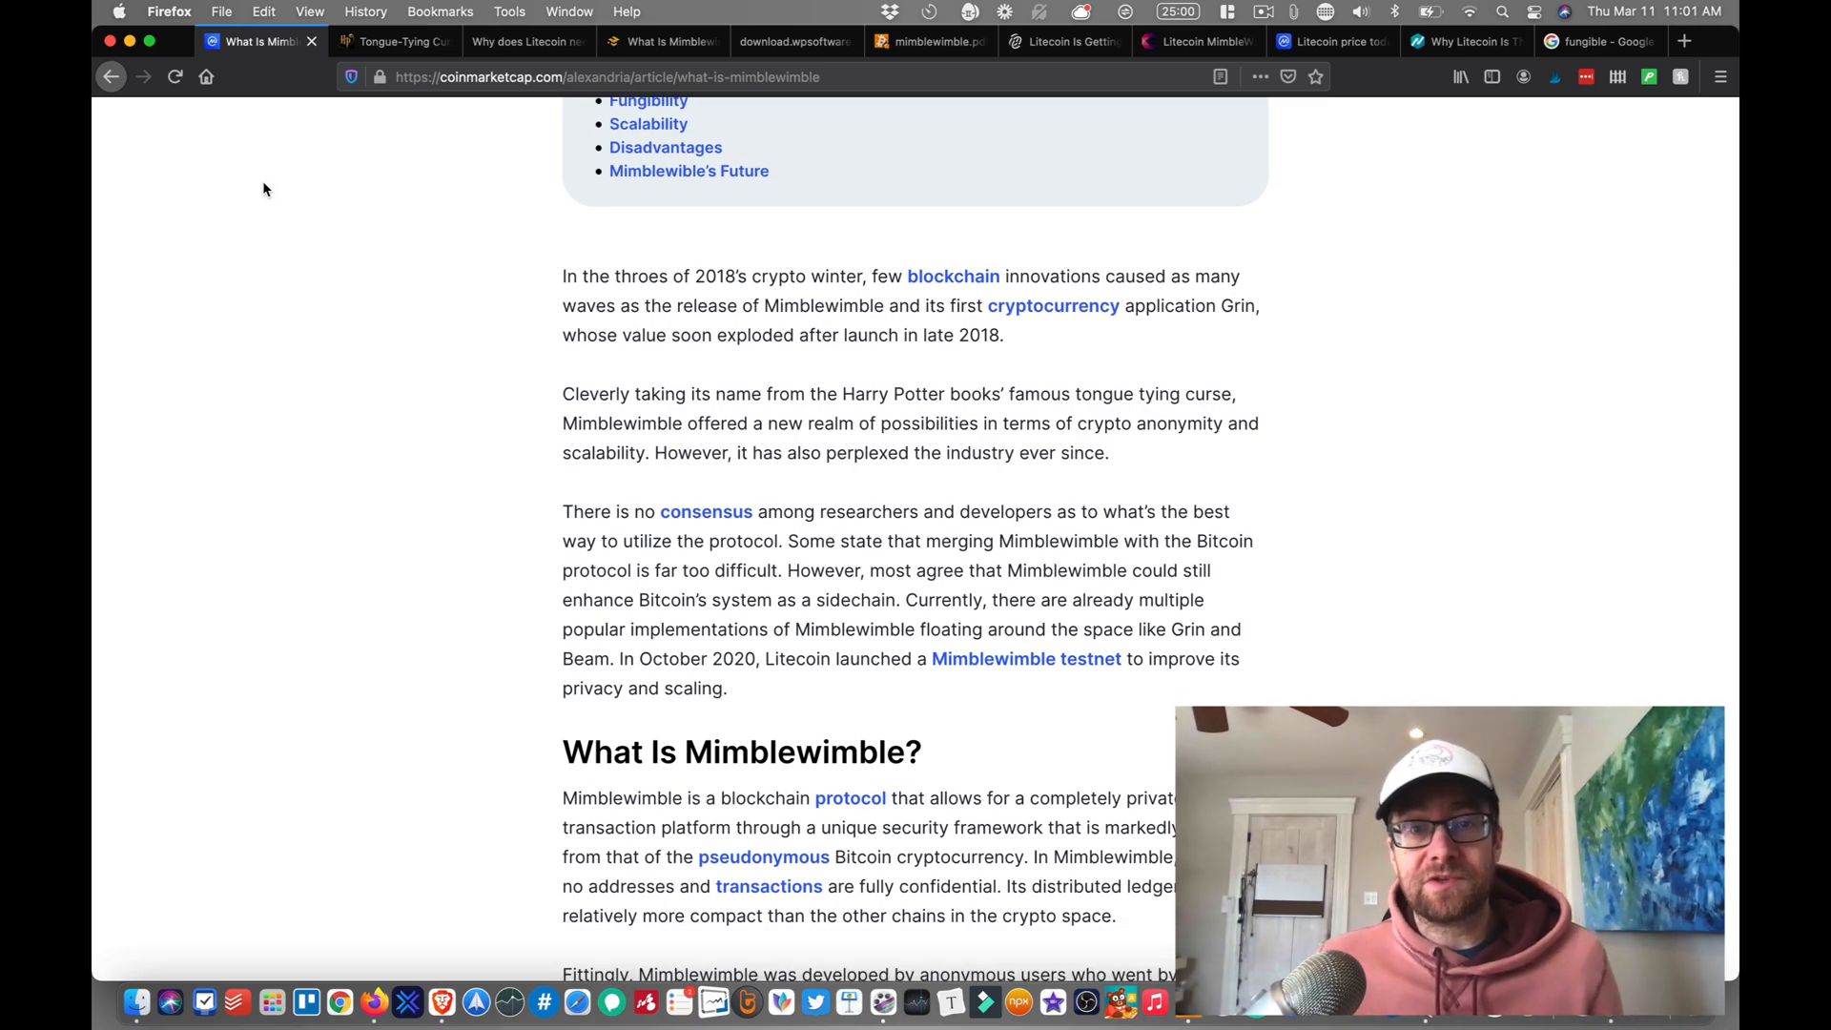
scroll(down, 3)
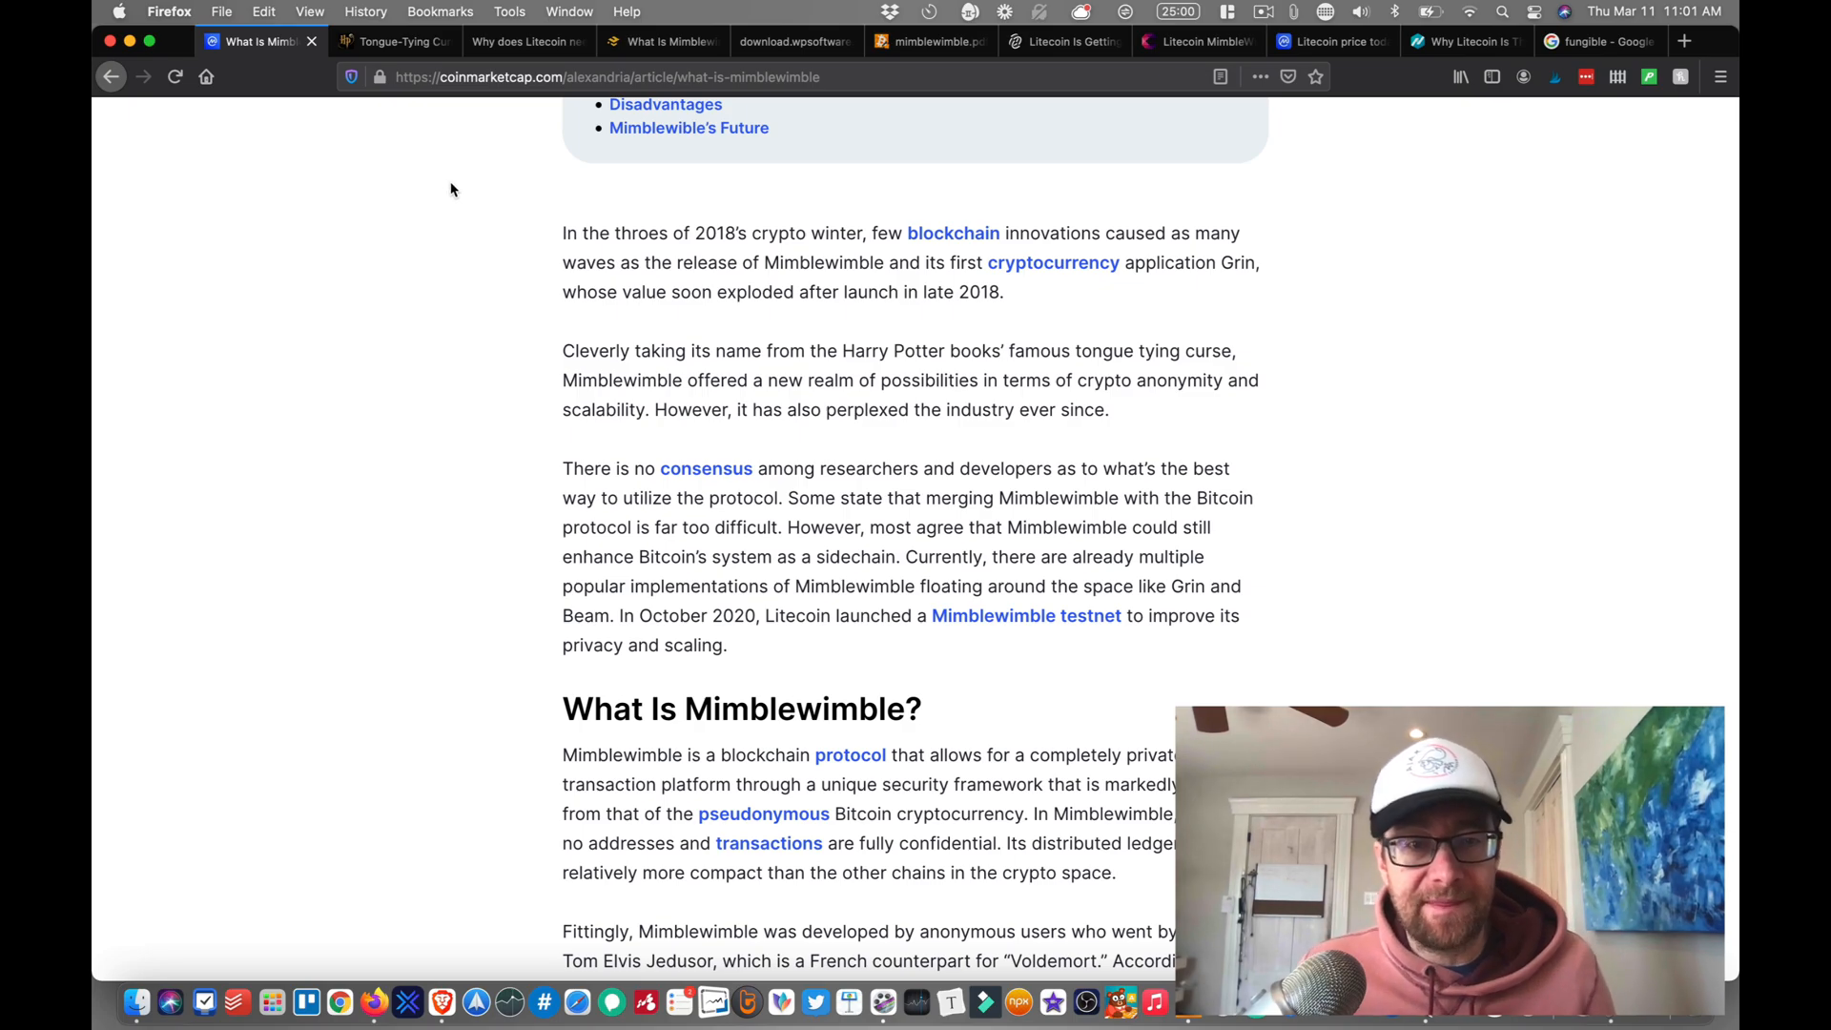
scroll(down, 3)
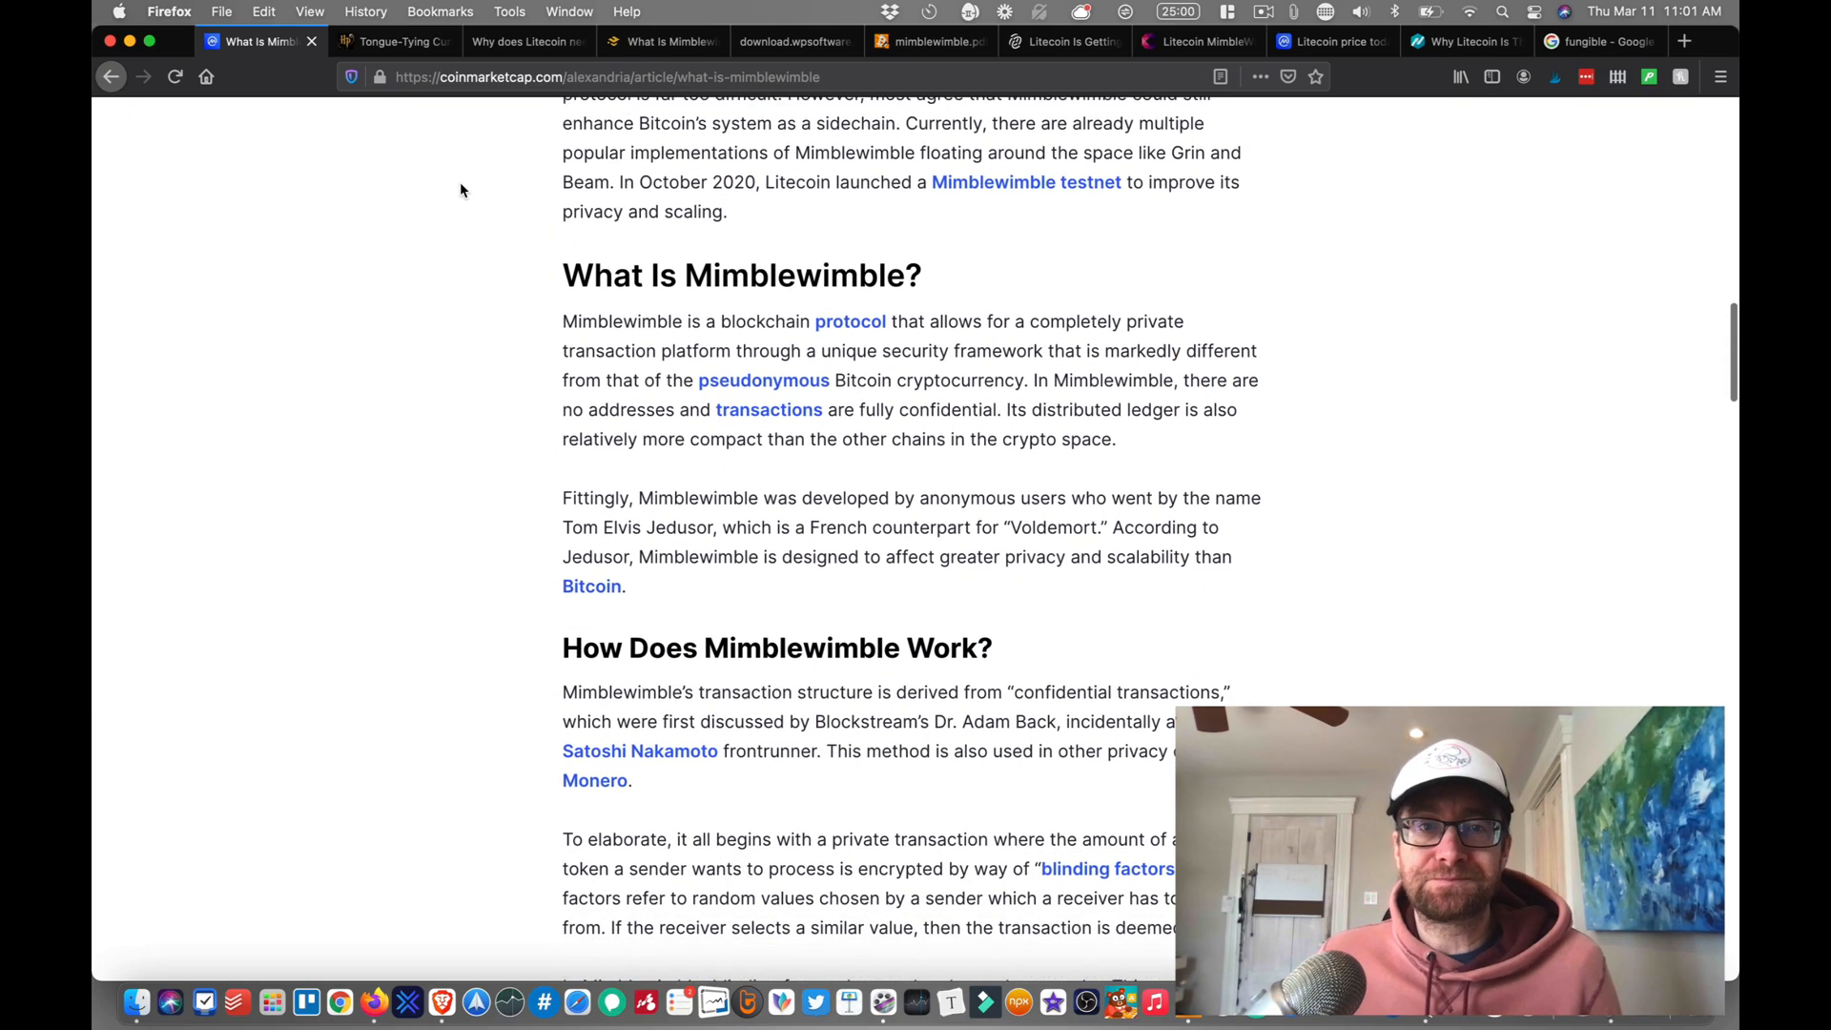
scroll(down, 3)
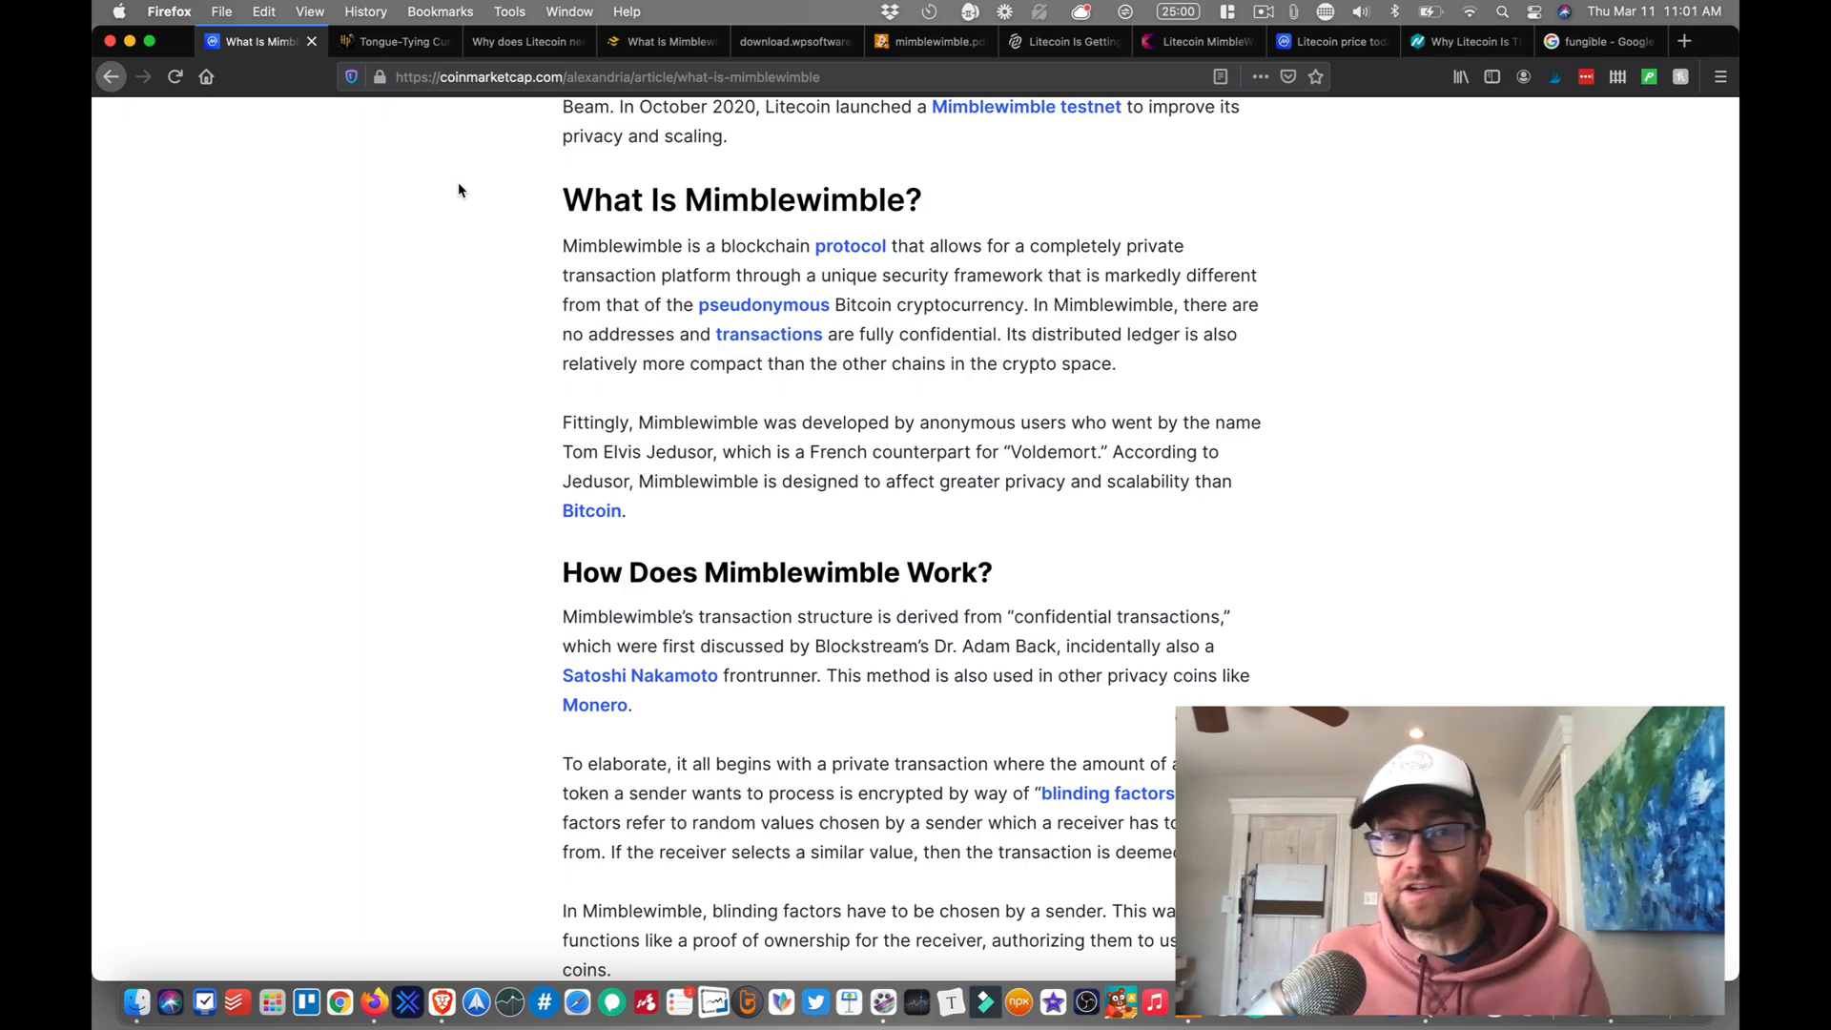
mouse_move(818, 393)
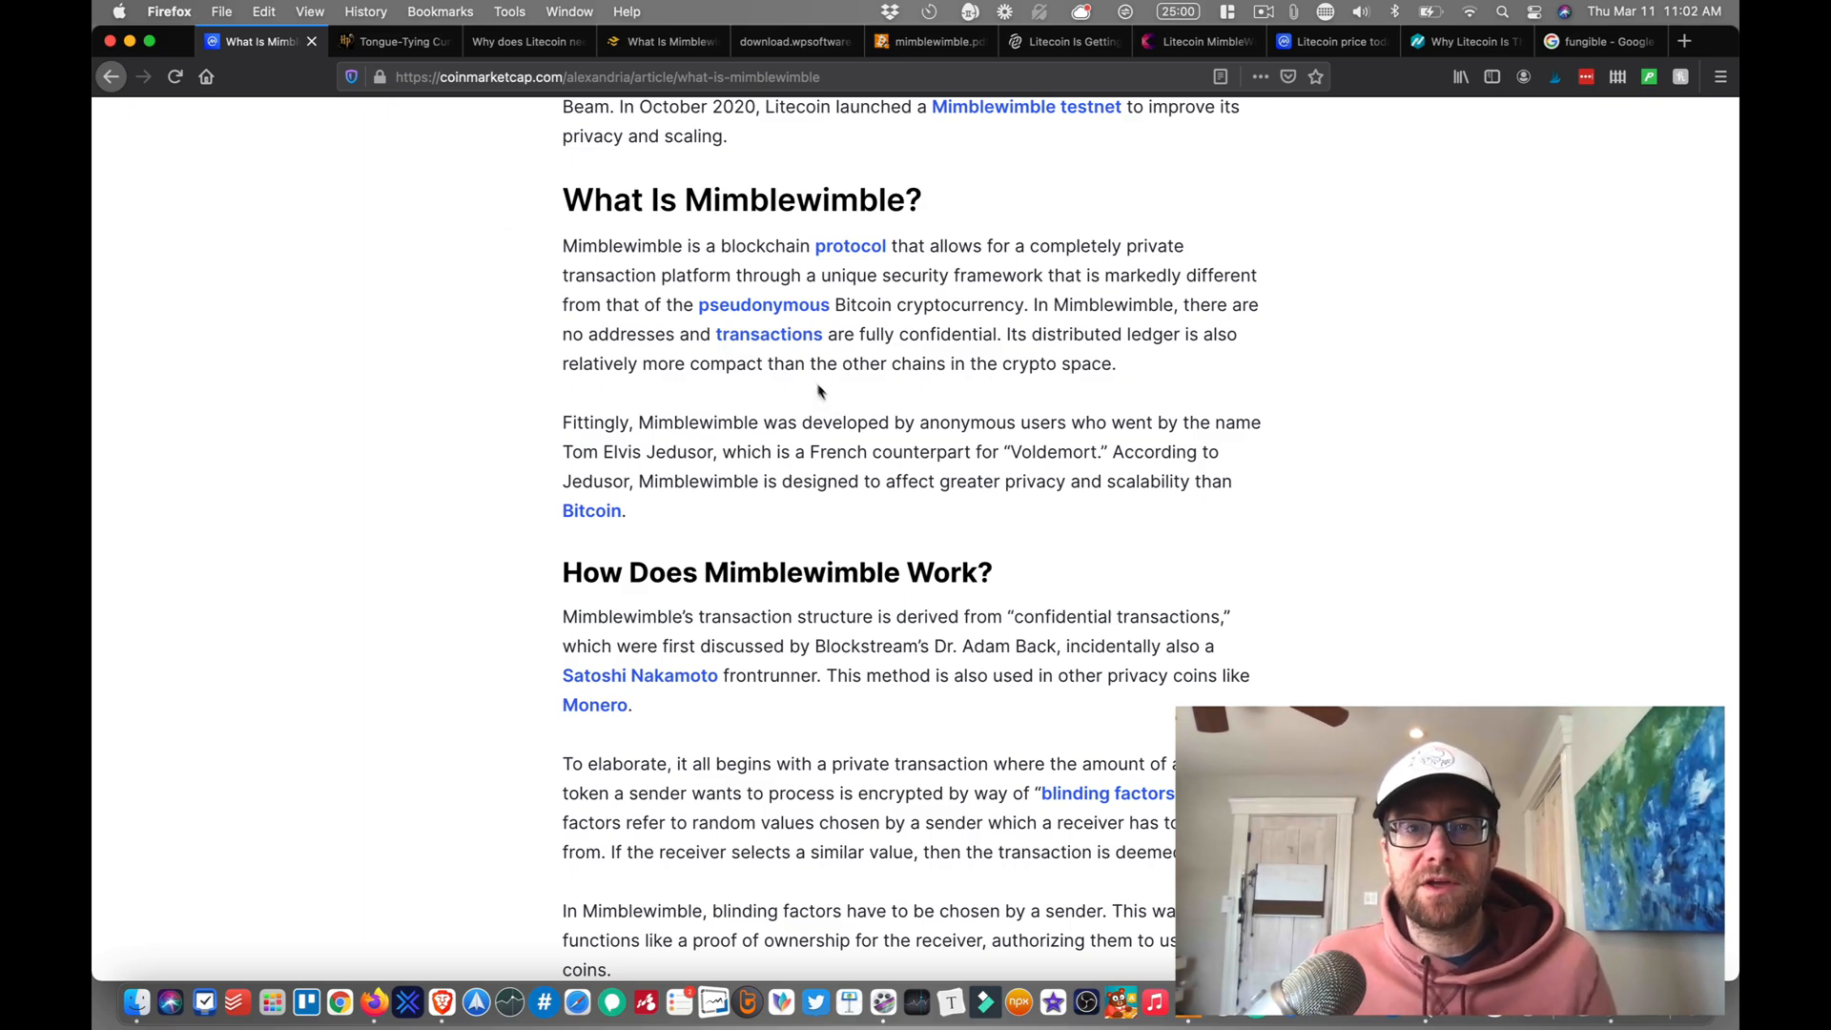
scroll(down, 3)
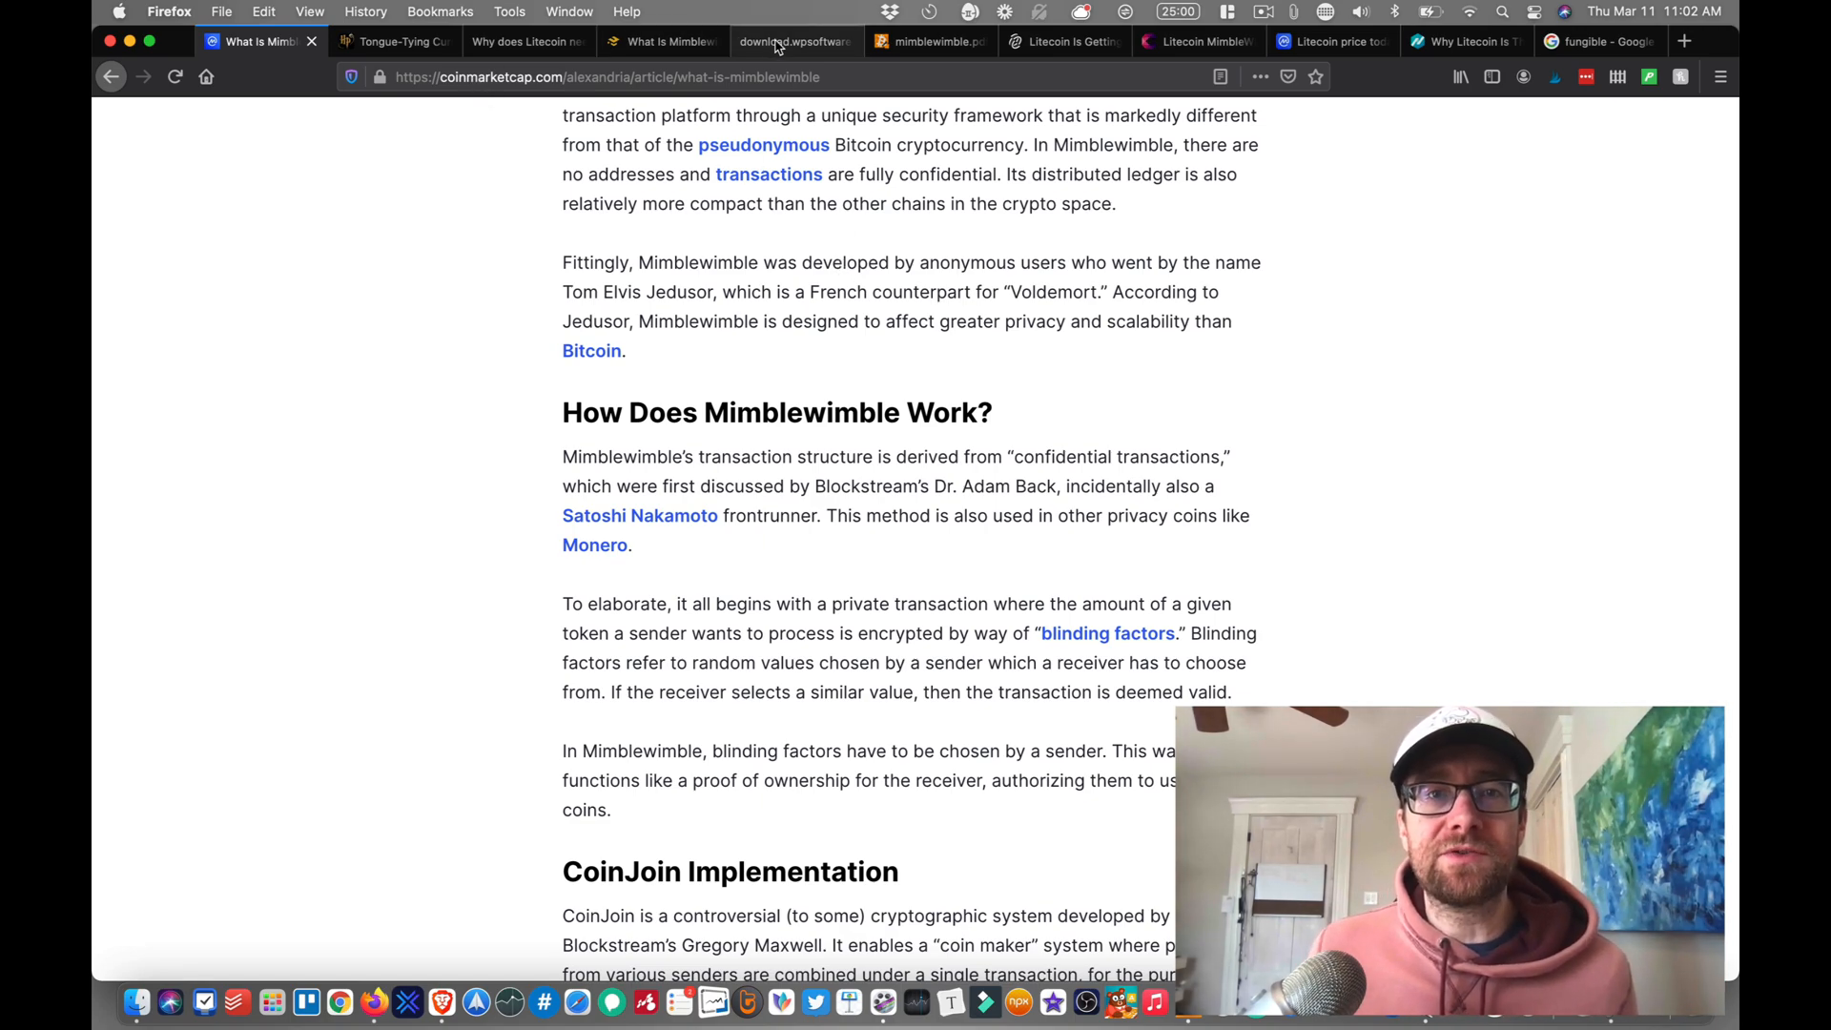
Step: Bring up Tom Elvis Jedusor's 19 July 2016 mimblewimble.txt at its introduction
click(793, 40)
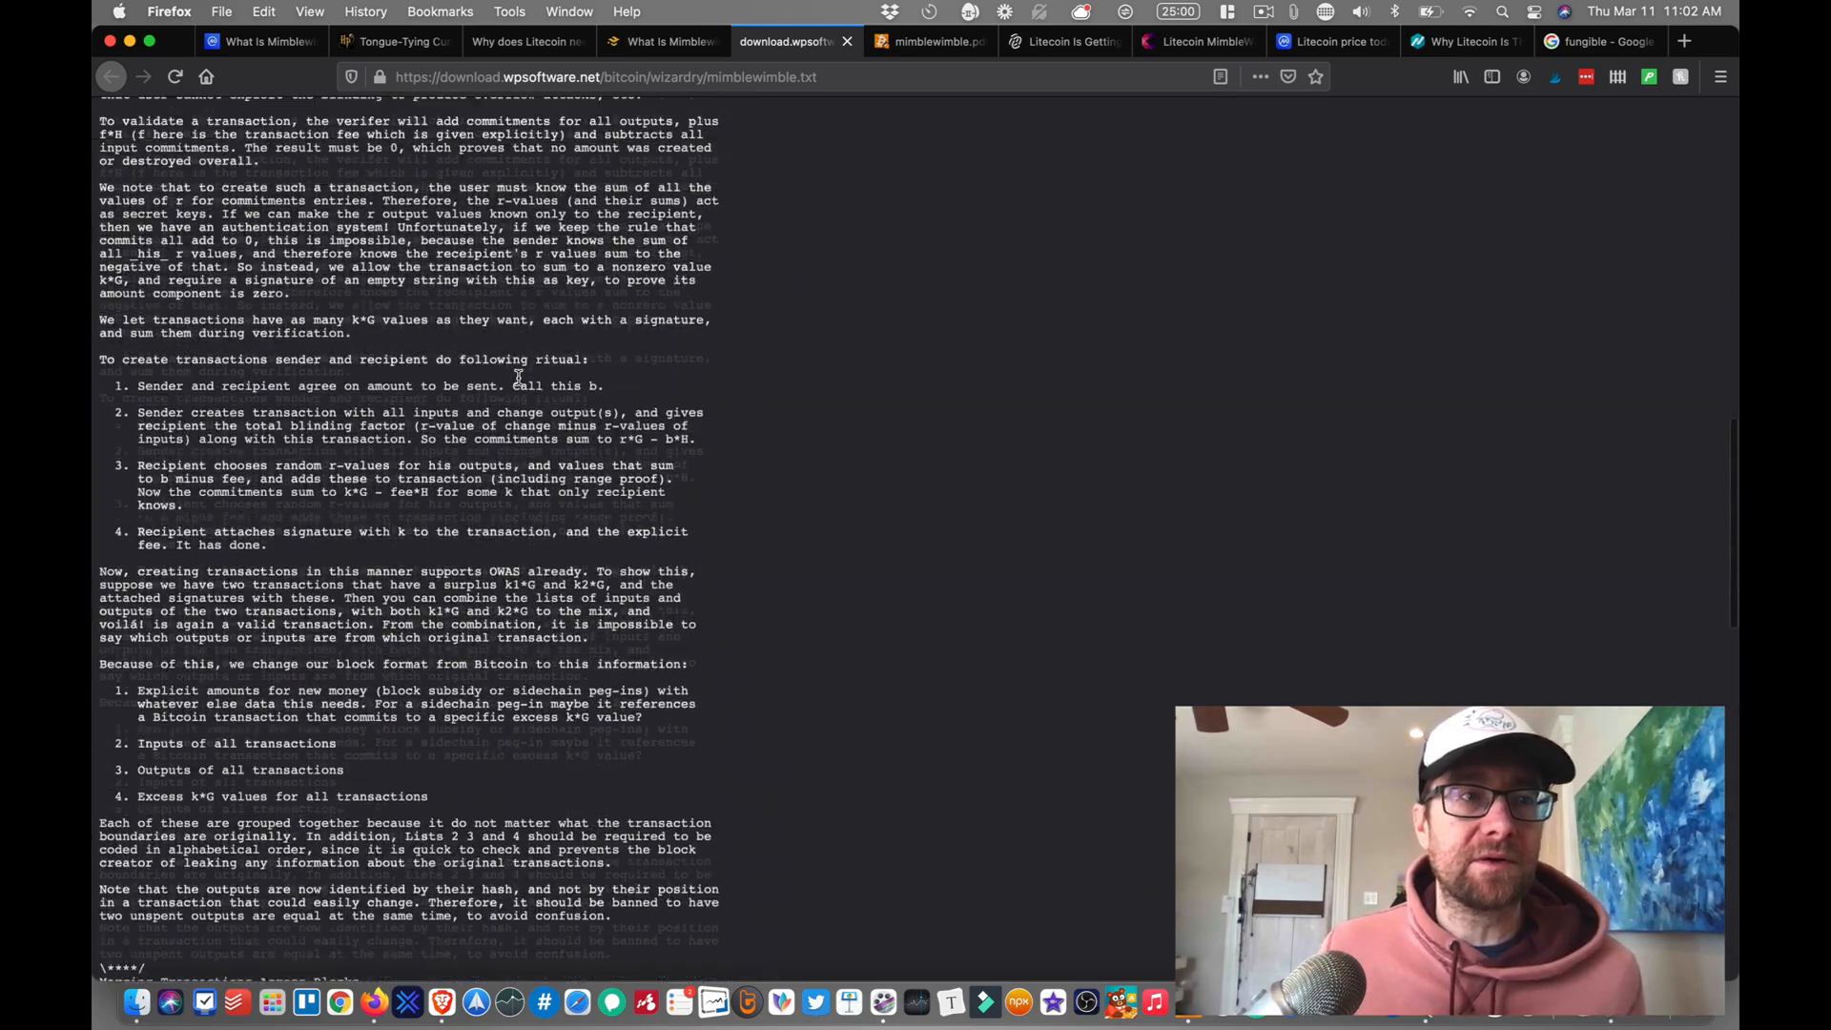
scroll(up, 3)
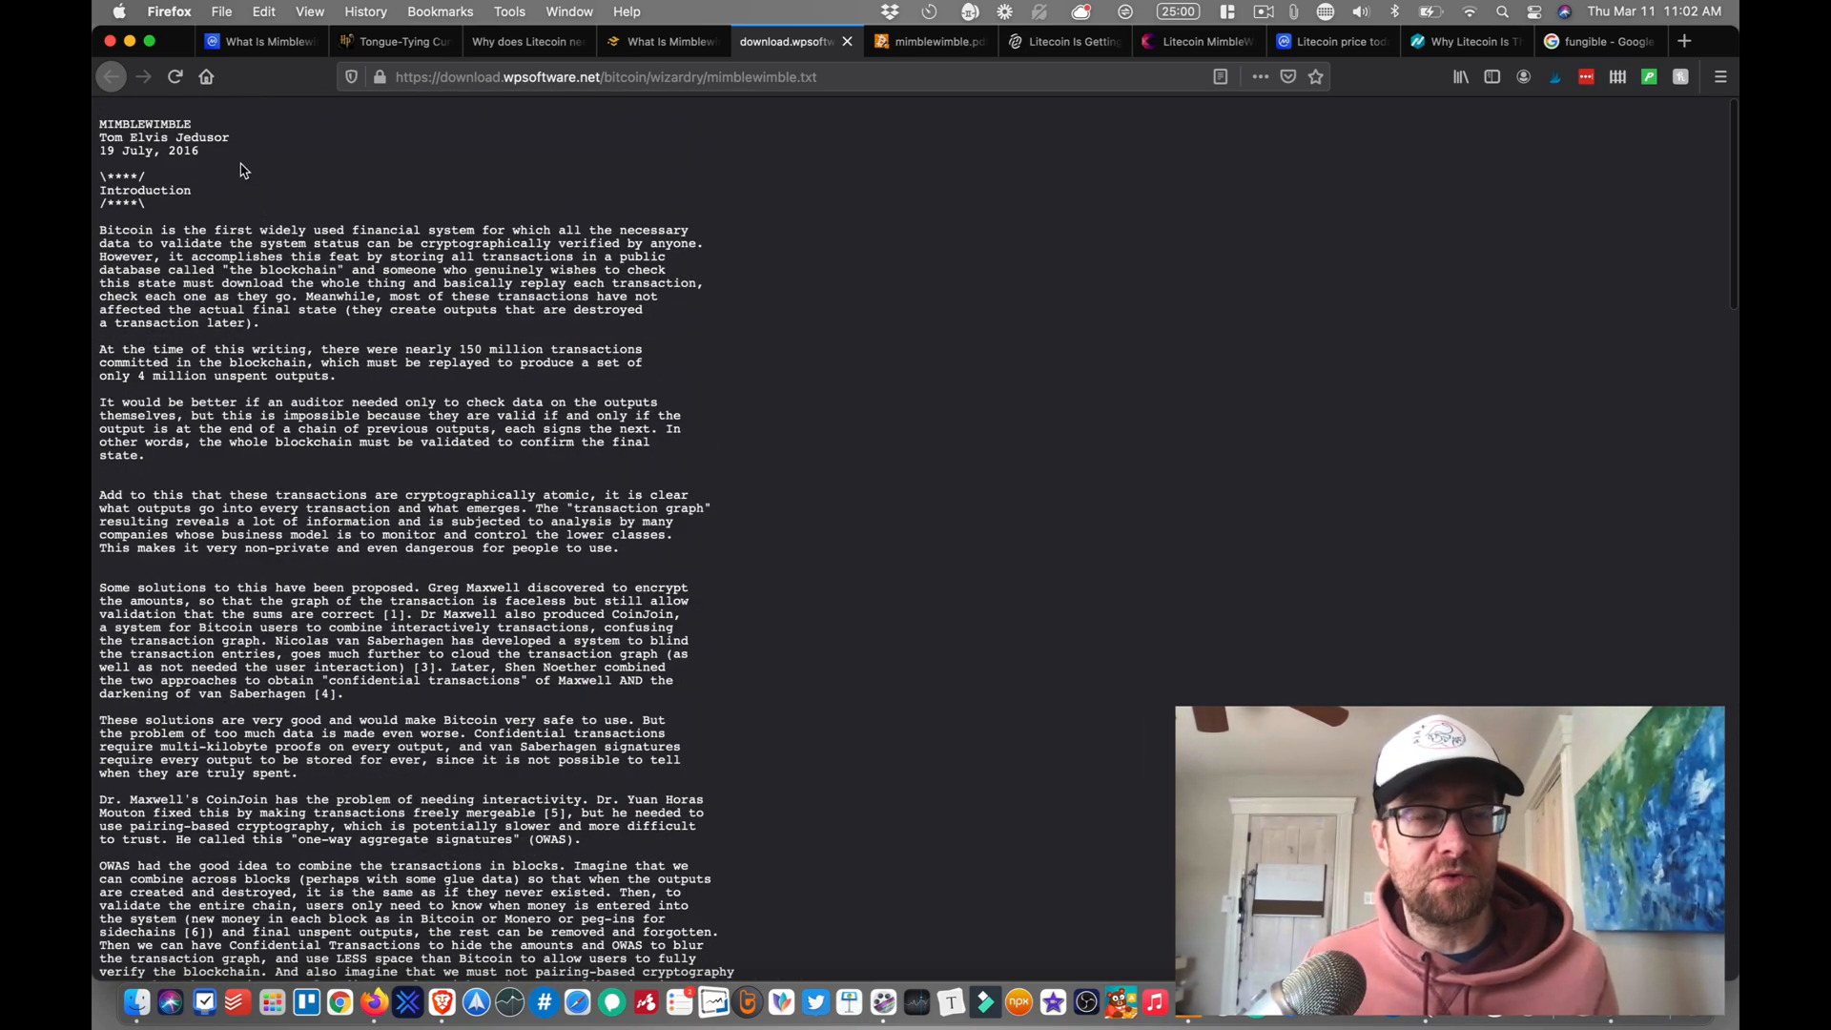
mouse_move(234, 164)
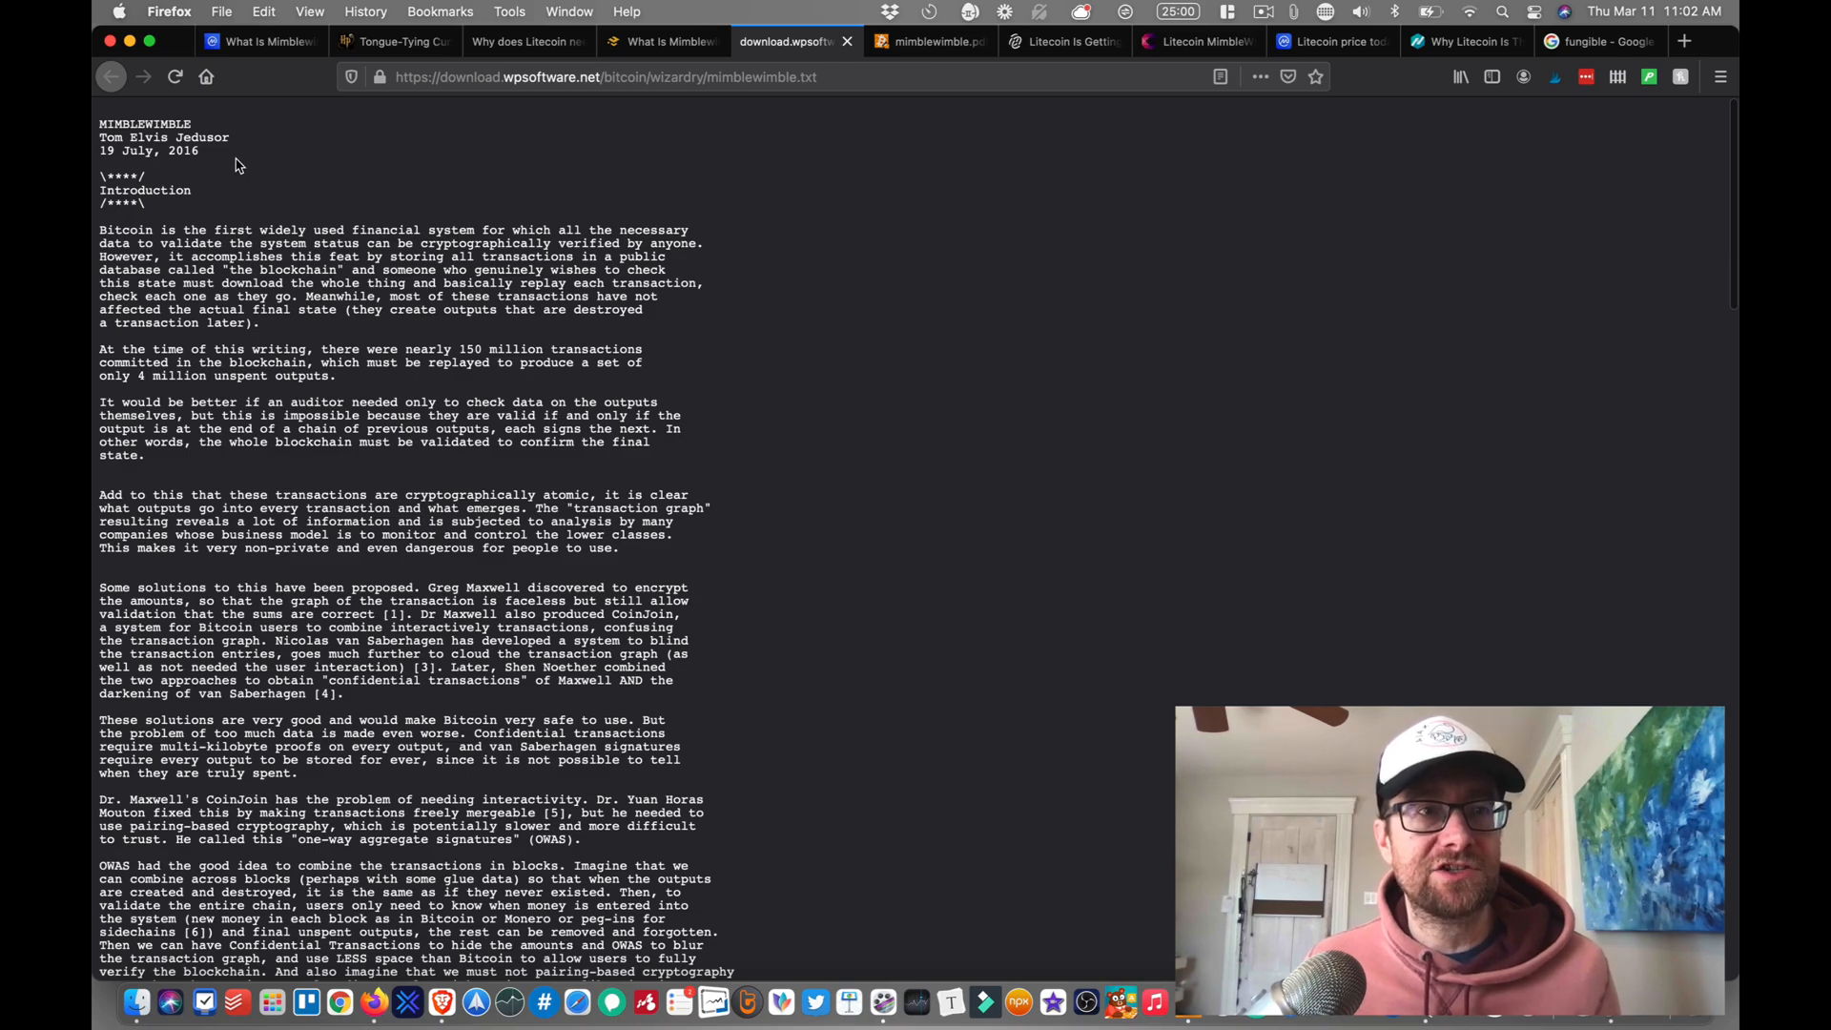
scroll(down, 3)
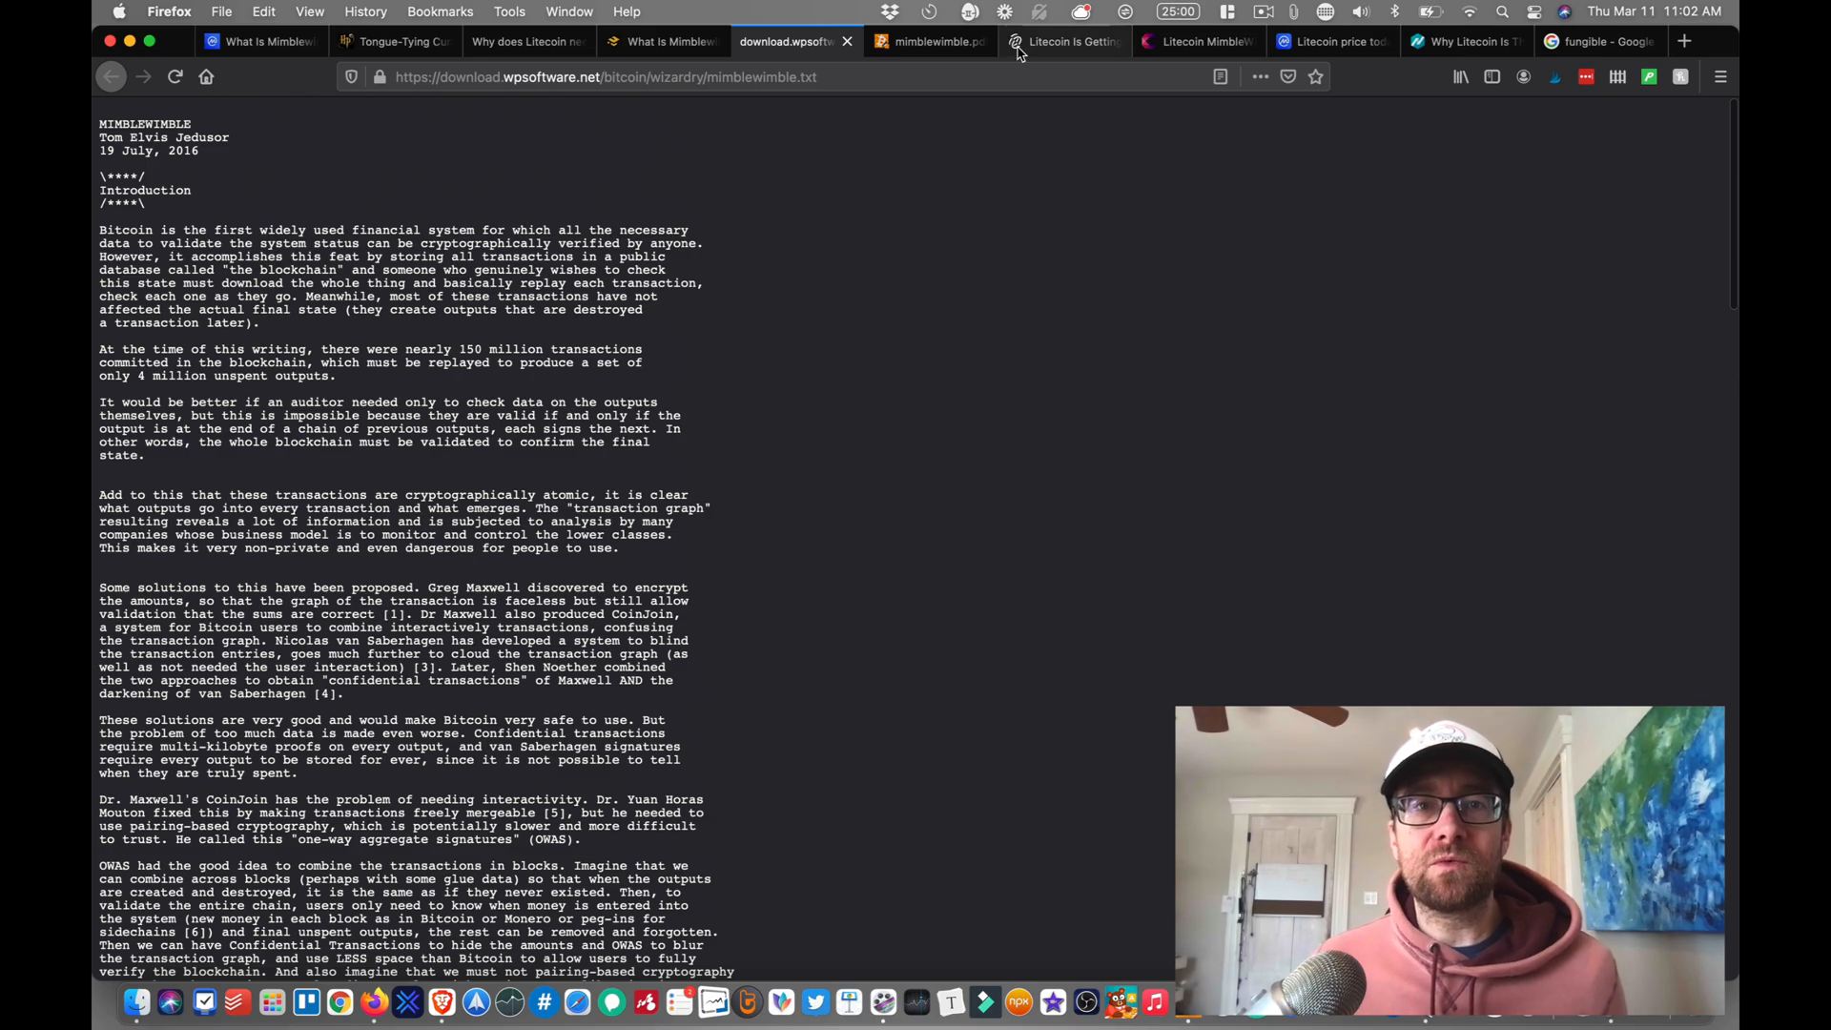
Step: Read Andrew Poelstra's Mimblewimble PDF abstract, highlighting the phrase about missing security arguments
click(929, 40)
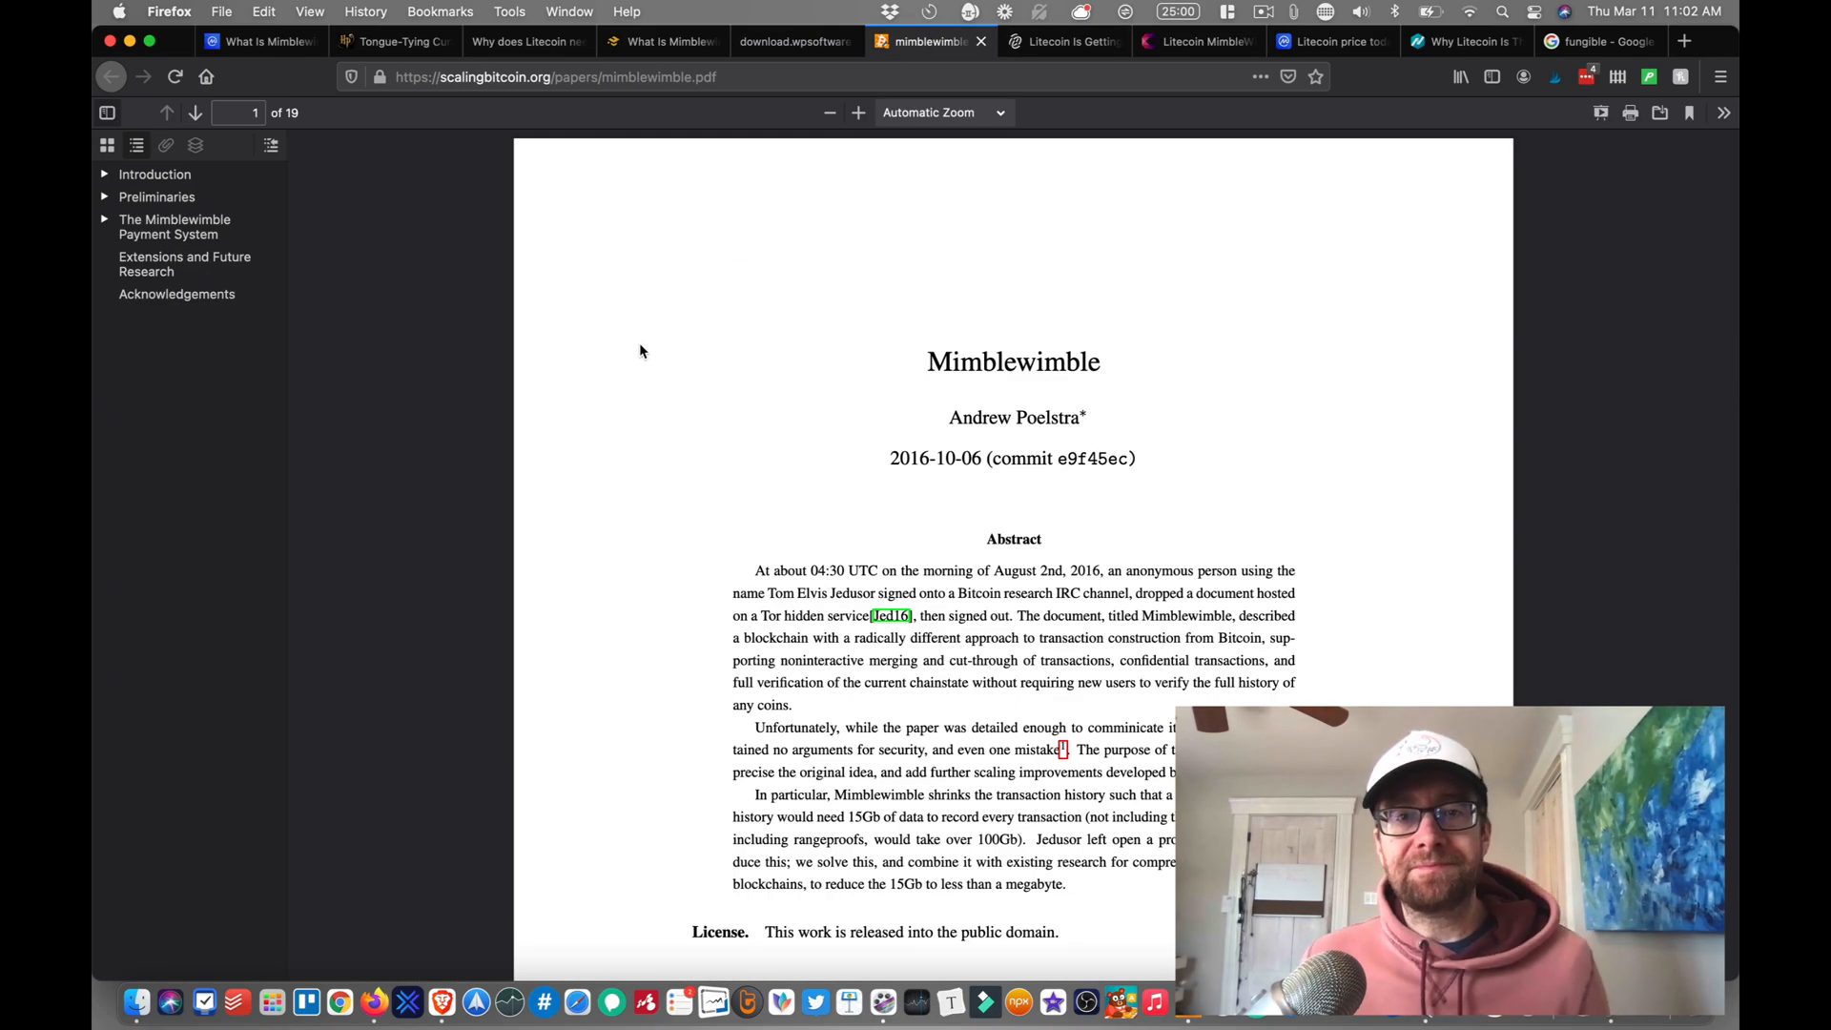
mouse_move(978, 453)
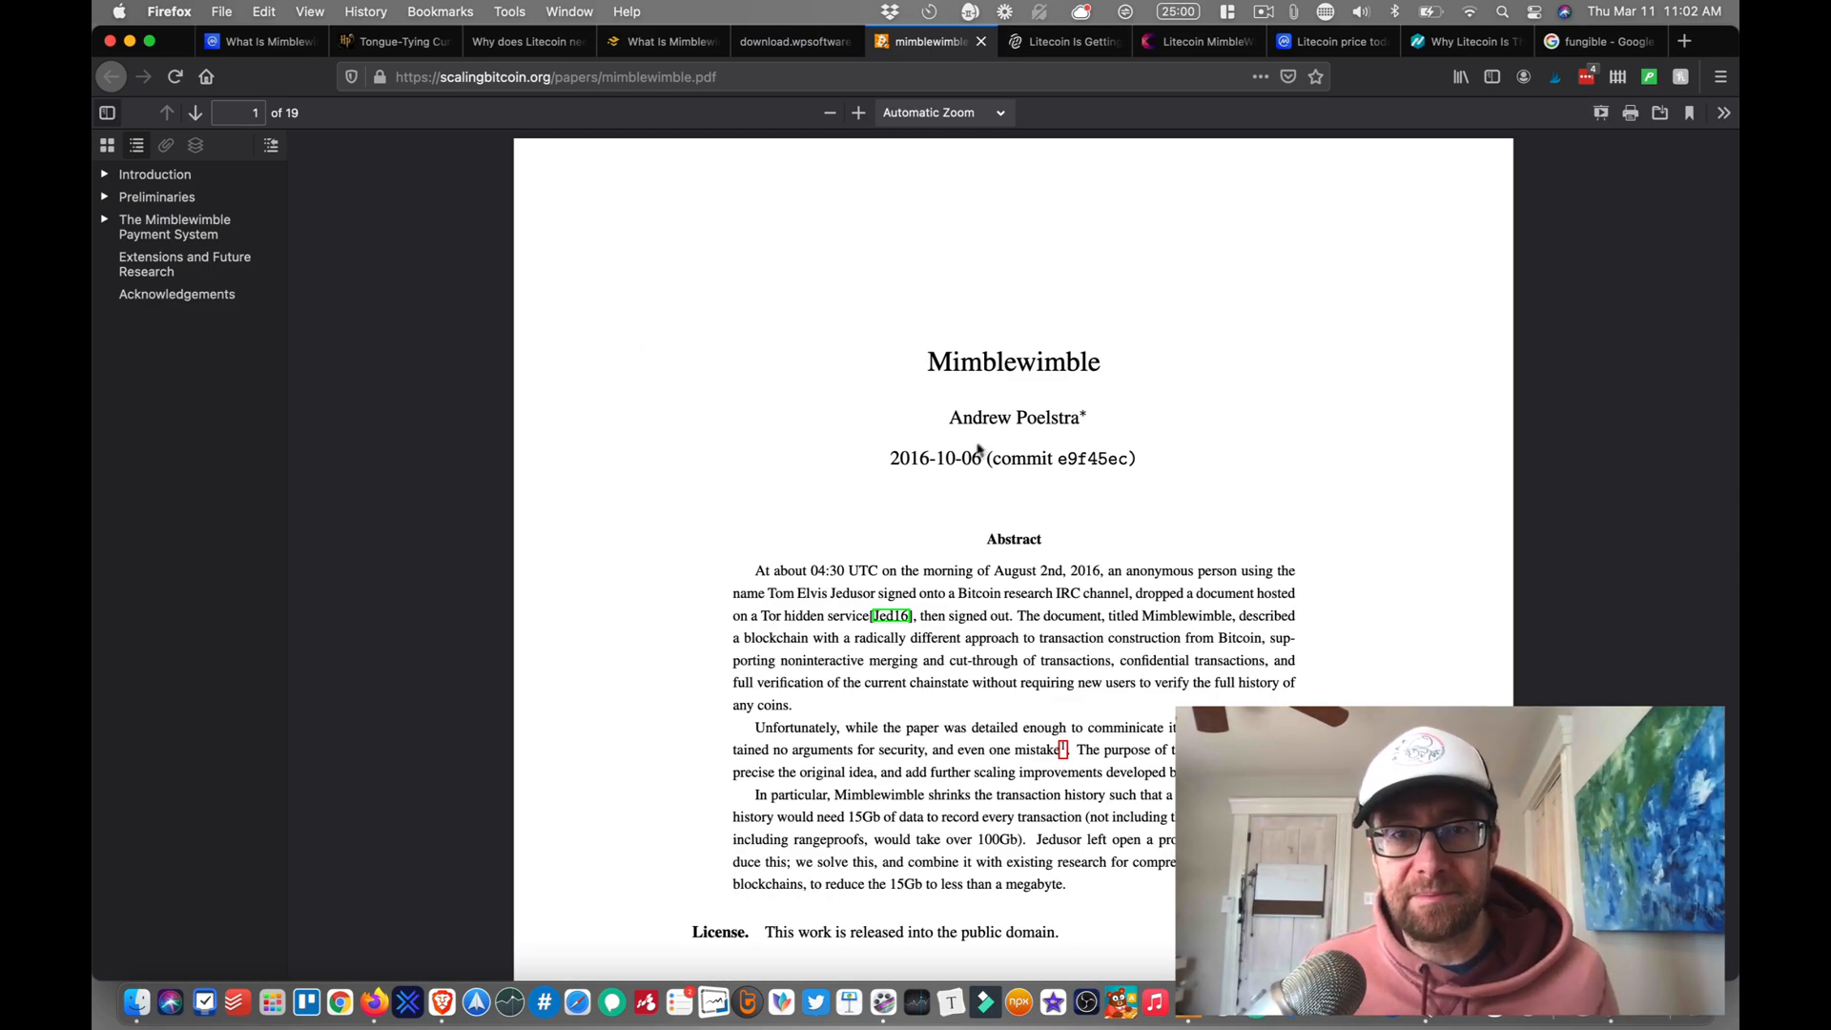
scroll(down, 3)
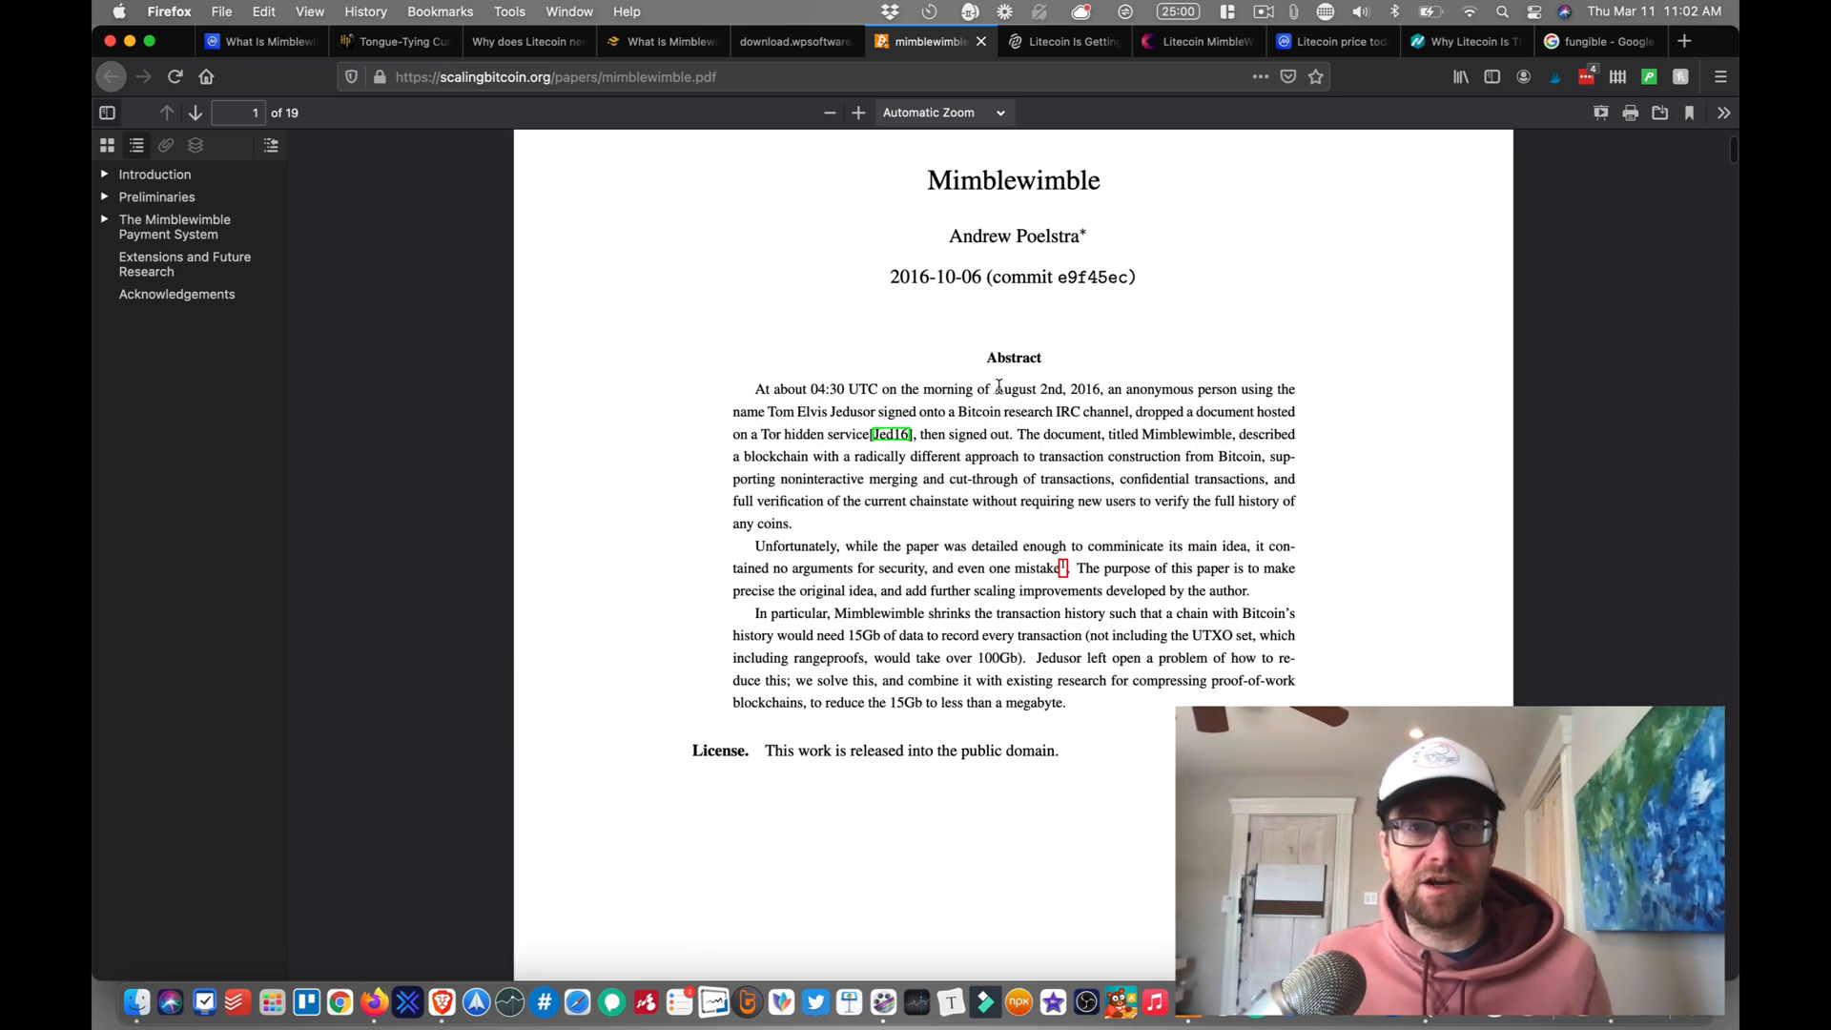
scroll(down, 3)
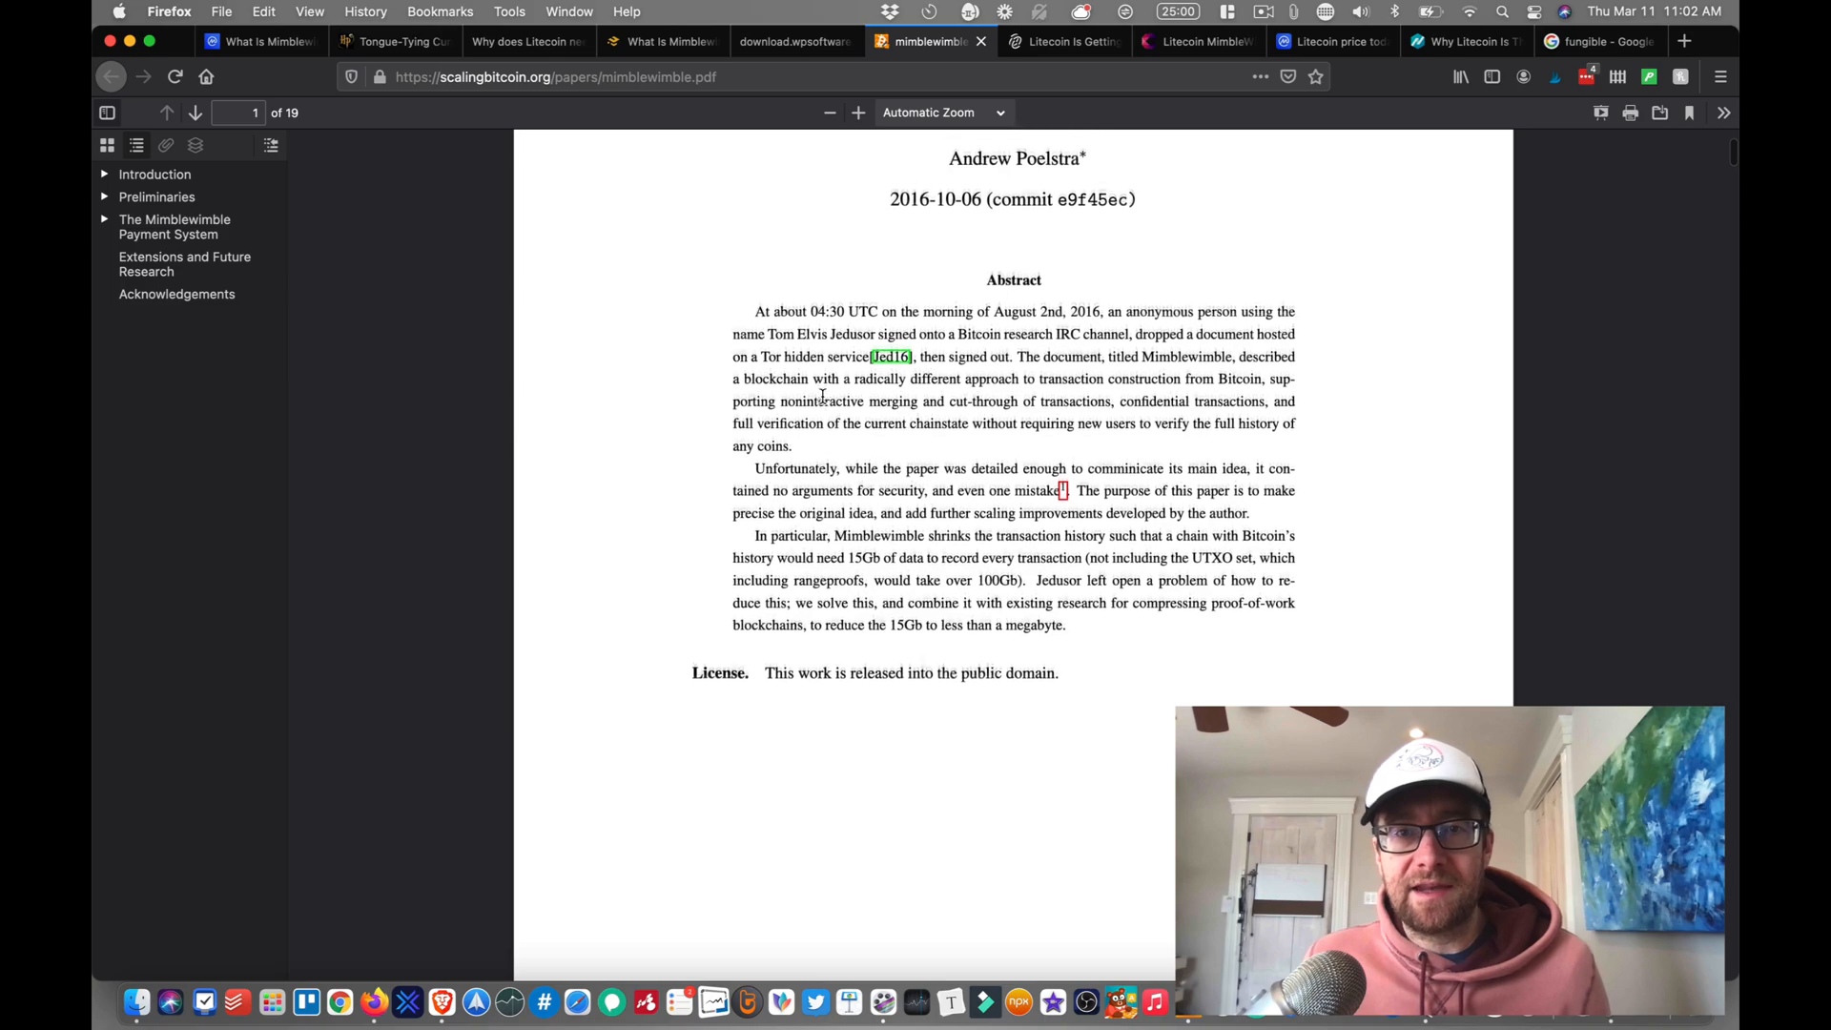
scroll(down, 3)
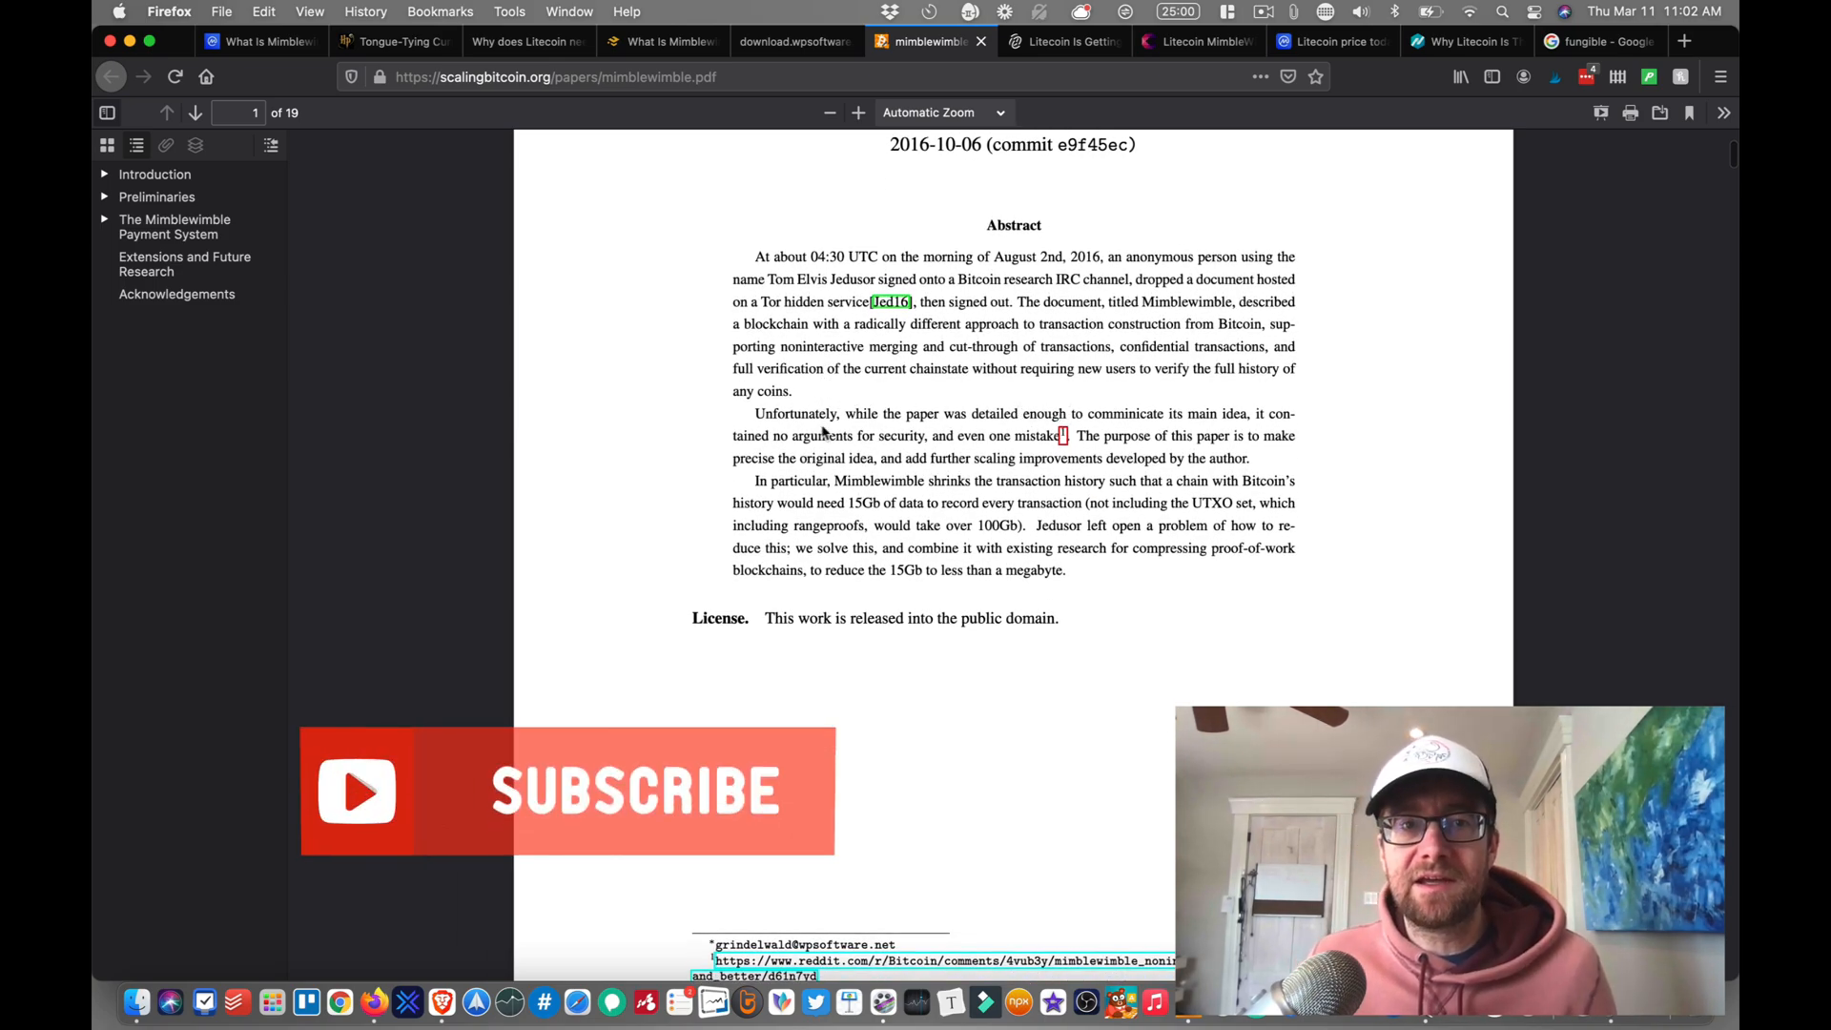
drag(773, 435, 1057, 435)
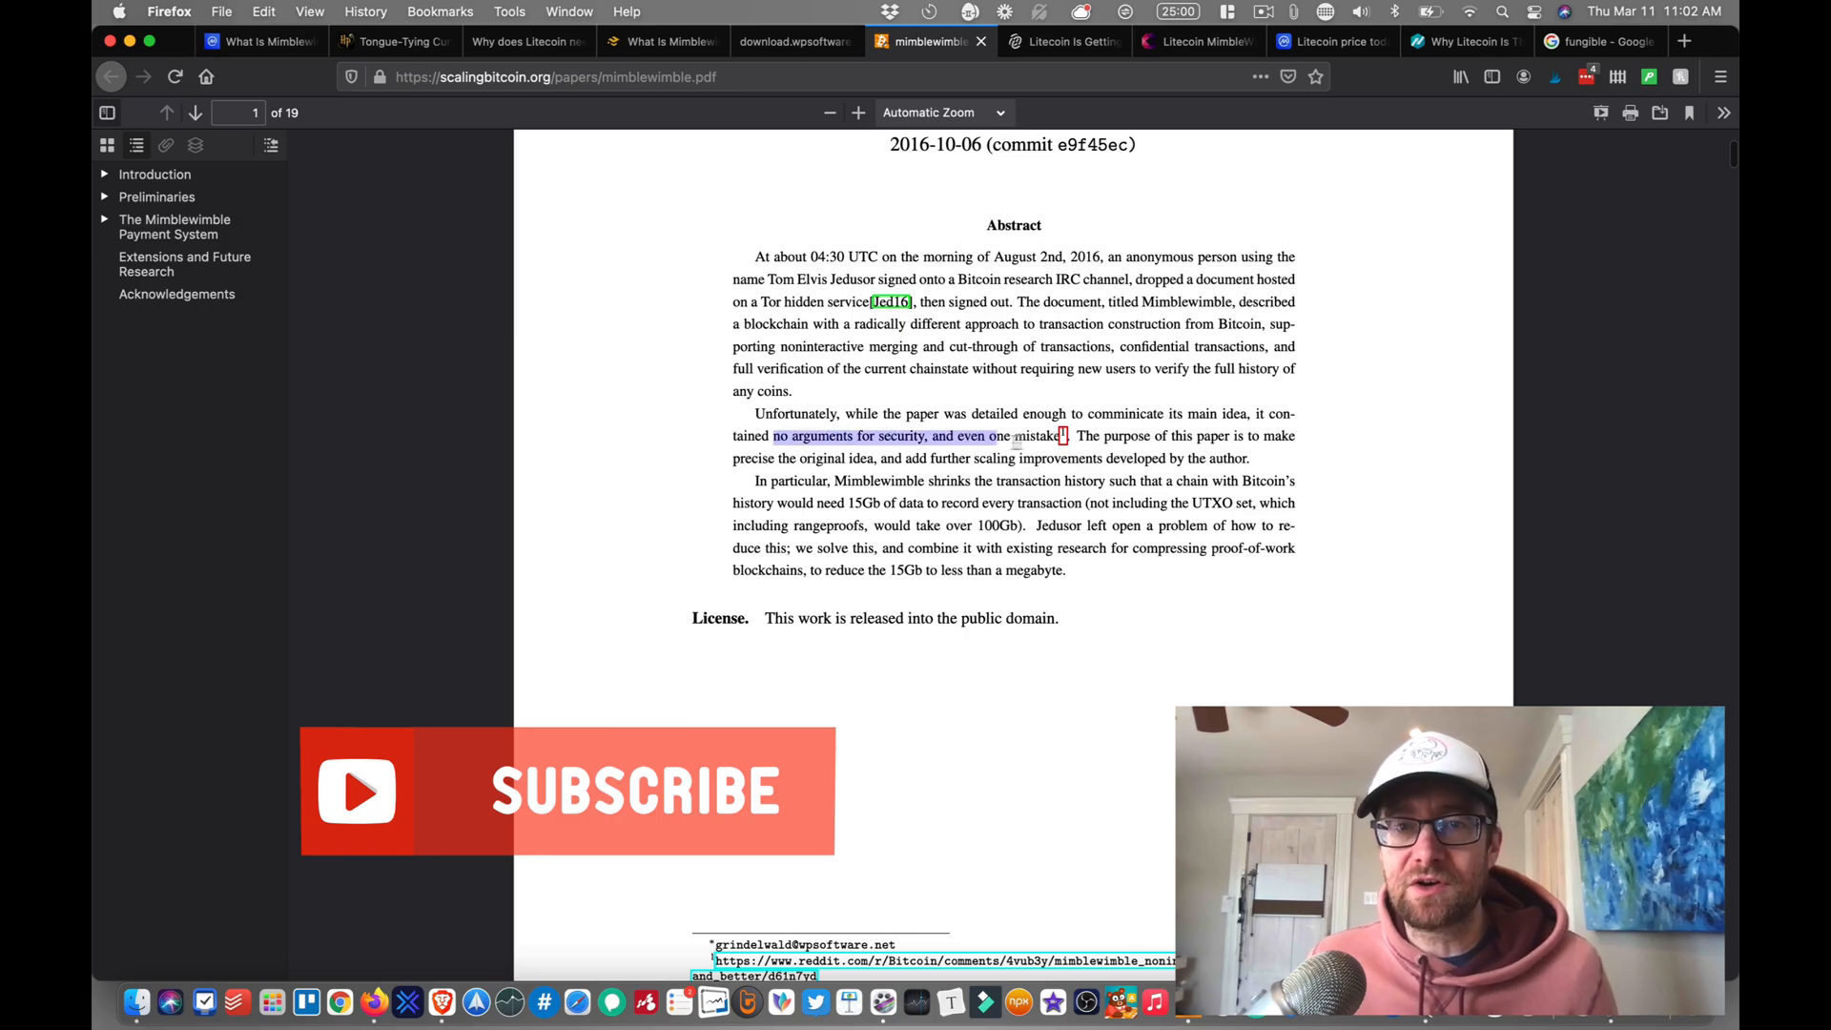
Step: Read on to the paper's Overview and Goals section on page 3
scroll(down, 3)
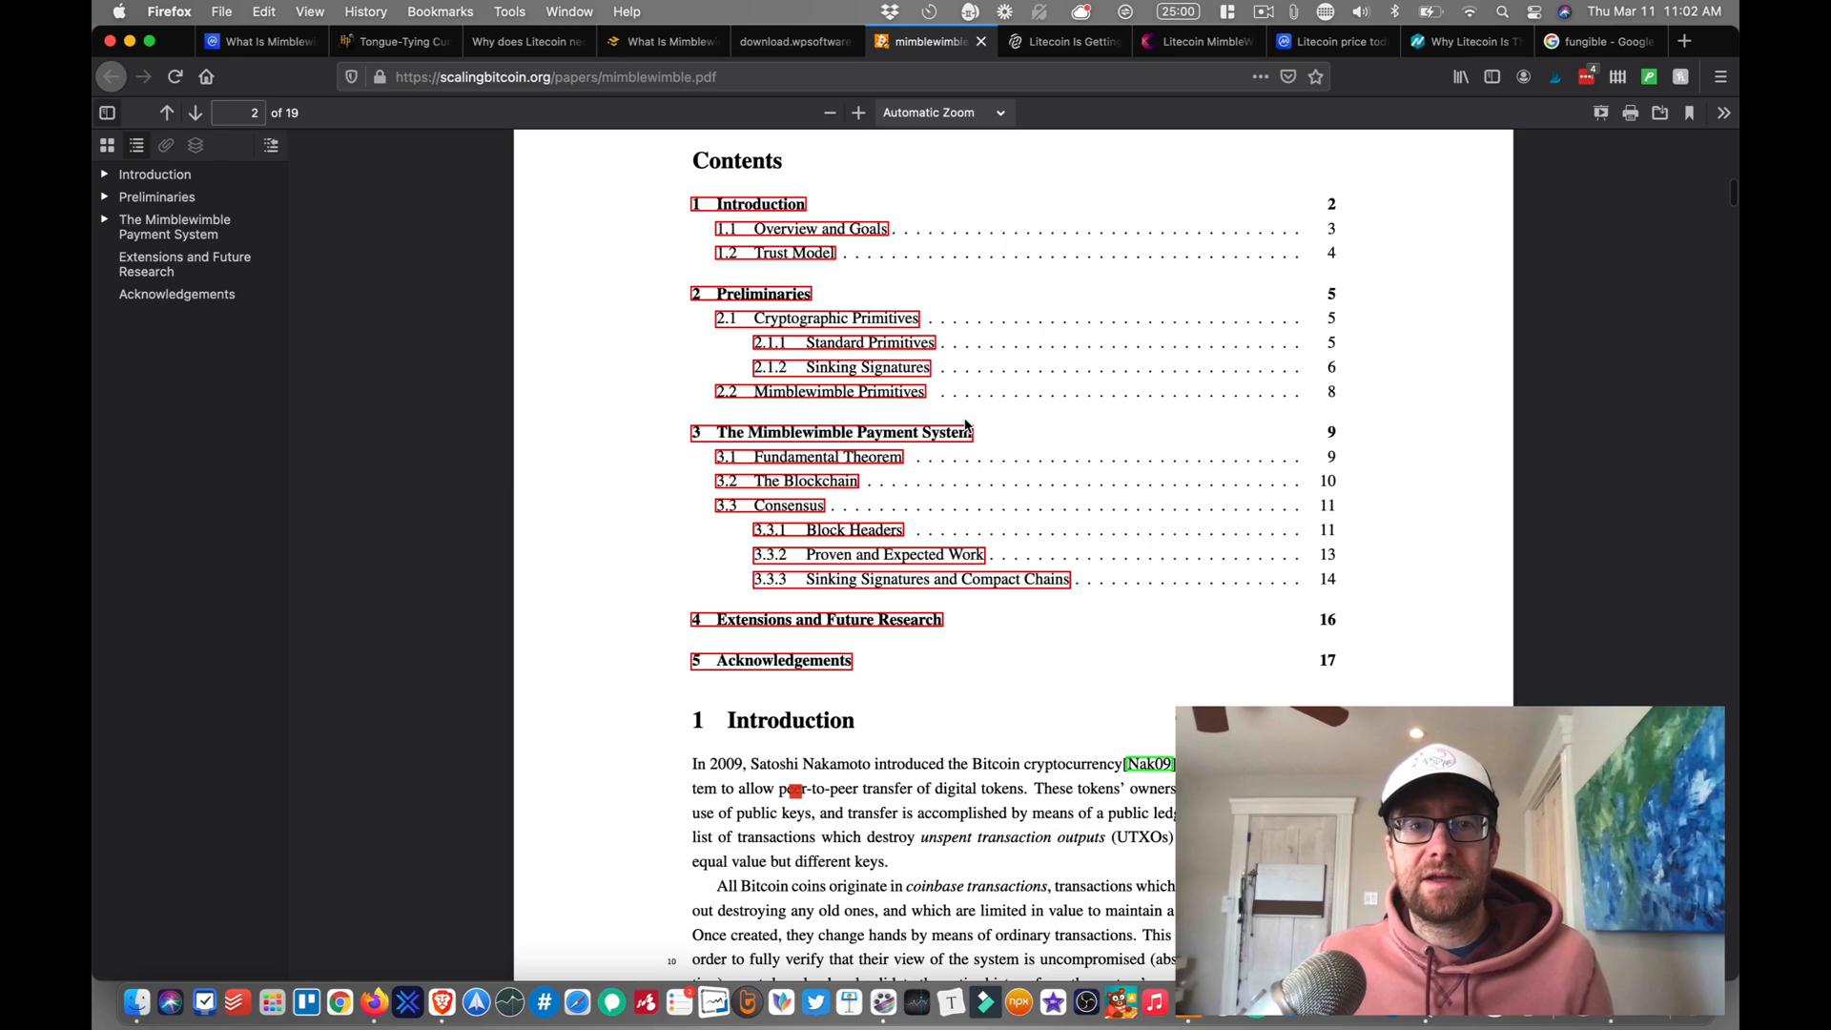
scroll(down, 3)
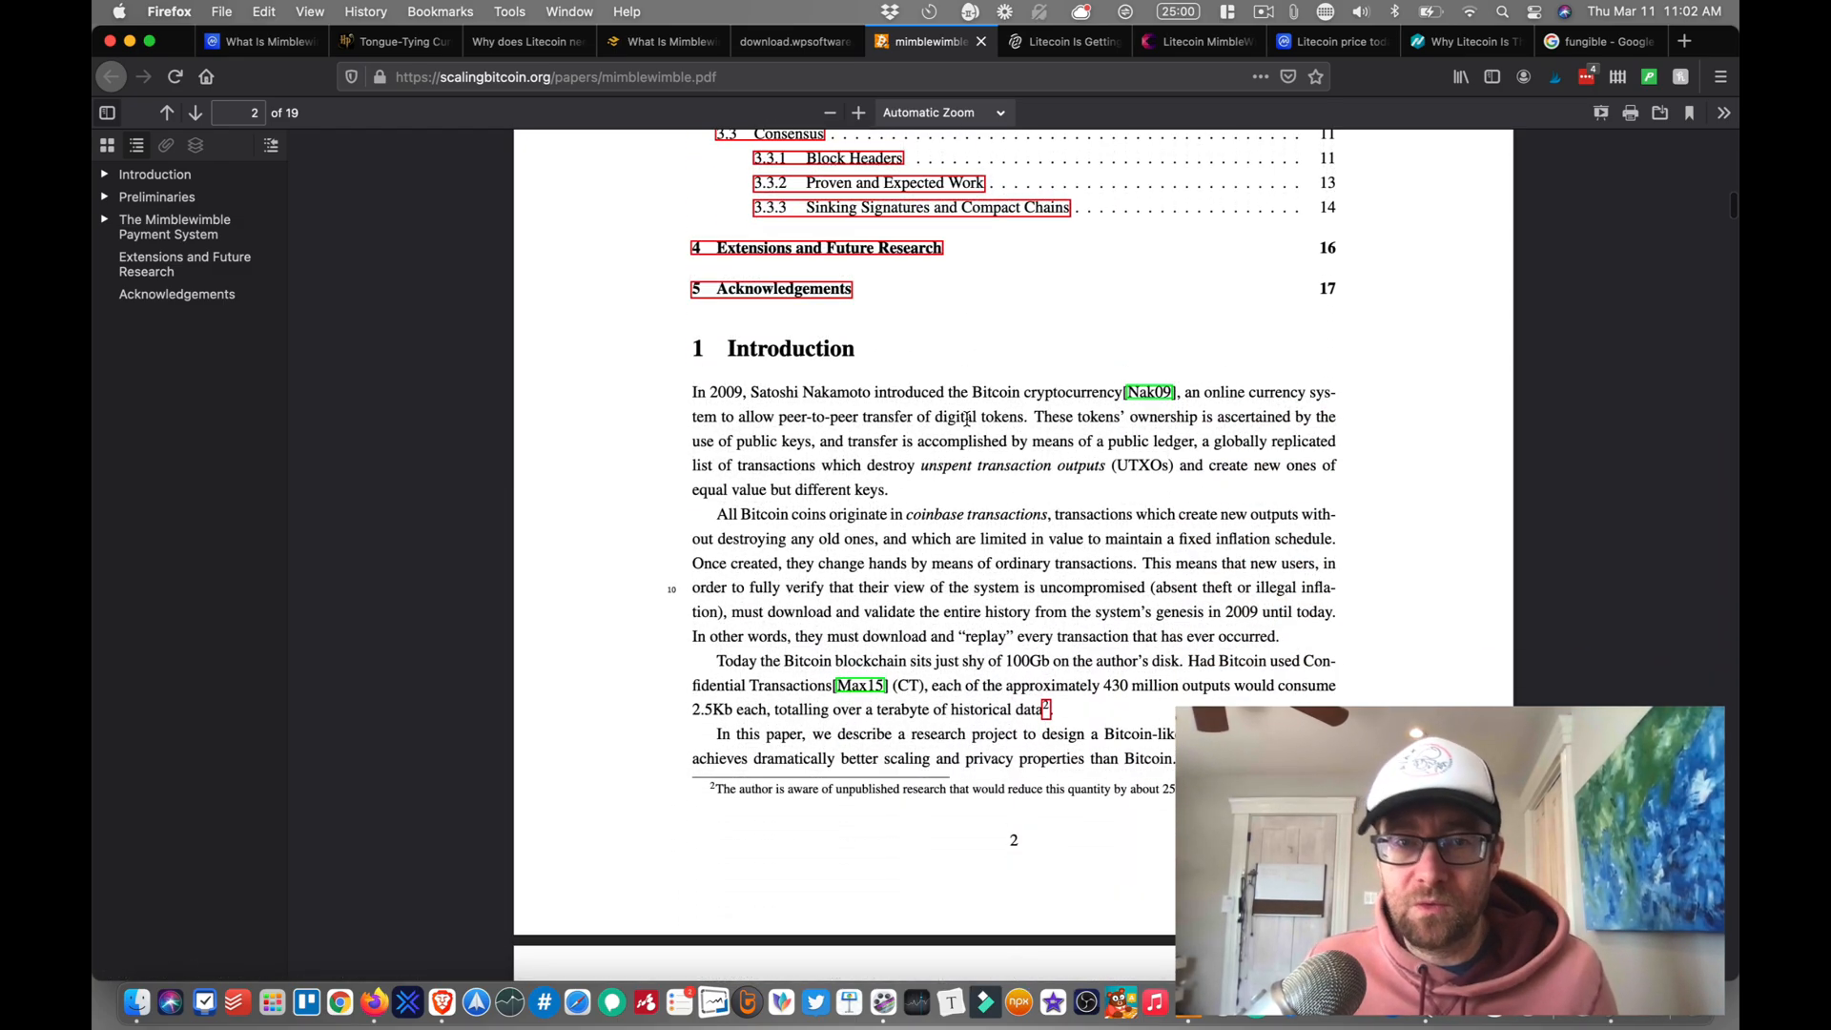
scroll(down, 3)
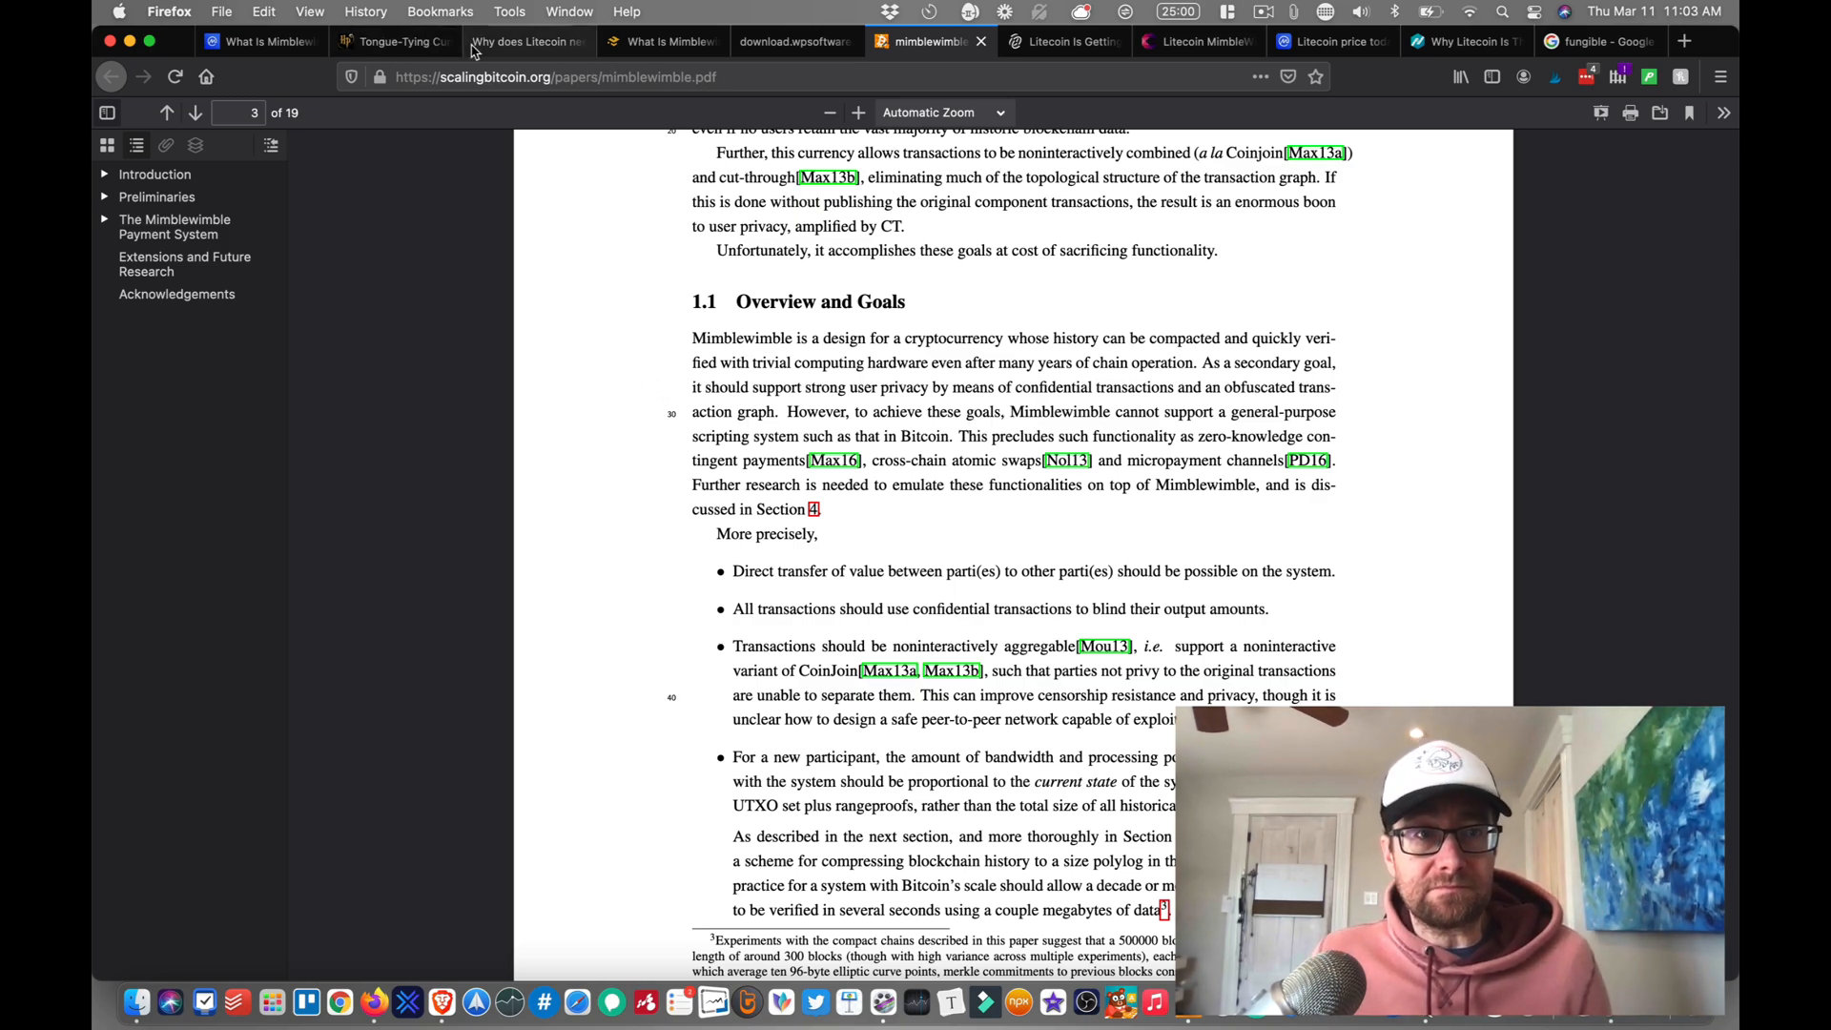
click(519, 42)
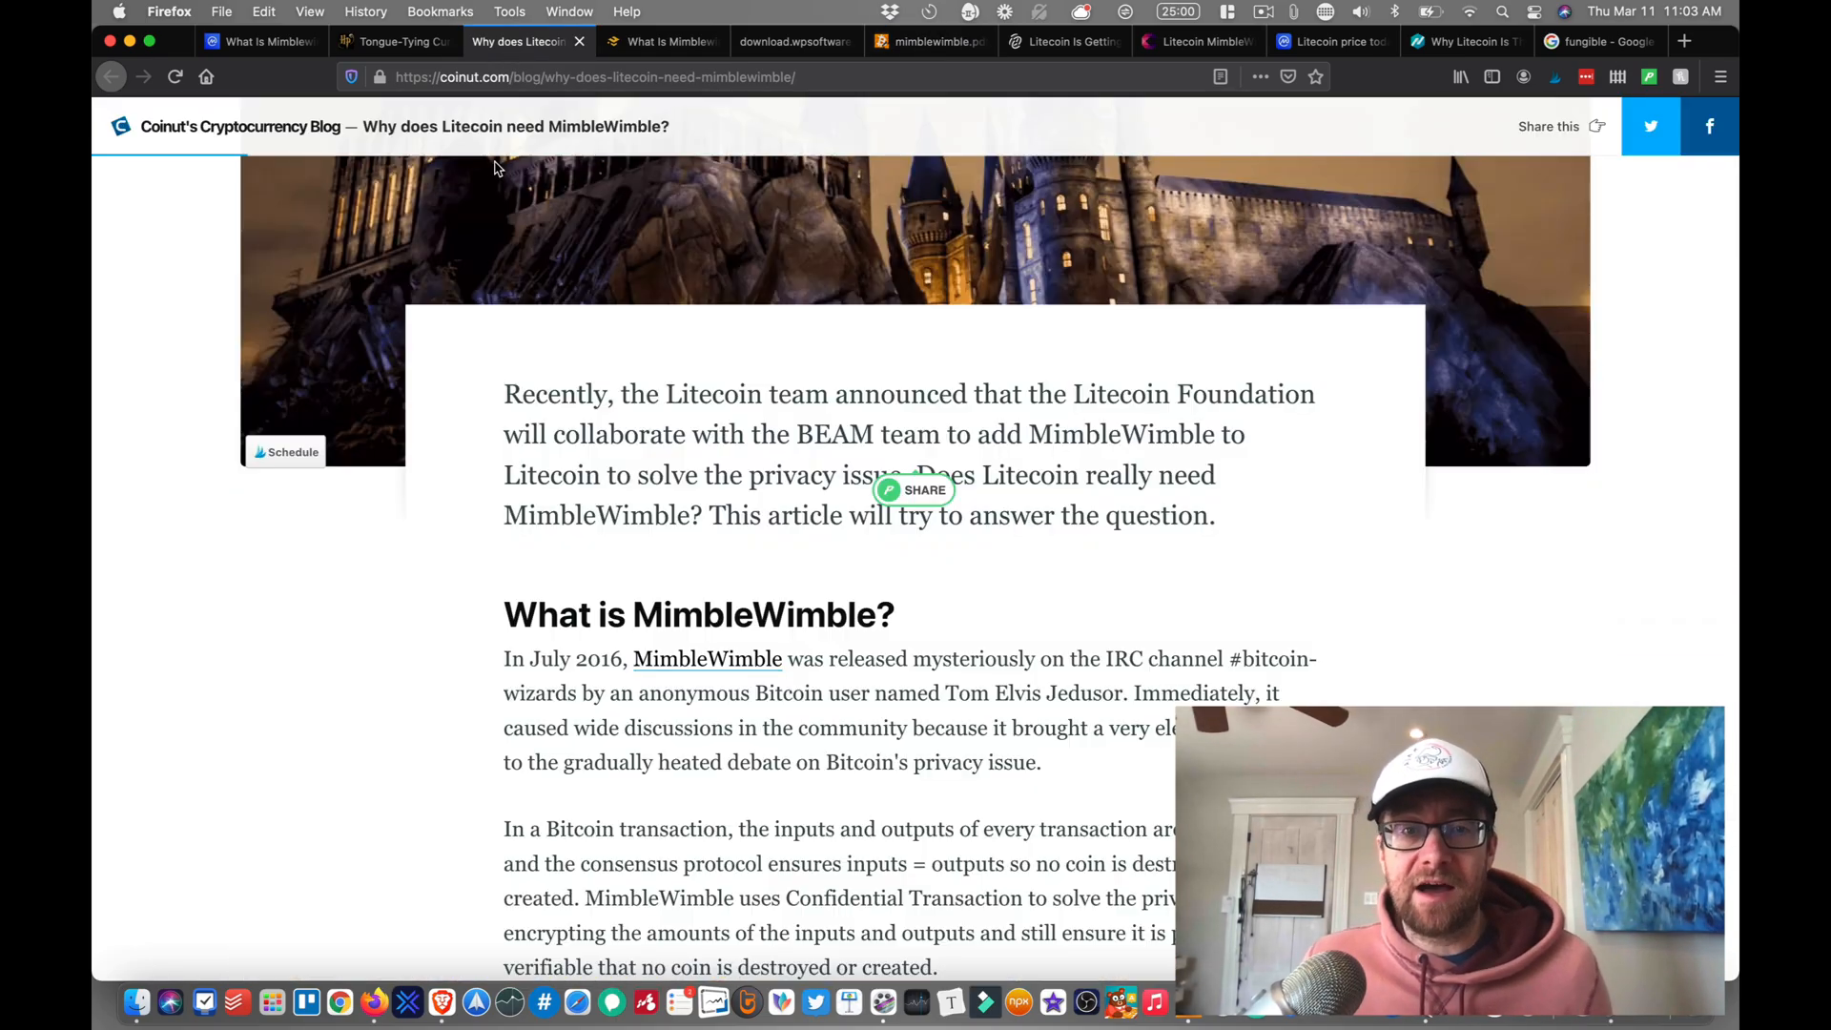
scroll(down, 3)
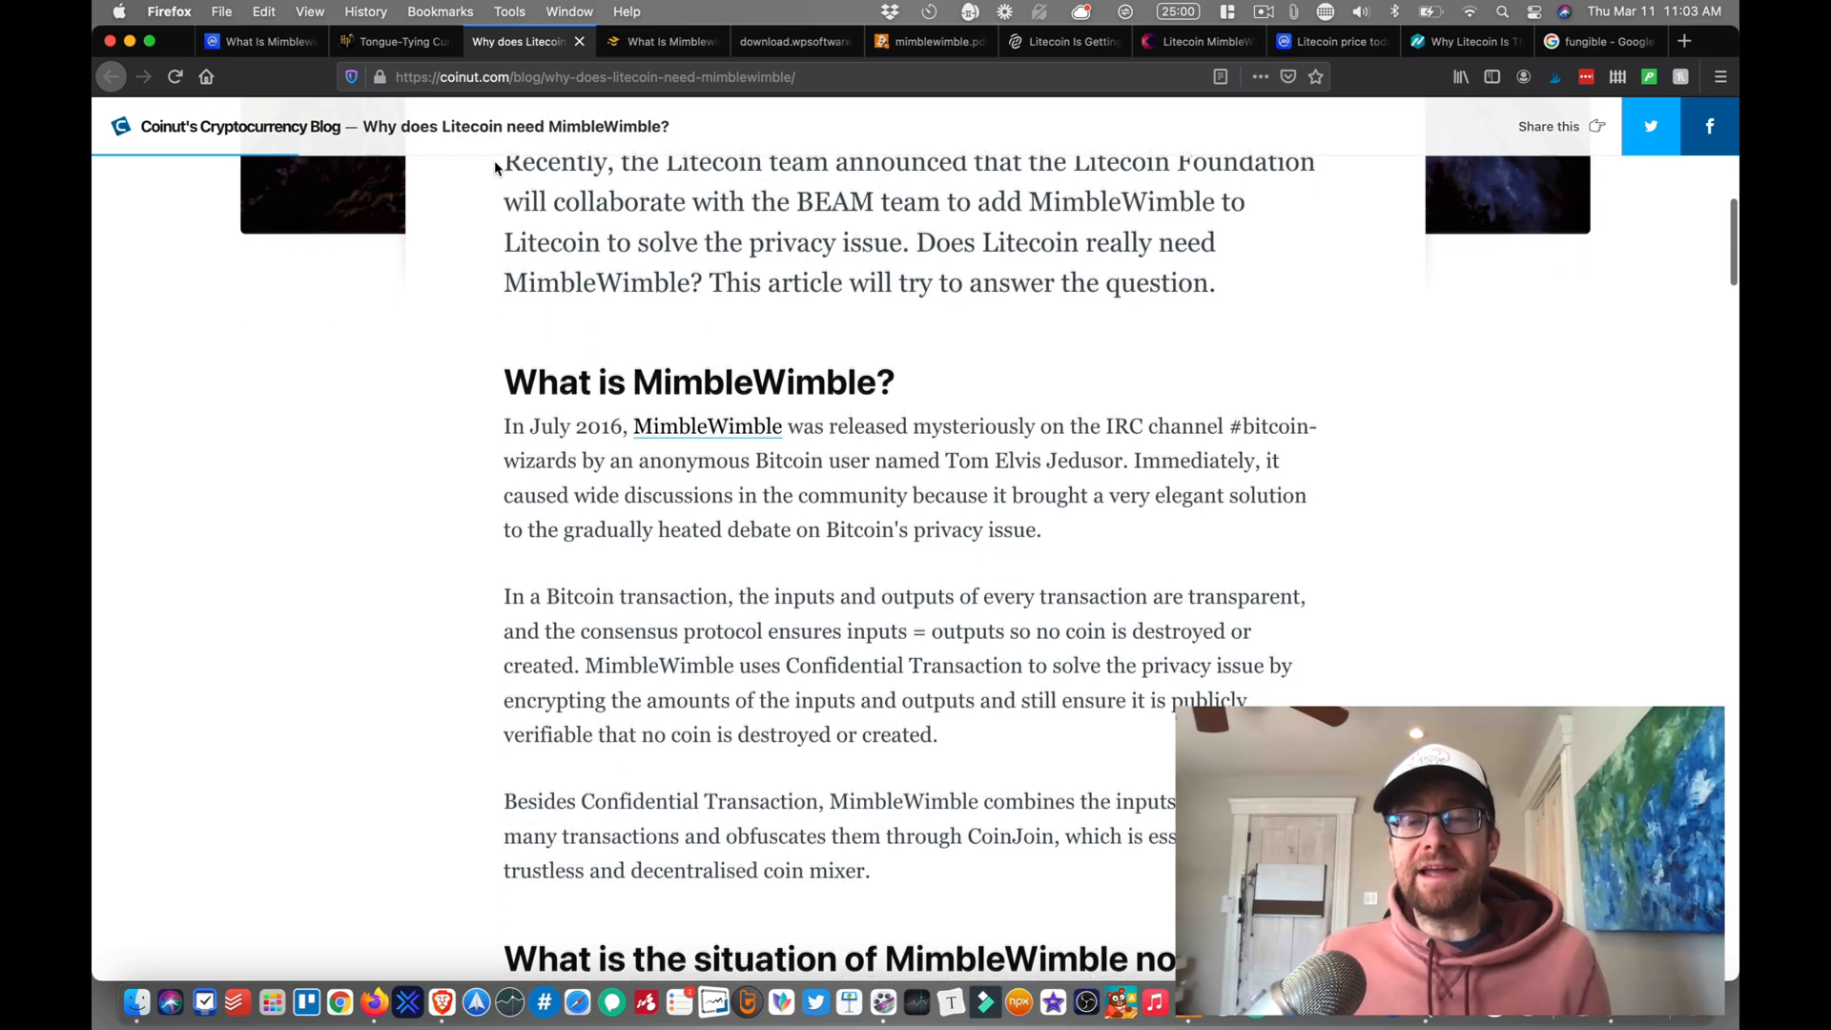
scroll(down, 3)
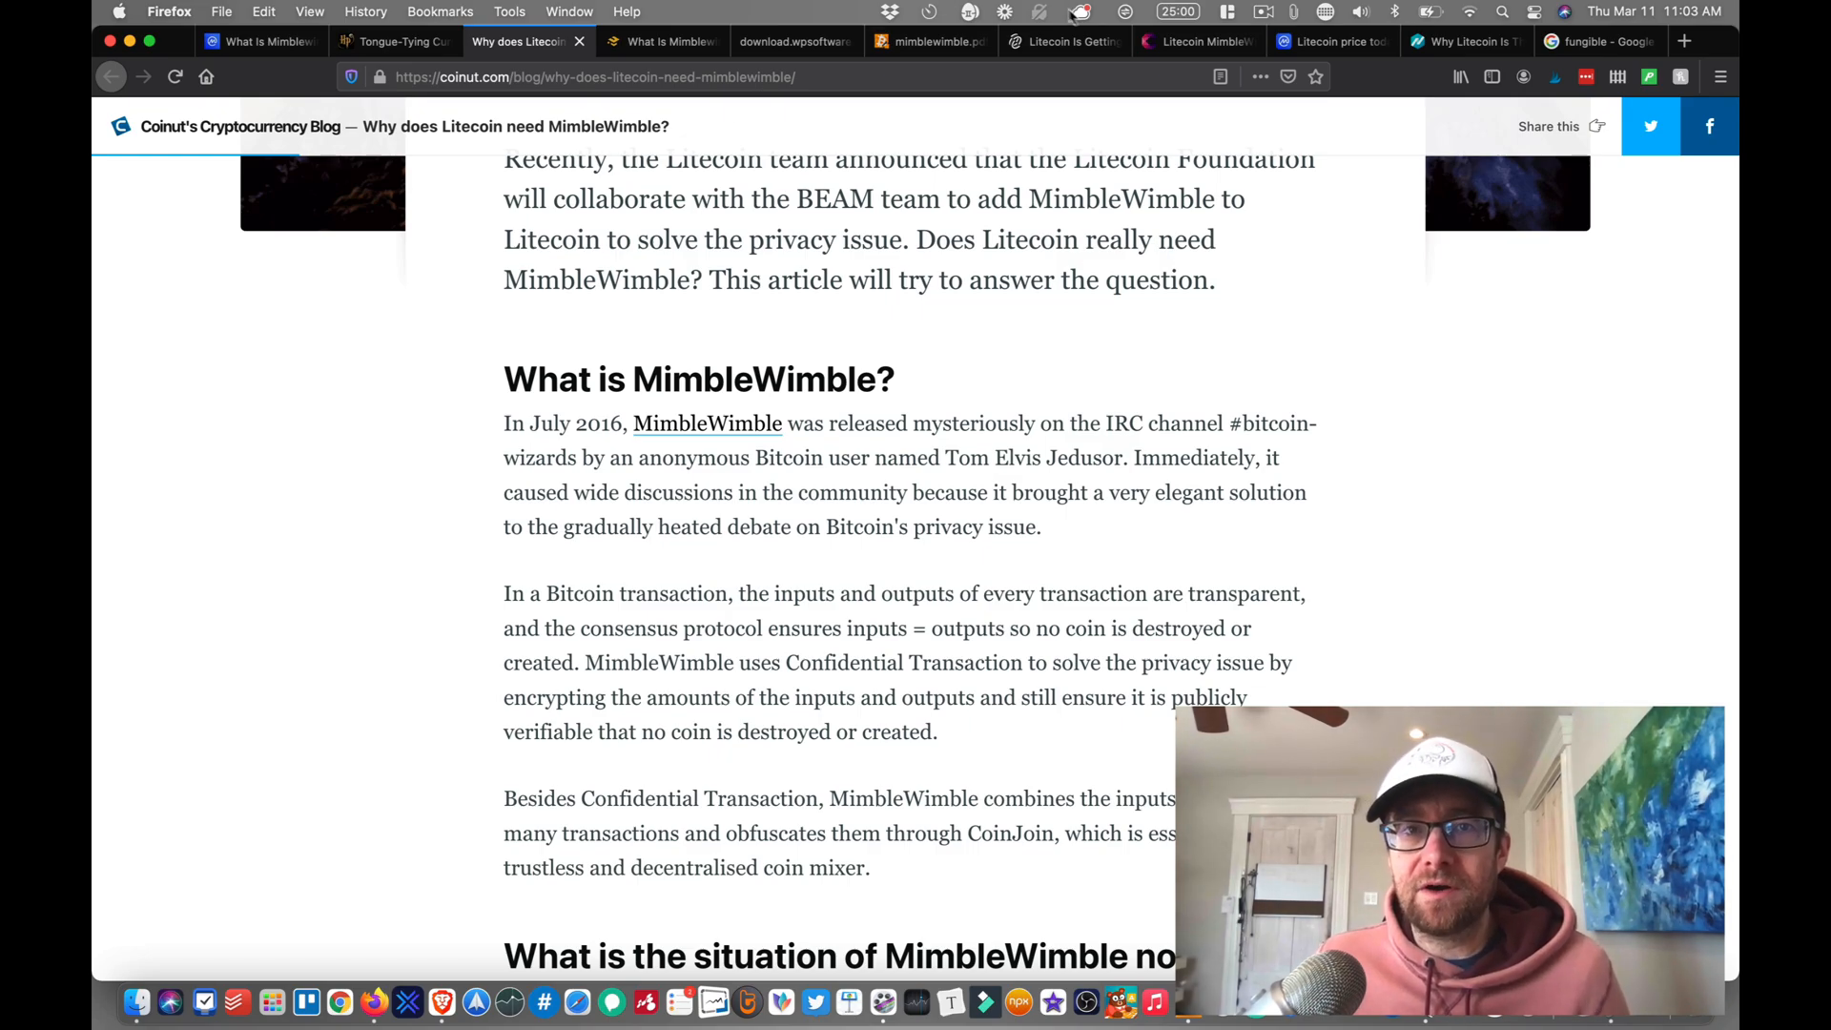
Step: From the Litecoin price page, bring up CoinMarketCap's cryptocurrency ranking by market cap
click(1326, 42)
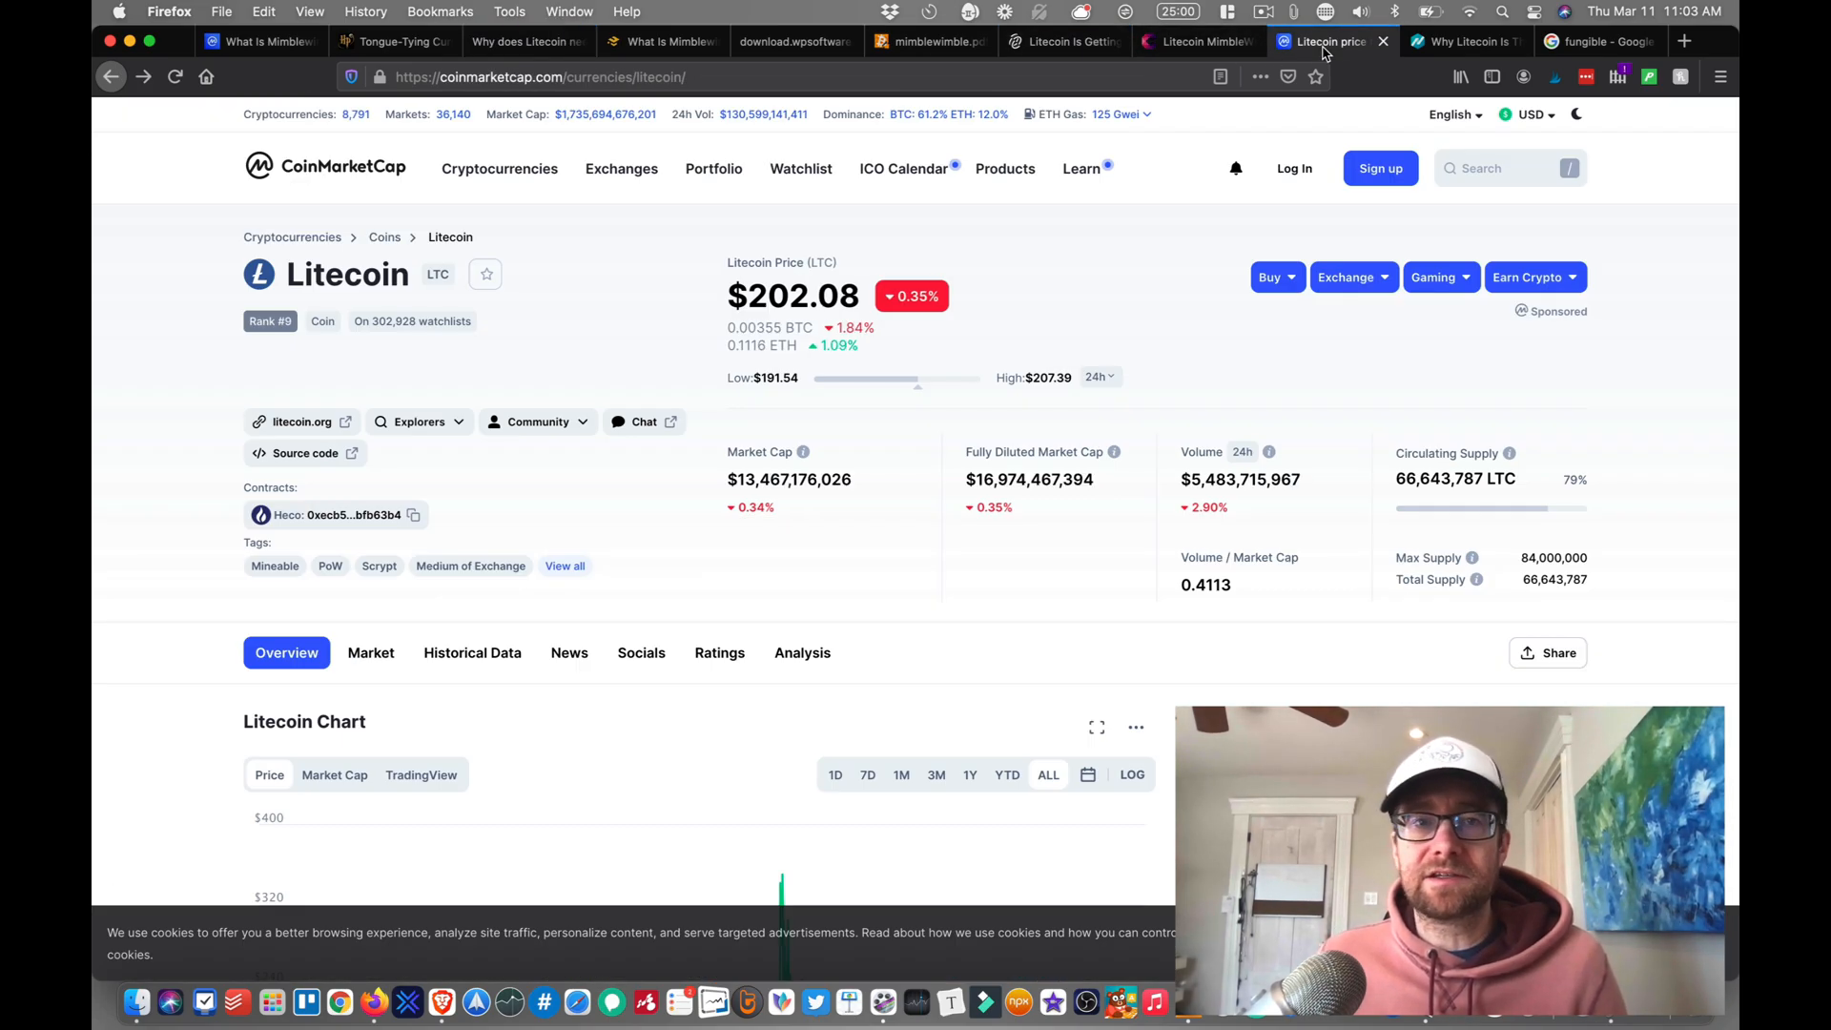
click(498, 168)
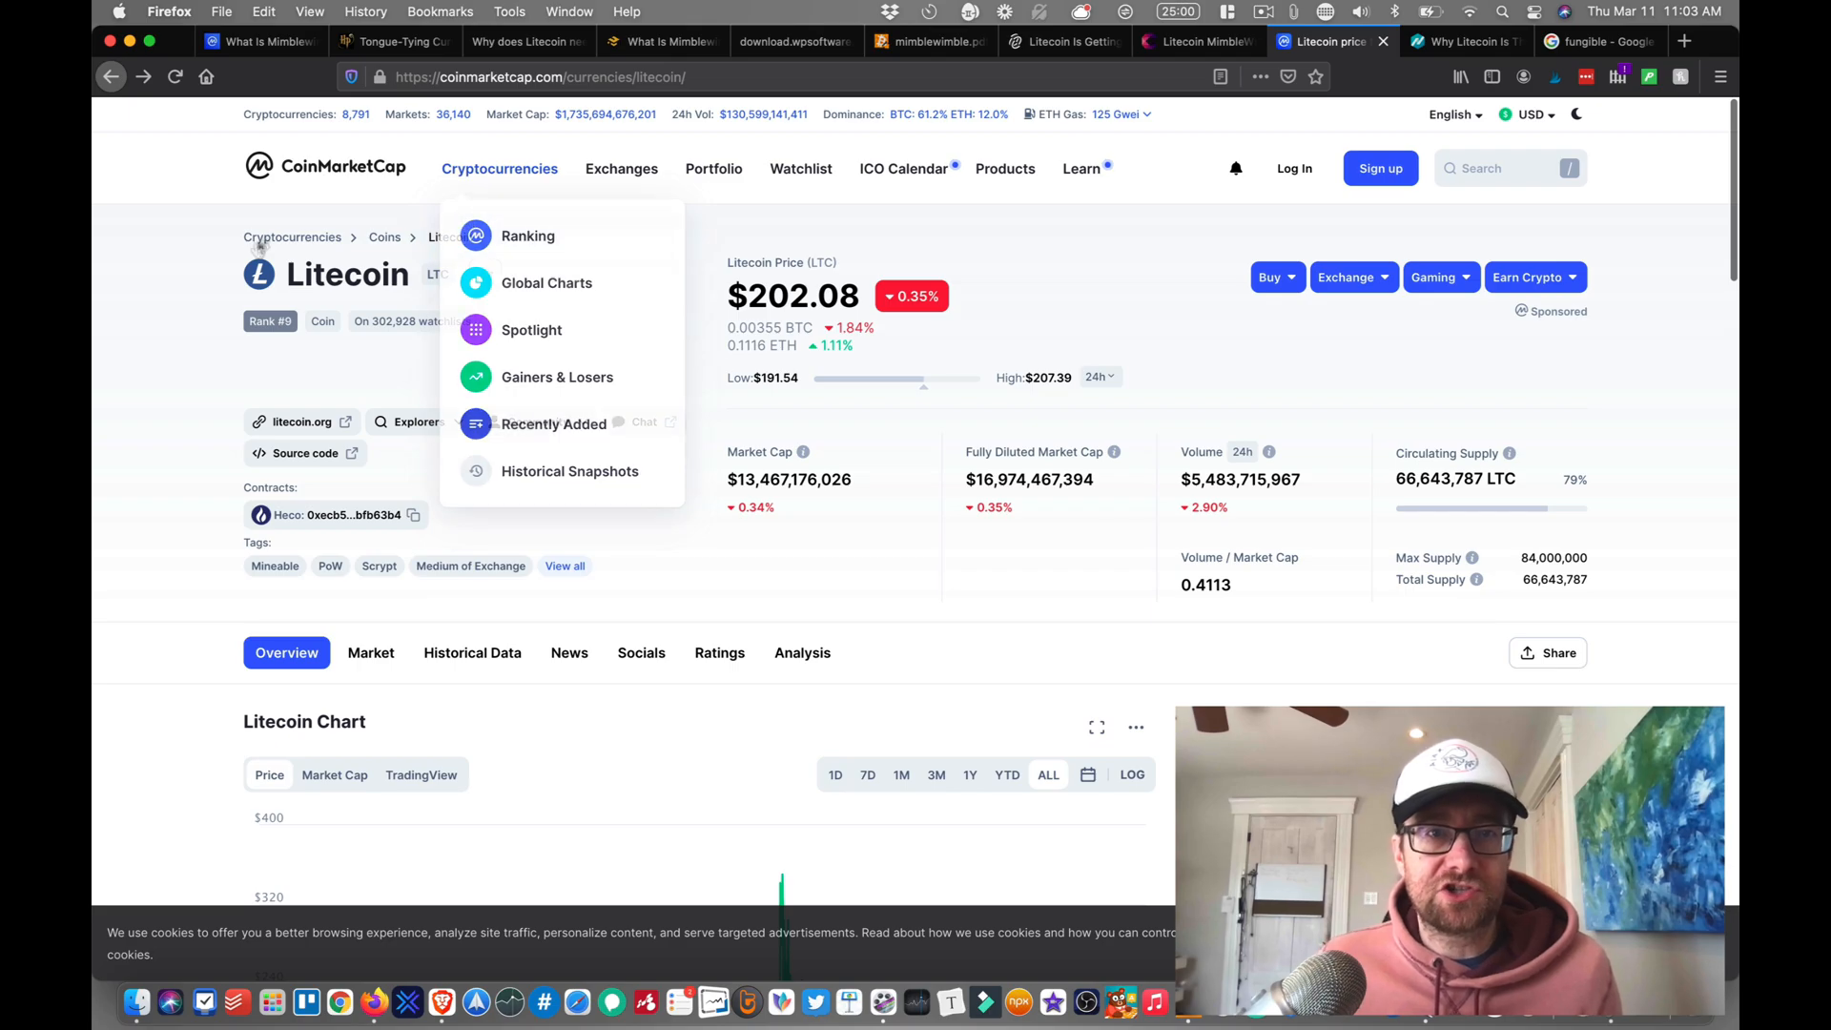
click(526, 235)
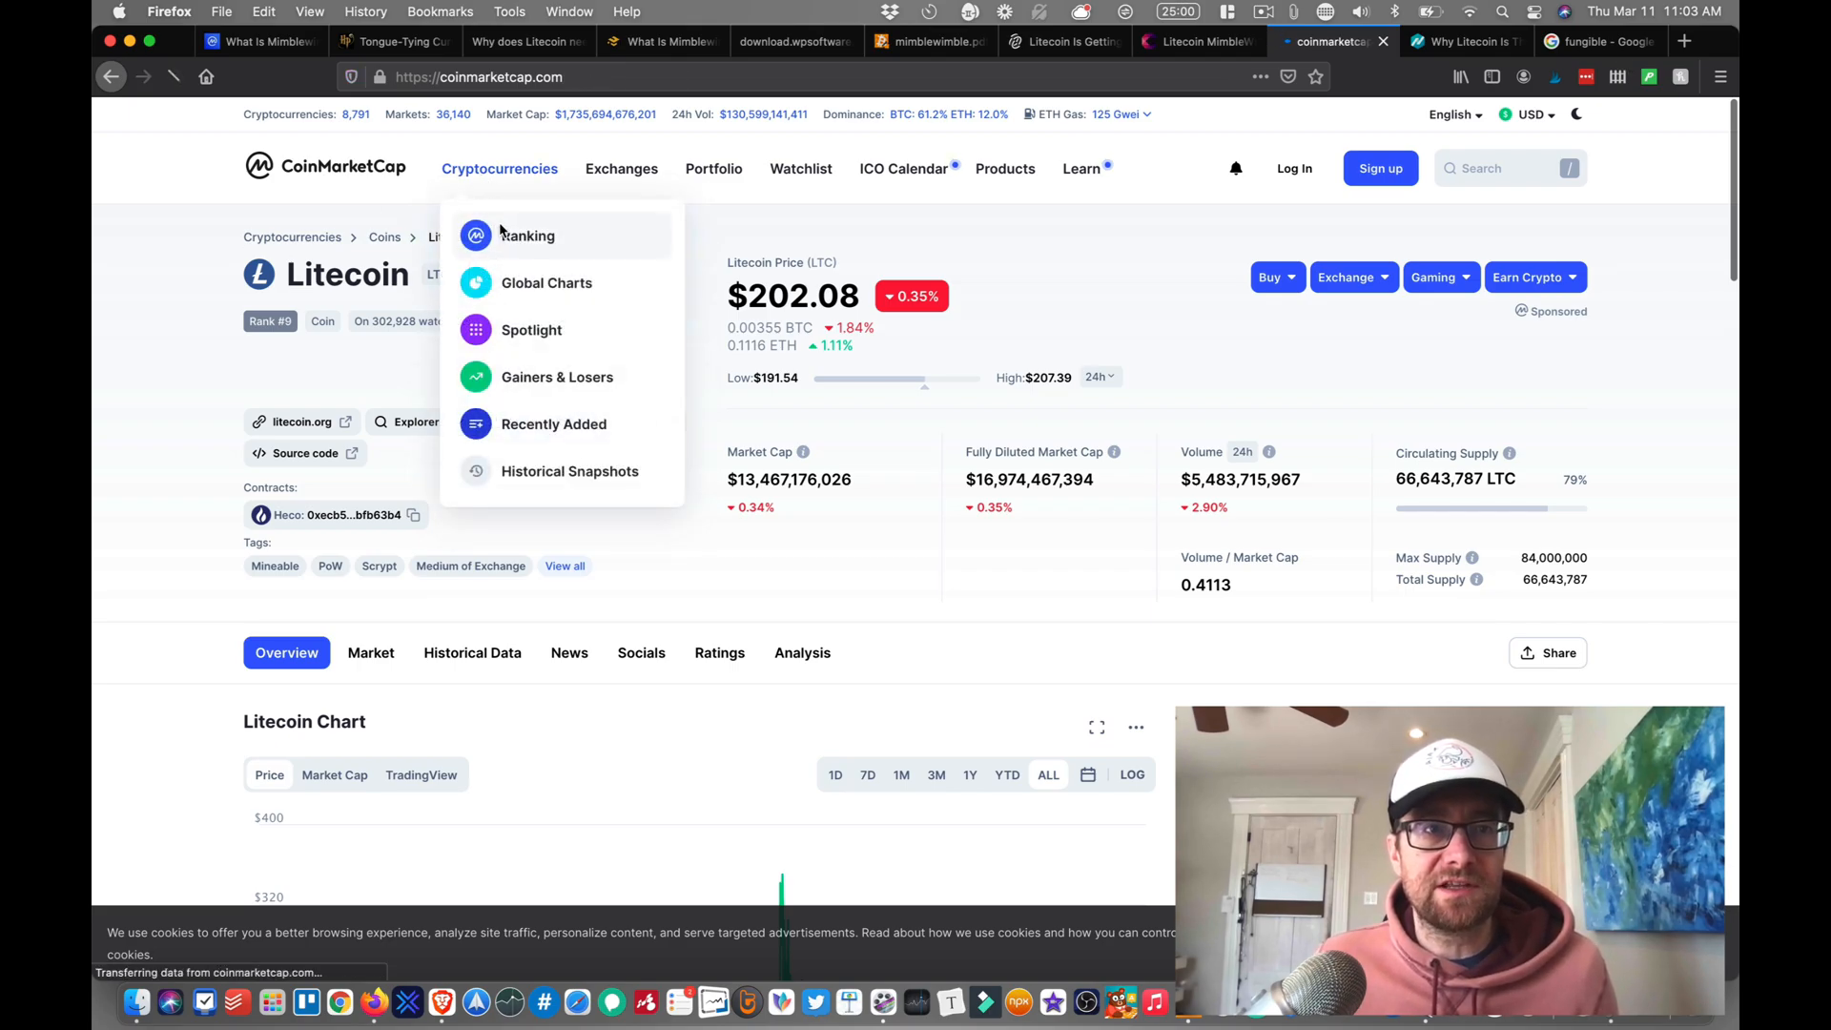
click(526, 235)
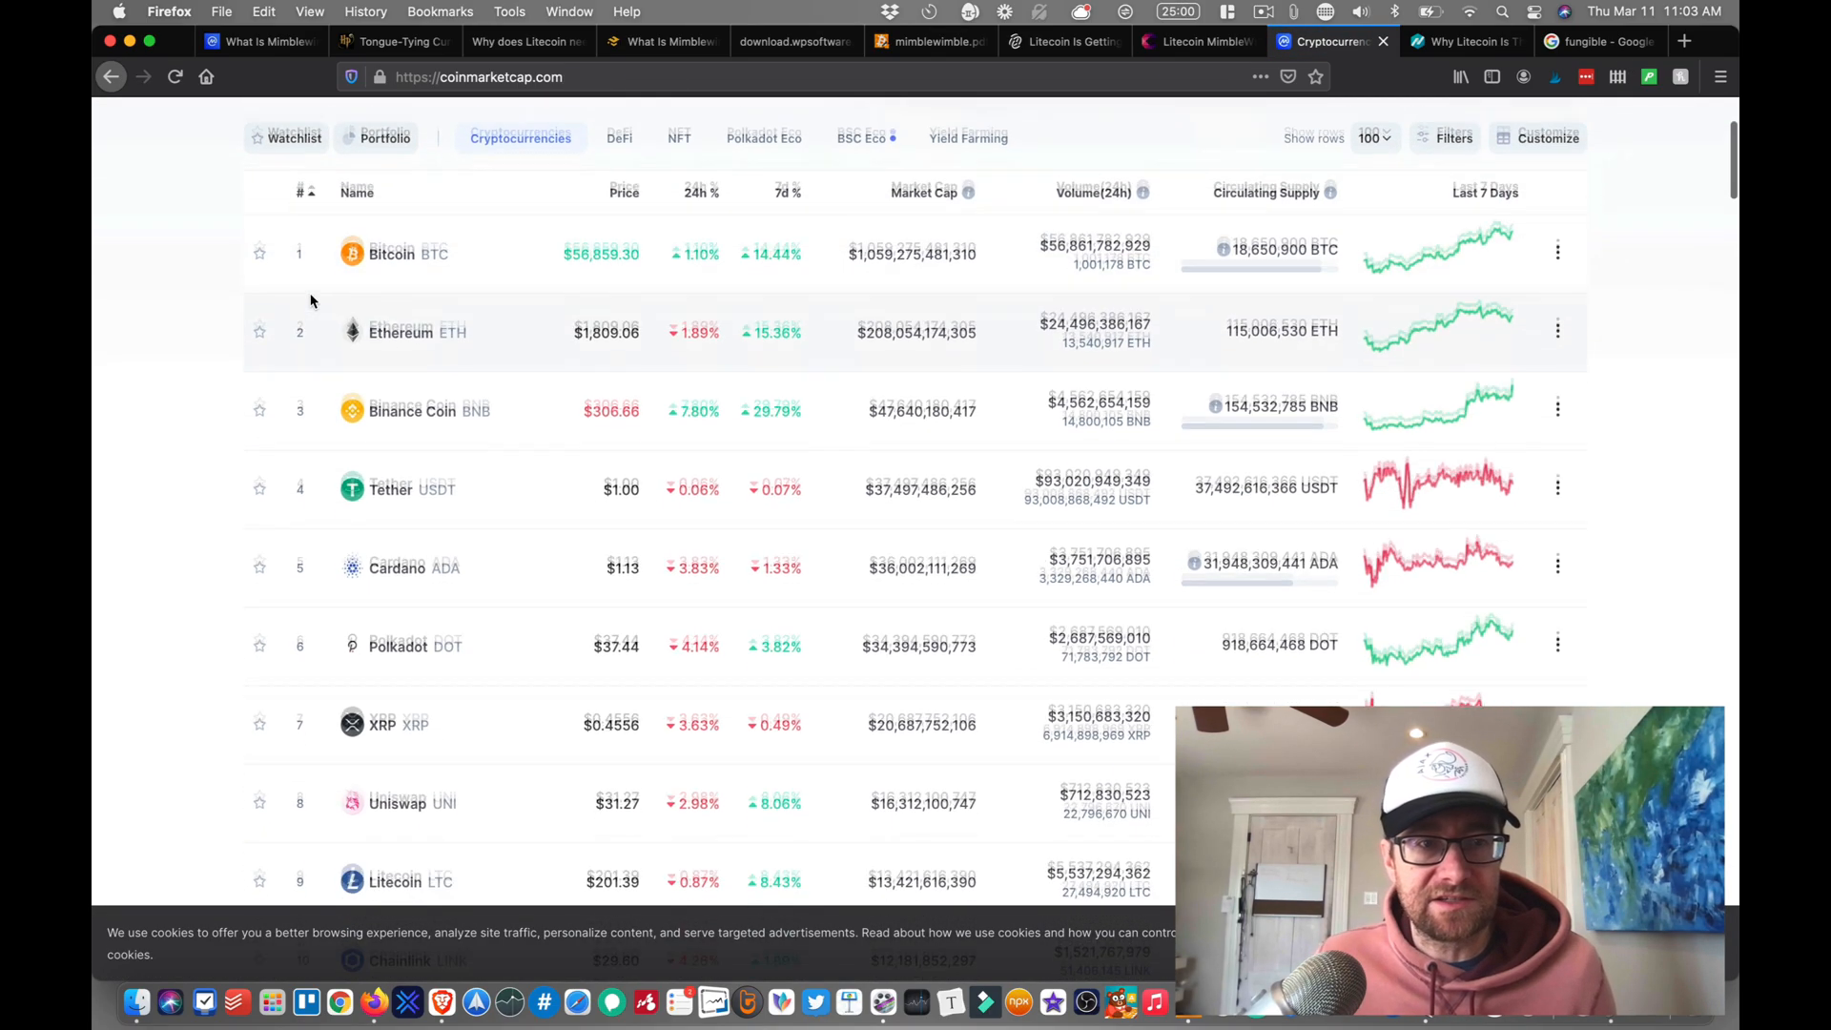
Step: Browse the ranking list, where Litecoin sits ninth at about $202
scroll(down, 3)
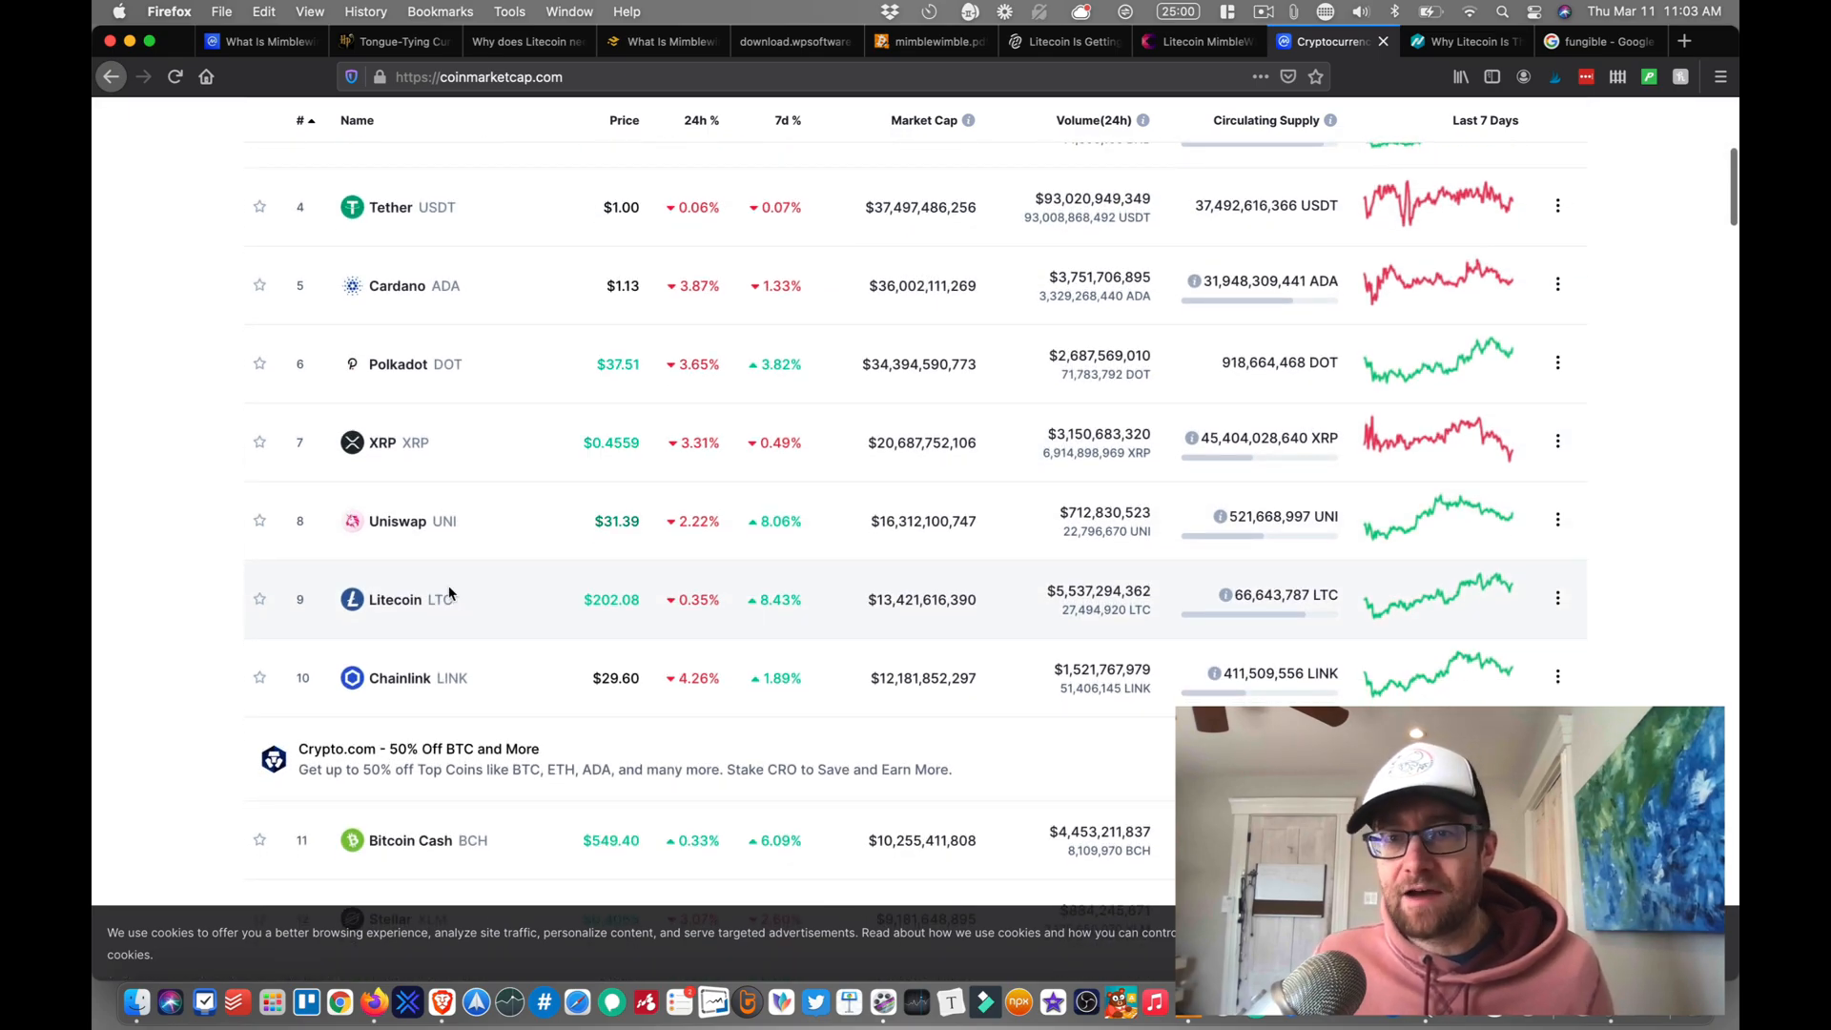
scroll(up, 3)
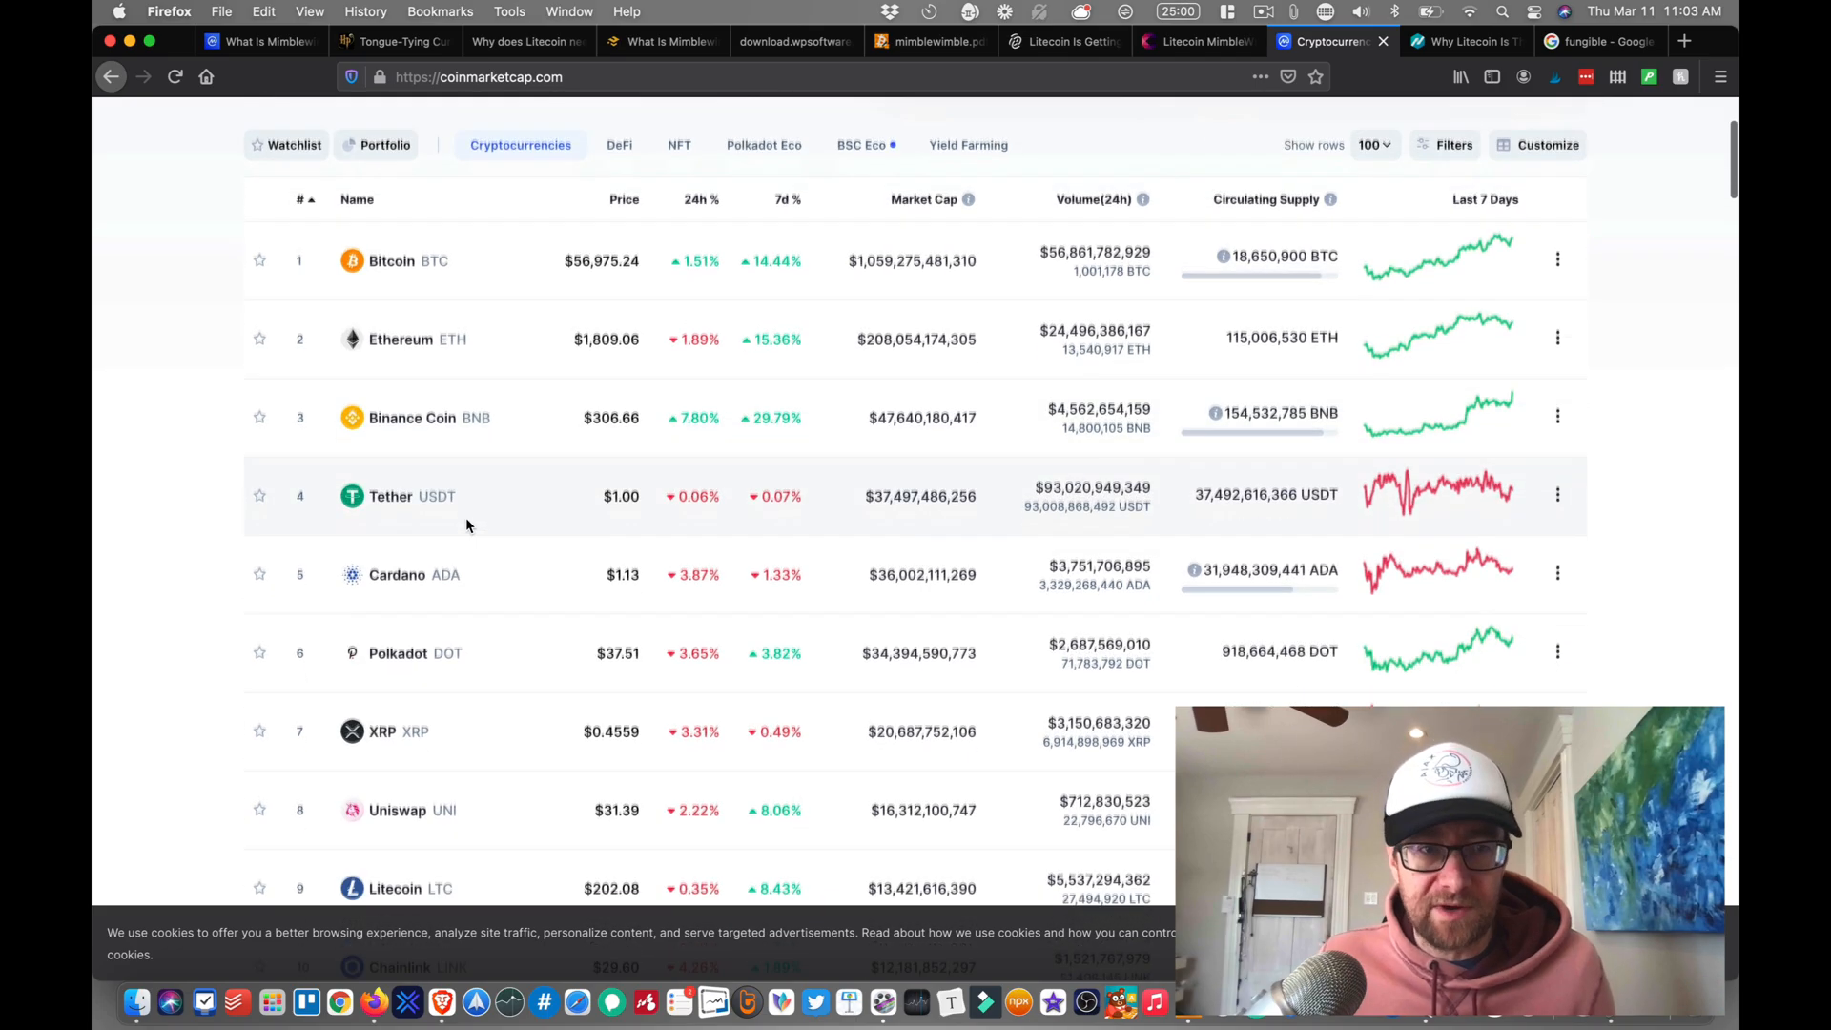
scroll(down, 3)
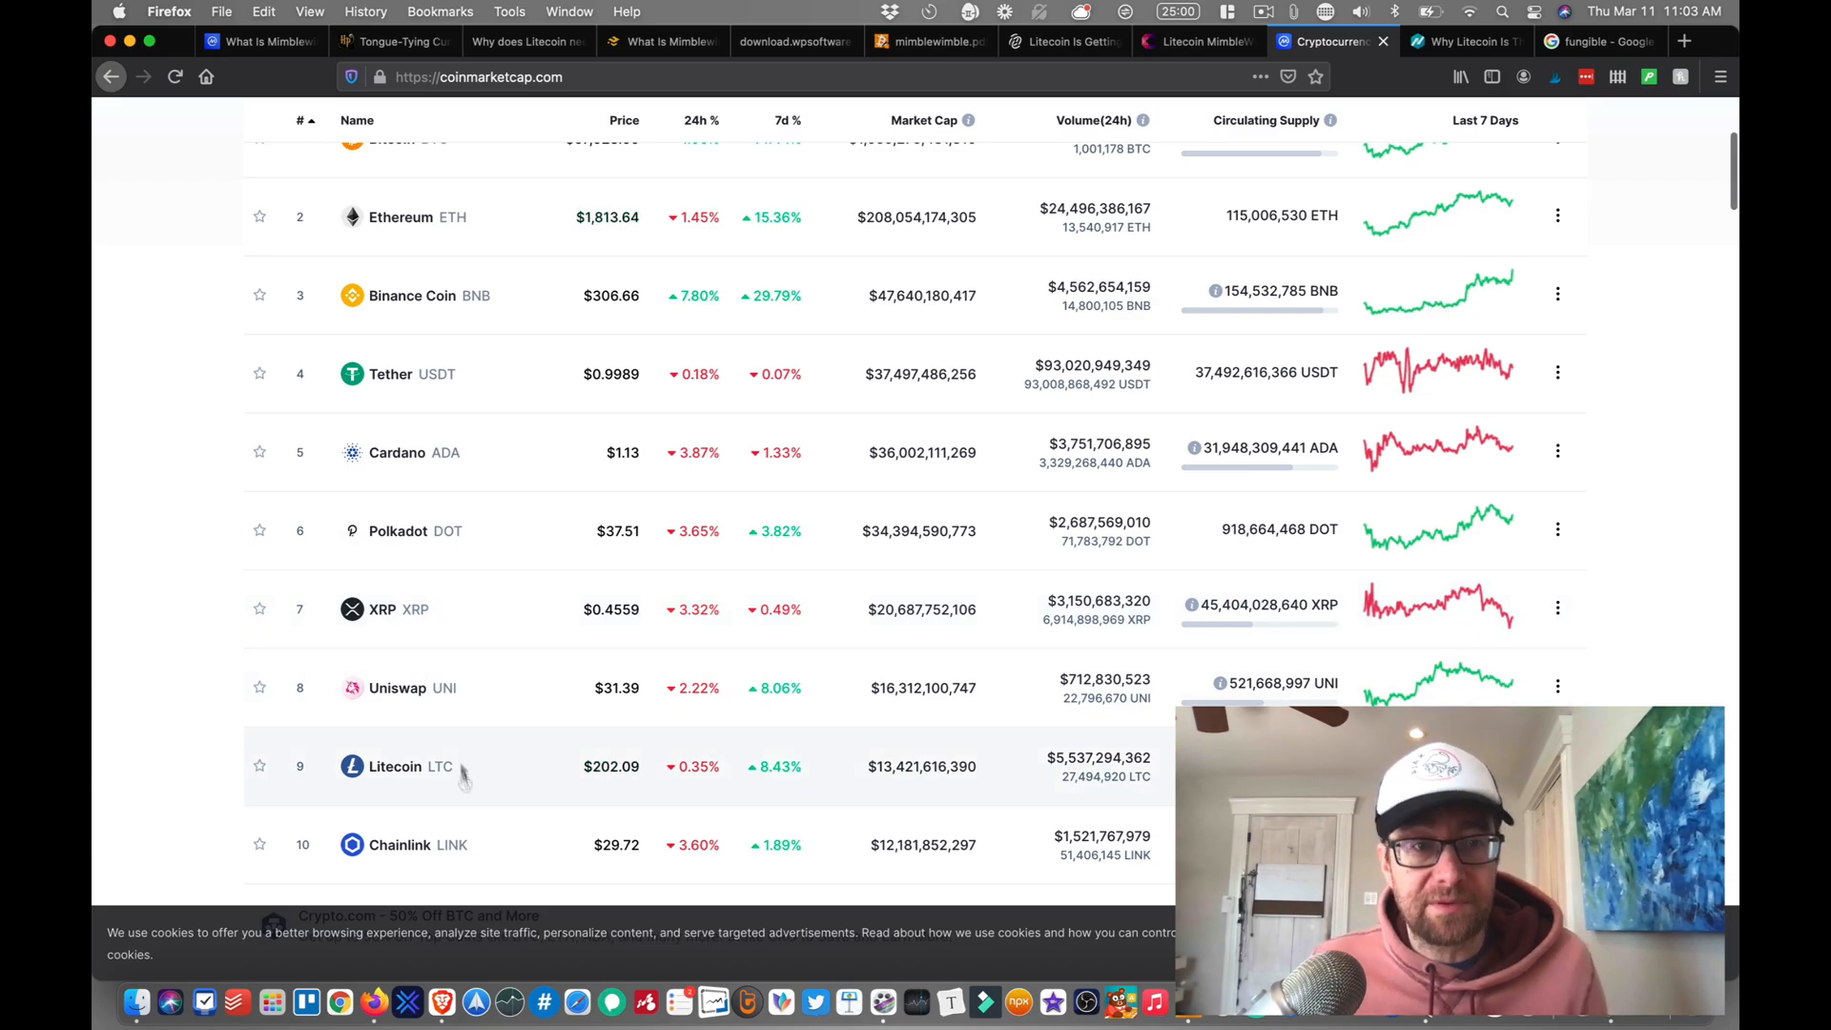
scroll(down, 3)
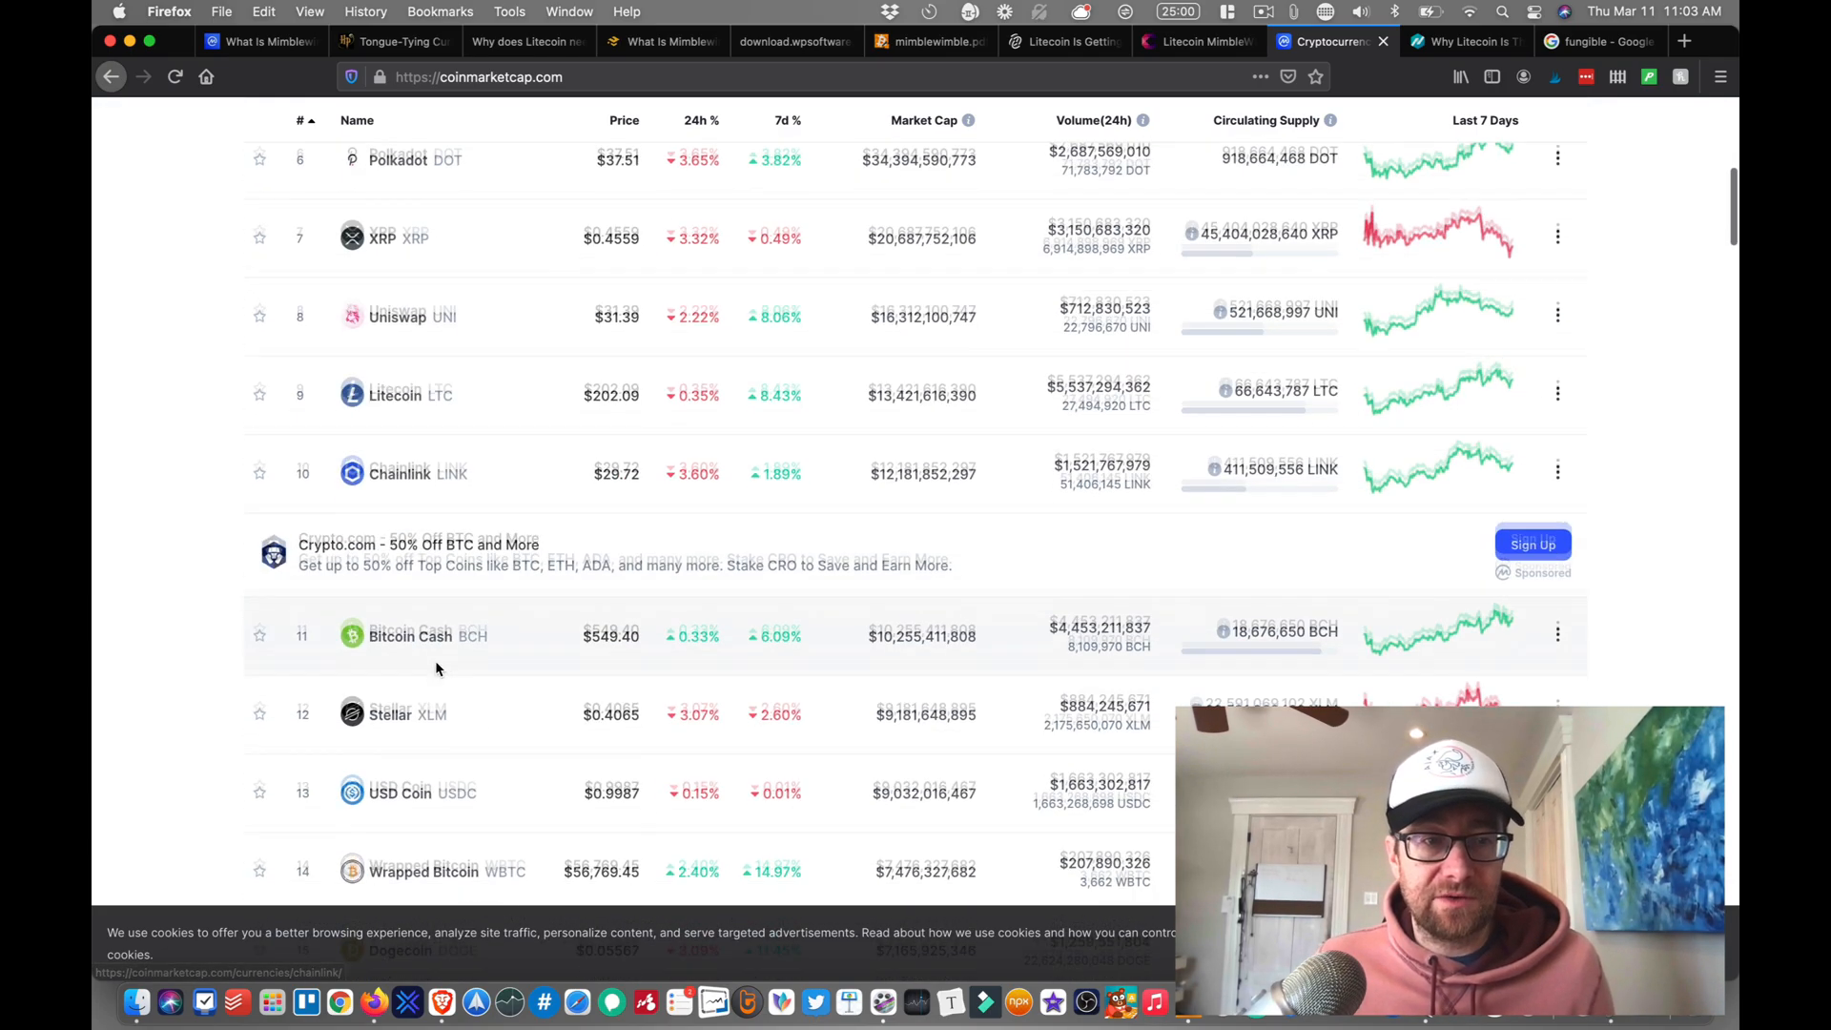
scroll(down, 3)
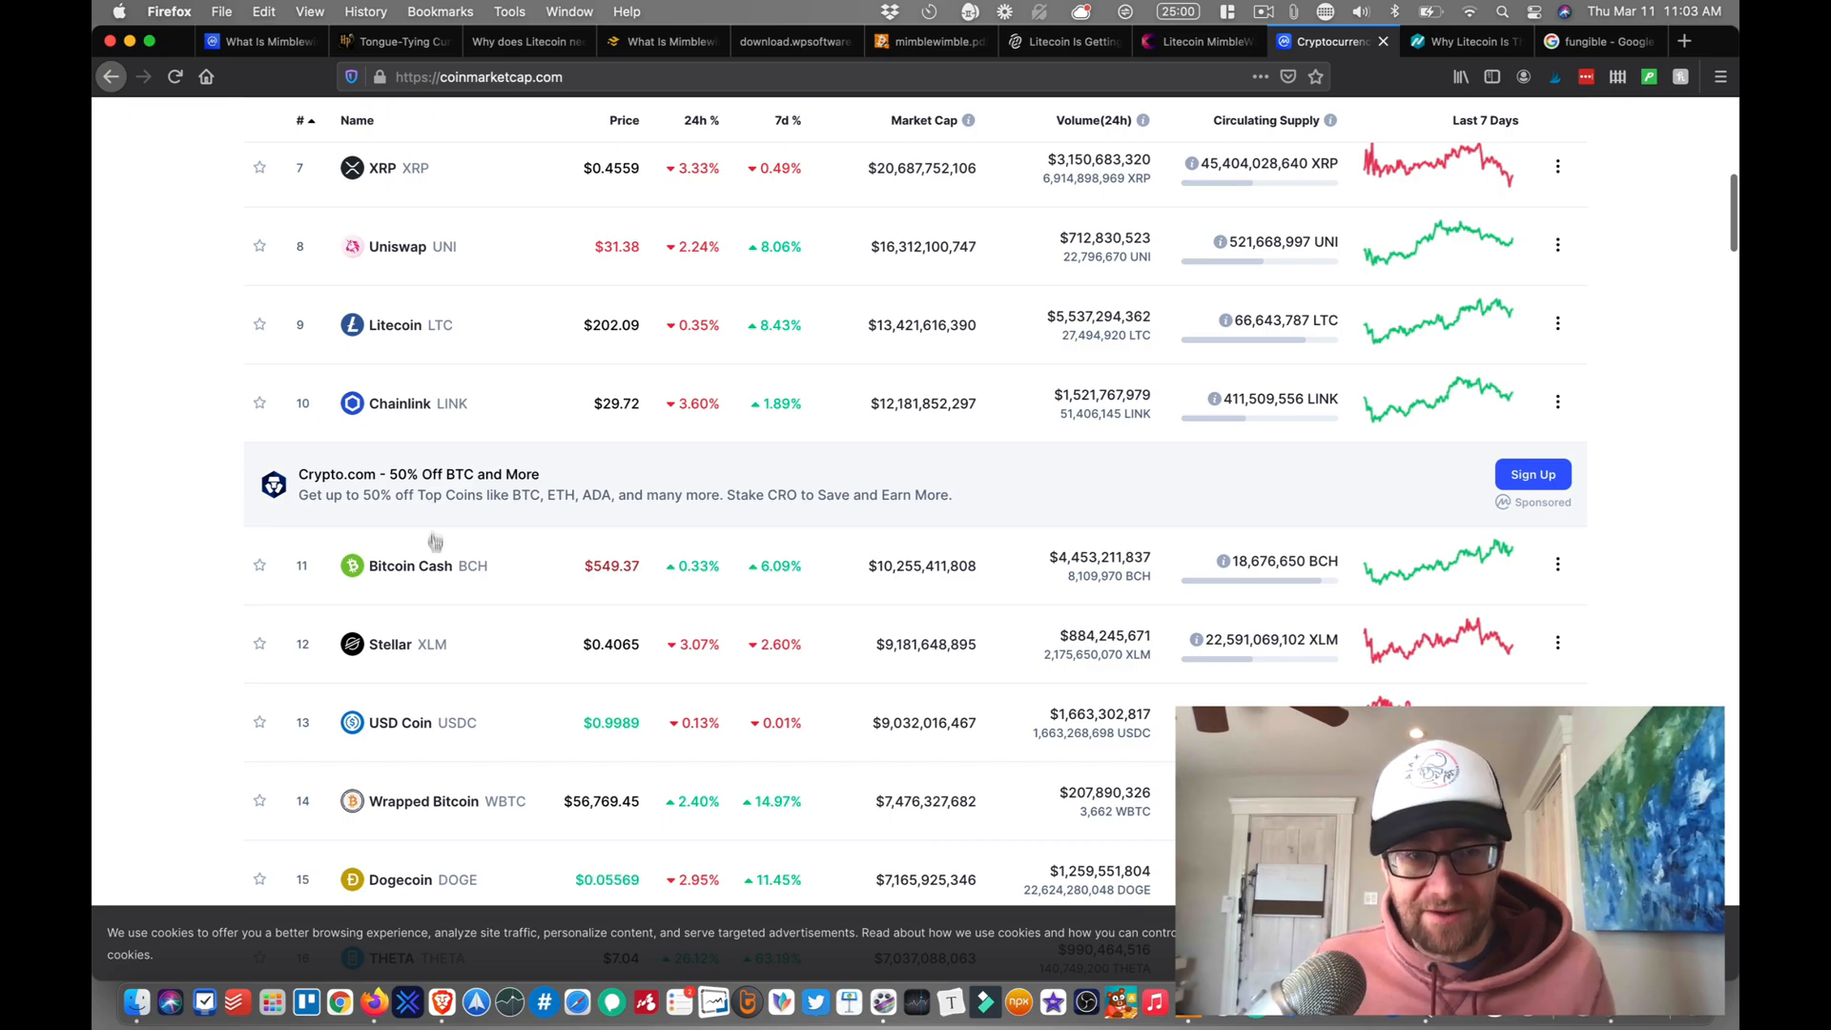
scroll(down, 3)
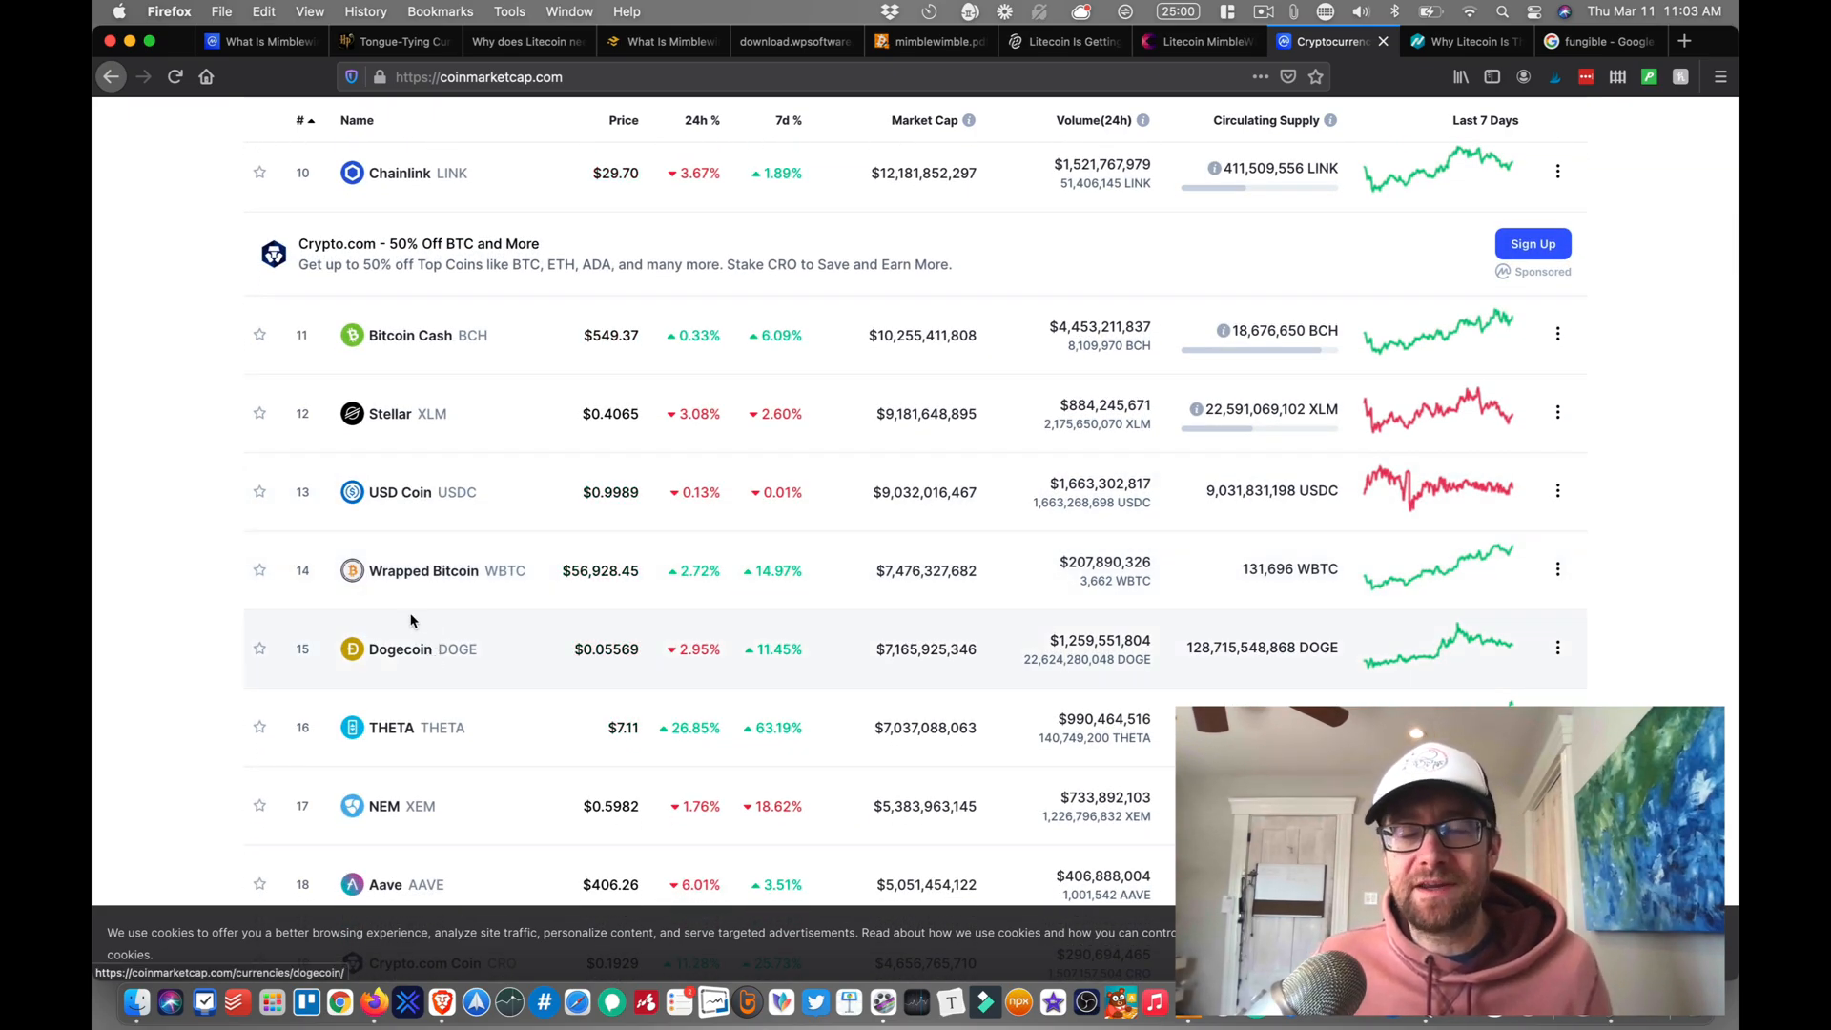
scroll(up, 3)
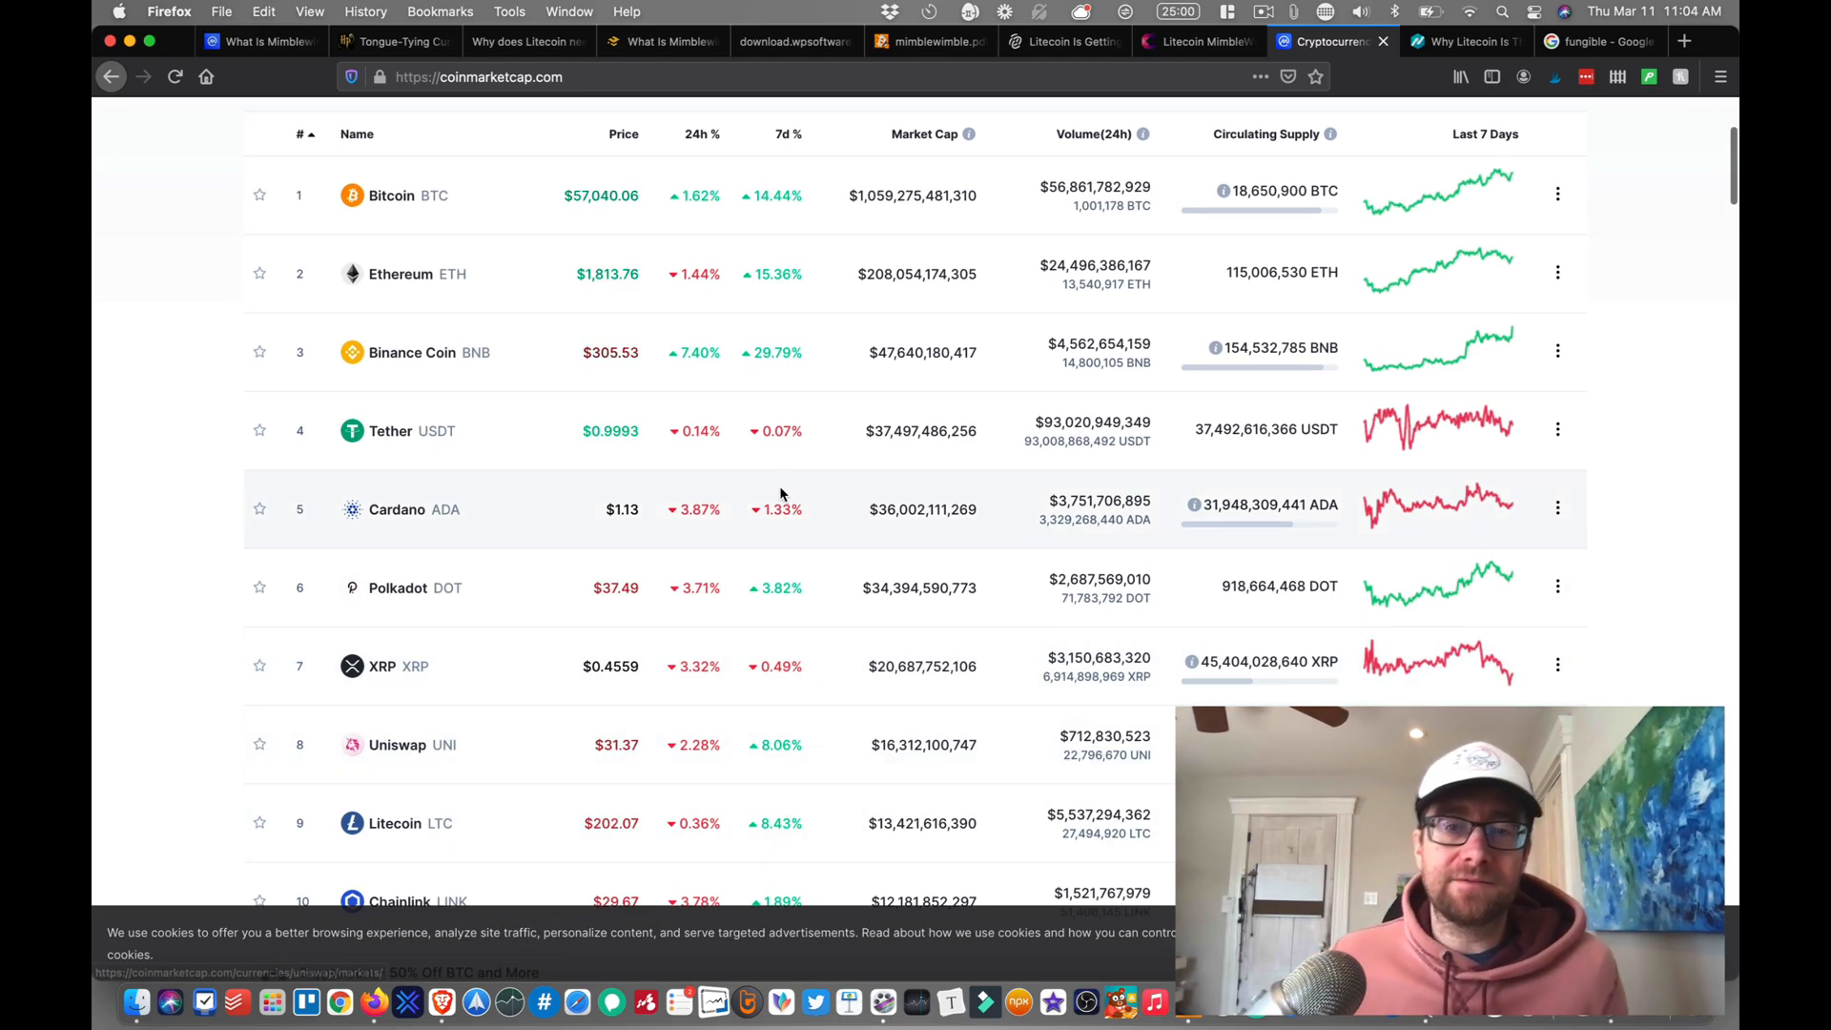
Step: Review Litecoin's coin page at $202.10, then return to the 'What Is Mimblewimble?' article
click(393, 822)
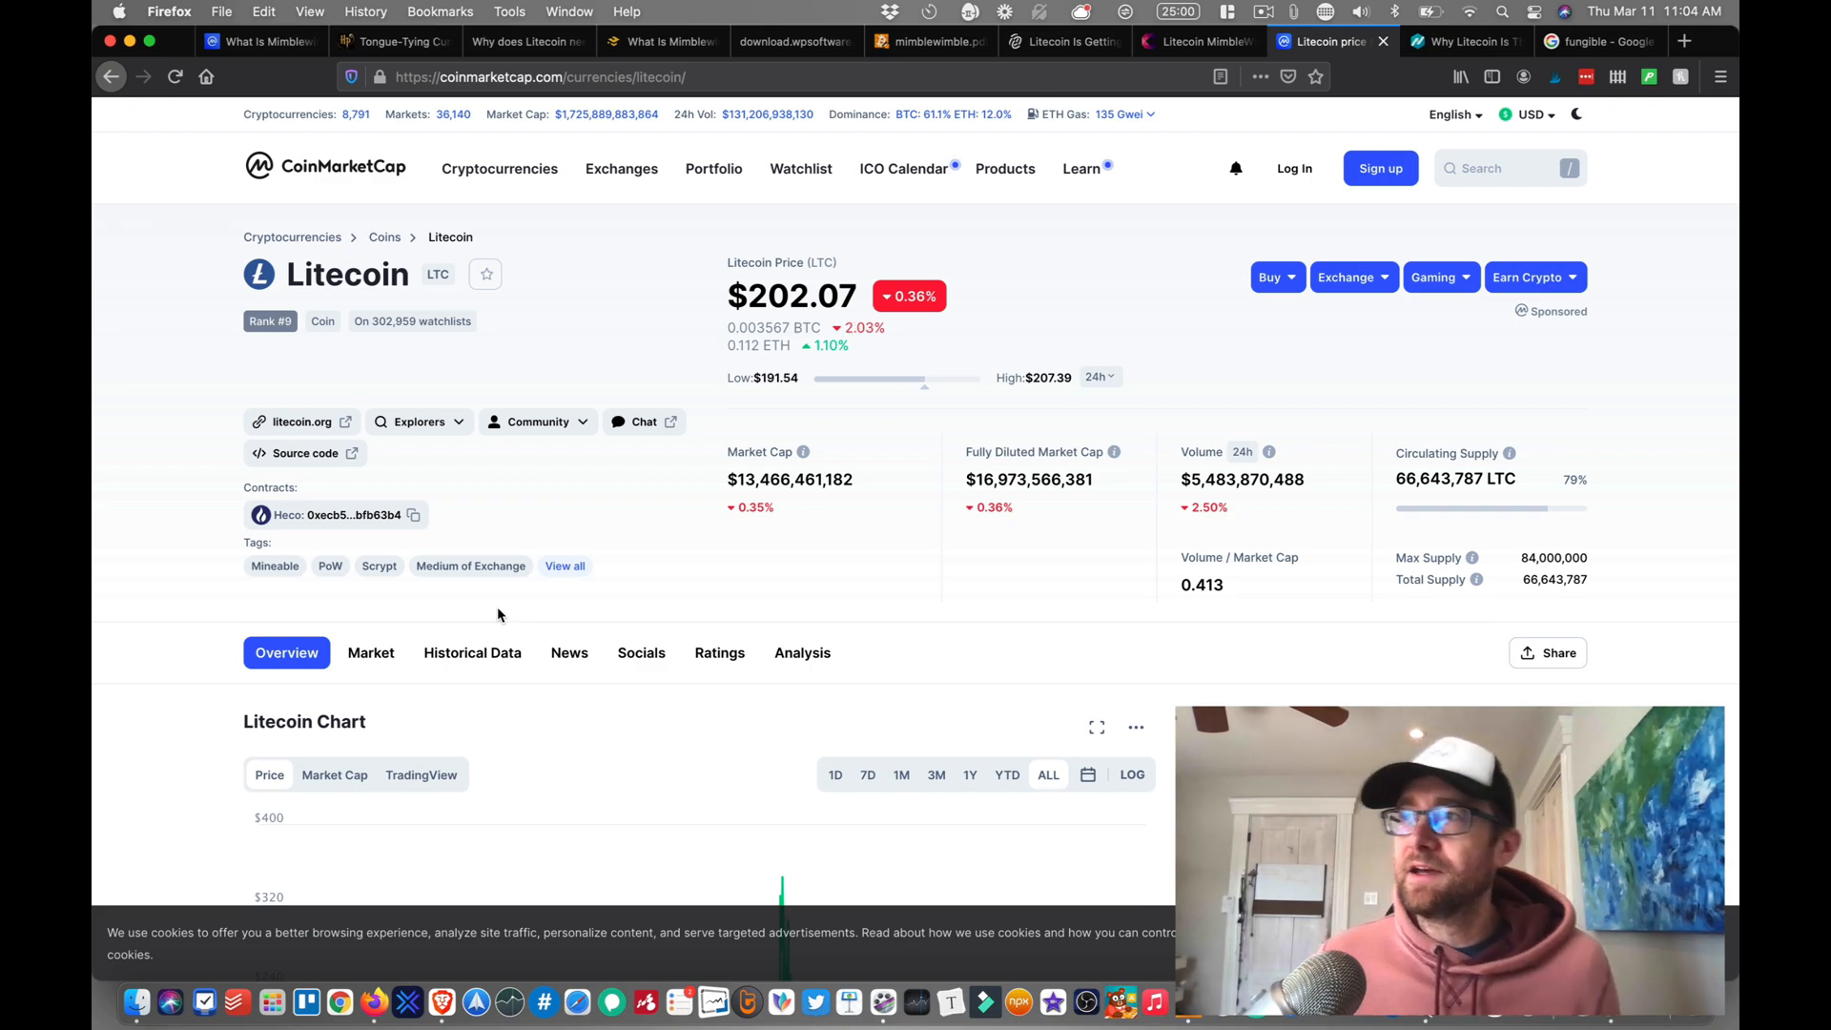
scroll(down, 3)
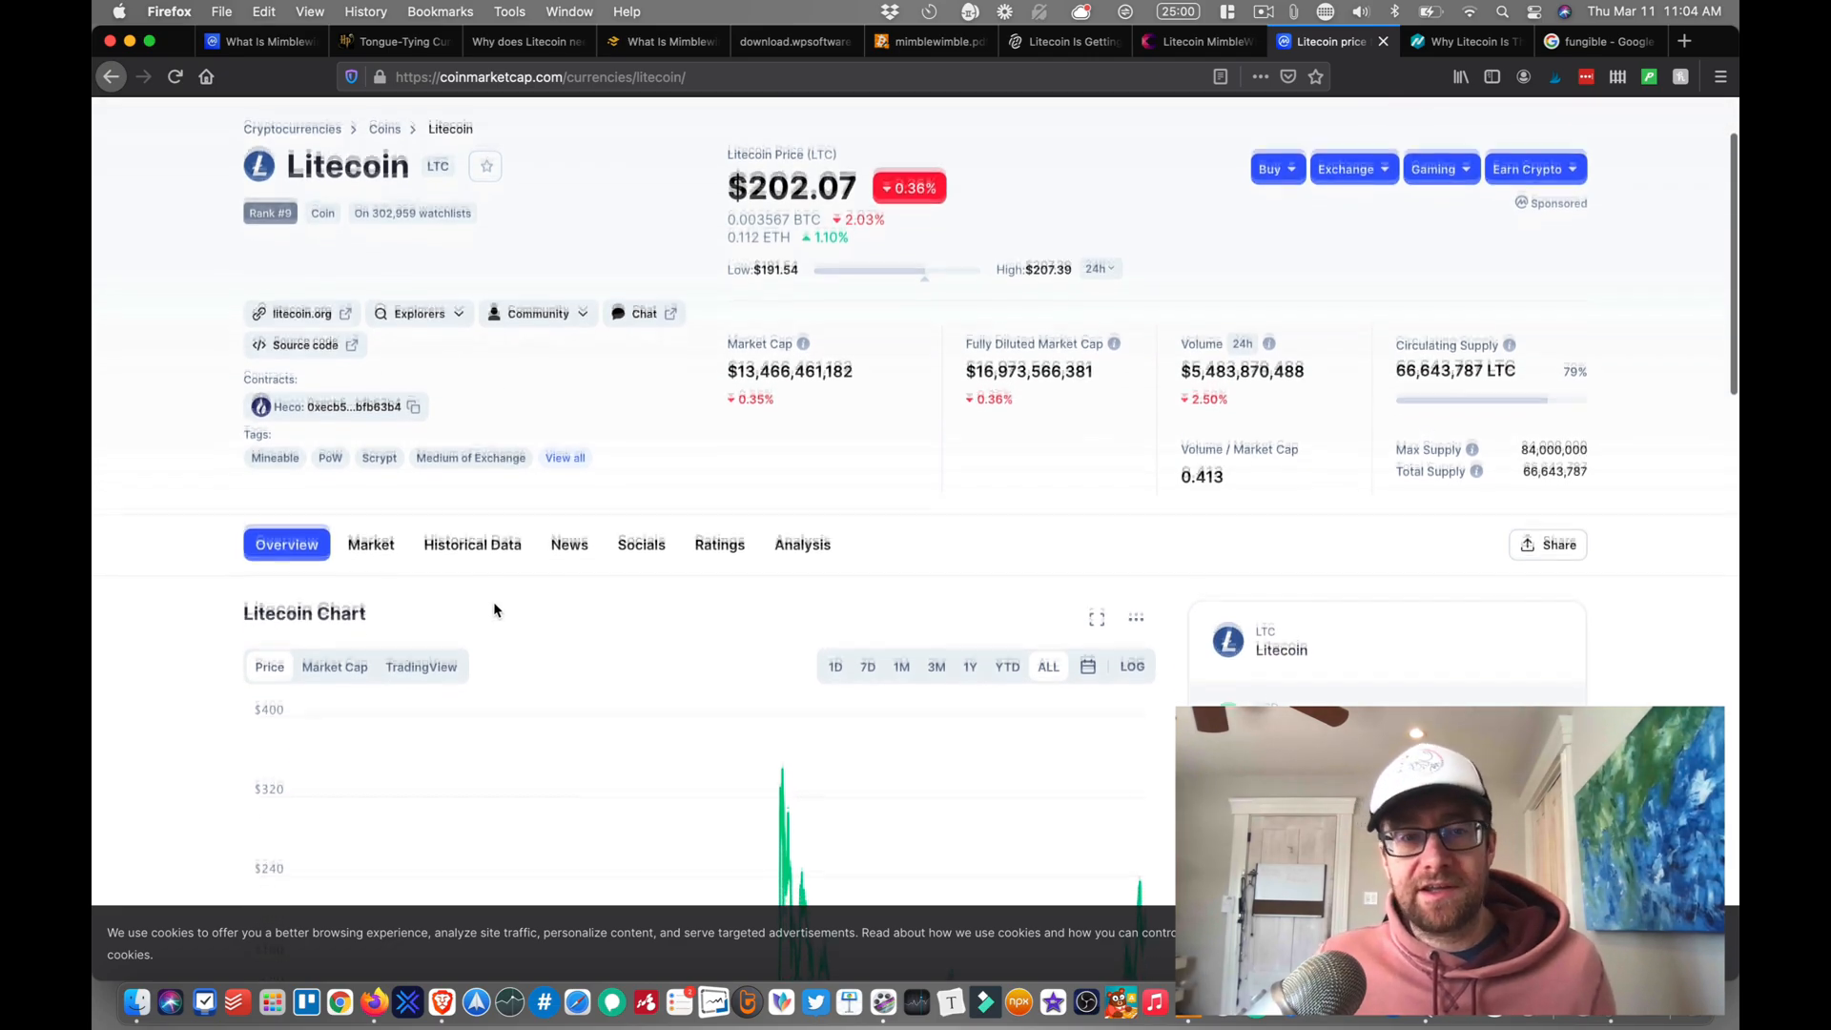
scroll(down, 3)
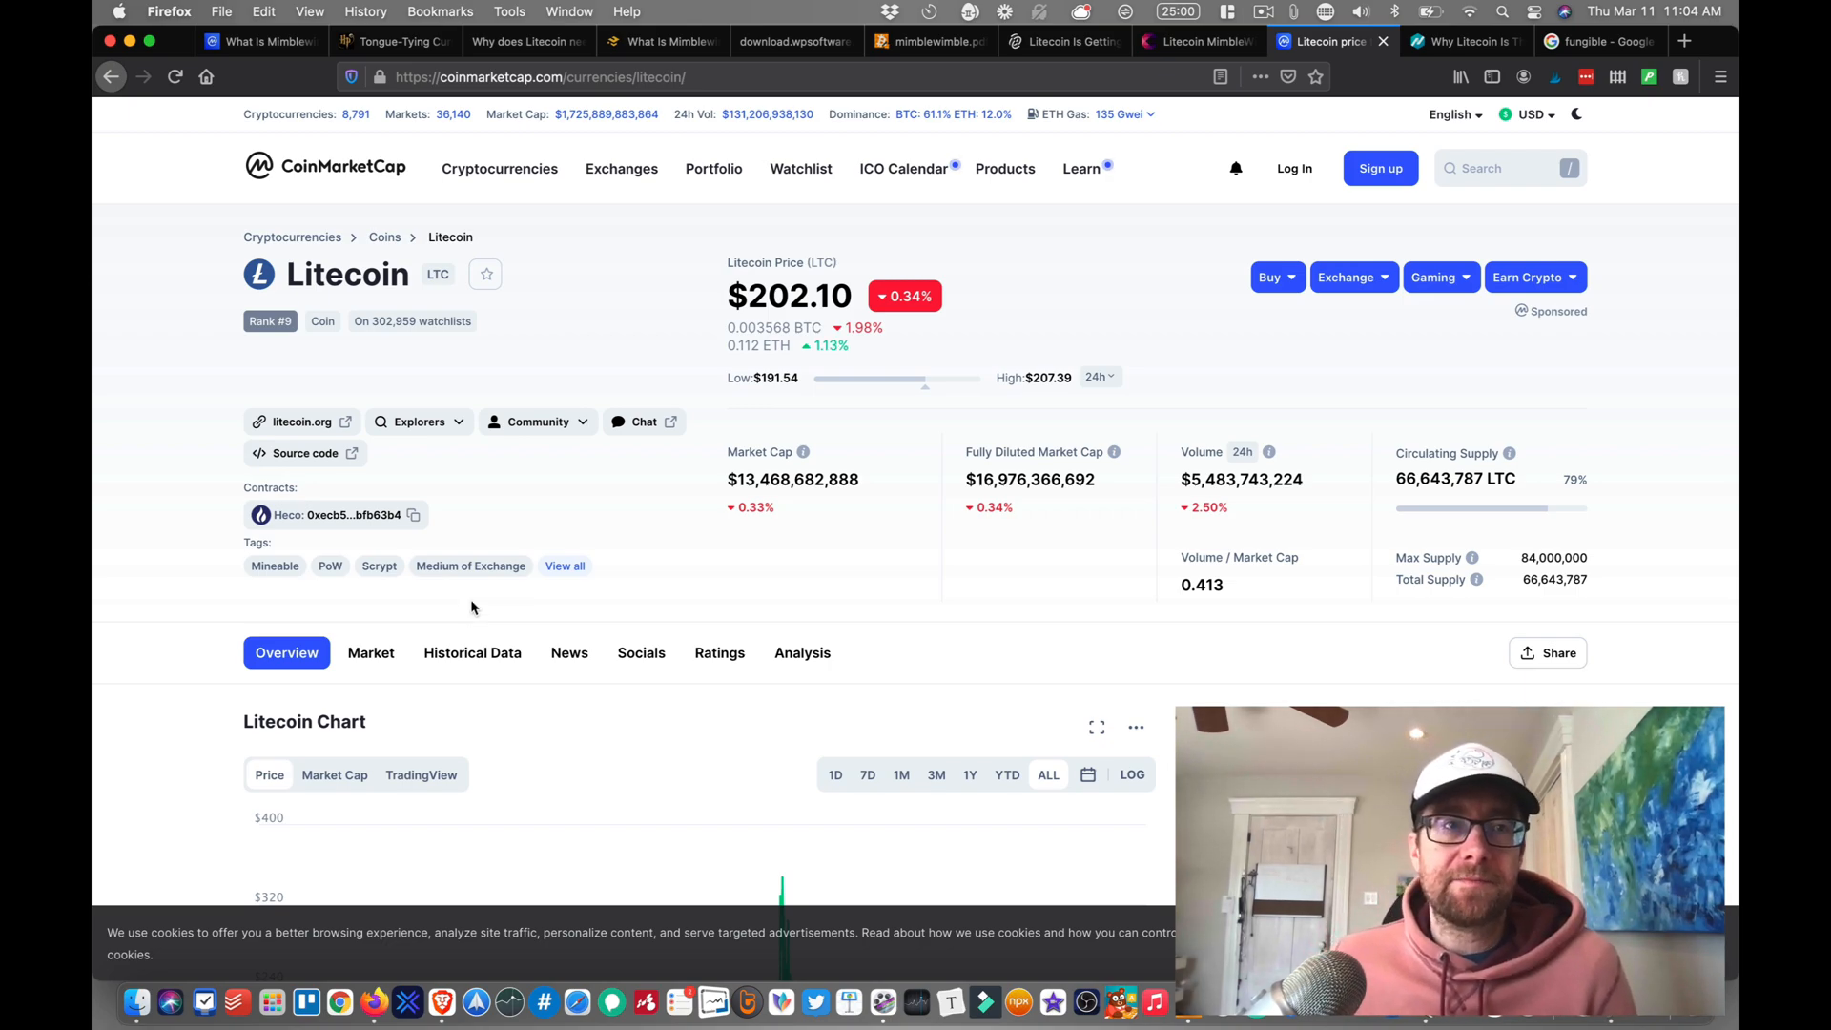
click(258, 40)
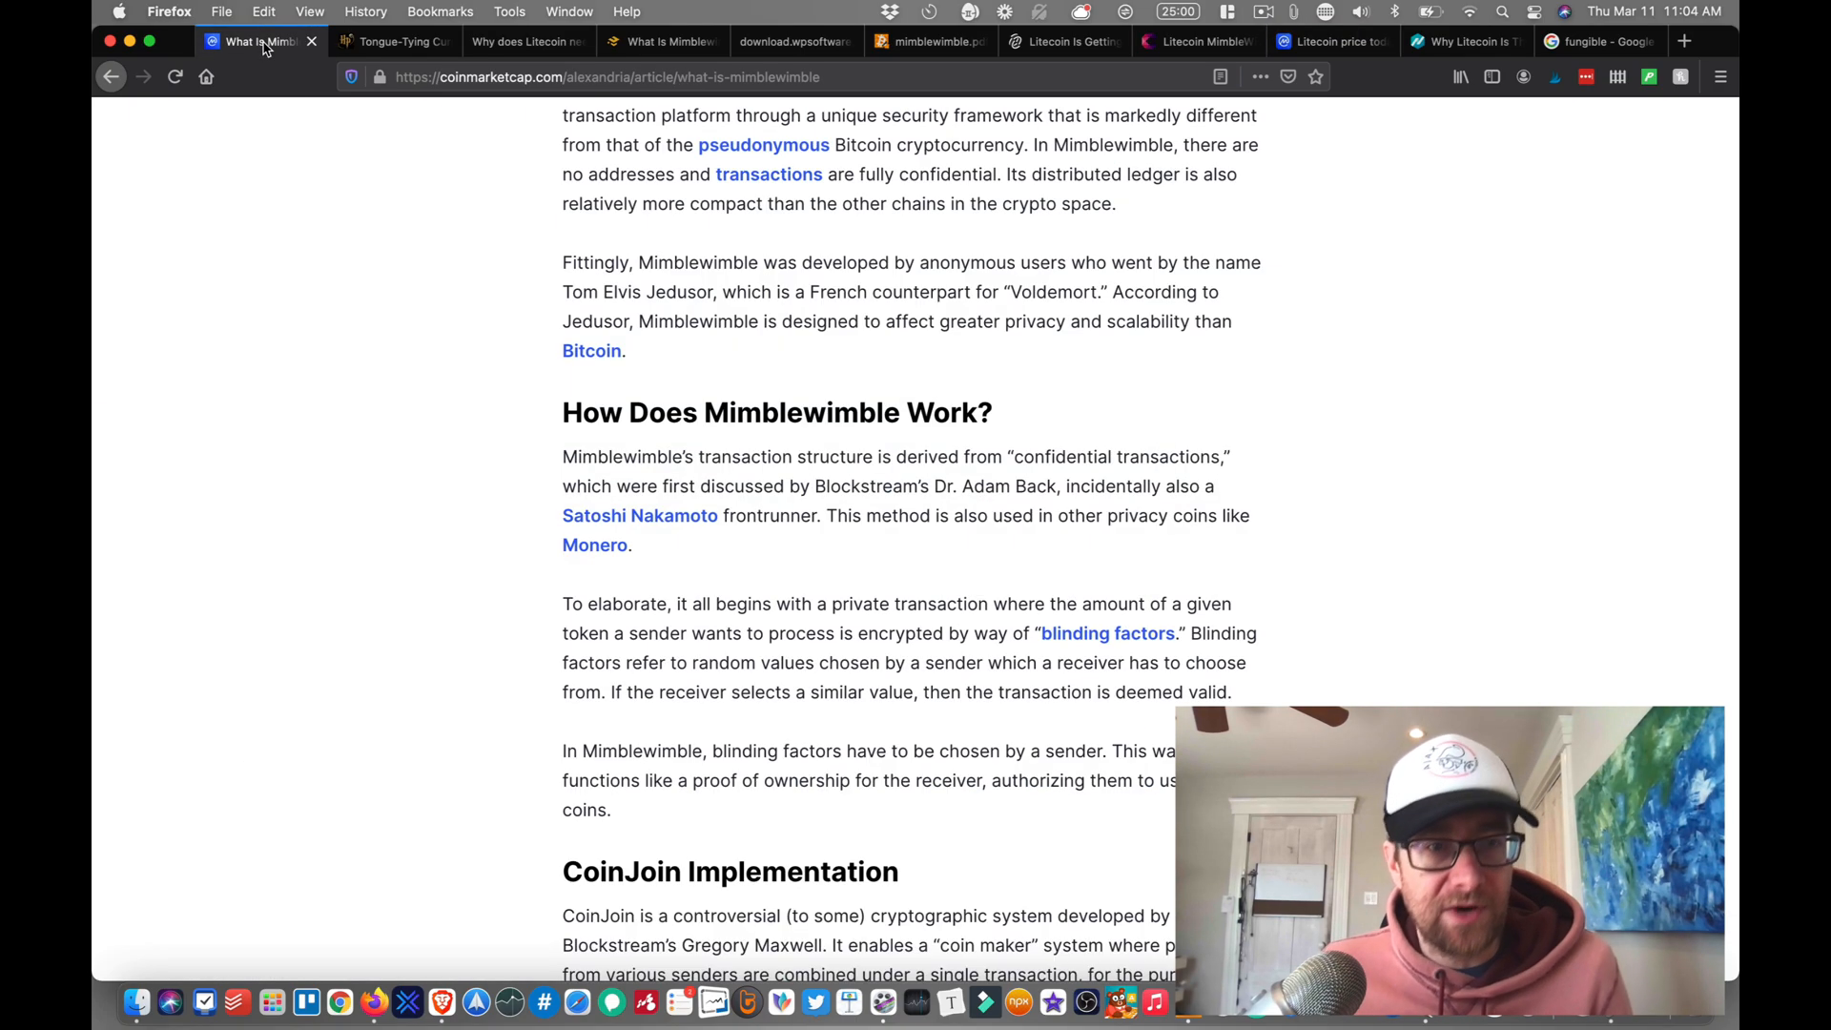
Step: Bring up Coinut's 'Why does Litecoin need MimbleWimble?' post at its fungibility section and diagram
click(519, 40)
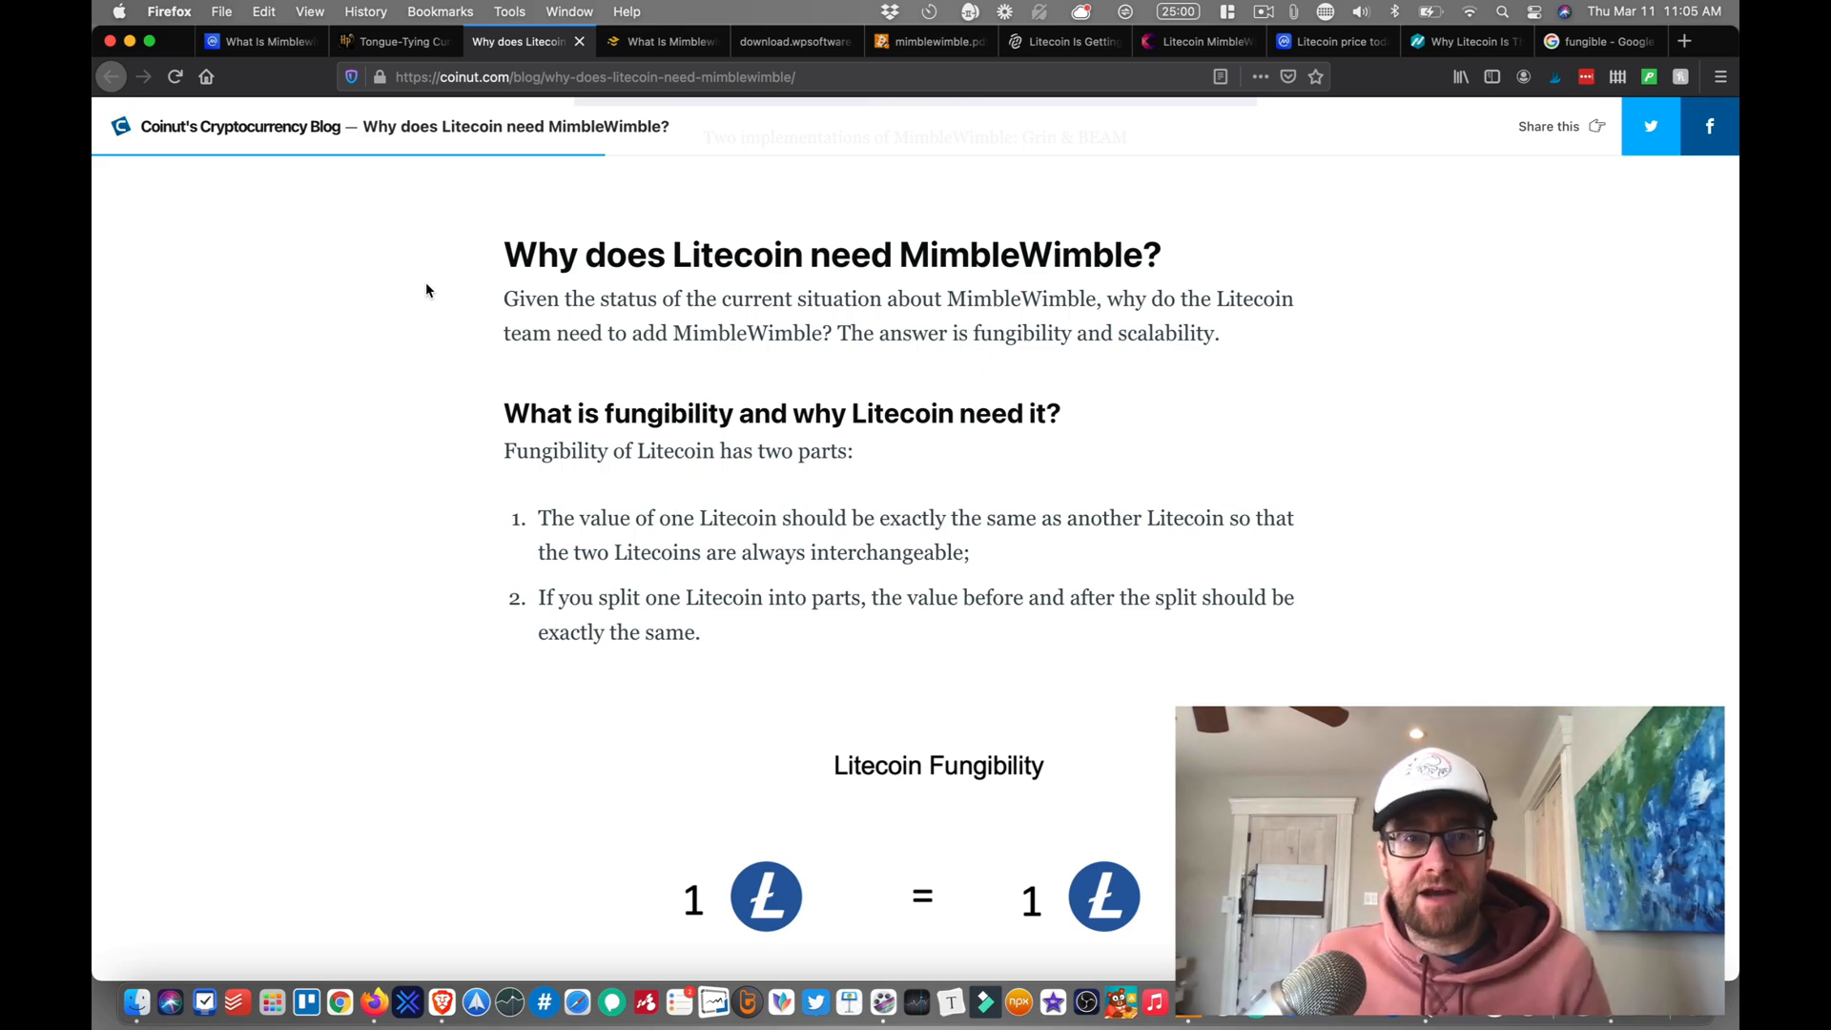
mouse_move(284, 385)
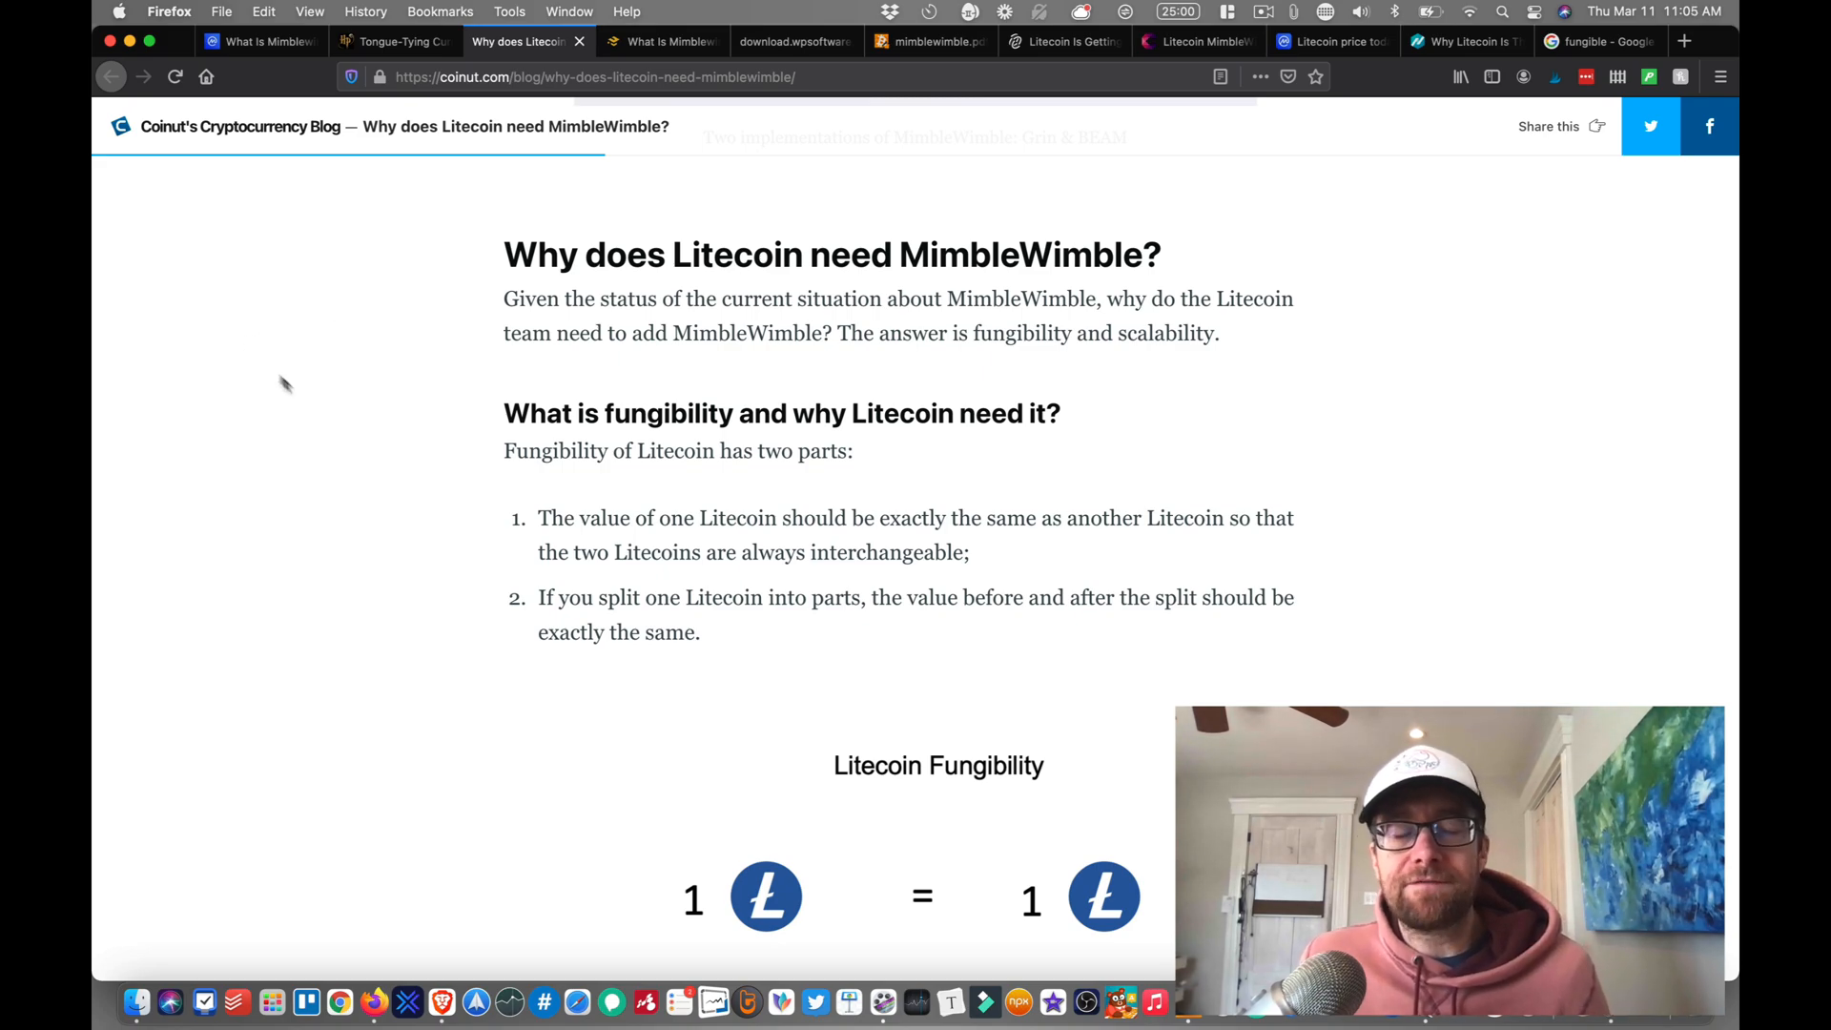
scroll(down, 3)
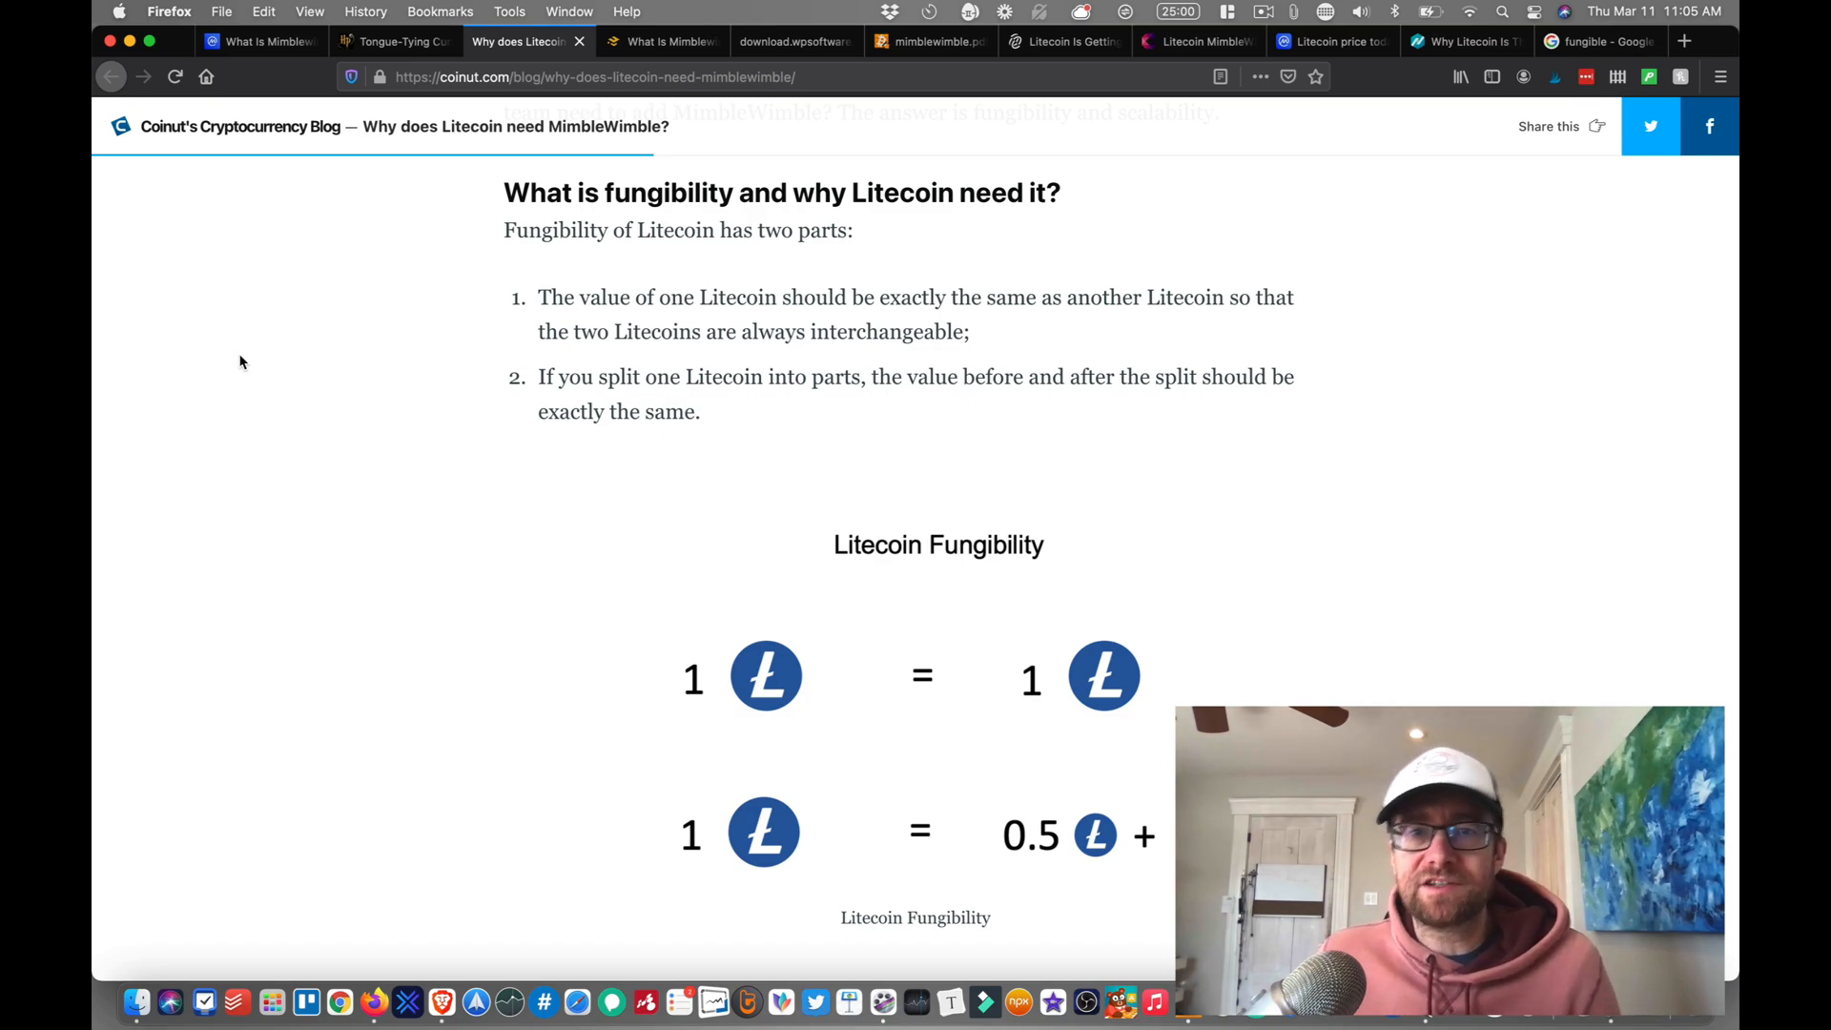
scroll(down, 3)
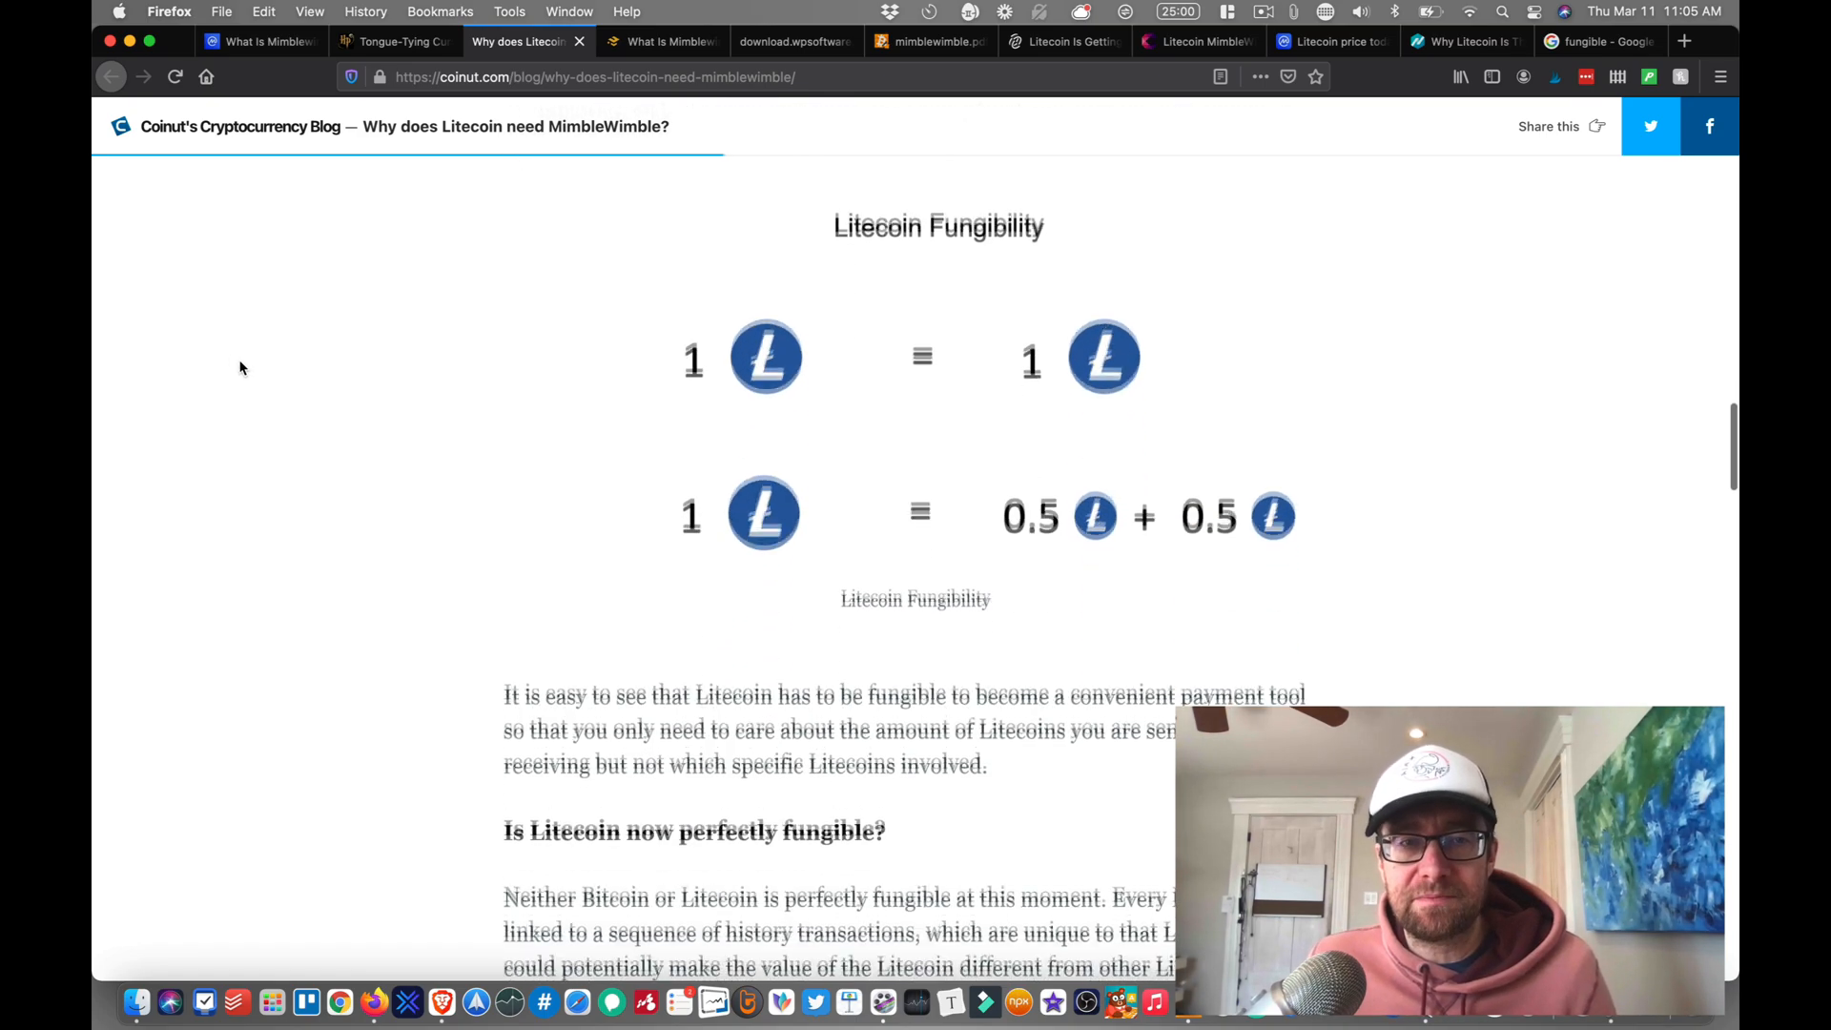
scroll(down, 3)
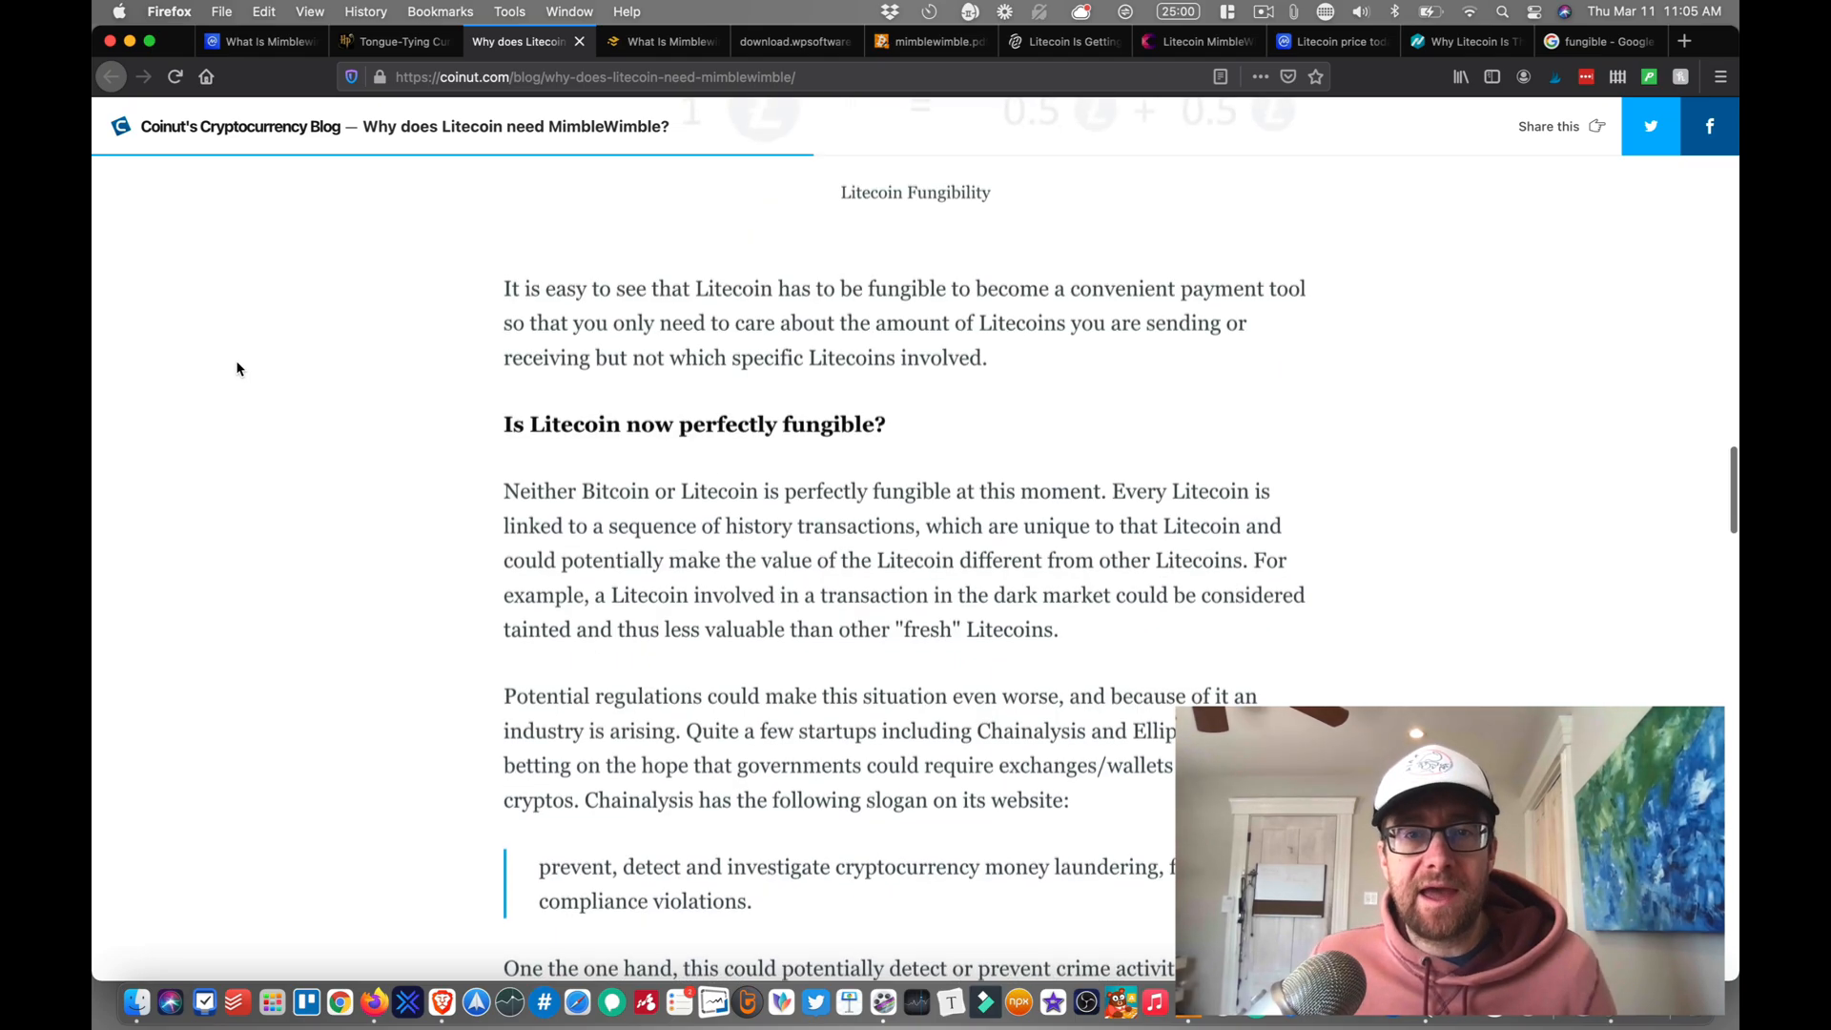
scroll(down, 3)
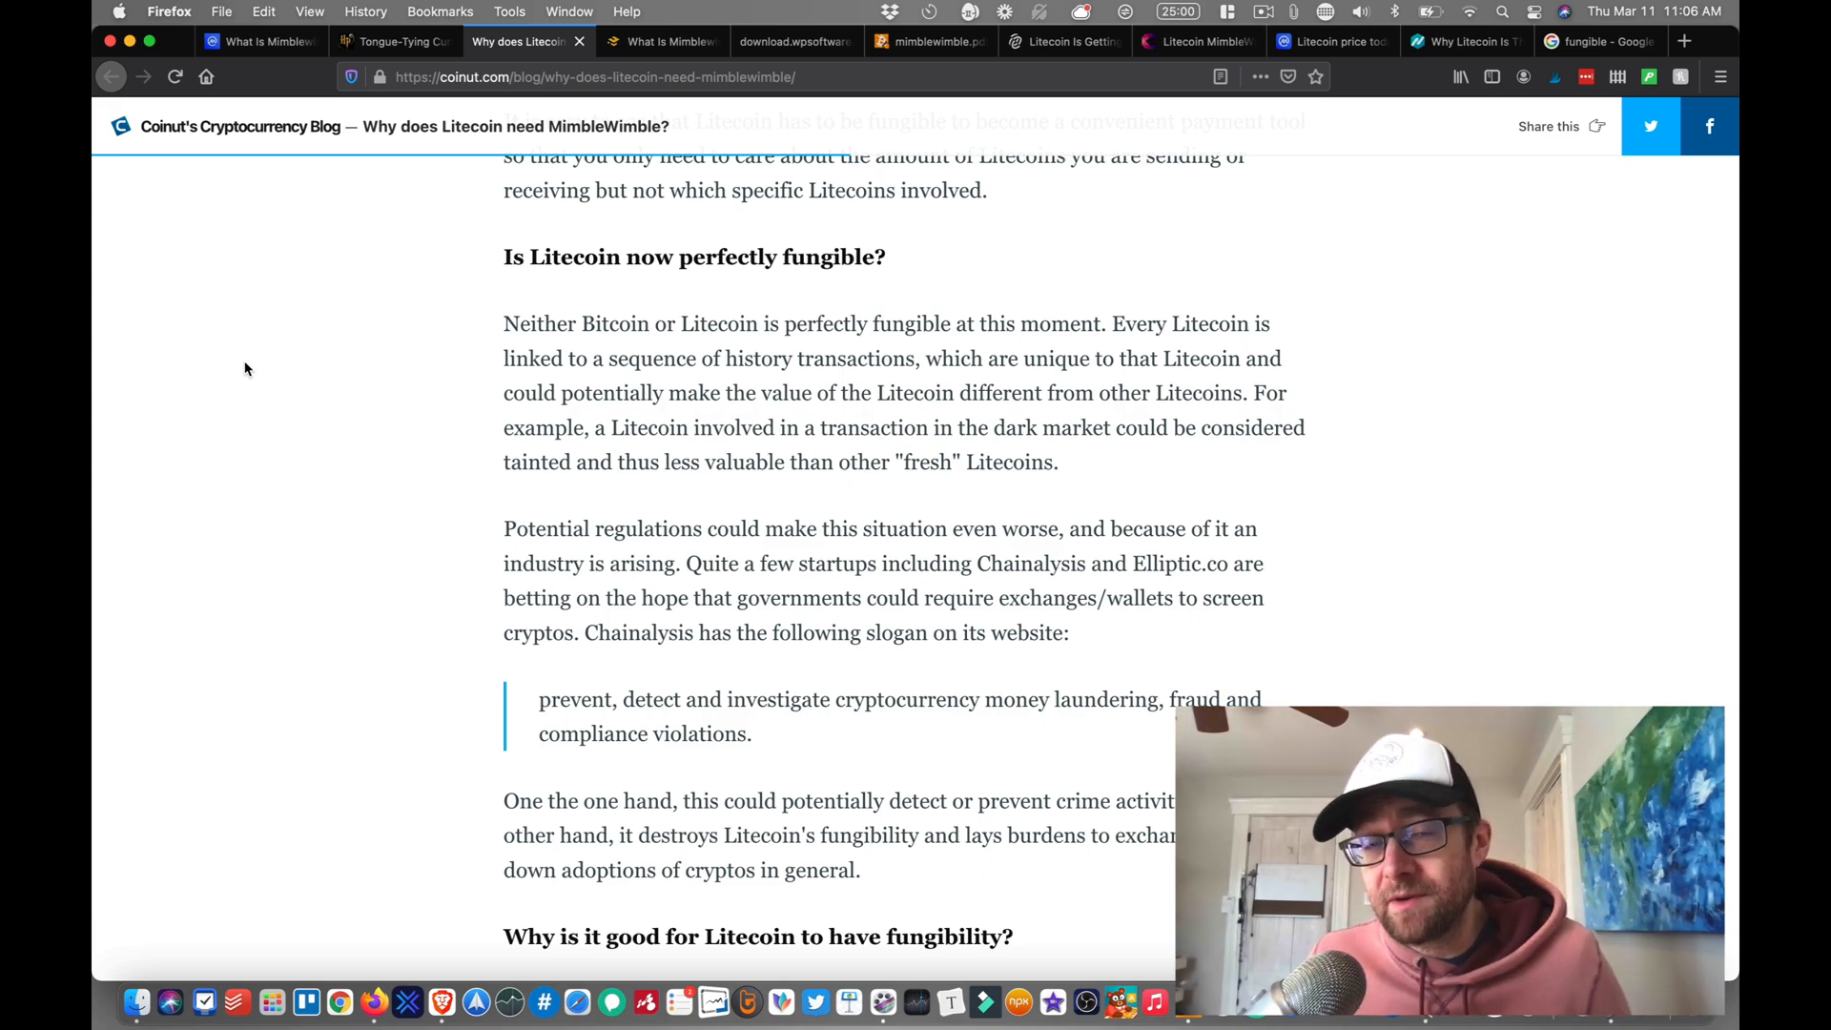
scroll(down, 3)
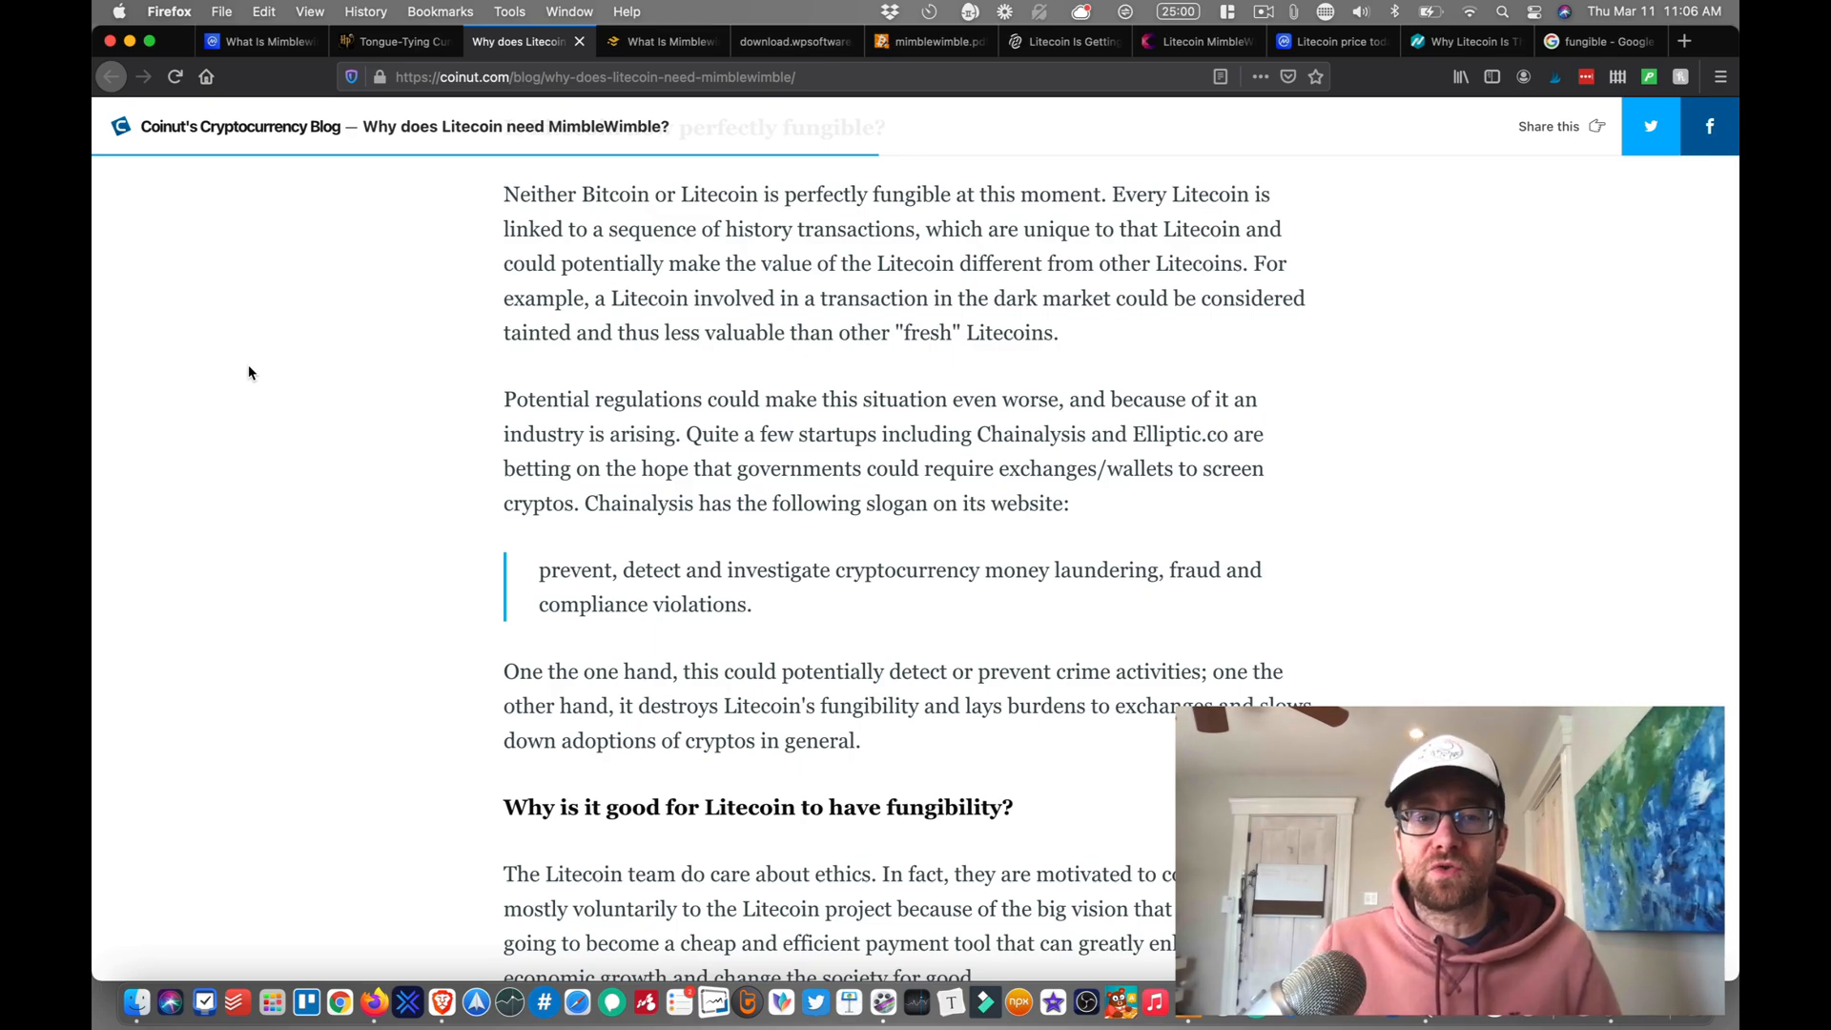
Step: Read past the Monero and ZCash zk-SNARKs comparisons to the Sprout versus Sapling proving-time gauges
scroll(down, 3)
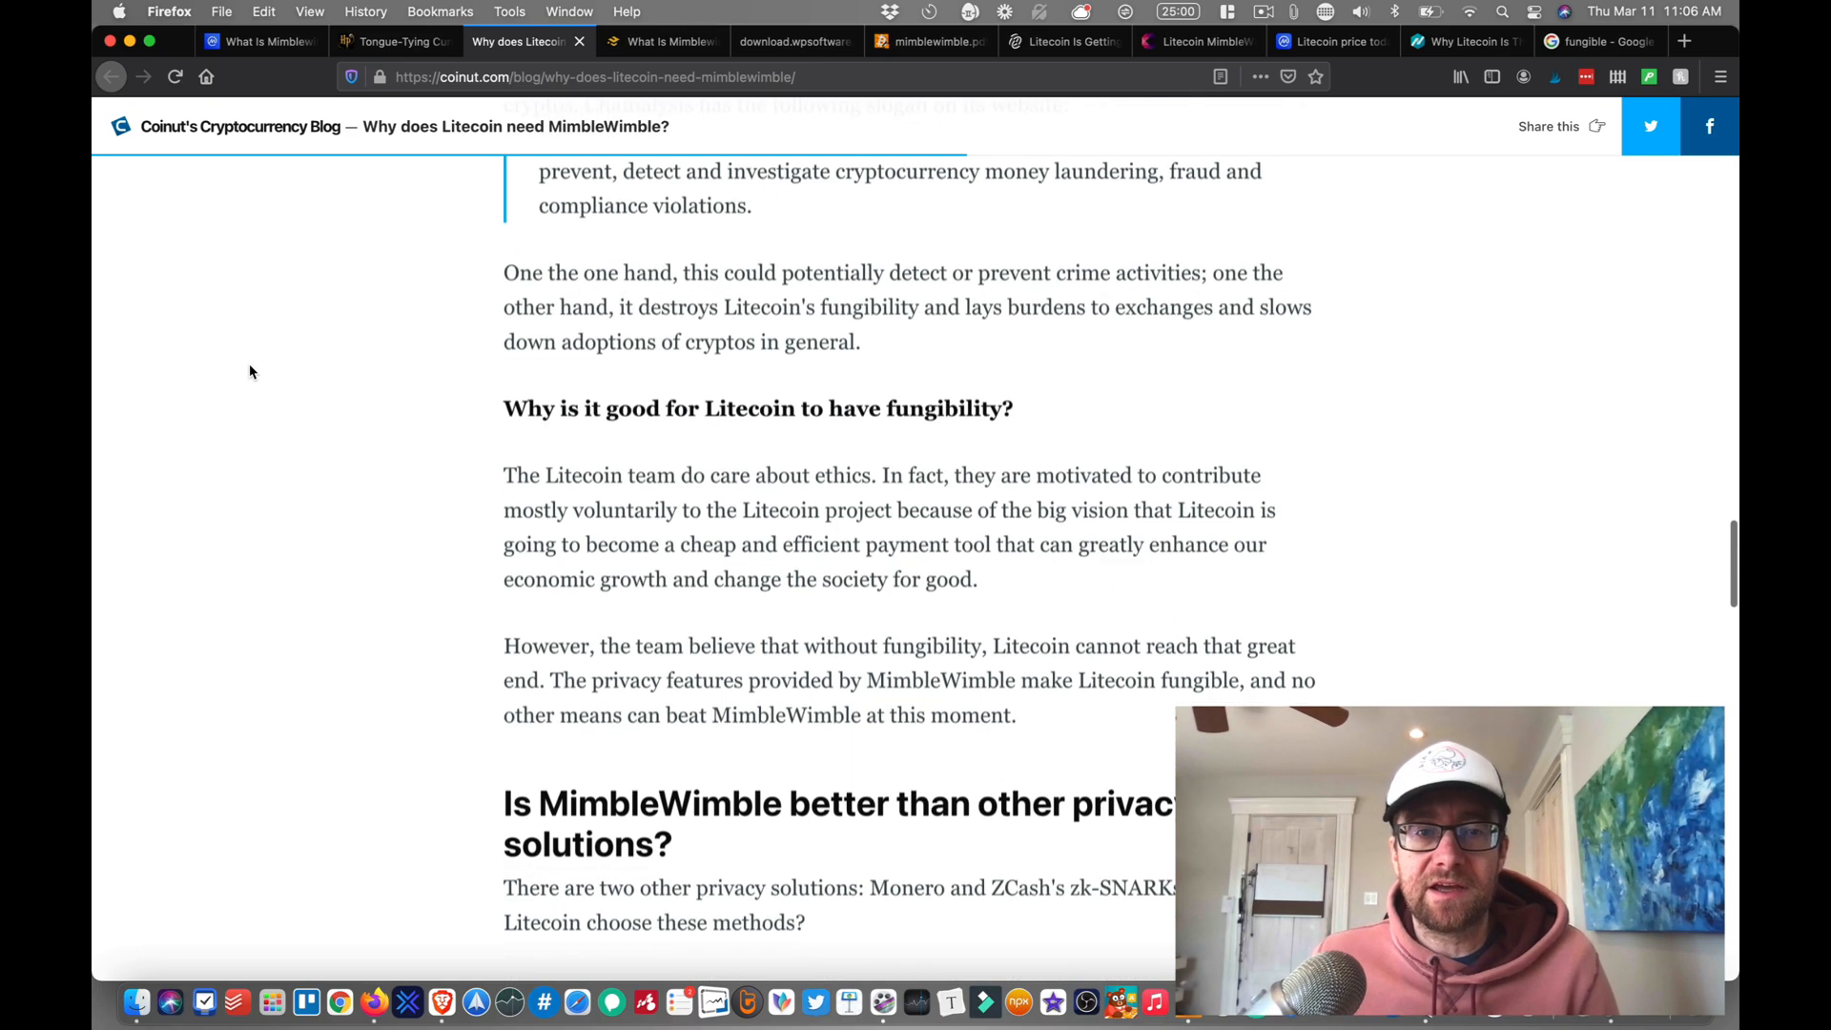
scroll(down, 3)
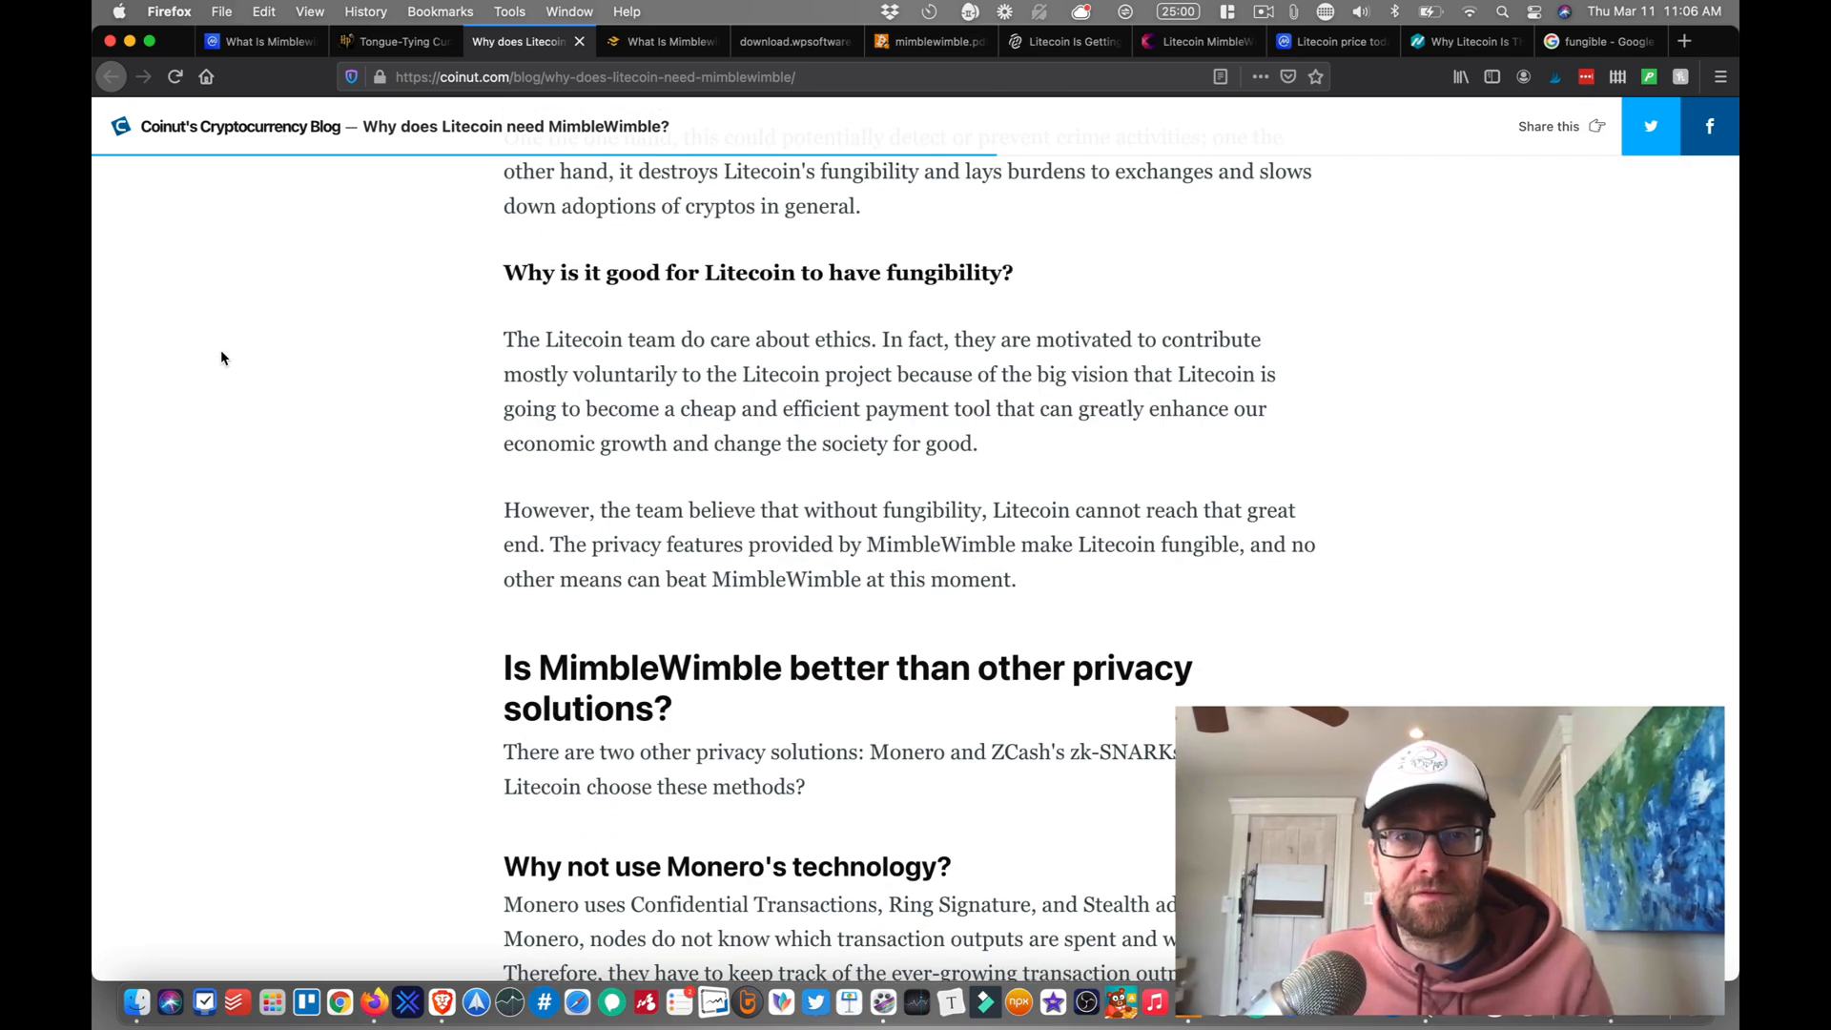
scroll(down, 3)
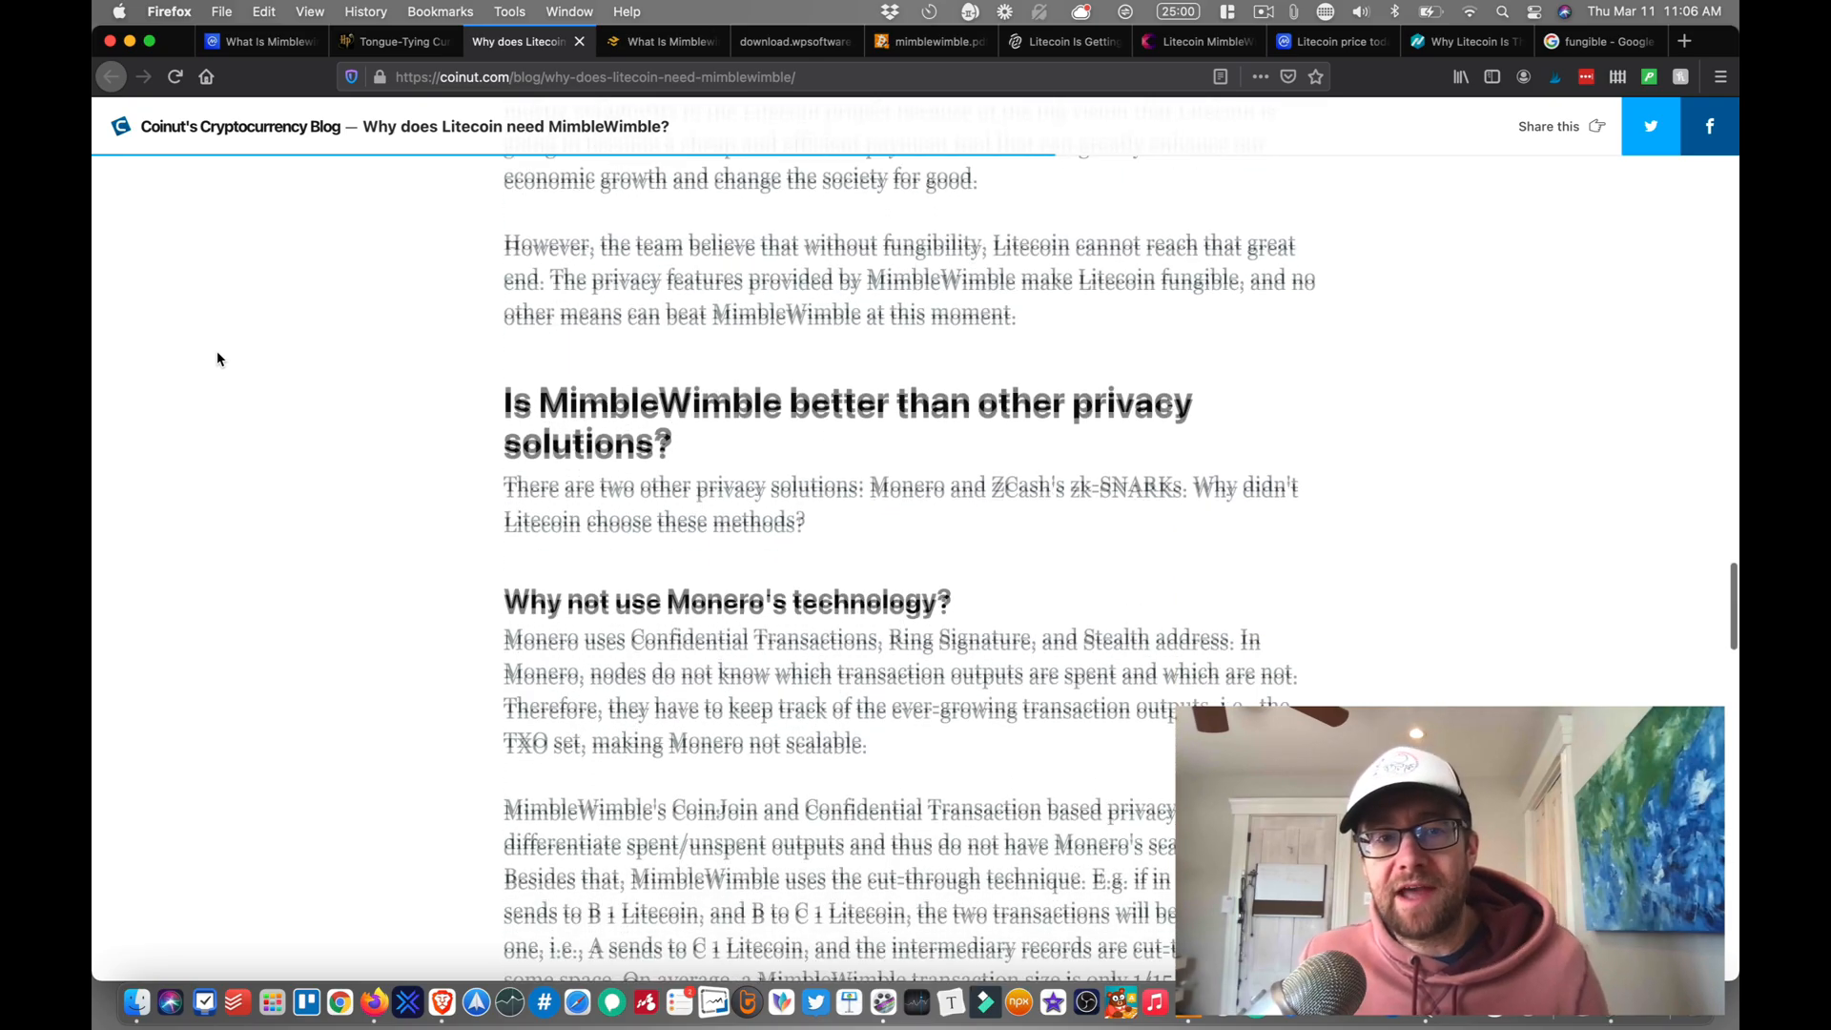
scroll(down, 3)
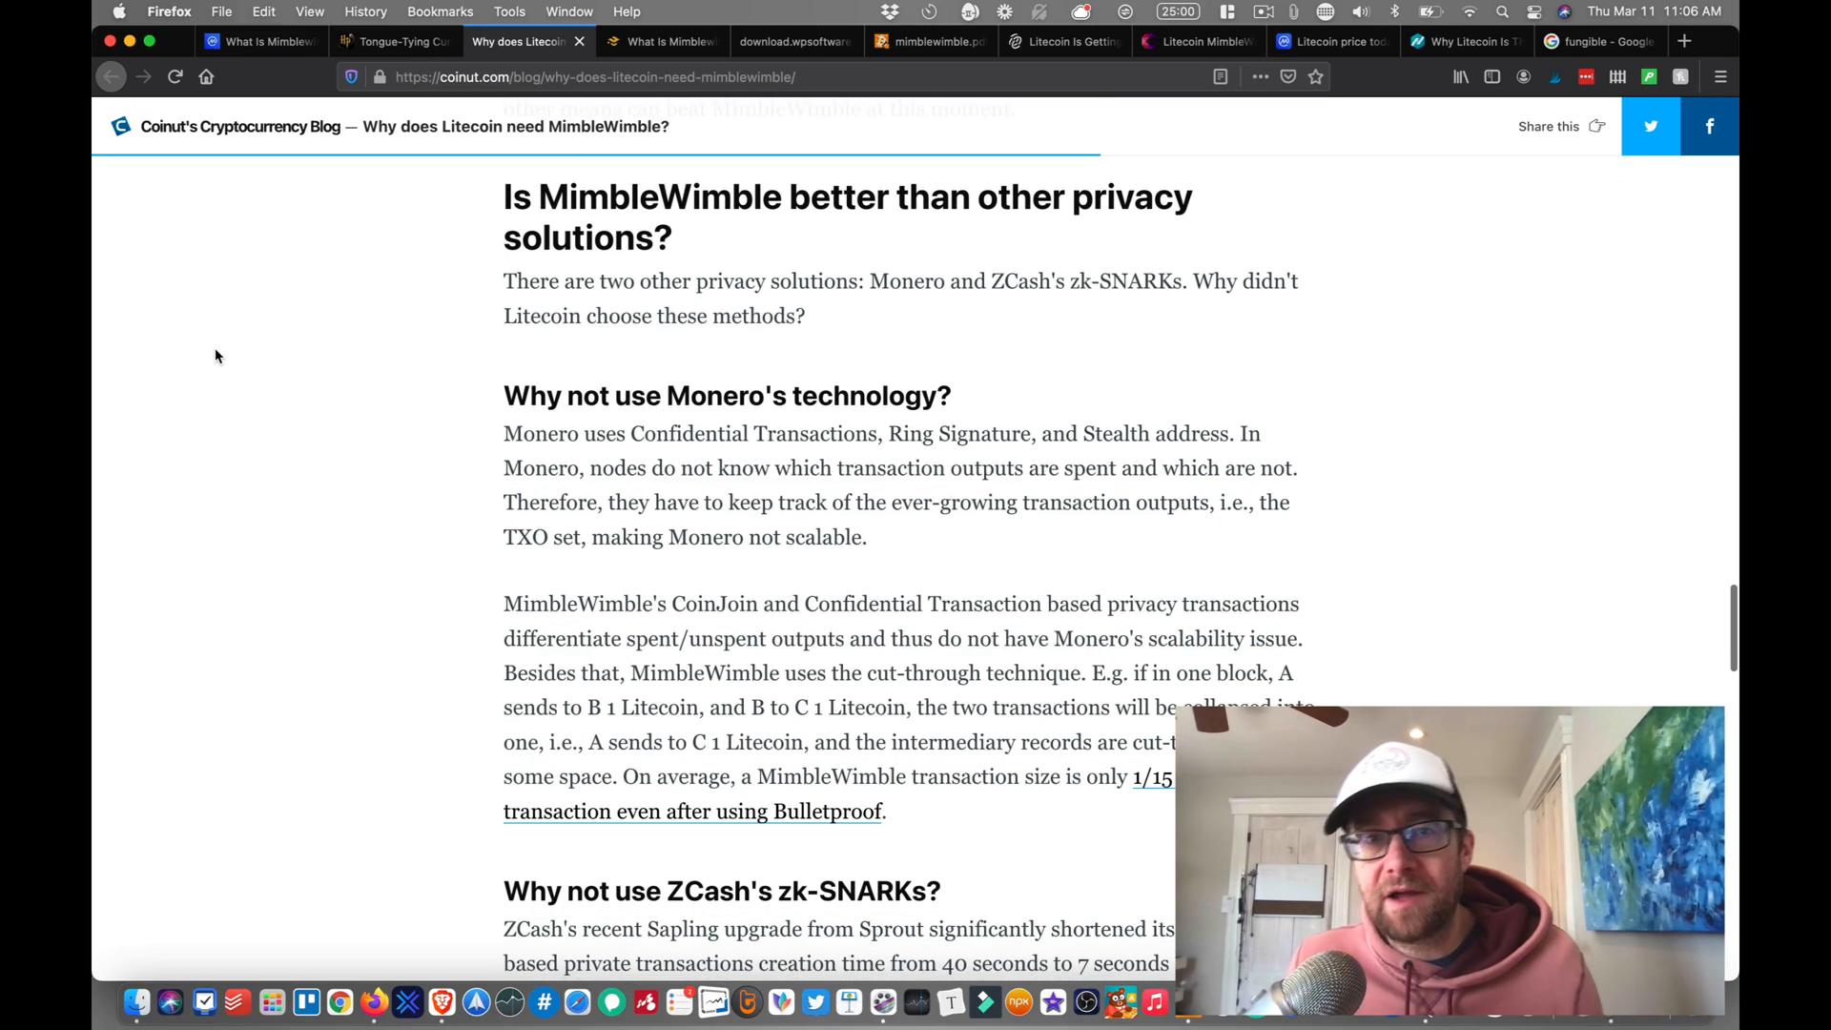
scroll(down, 3)
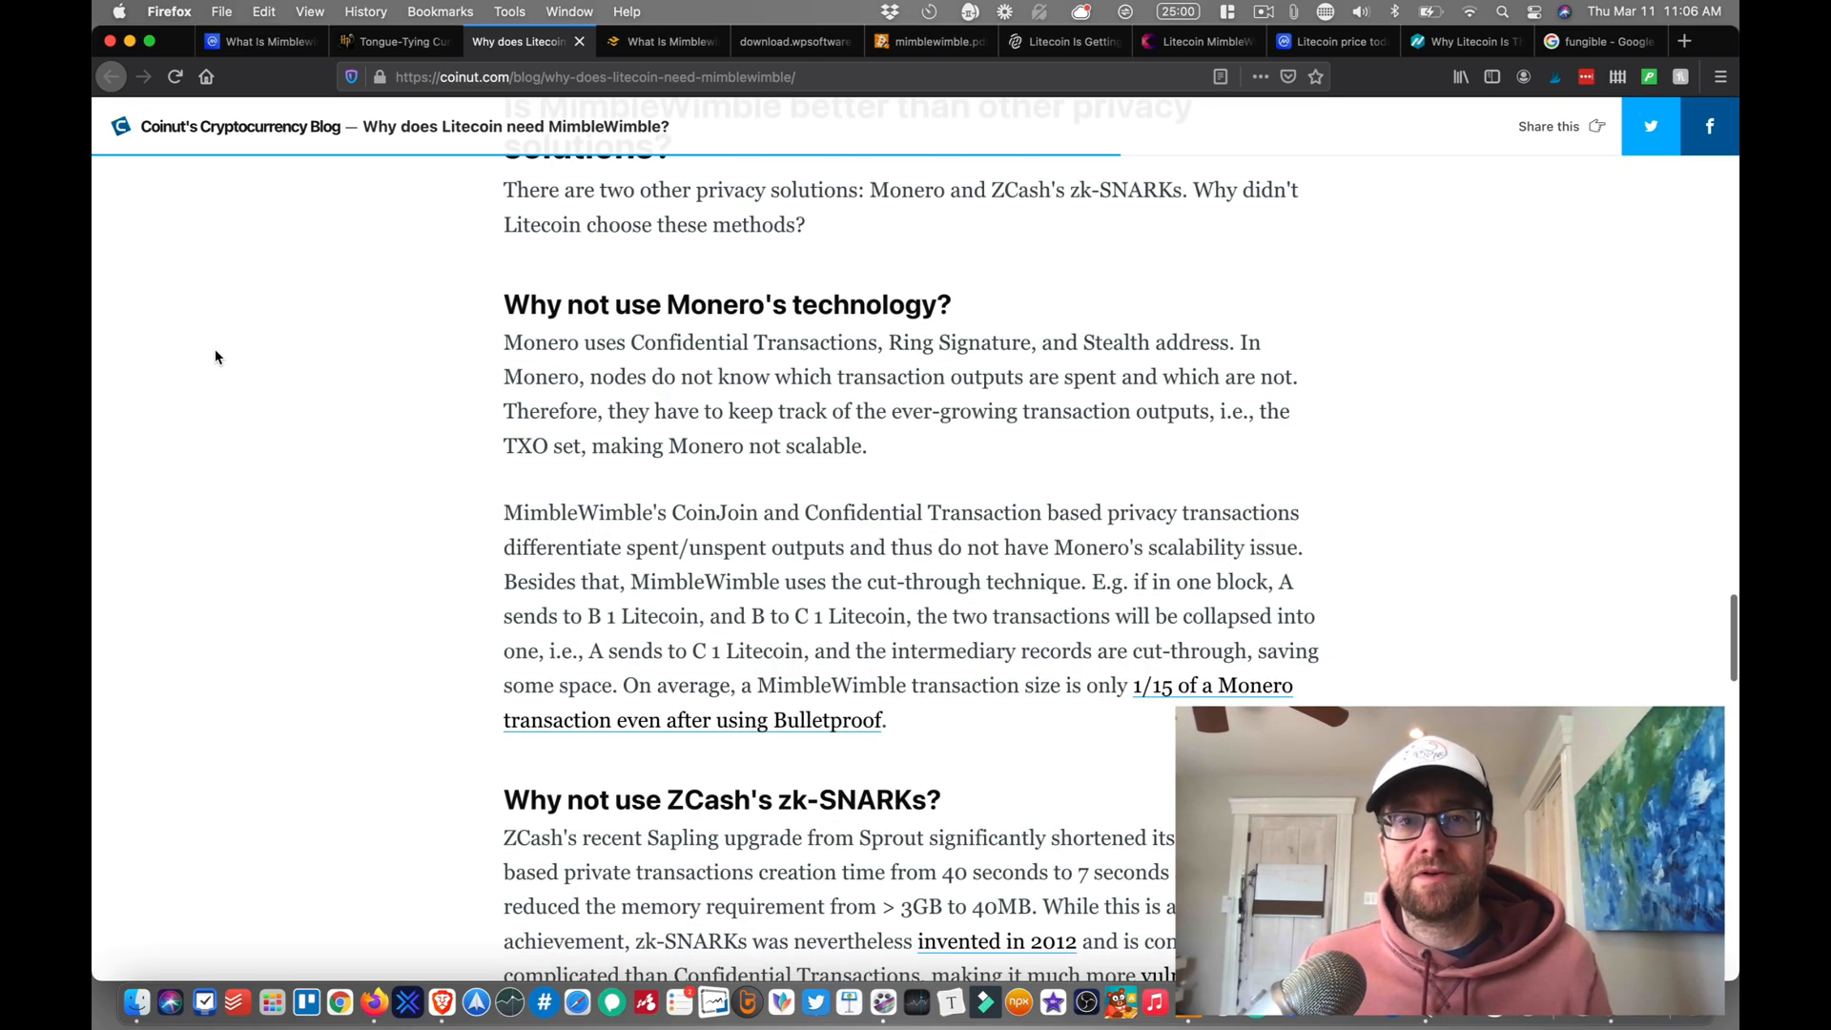
scroll(down, 3)
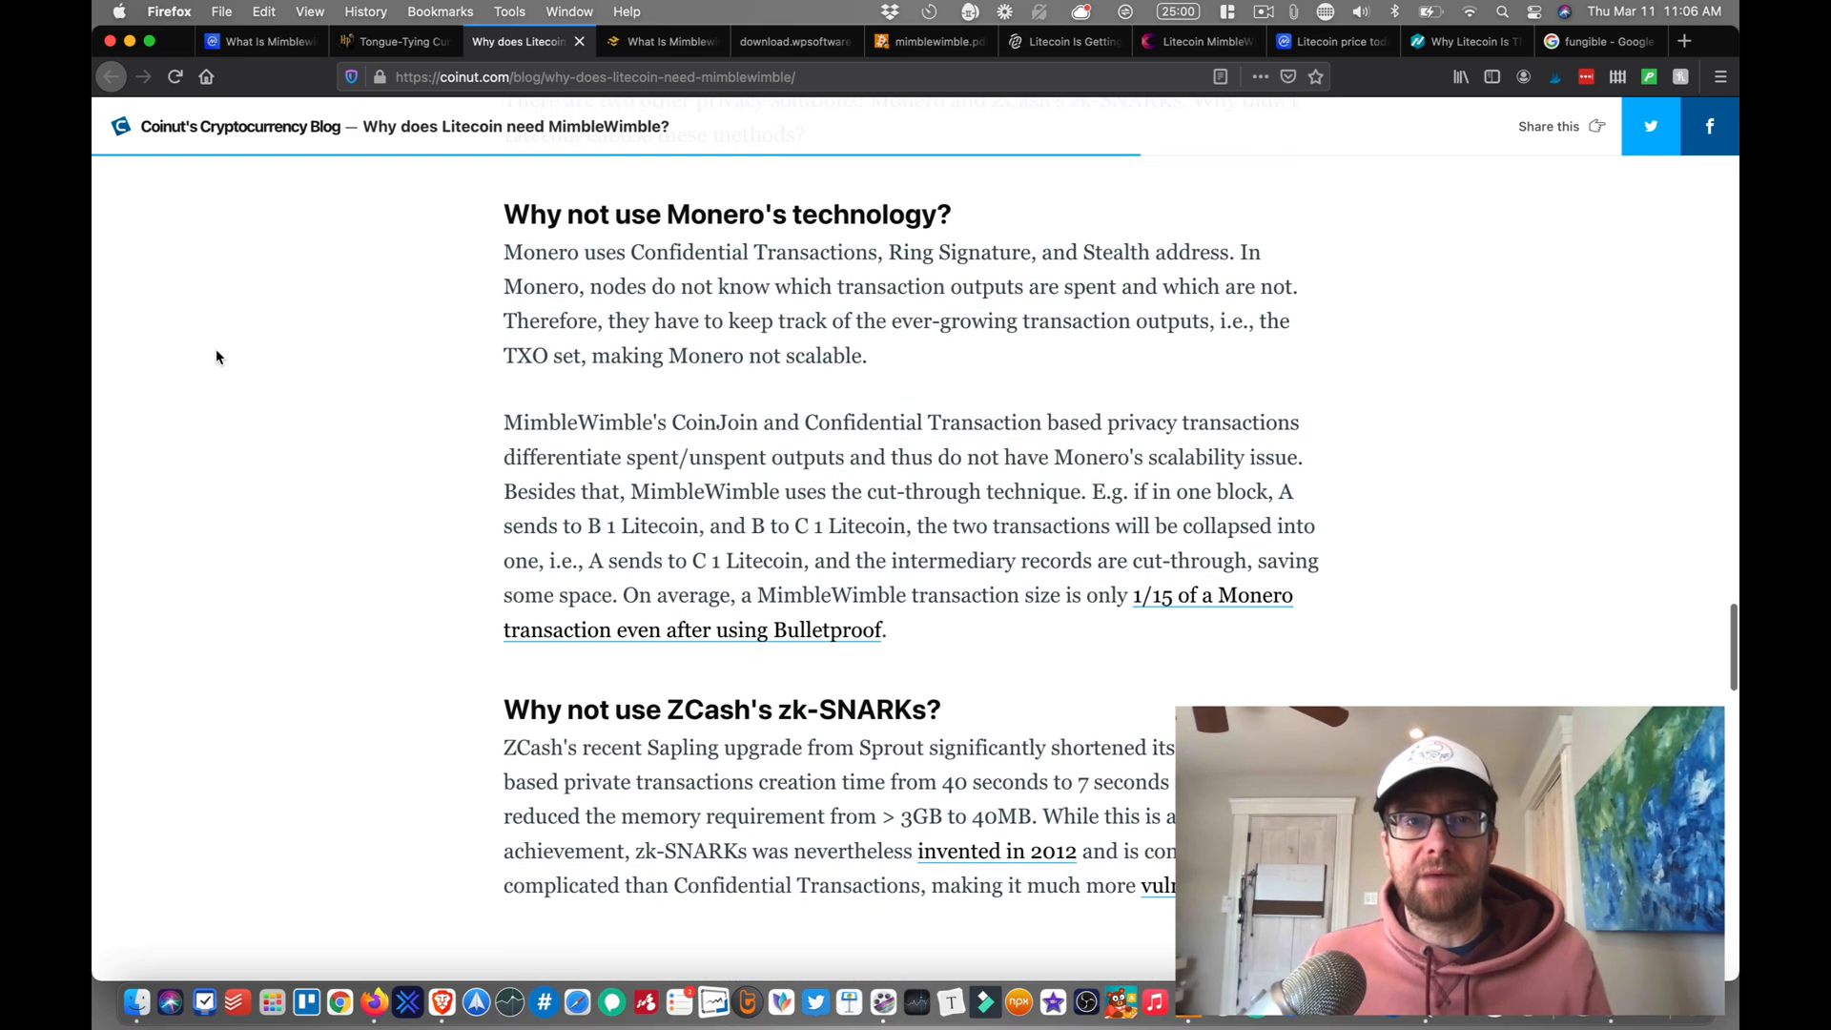
mouse_move(420, 382)
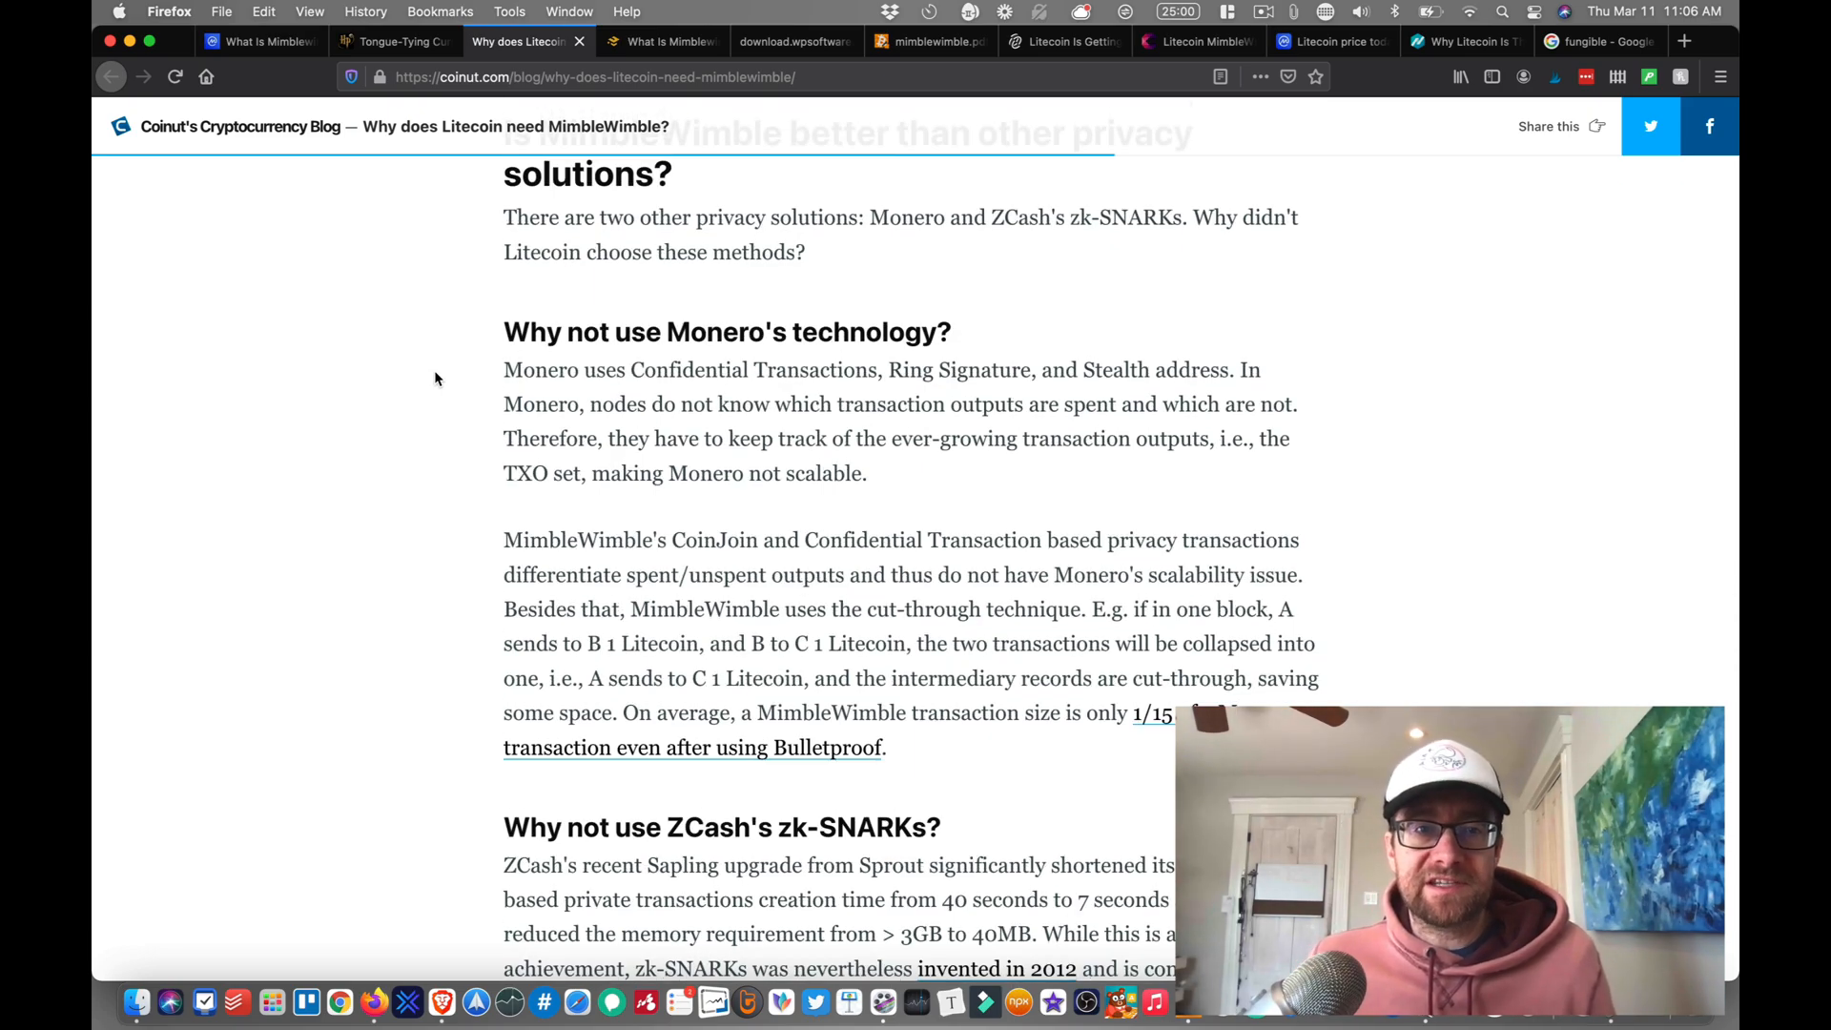
scroll(down, 3)
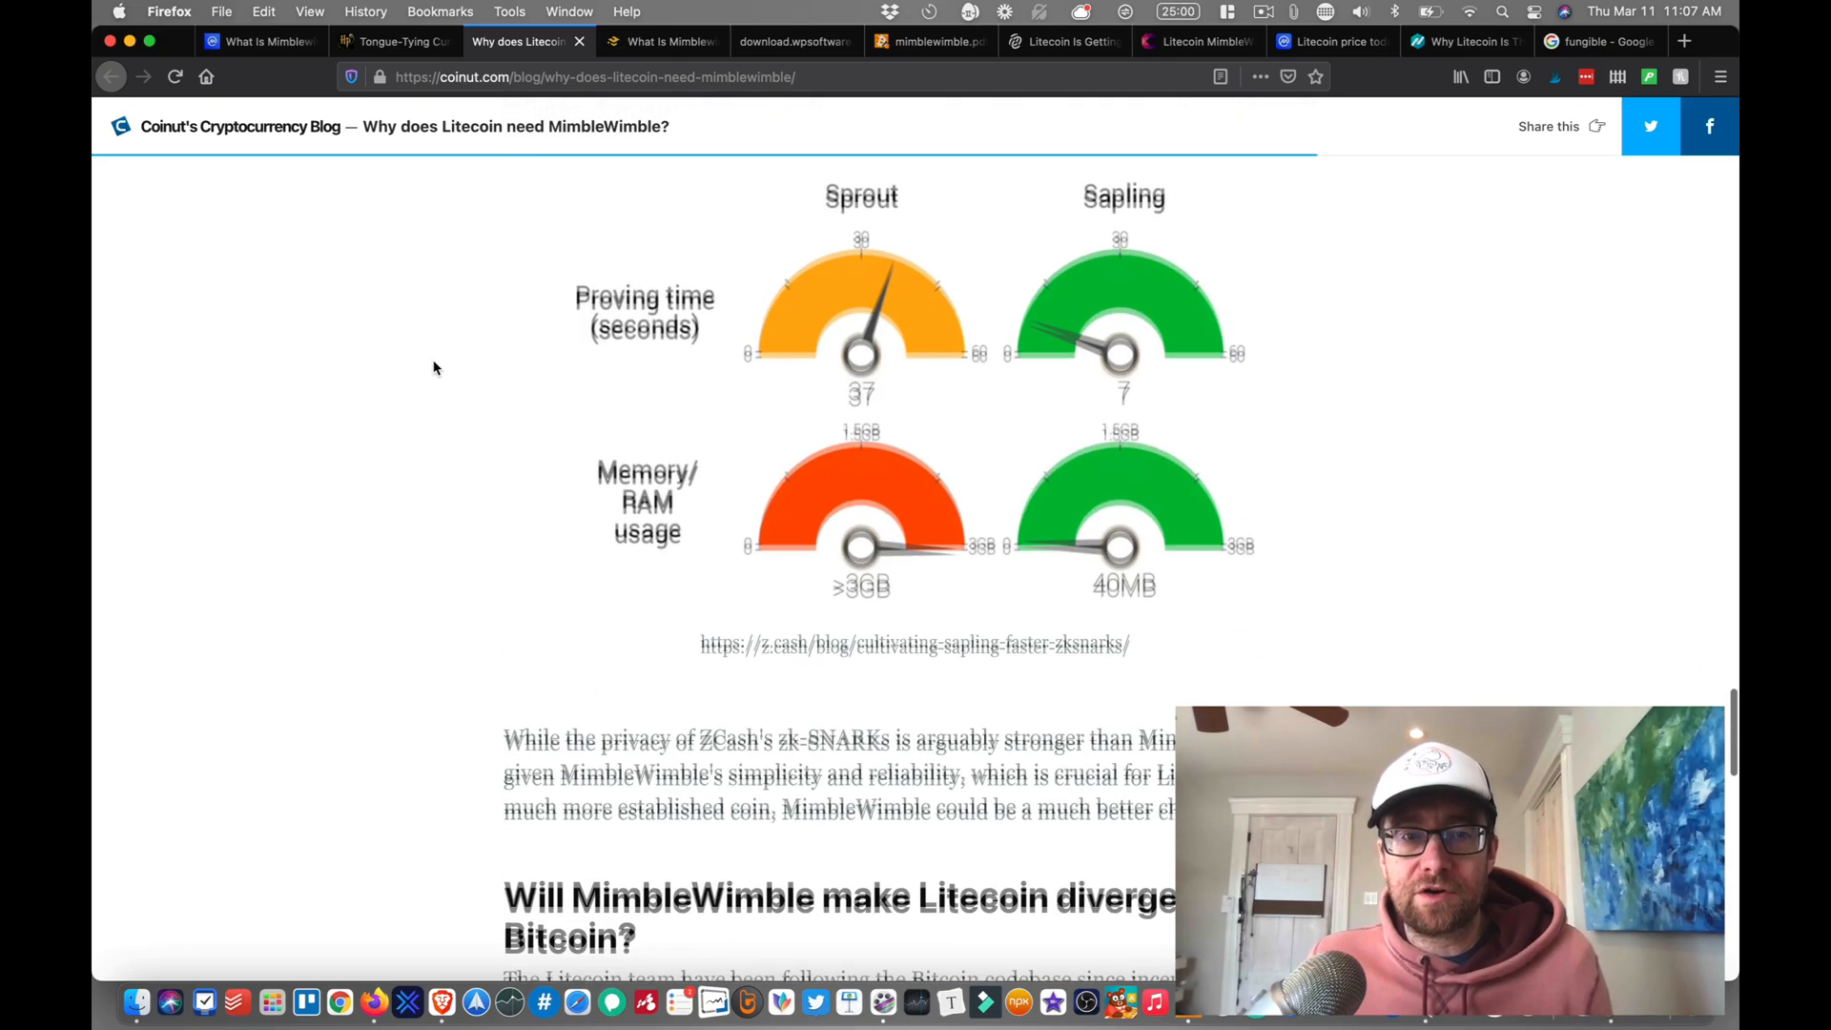
Step: Read on to 'Will MimbleWimble make Litecoin divergent from Bitcoin?' near the post's end
scroll(down, 3)
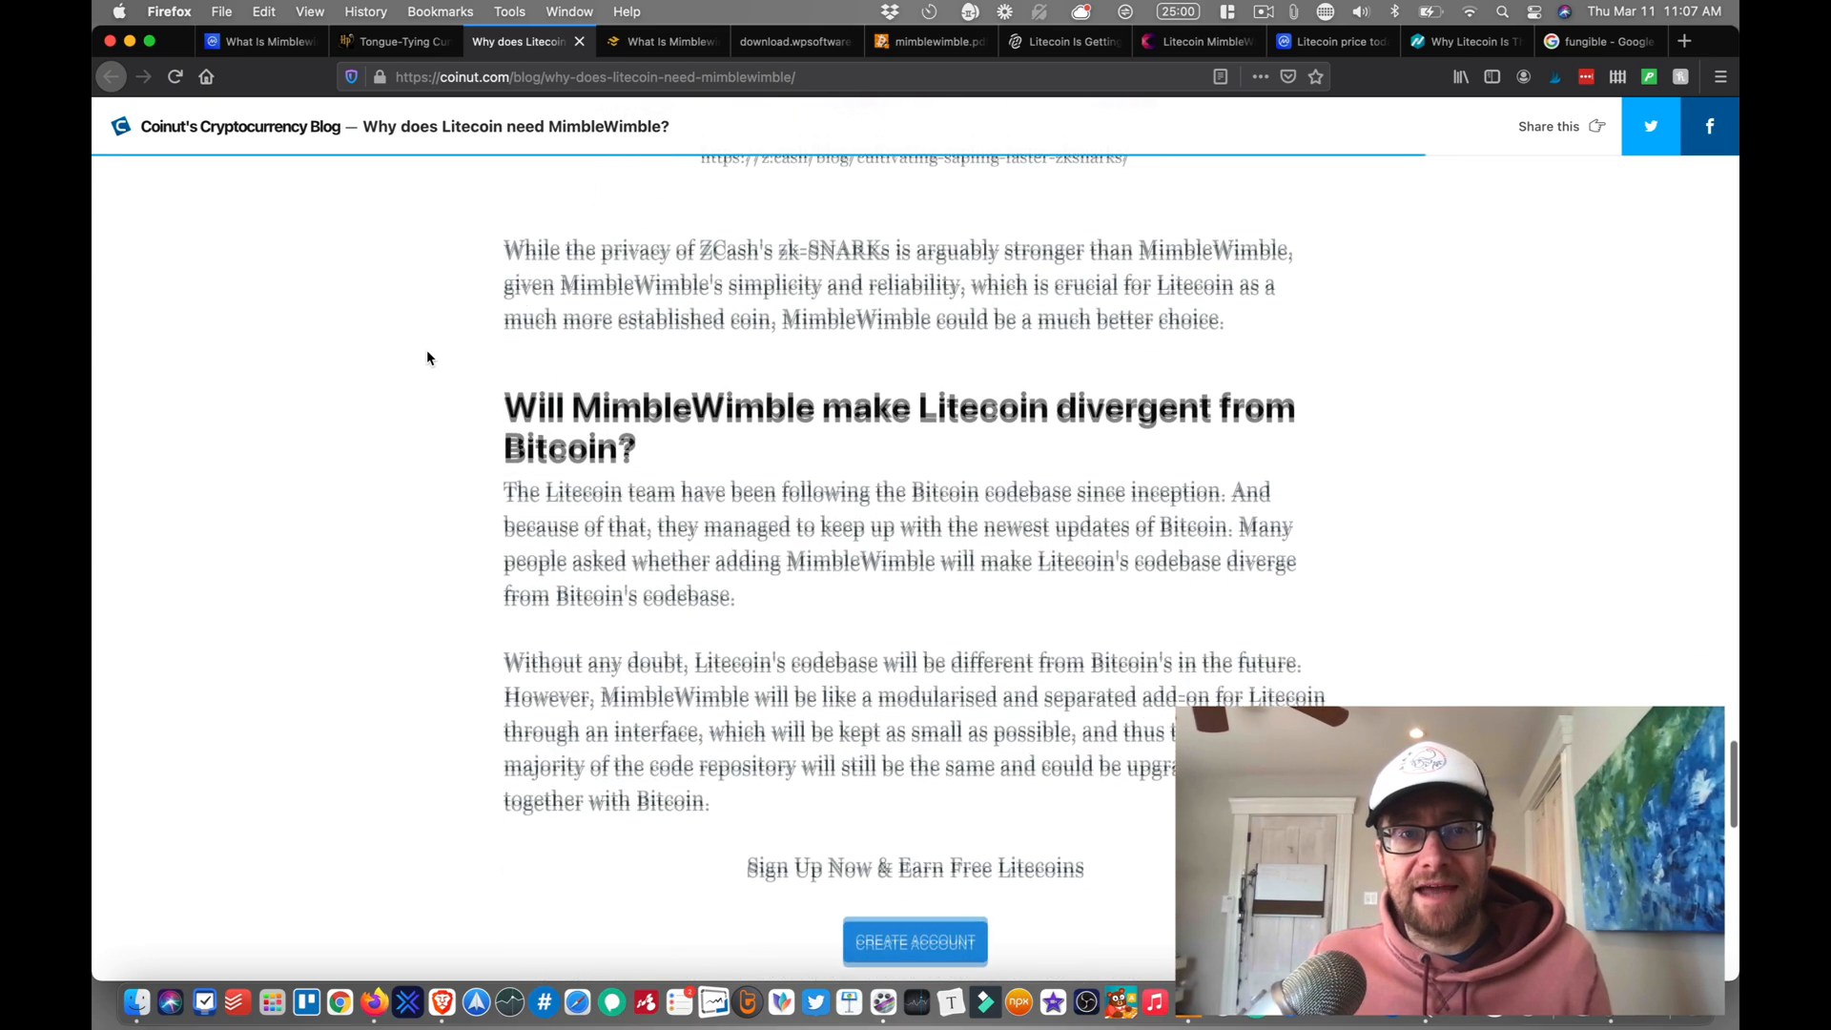
scroll(down, 3)
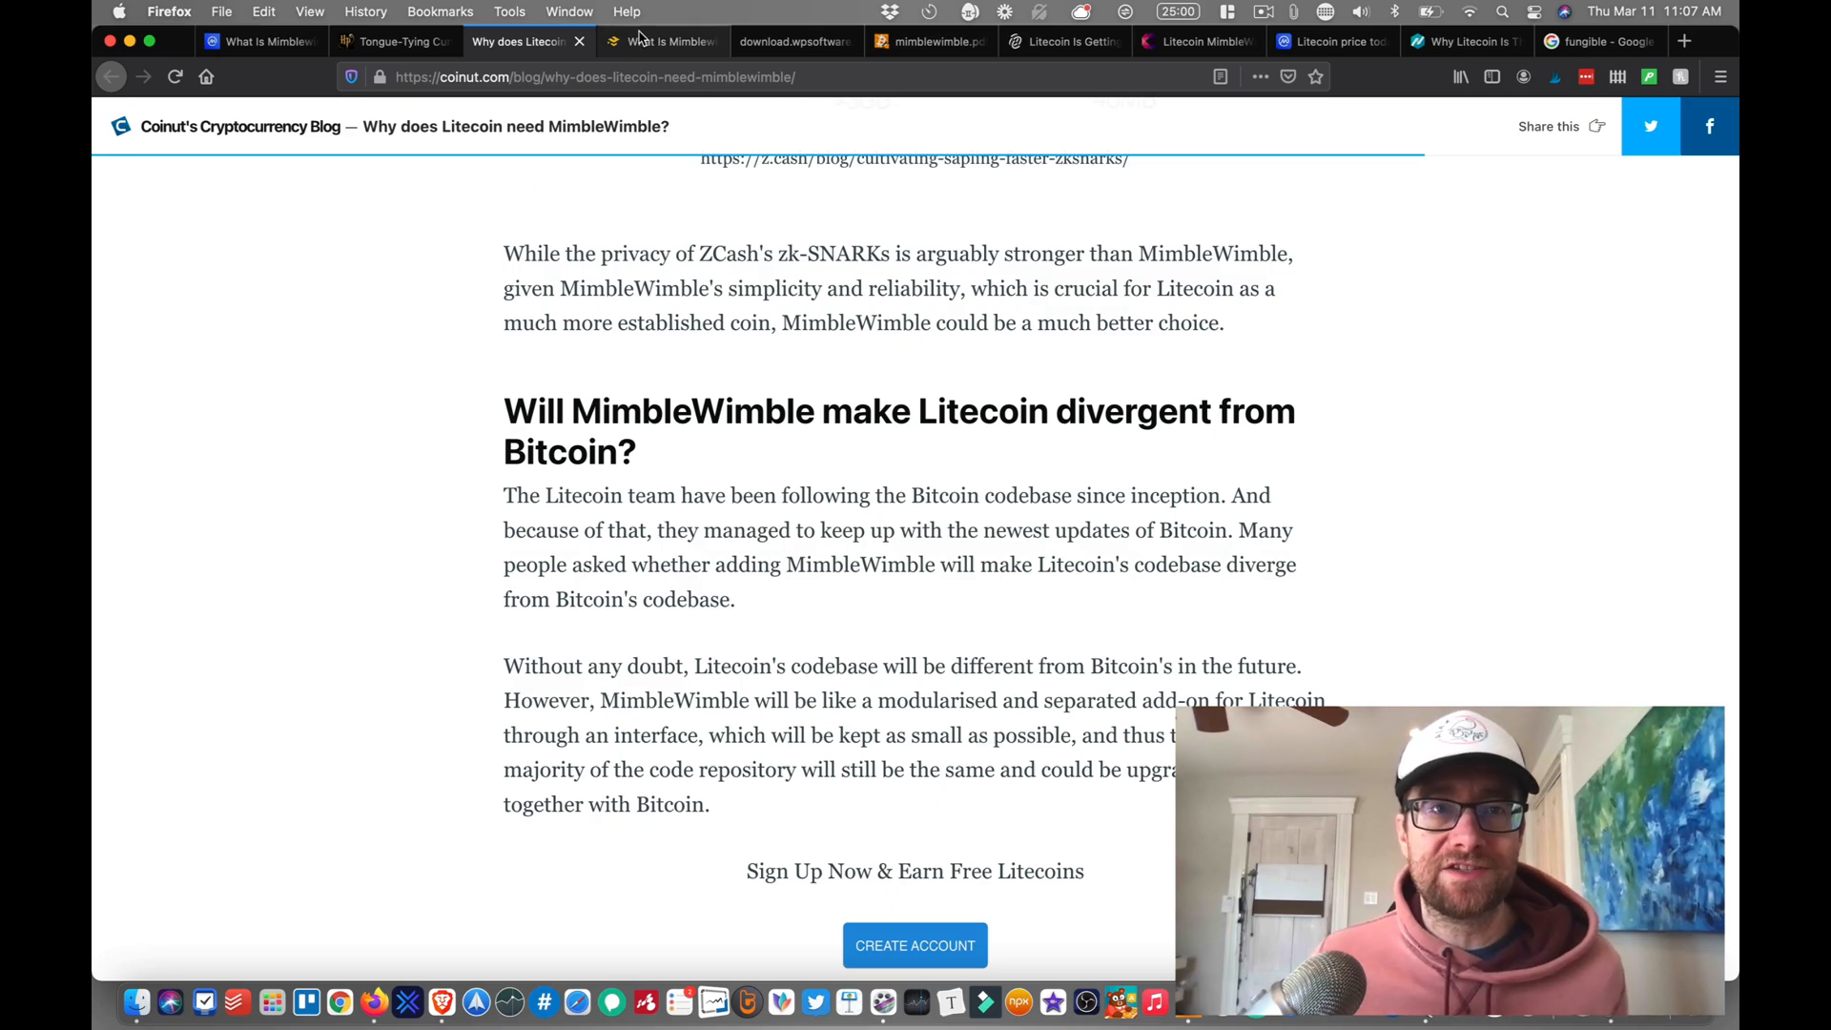
Step: Bring up Binance Academy's 'What Is Mimblewimble?' and read 'How Mimblewimble Works' to the cut-through paragraph
click(660, 40)
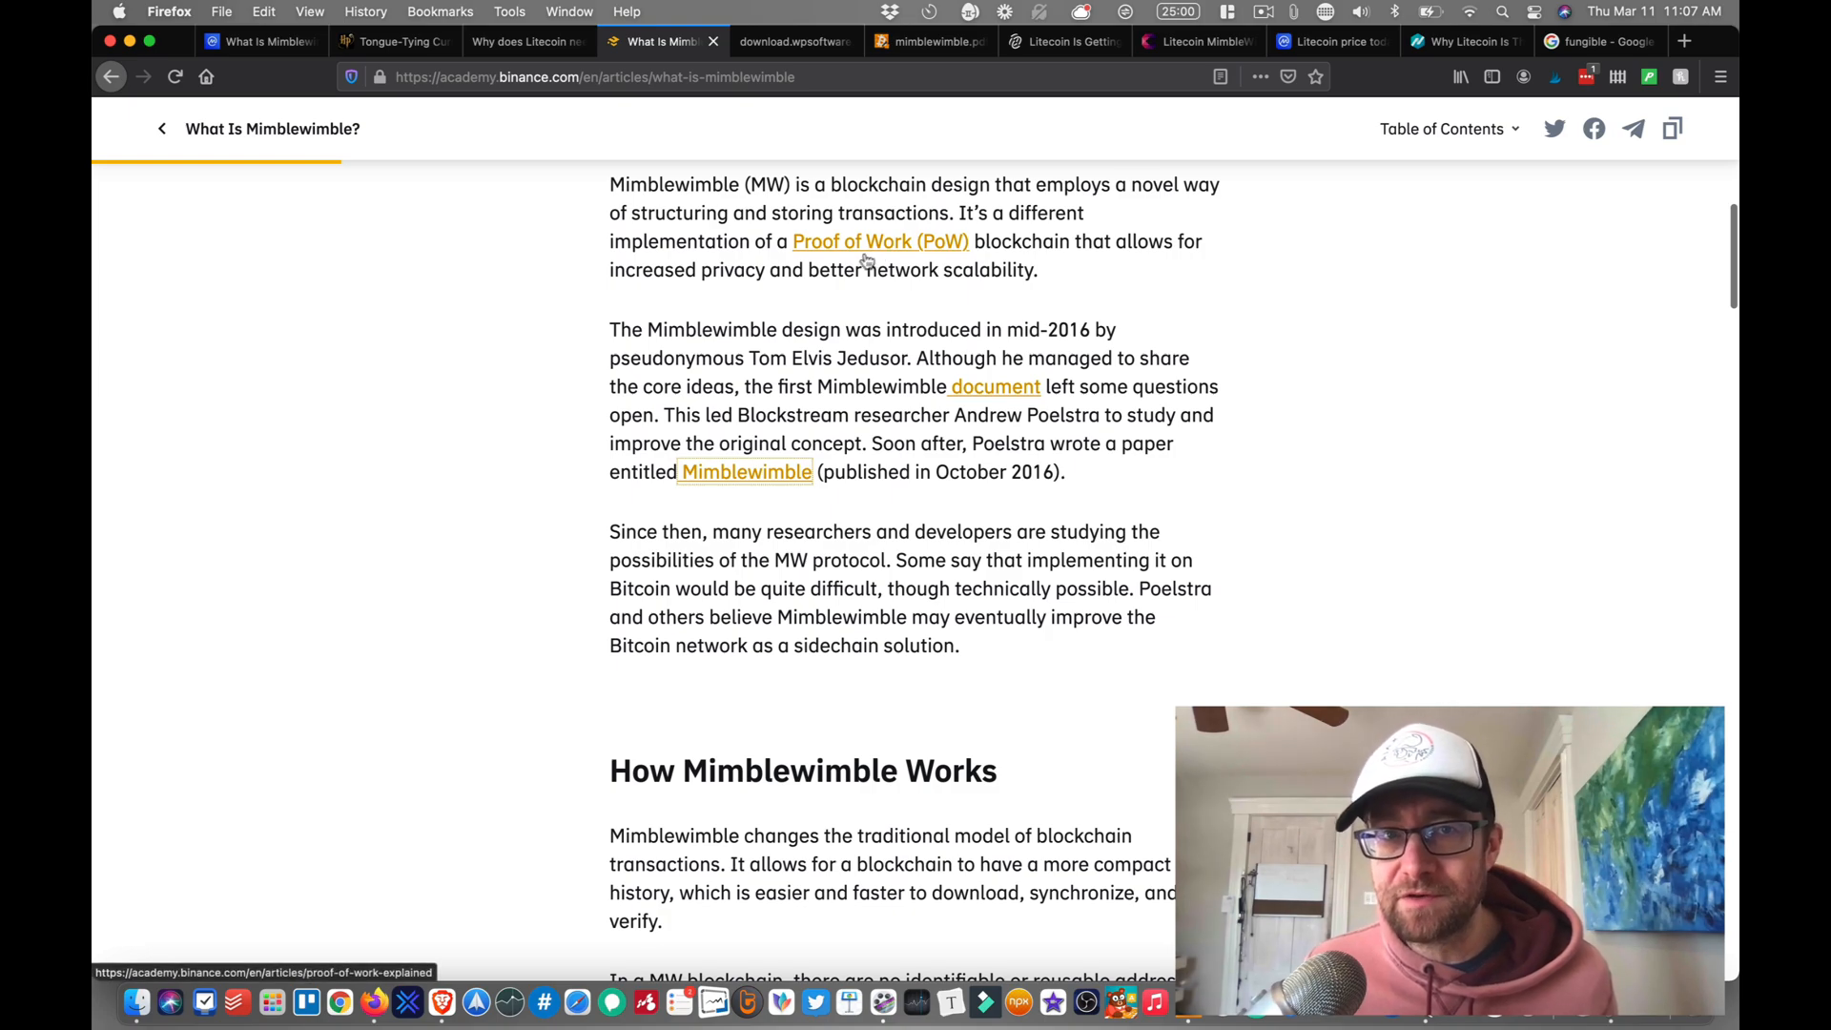
mouse_move(866, 261)
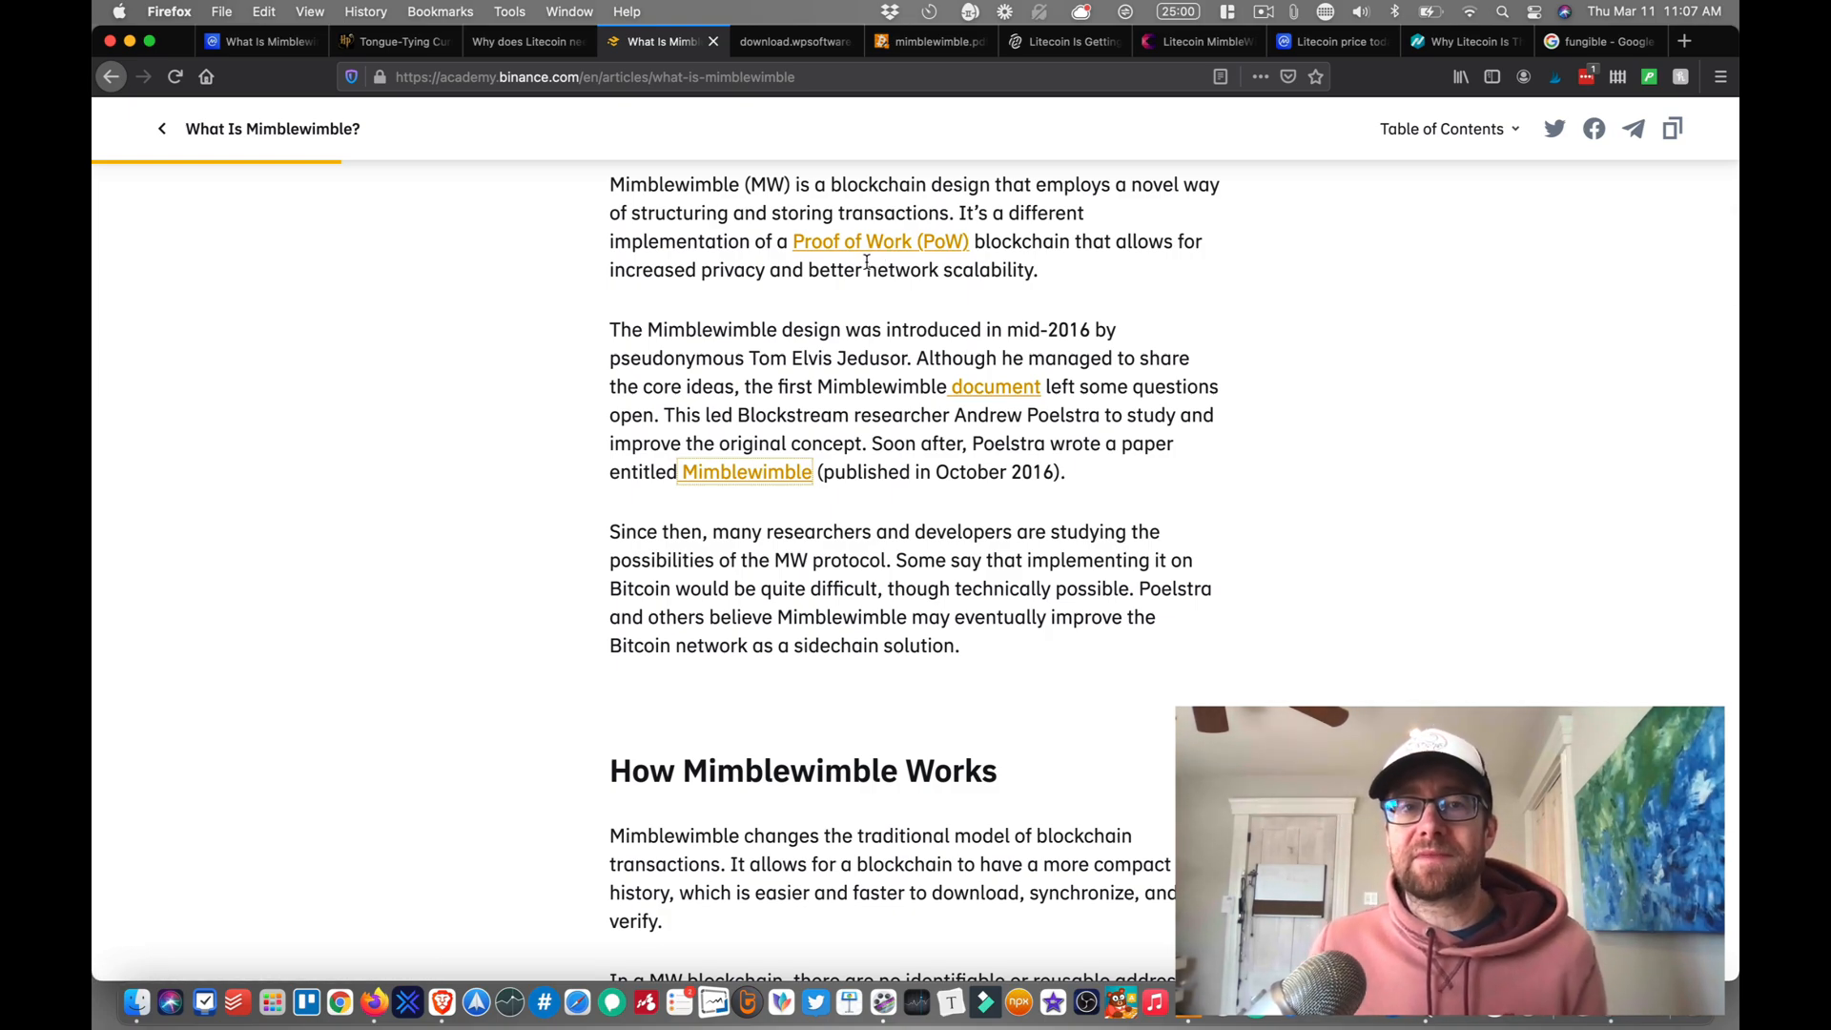
scroll(down, 3)
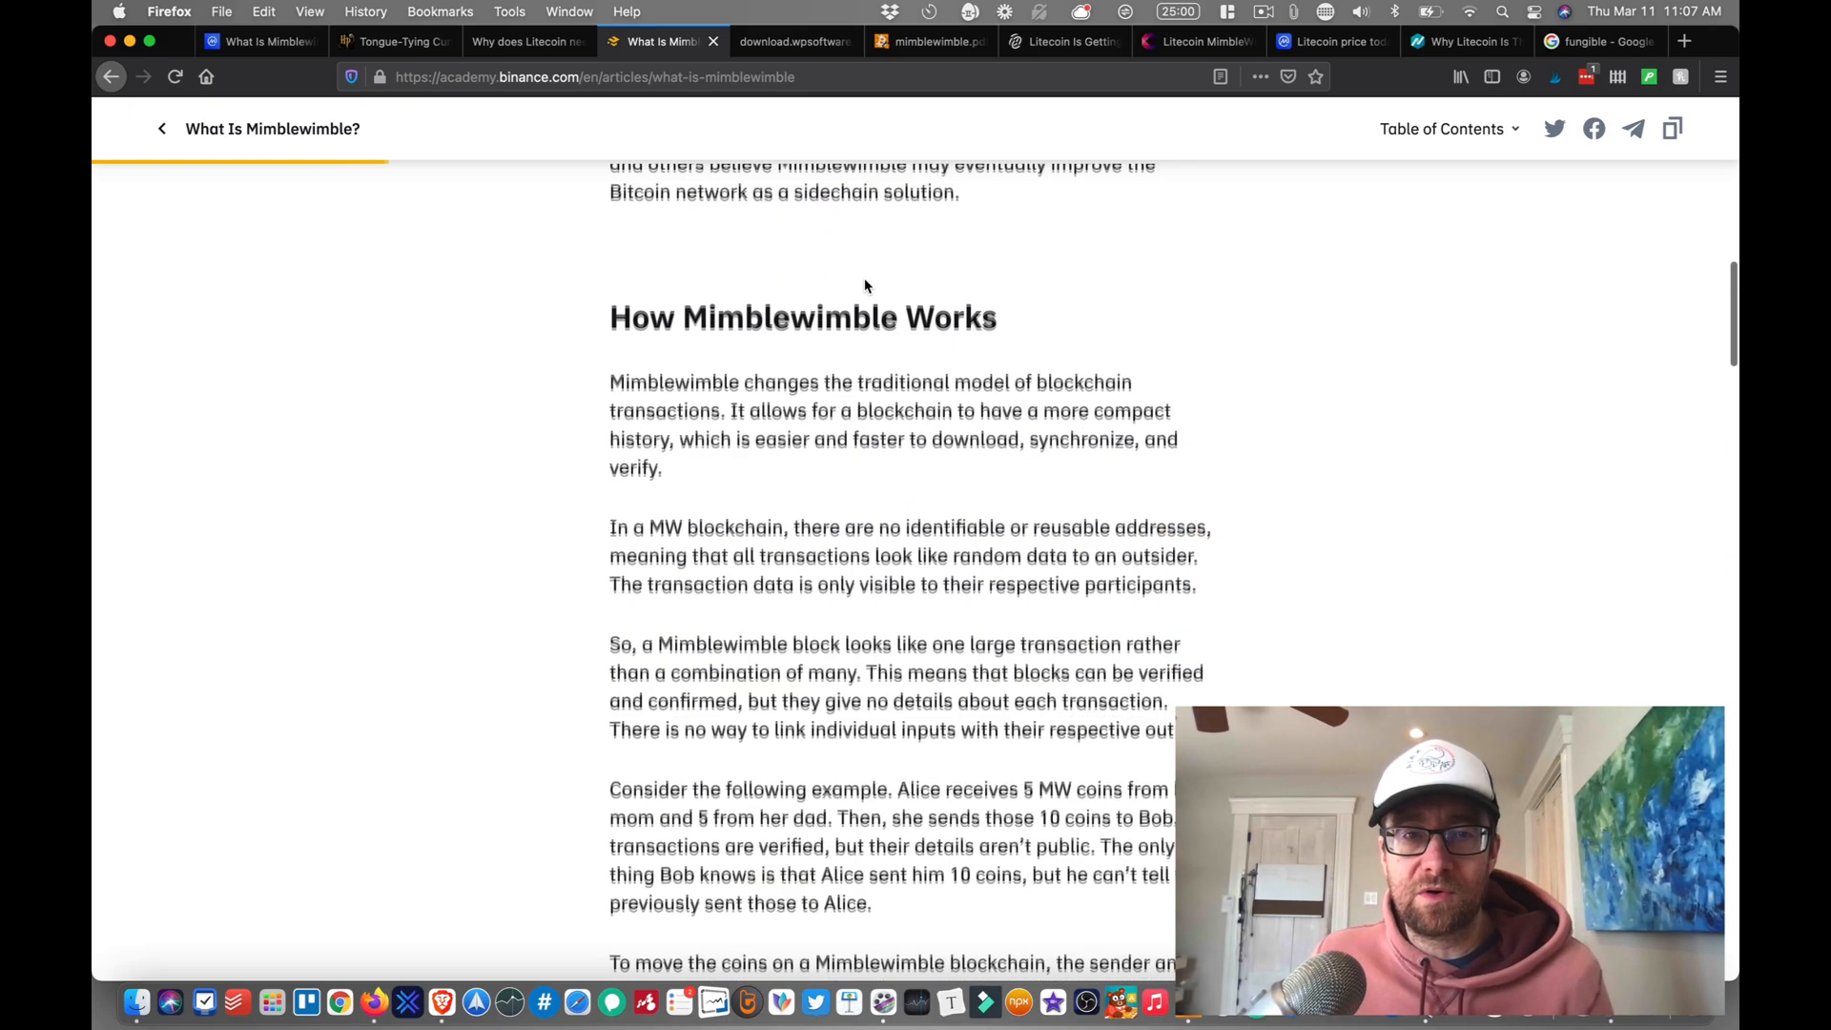
scroll(down, 3)
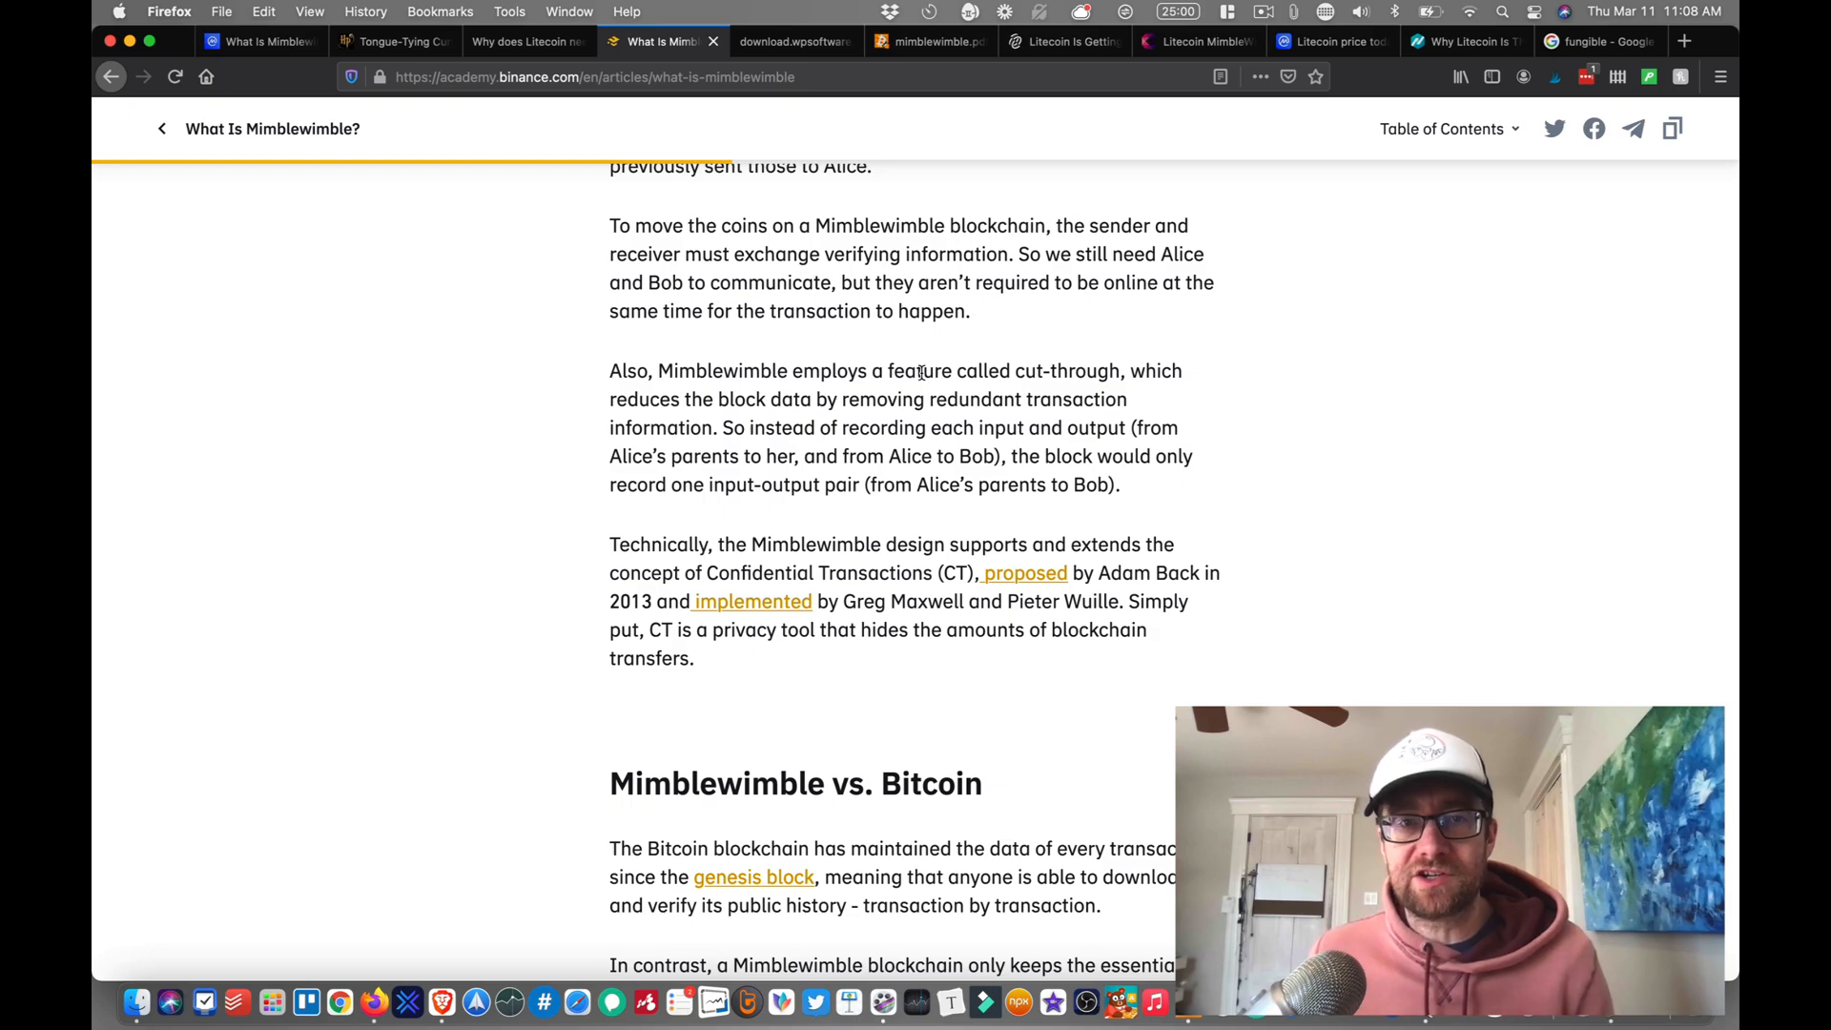
Step: Read the article's Mimblewimble vs. Bitcoin comparison and its Advantages section
scroll(down, 3)
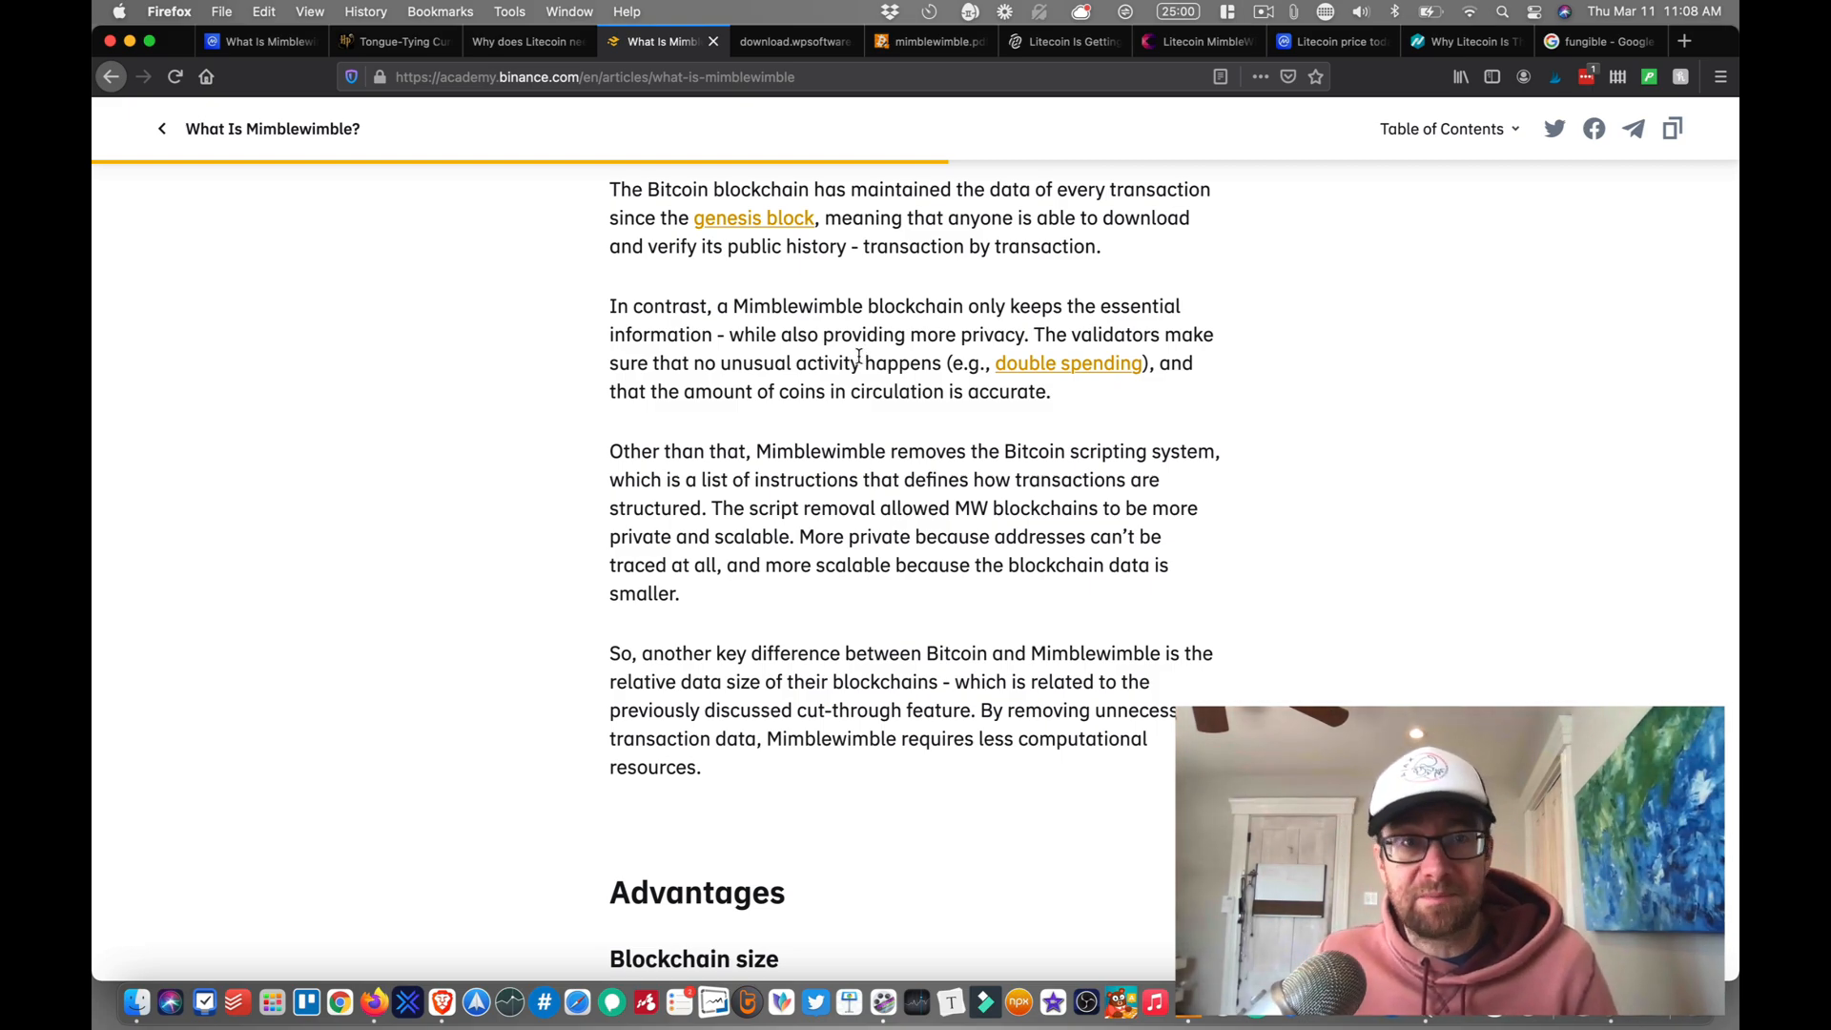
mouse_move(847, 361)
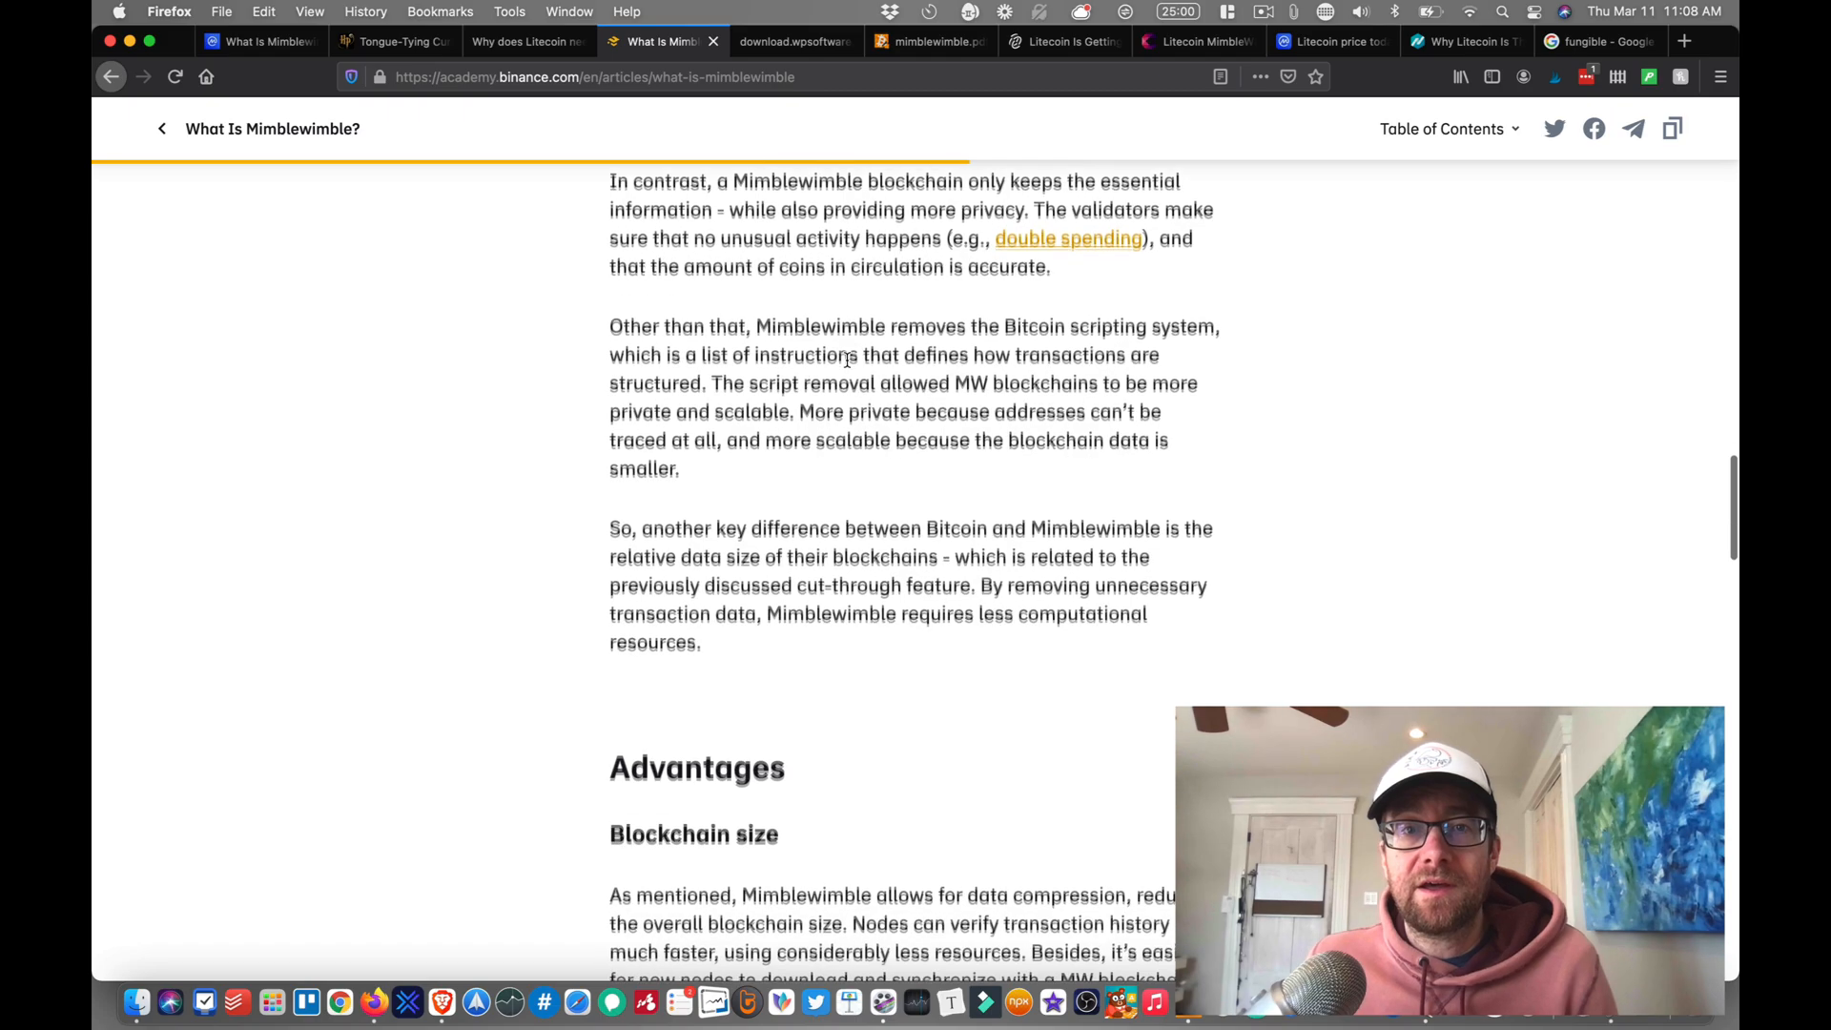
scroll(down, 3)
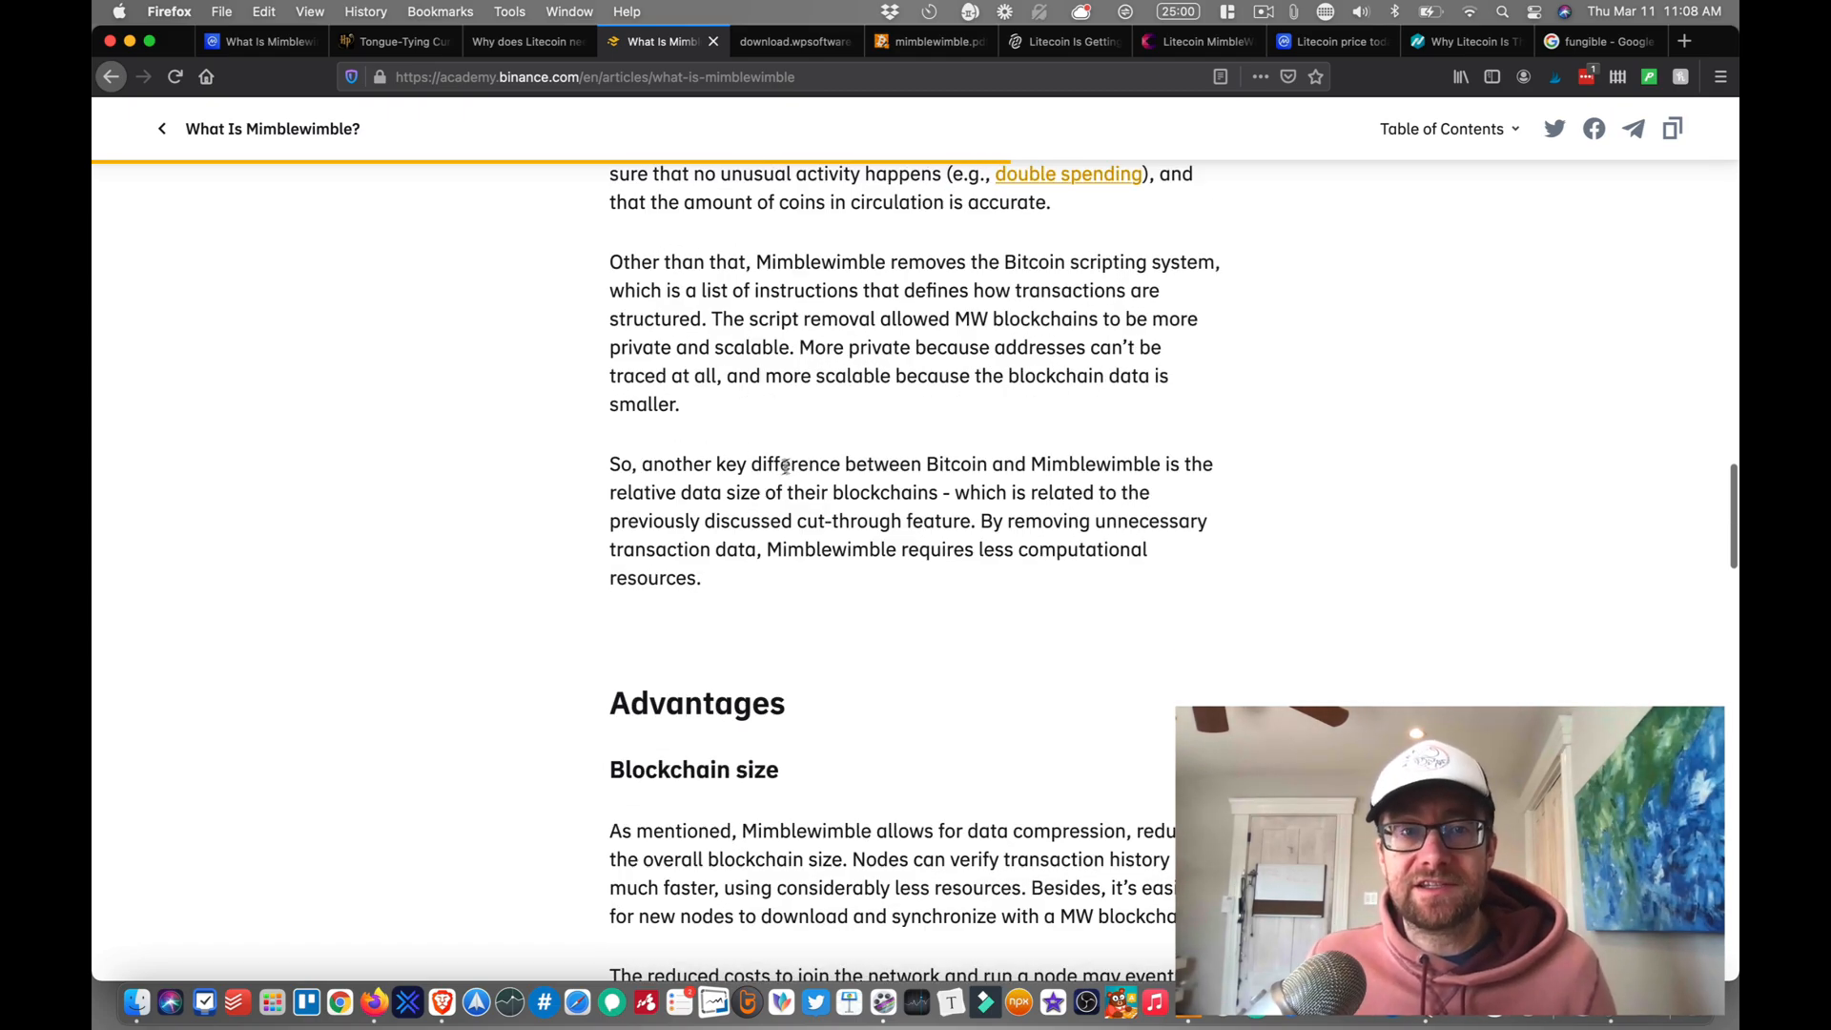
mouse_move(743, 490)
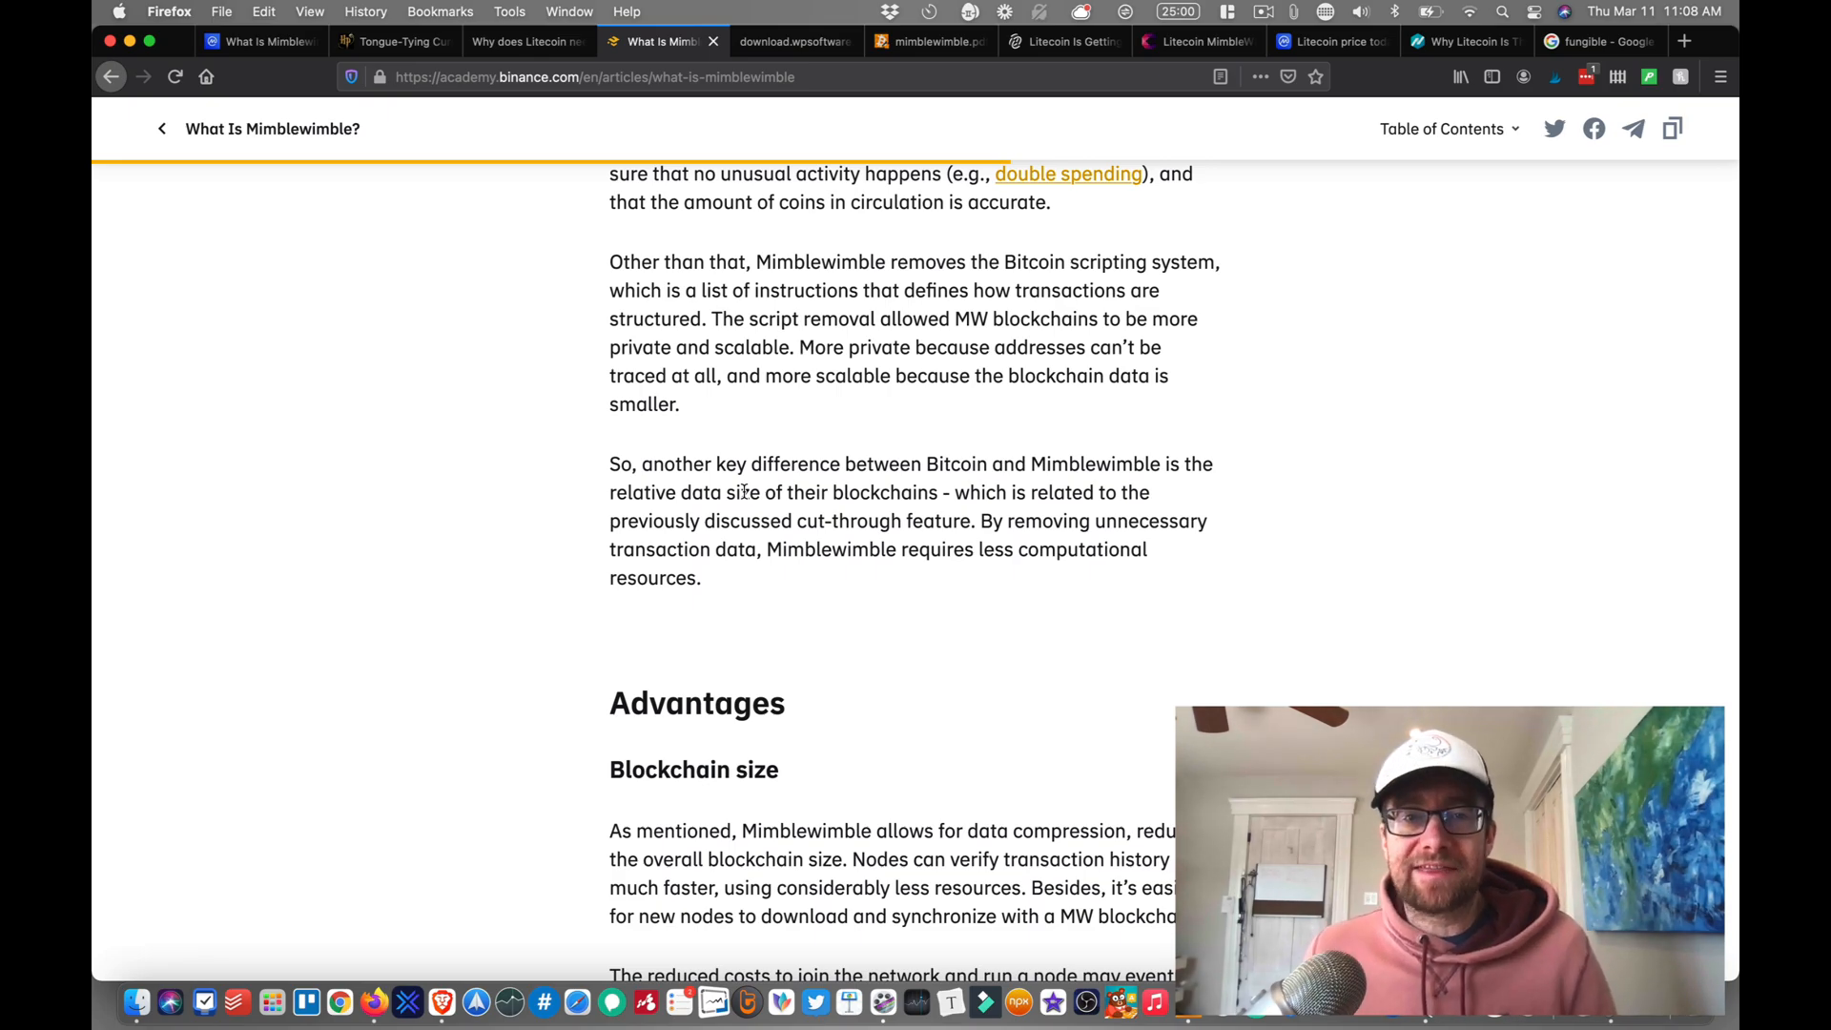
scroll(down, 3)
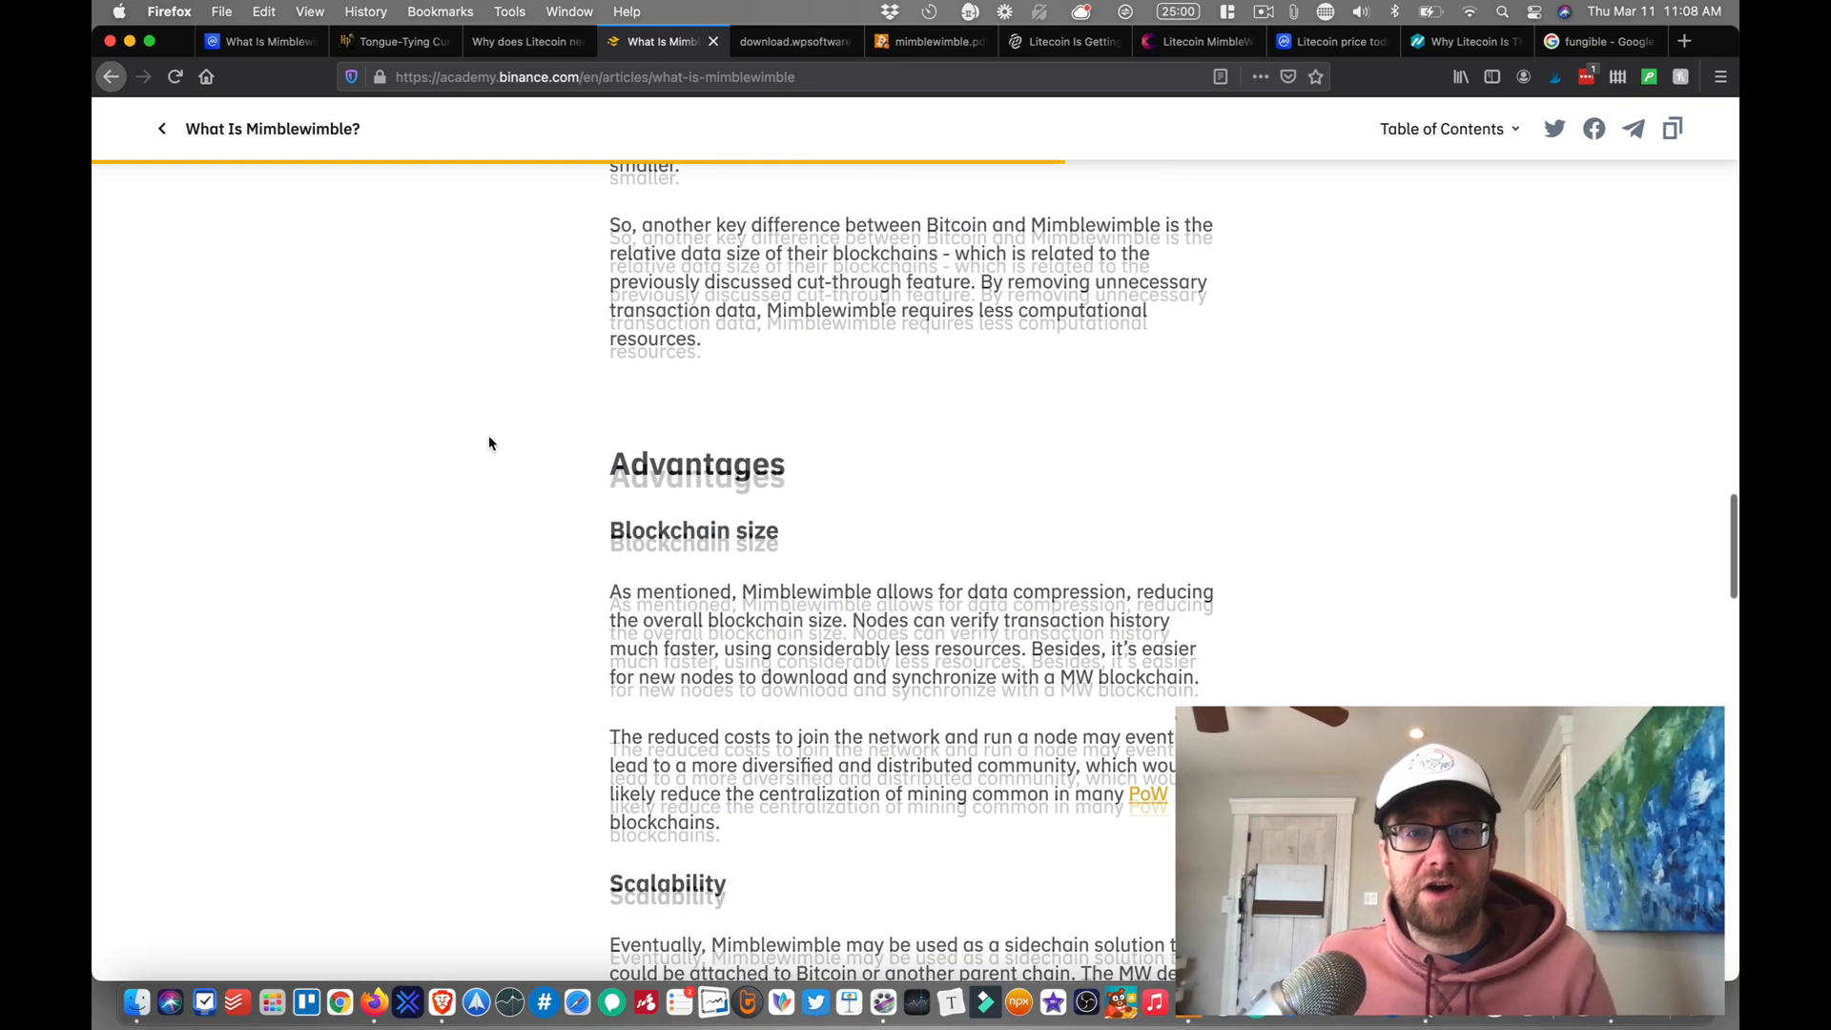
scroll(down, 3)
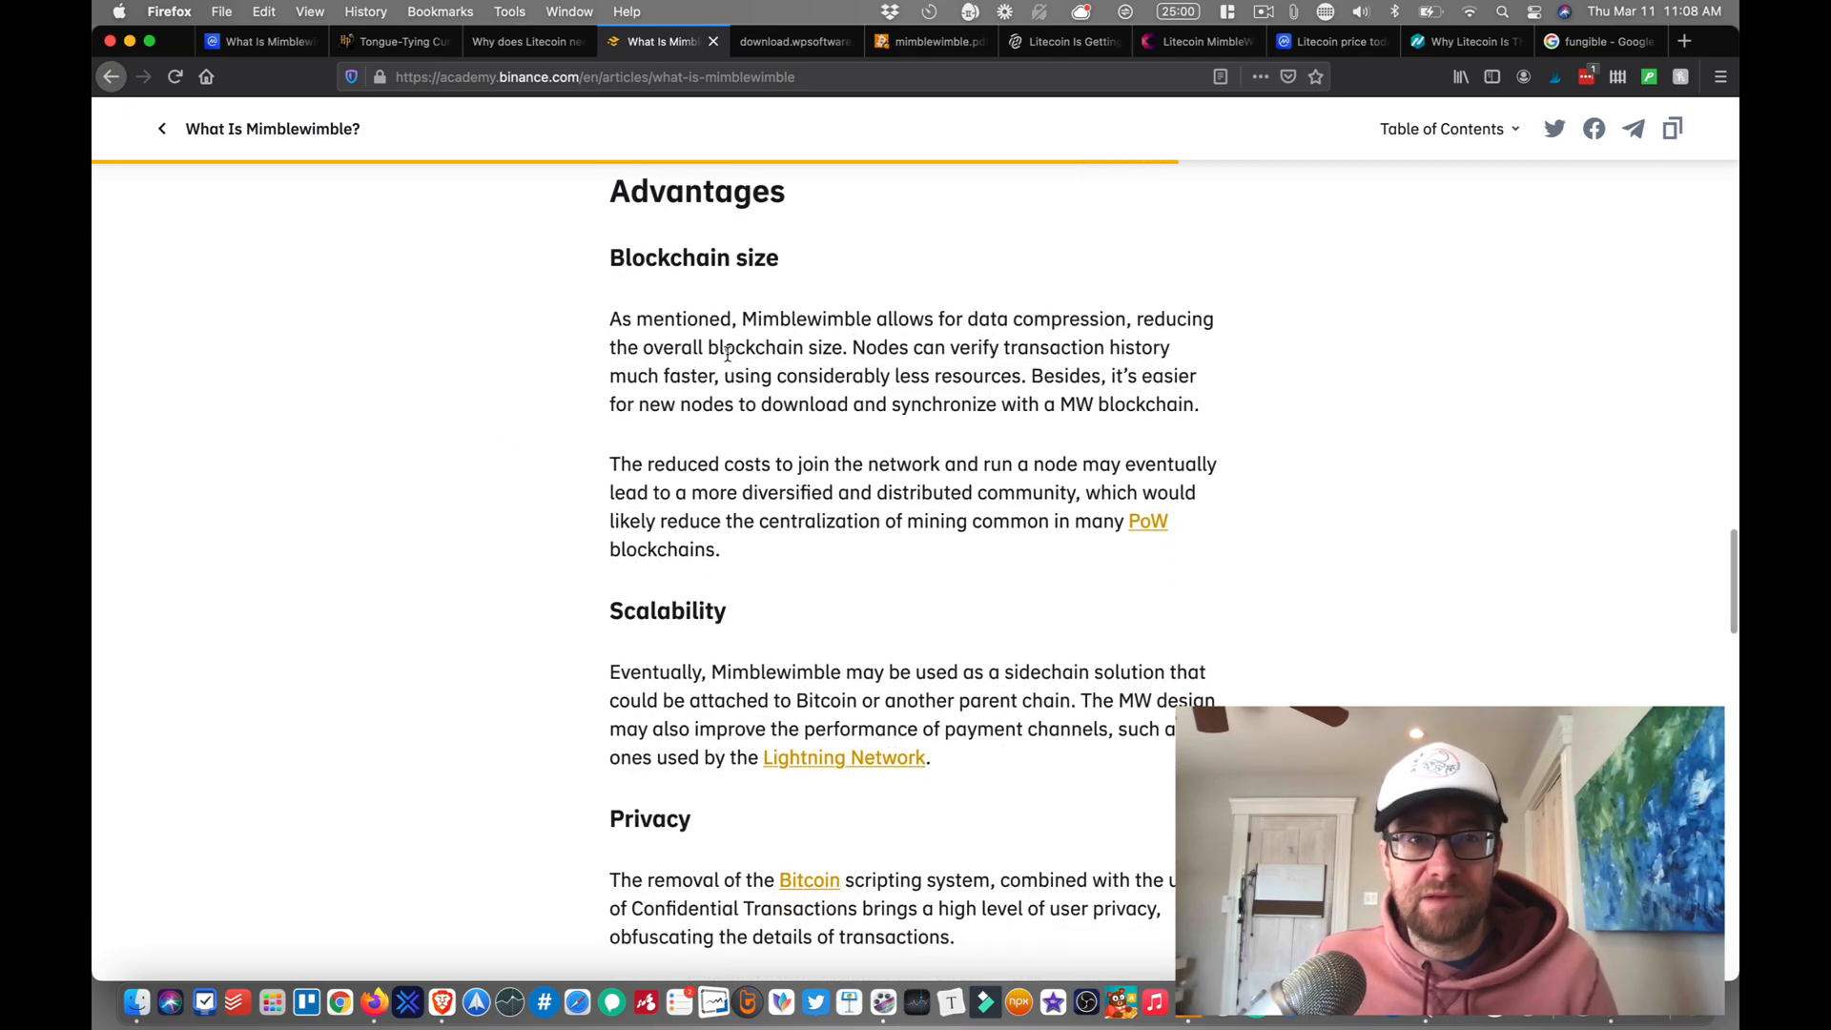
scroll(down, 3)
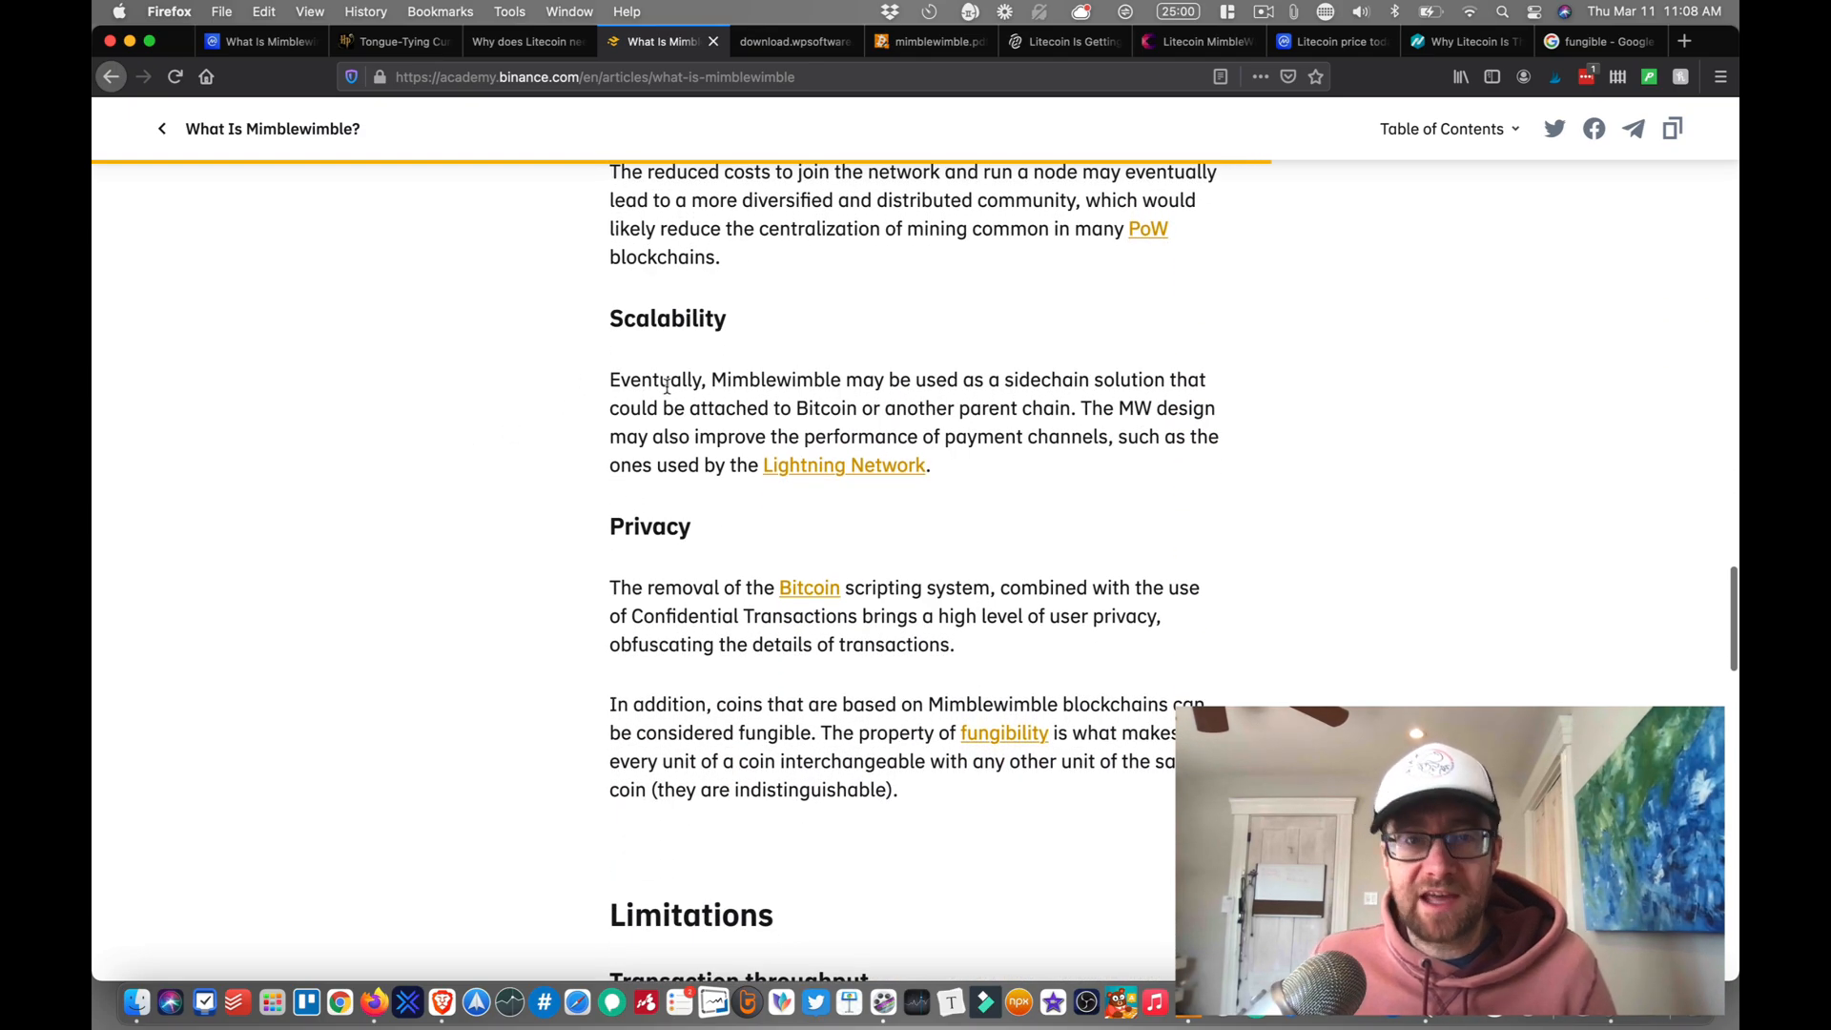
scroll(down, 3)
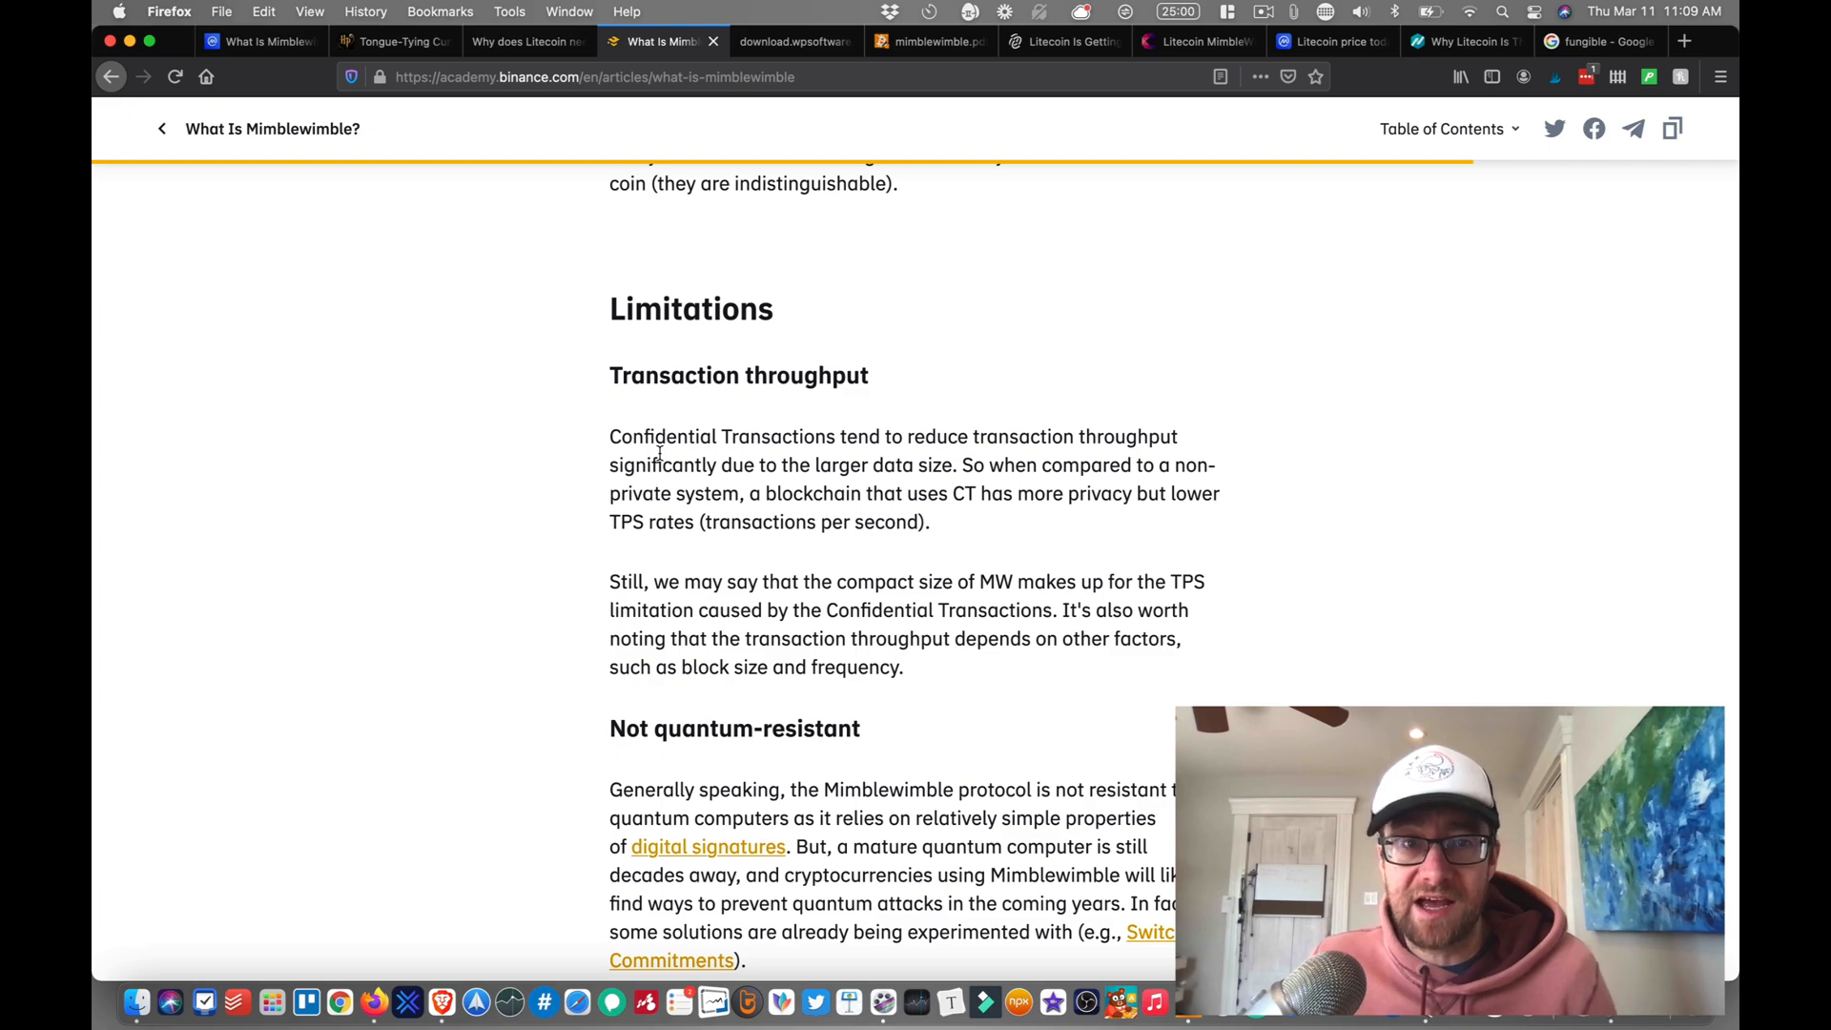
mouse_move(995, 496)
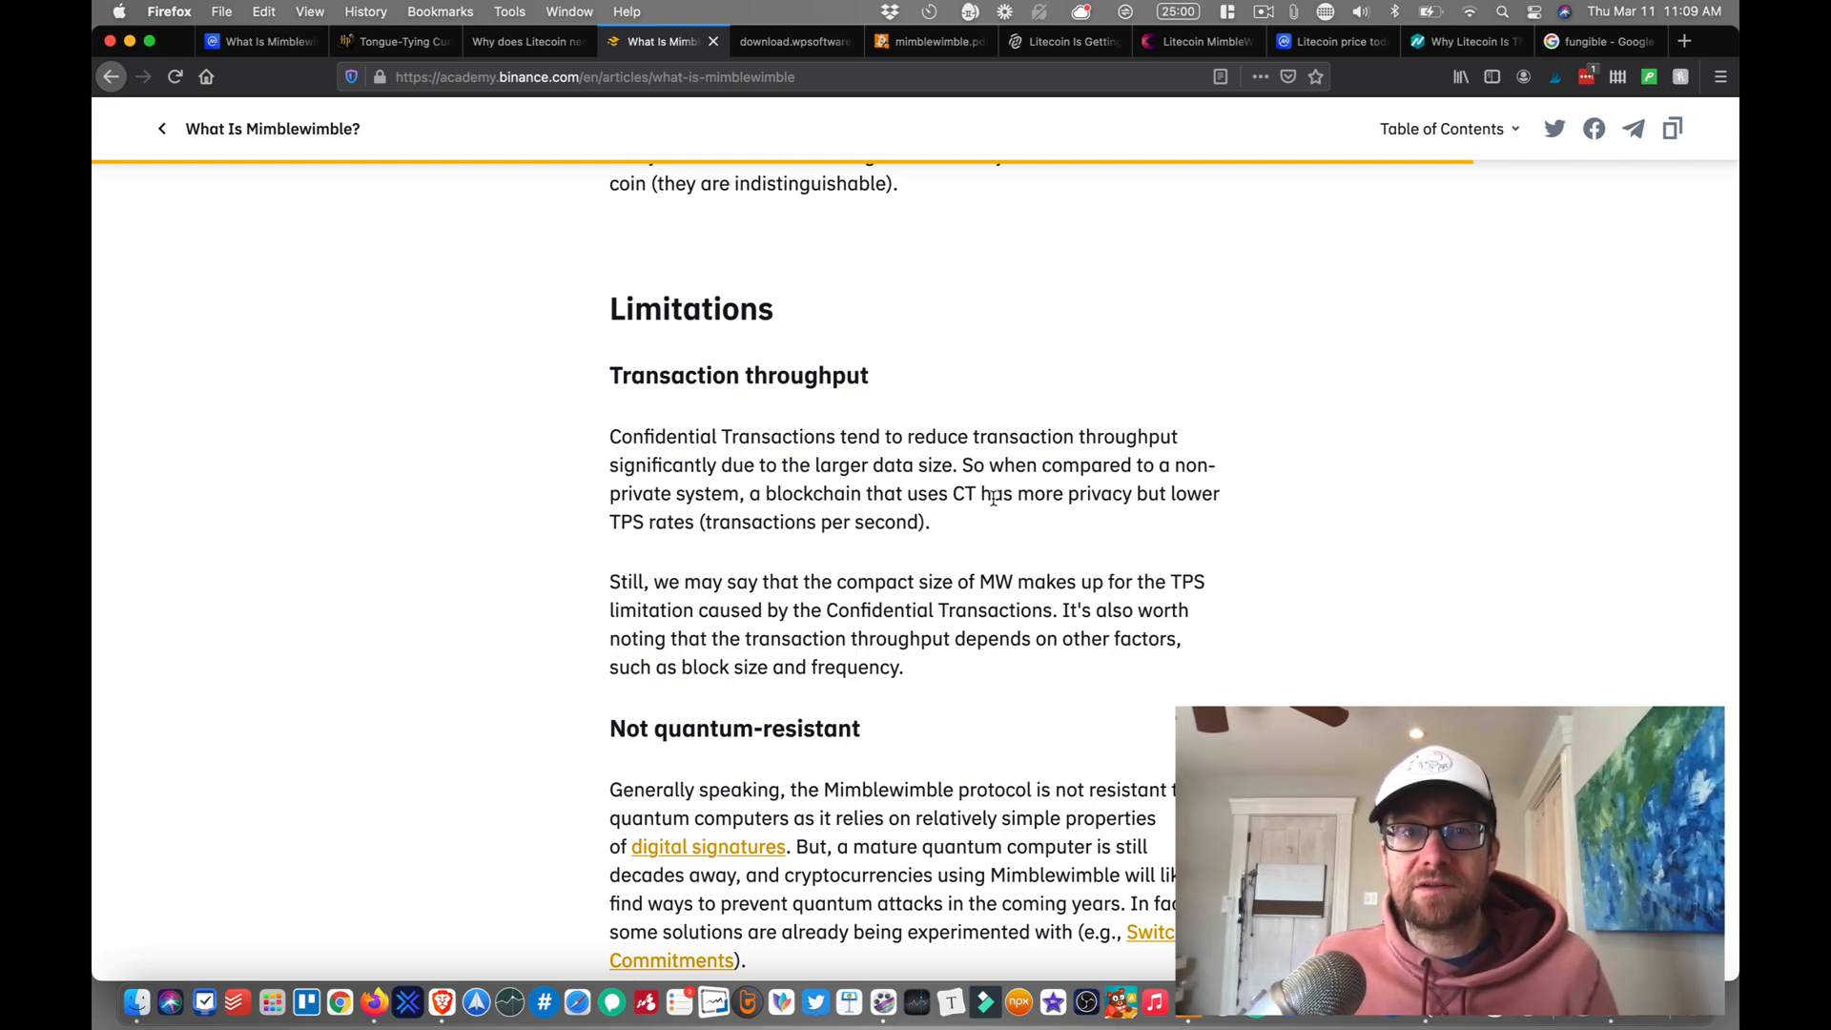
mouse_move(958, 476)
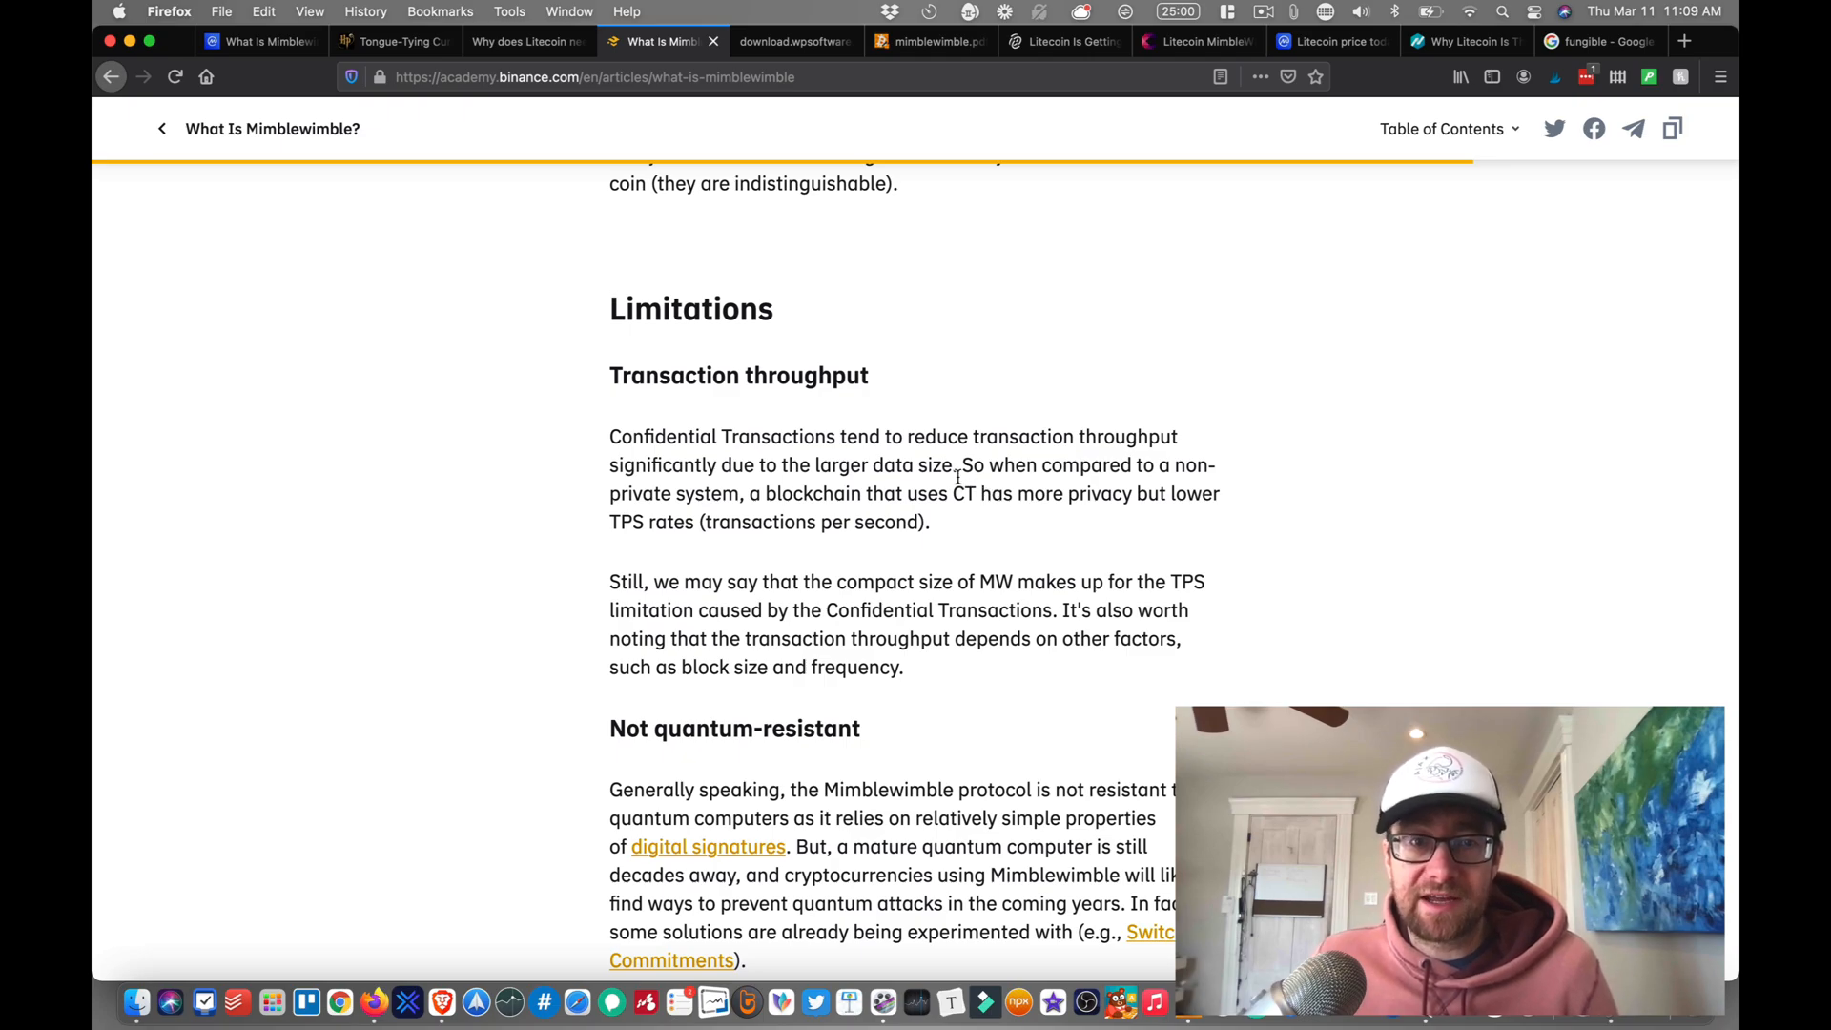
Step: Read through the Limitations section down to the closing thoughts
scroll(down, 3)
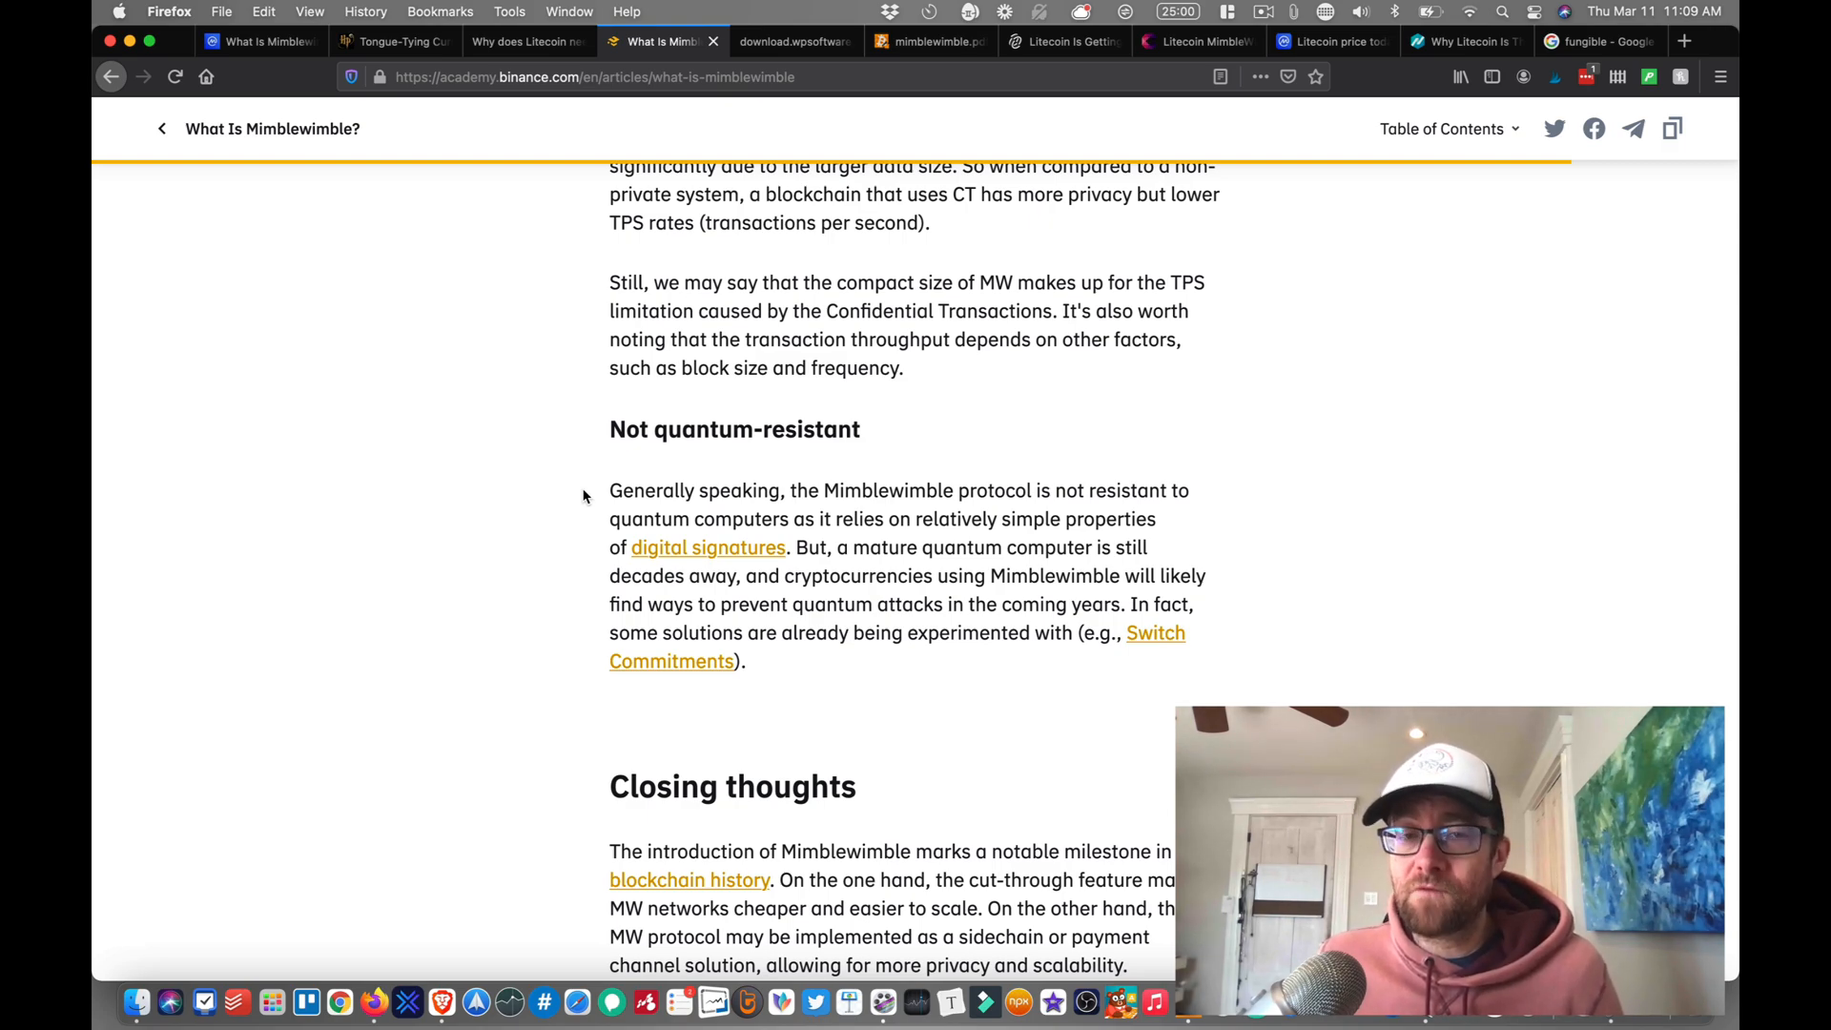
scroll(down, 3)
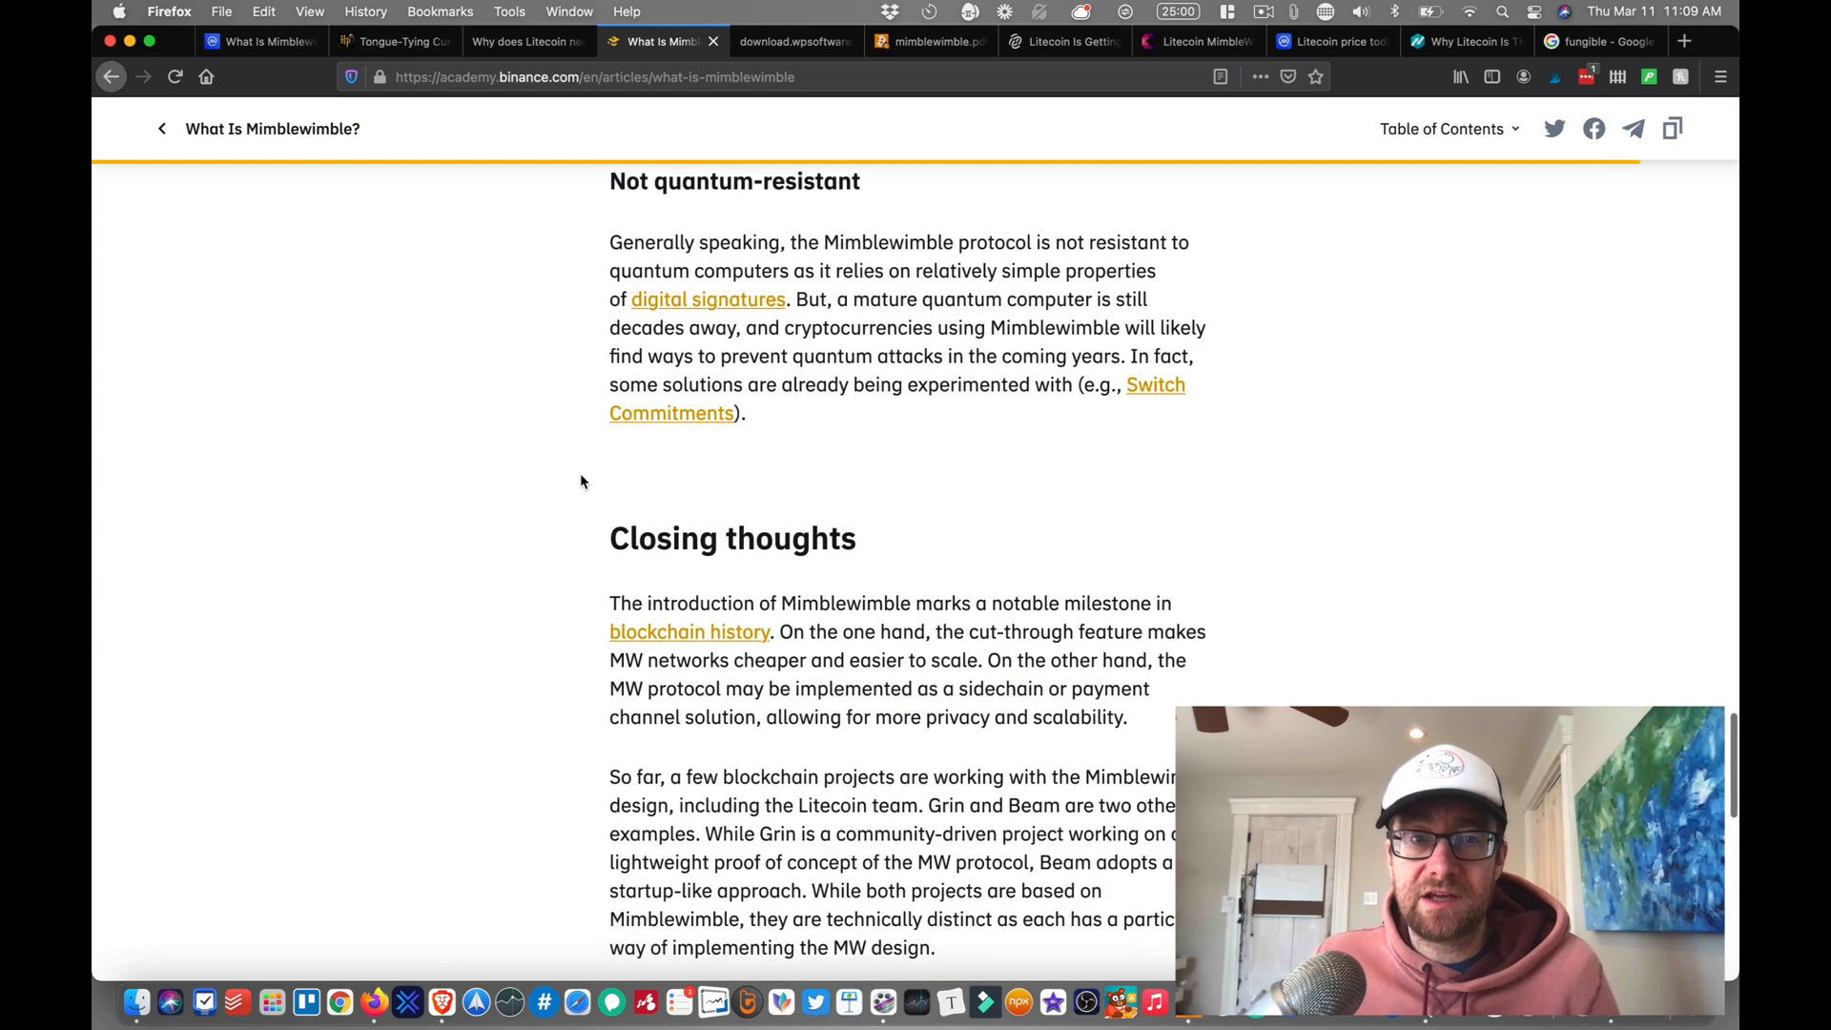
scroll(down, 3)
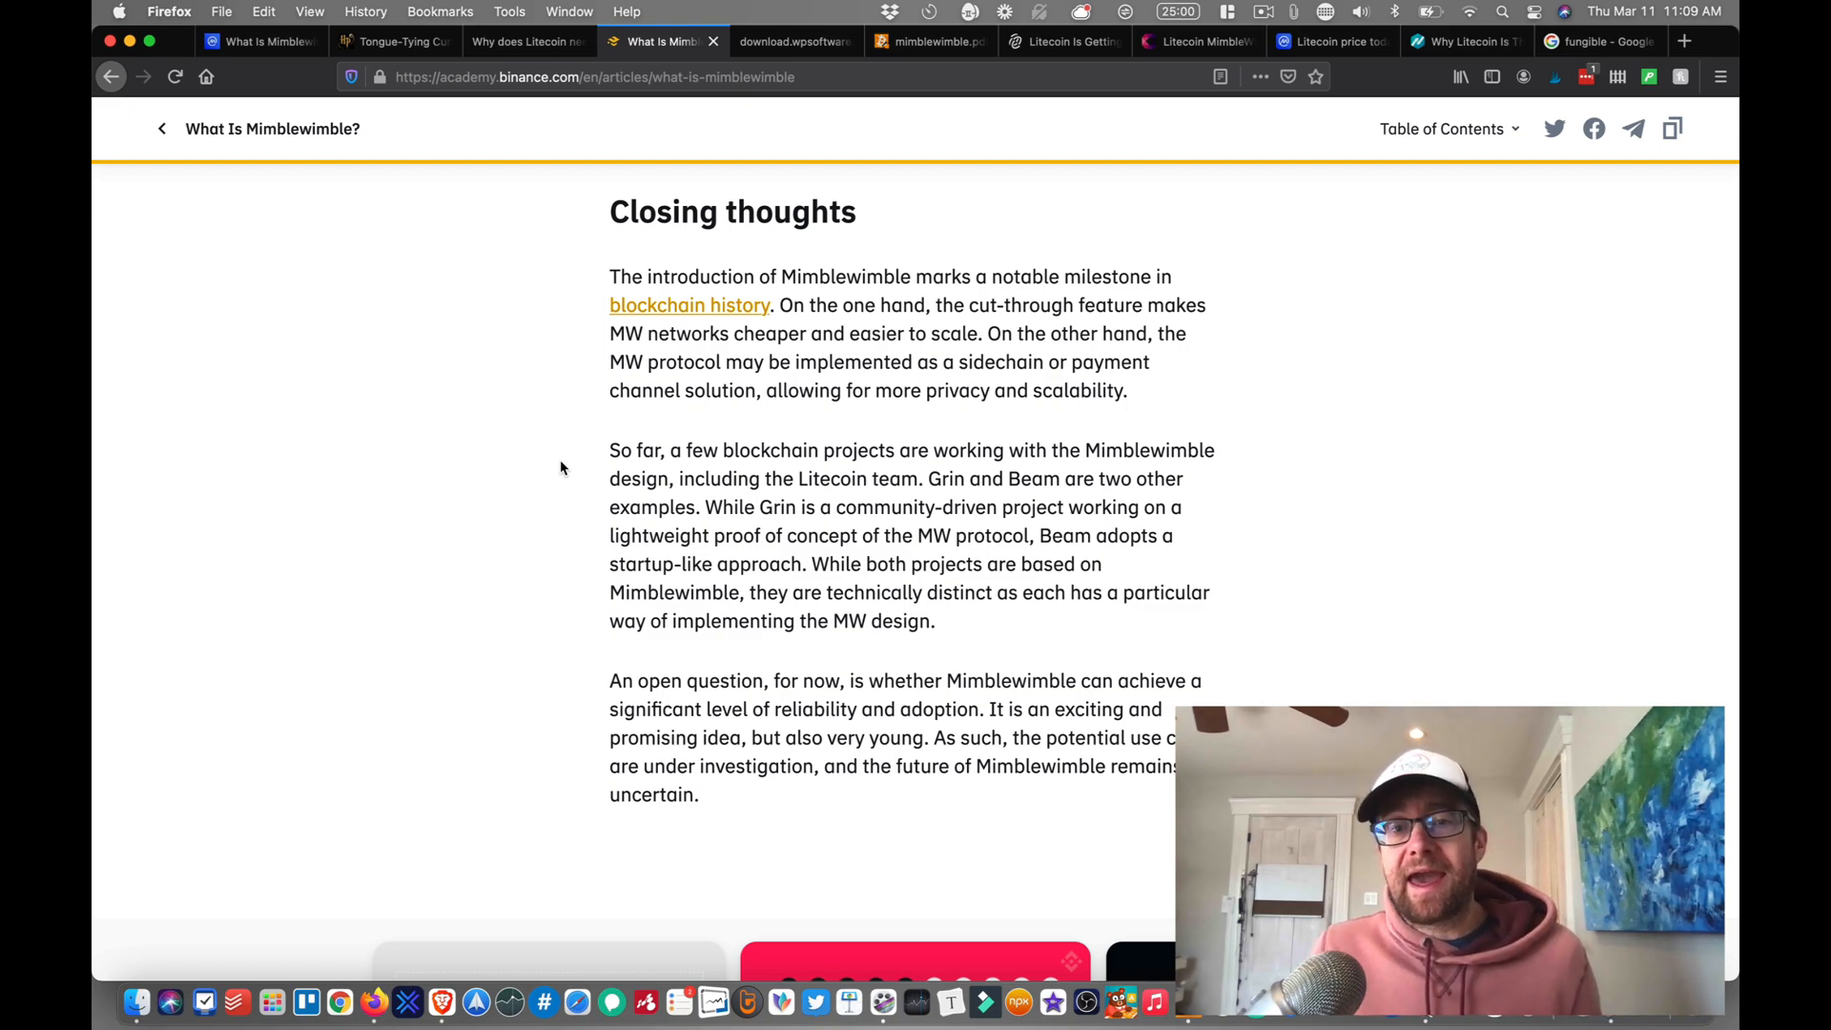
Step: Scroll the Decrypt Litecoin privacy article past the Harry Potter image to the Extension Blocks and MimbleWimble background
click(1060, 42)
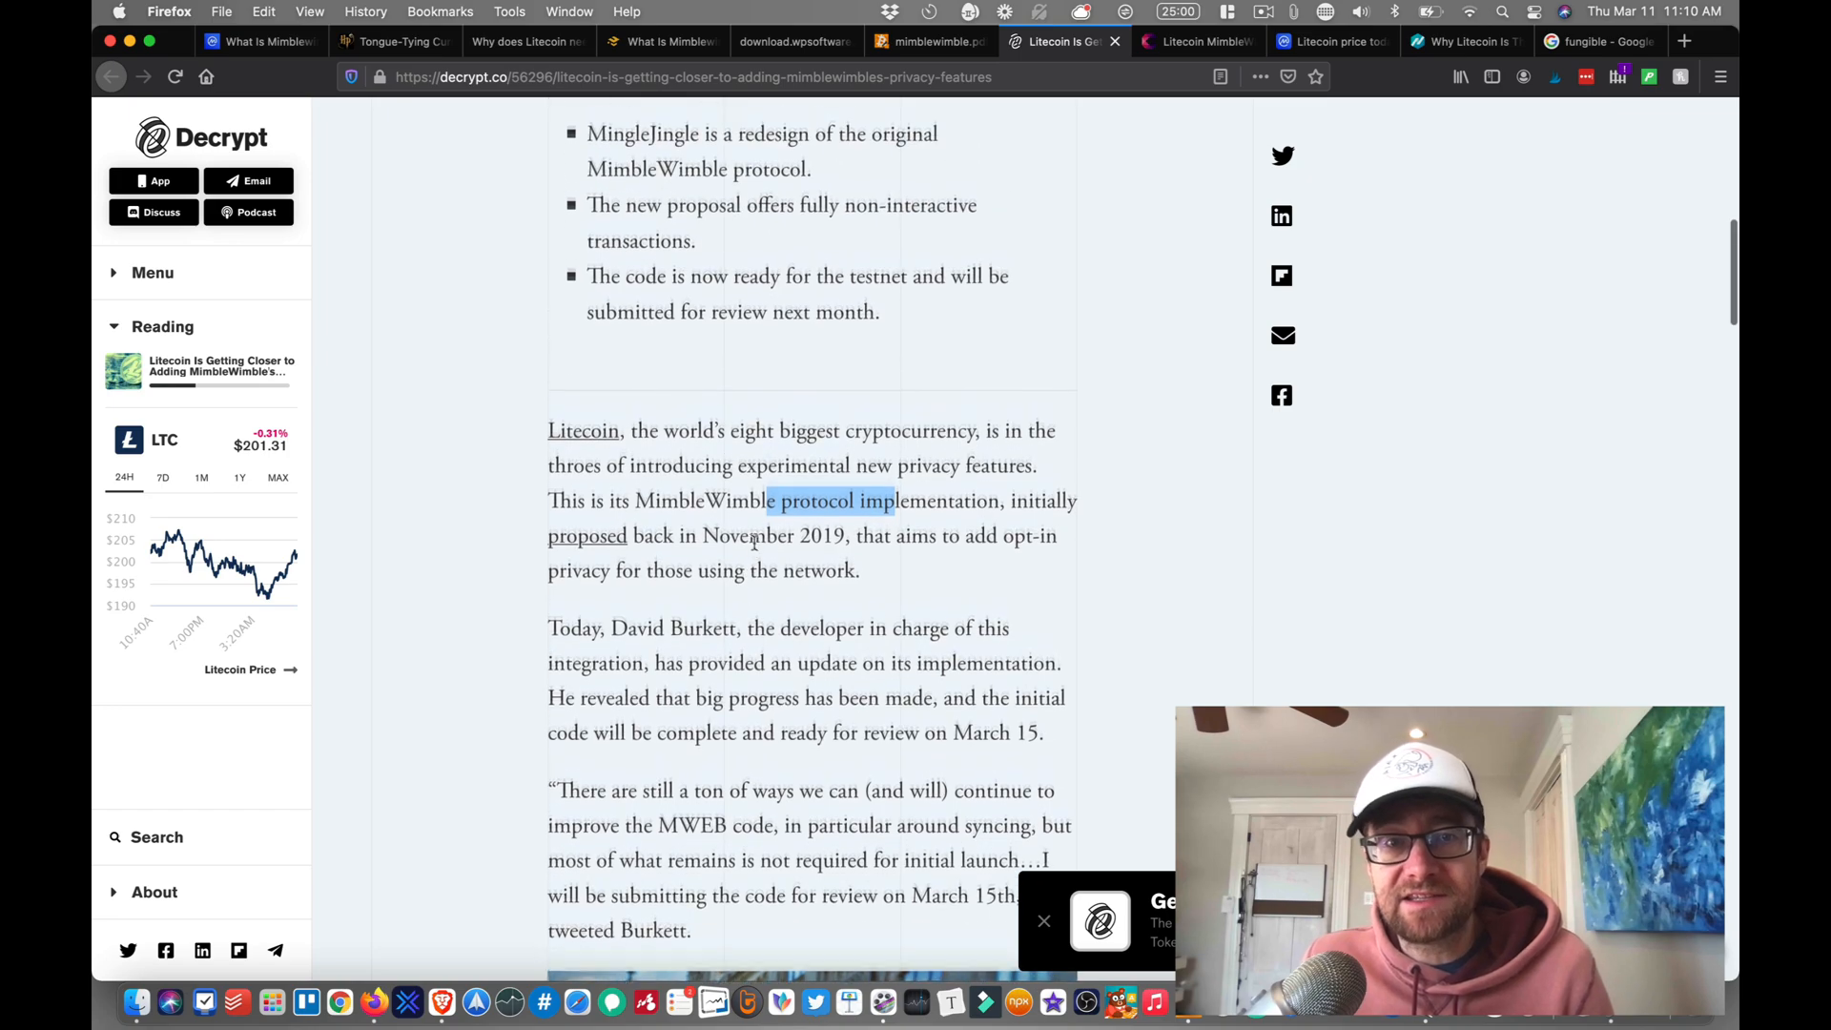
scroll(down, 3)
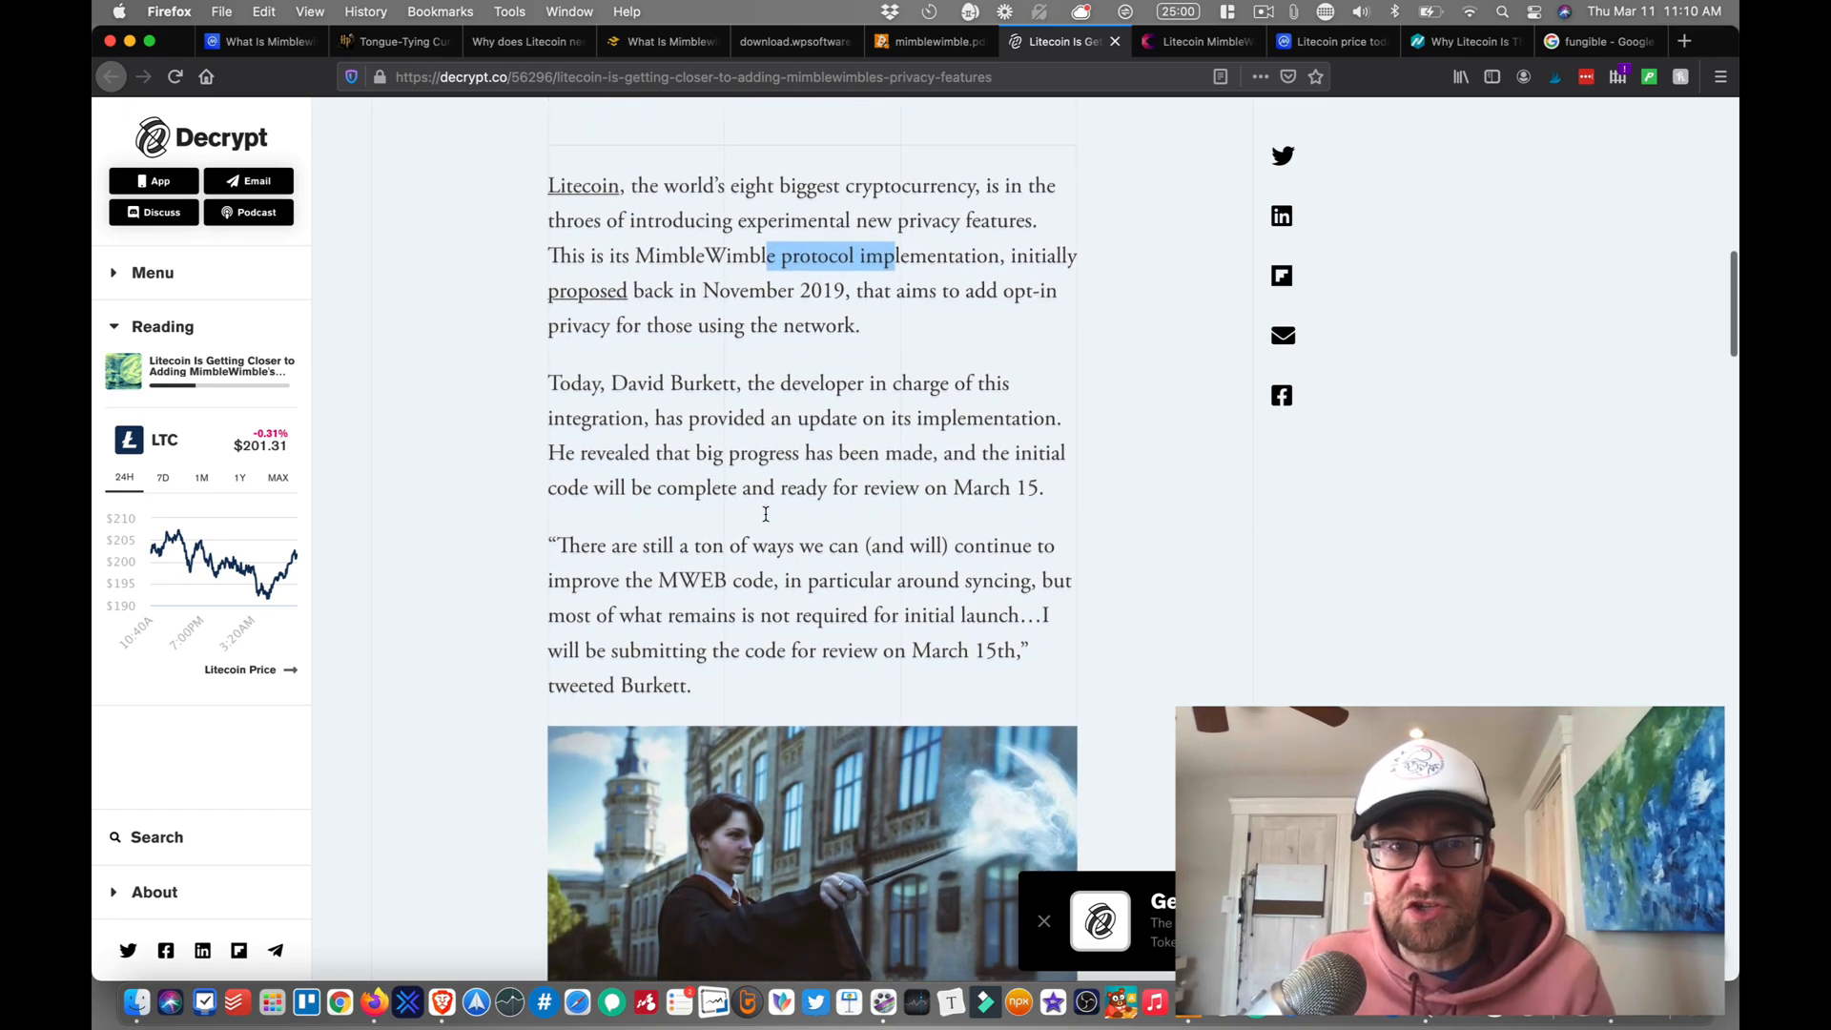
scroll(down, 3)
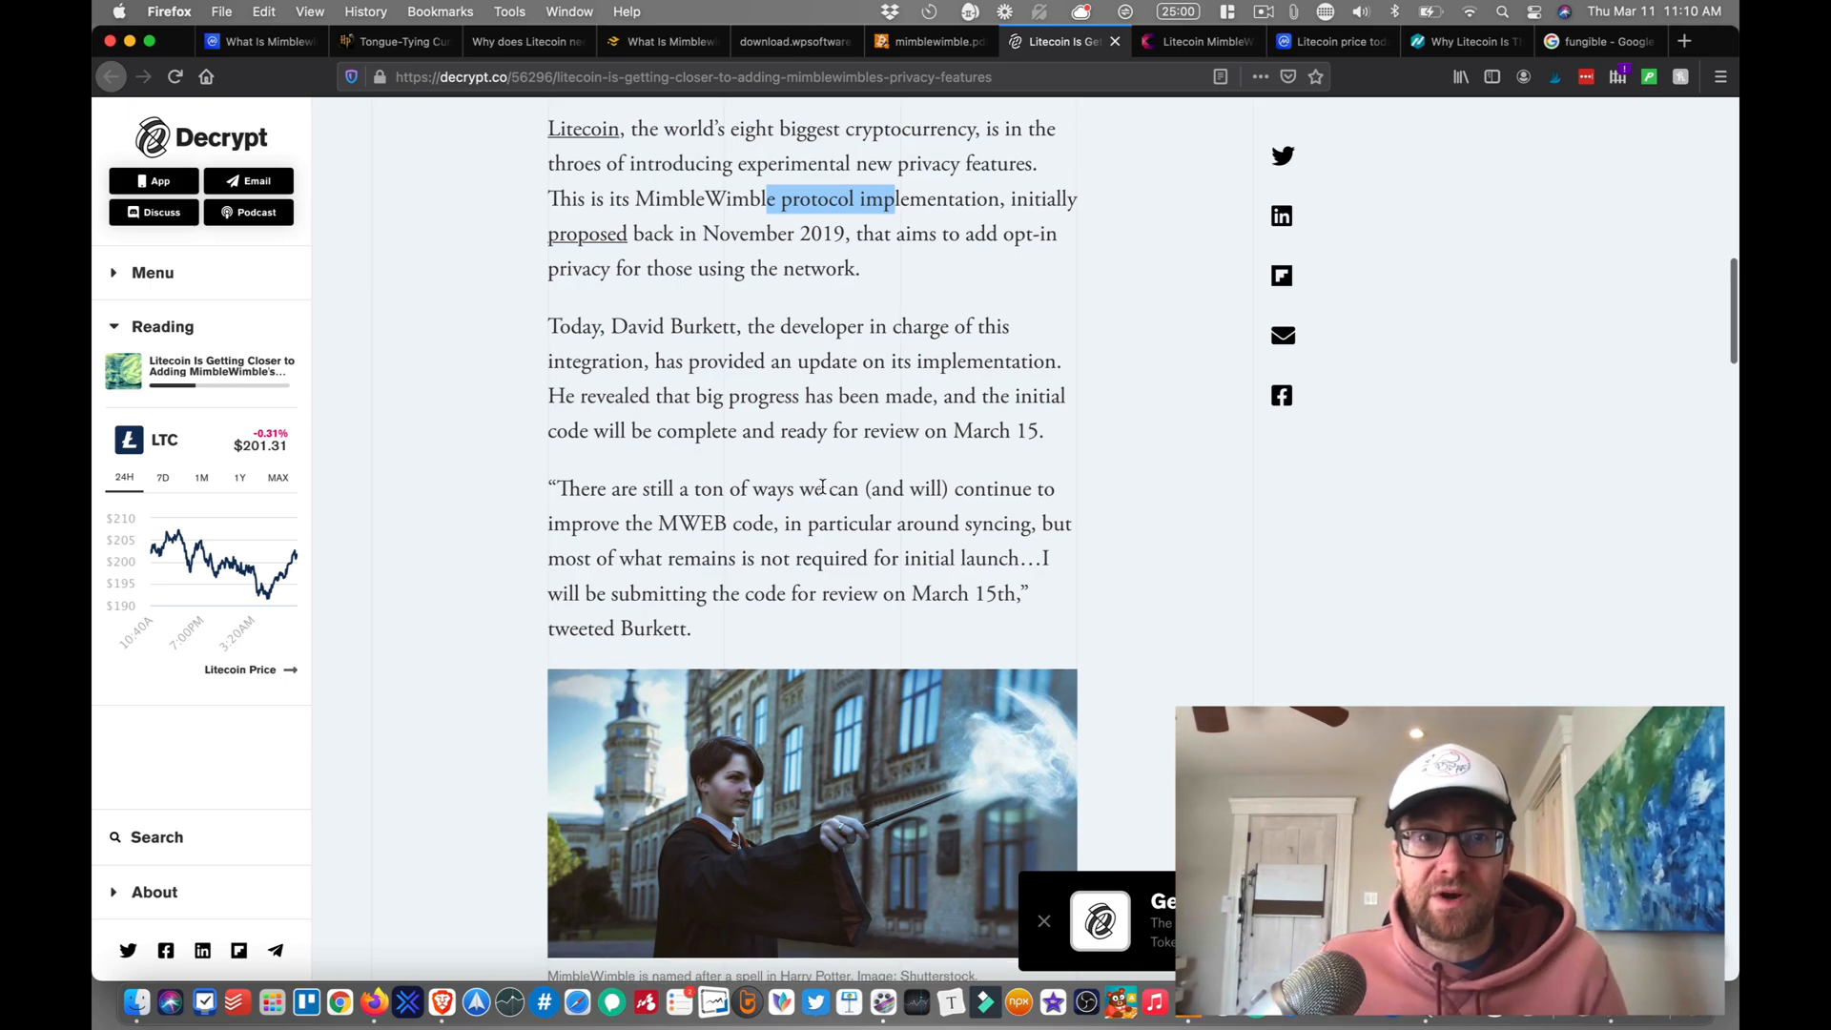
scroll(down, 3)
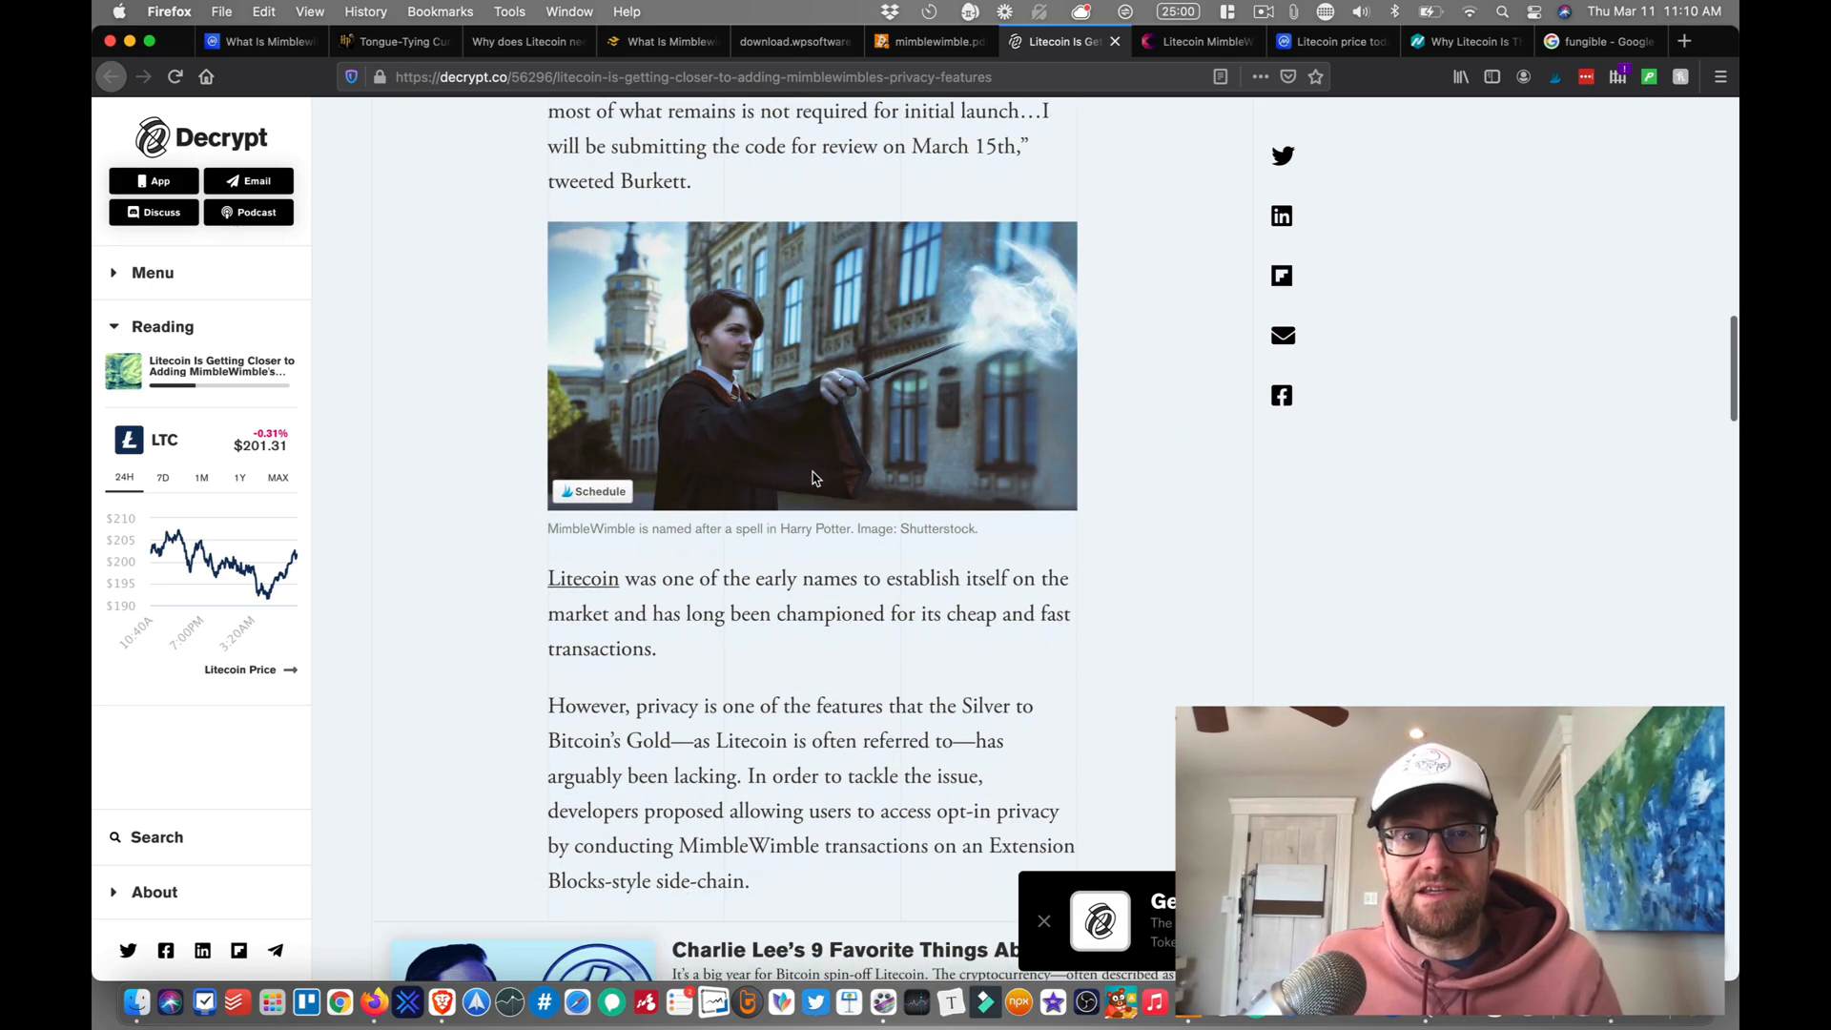
scroll(down, 3)
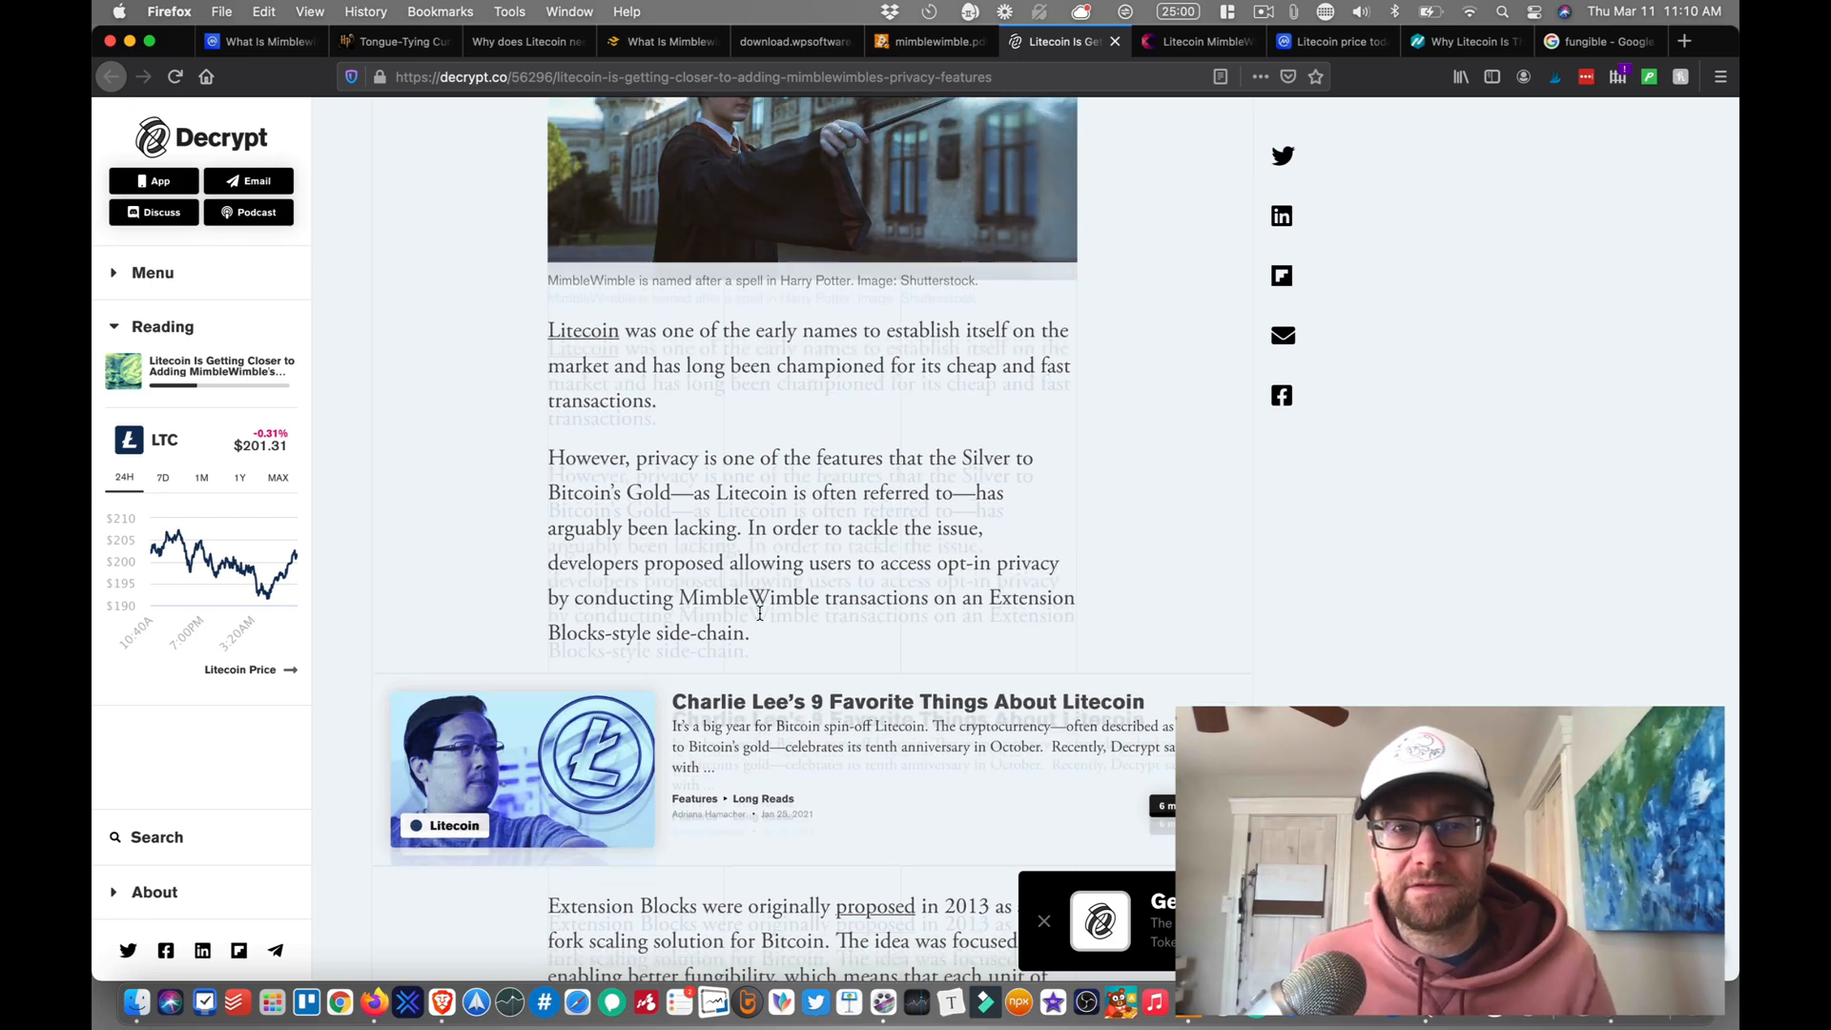
scroll(down, 3)
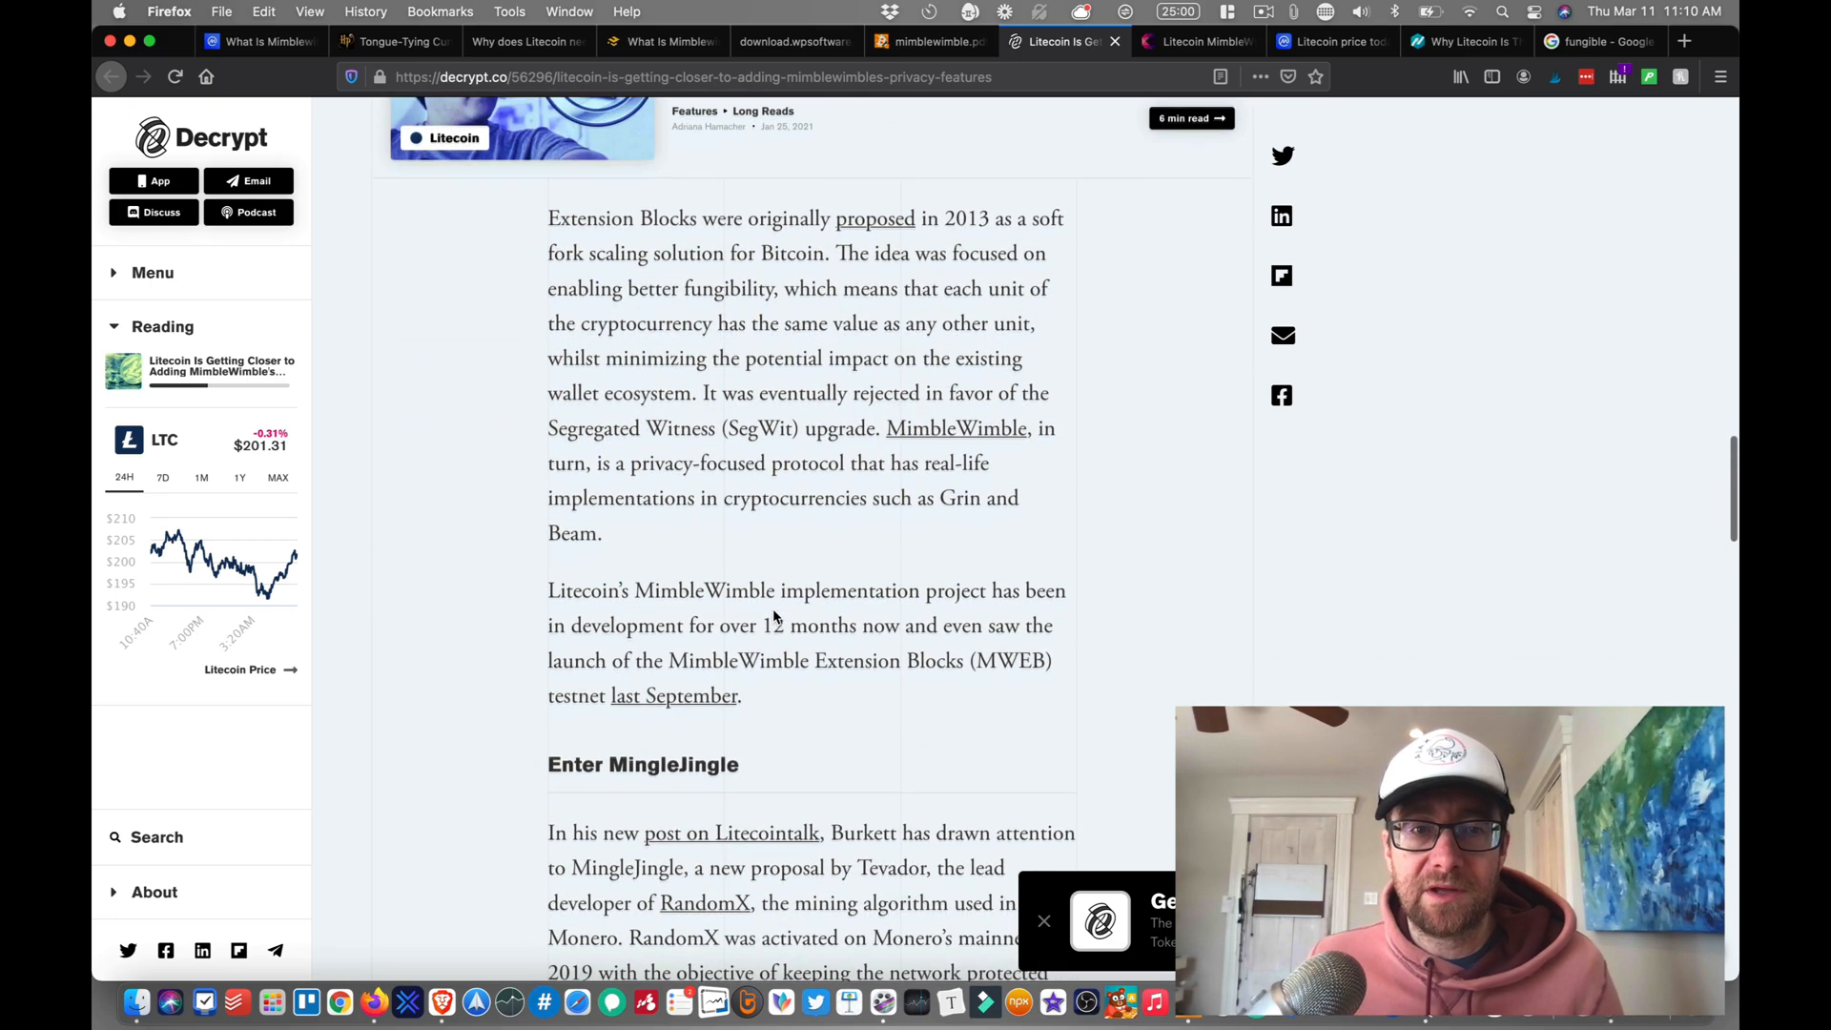
Step: Read the Cryptonews 'MimbleWimble Code Might Be Ready Early 2021' article down to David Burkett's January progress tweet
click(1198, 40)
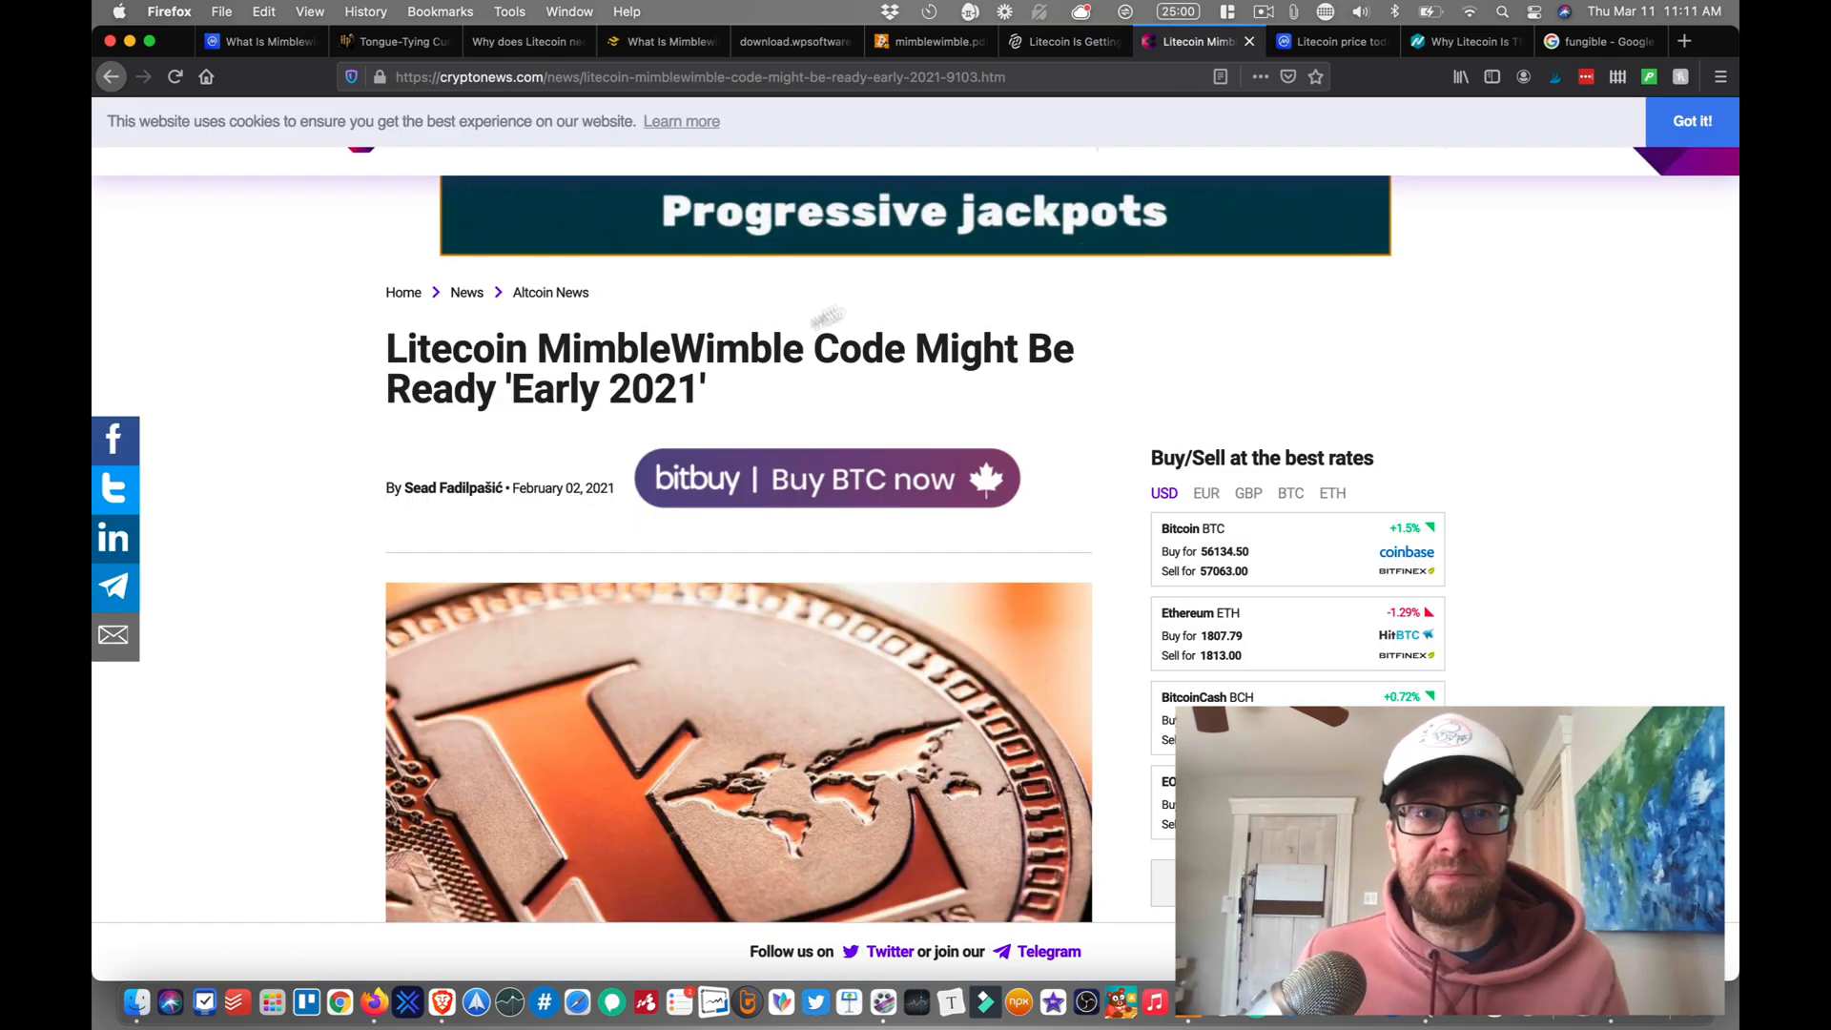
scroll(down, 3)
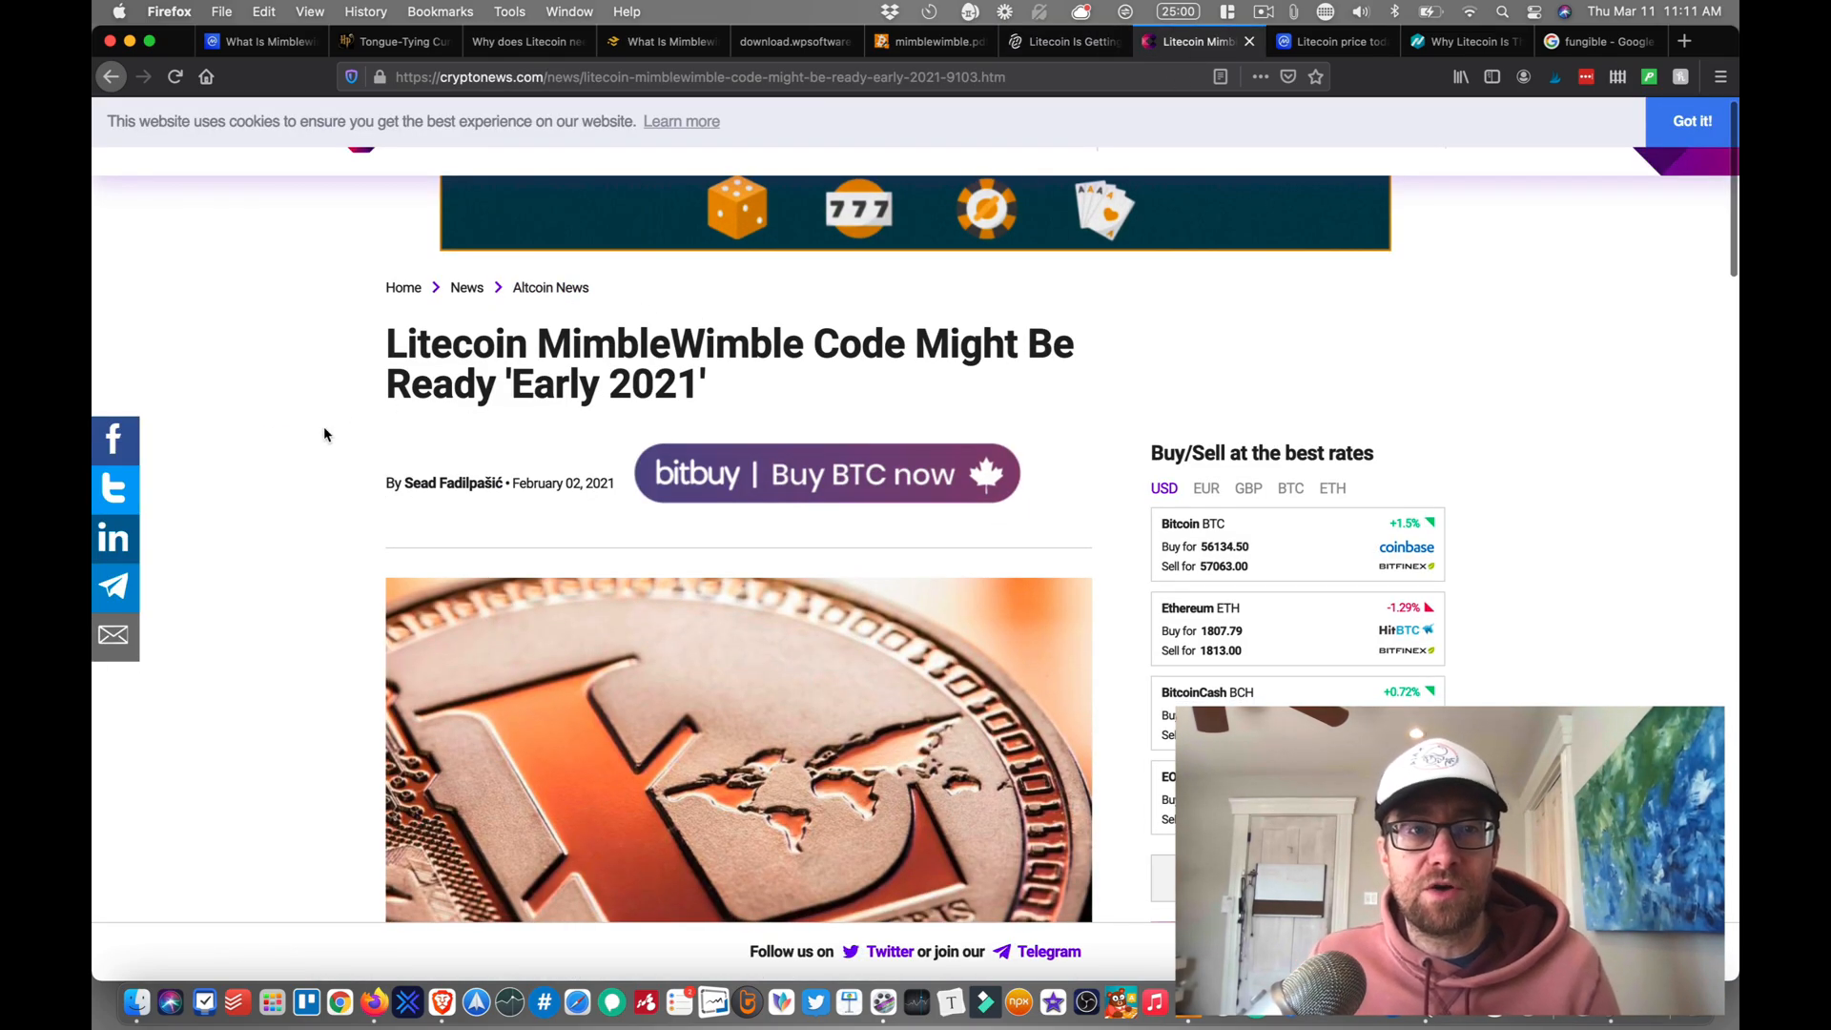
scroll(down, 3)
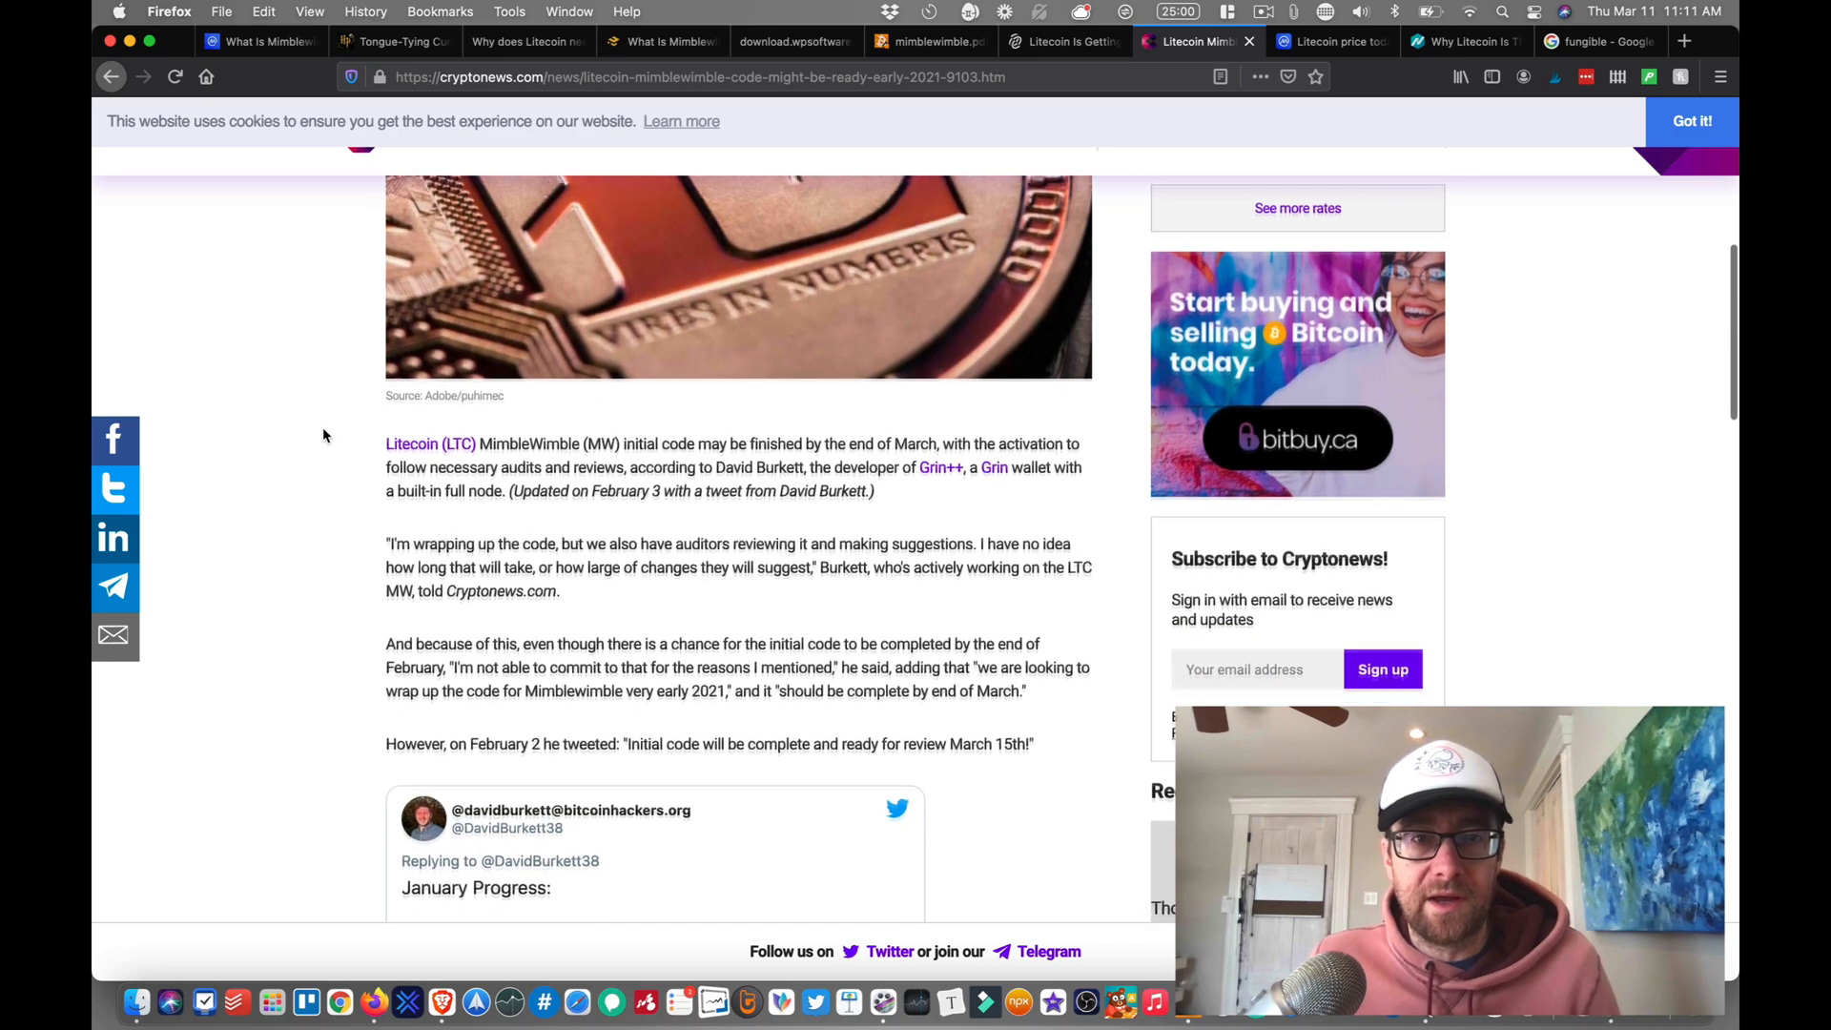
scroll(down, 3)
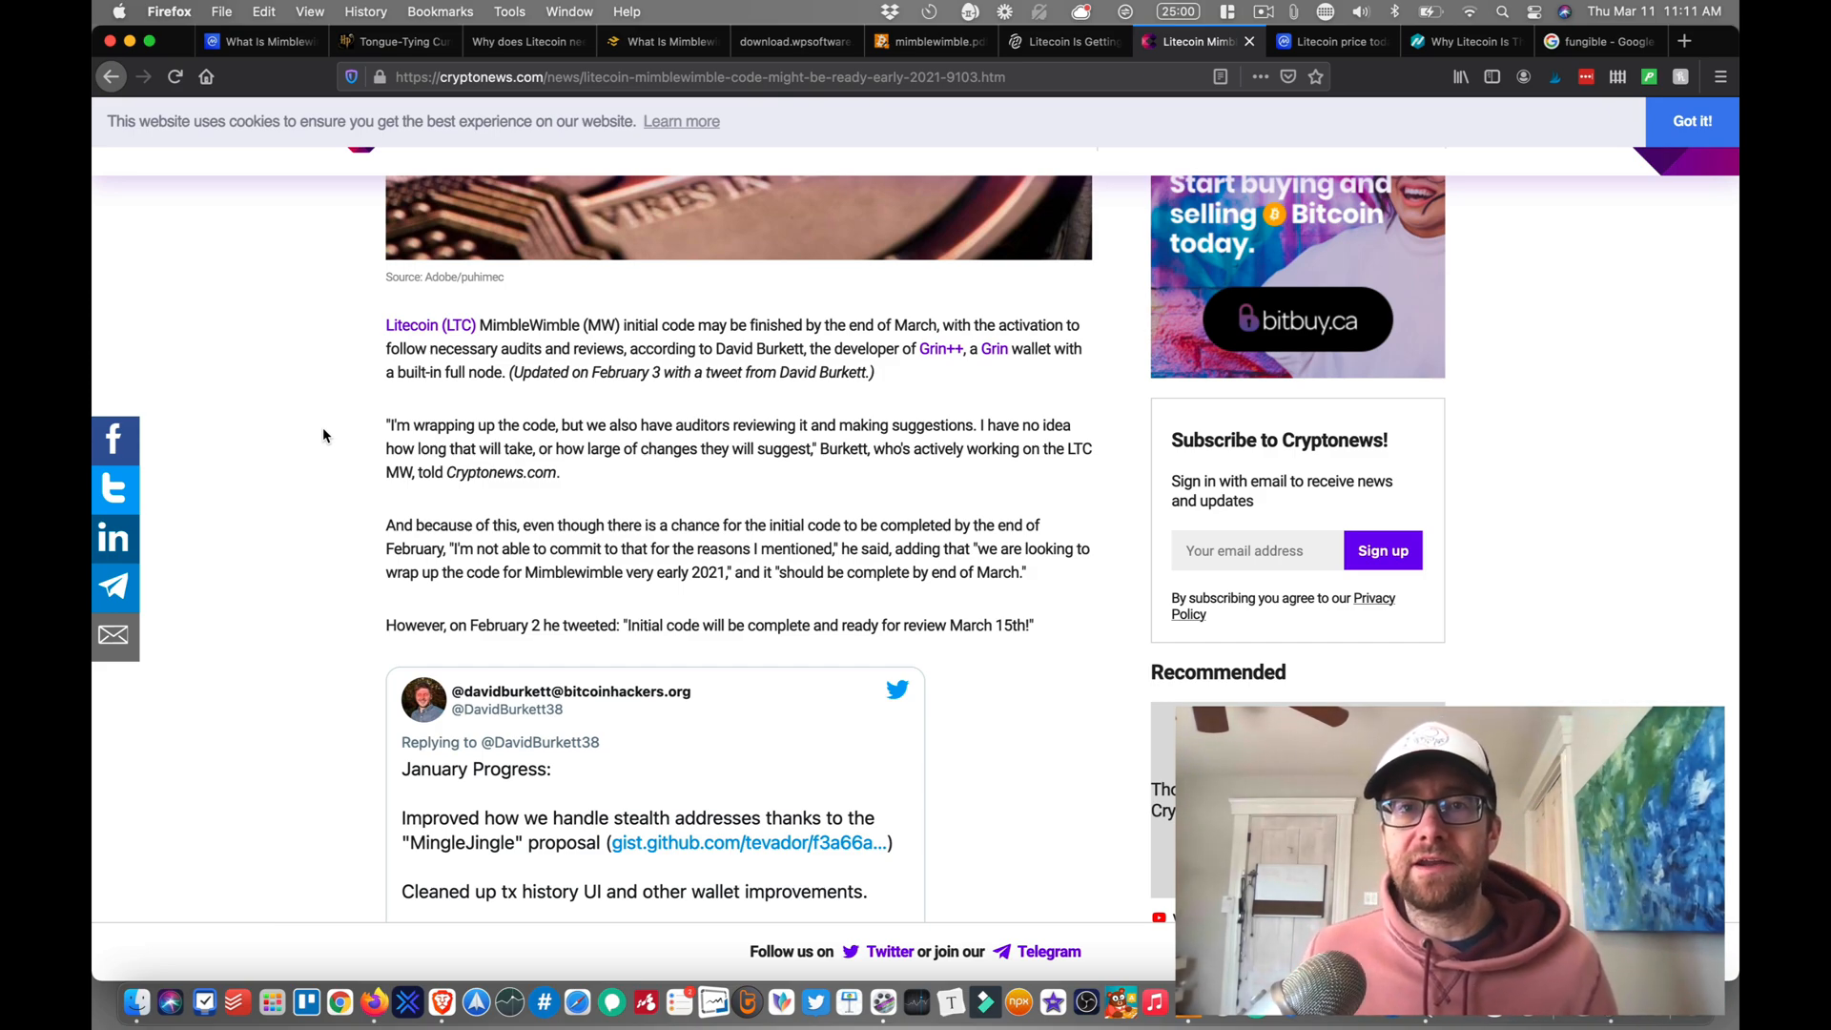
Step: Switch Litecoin's CoinMarketCap chart to the 3M range, showing February's roughly $241 peak and $201.31 price
click(1331, 42)
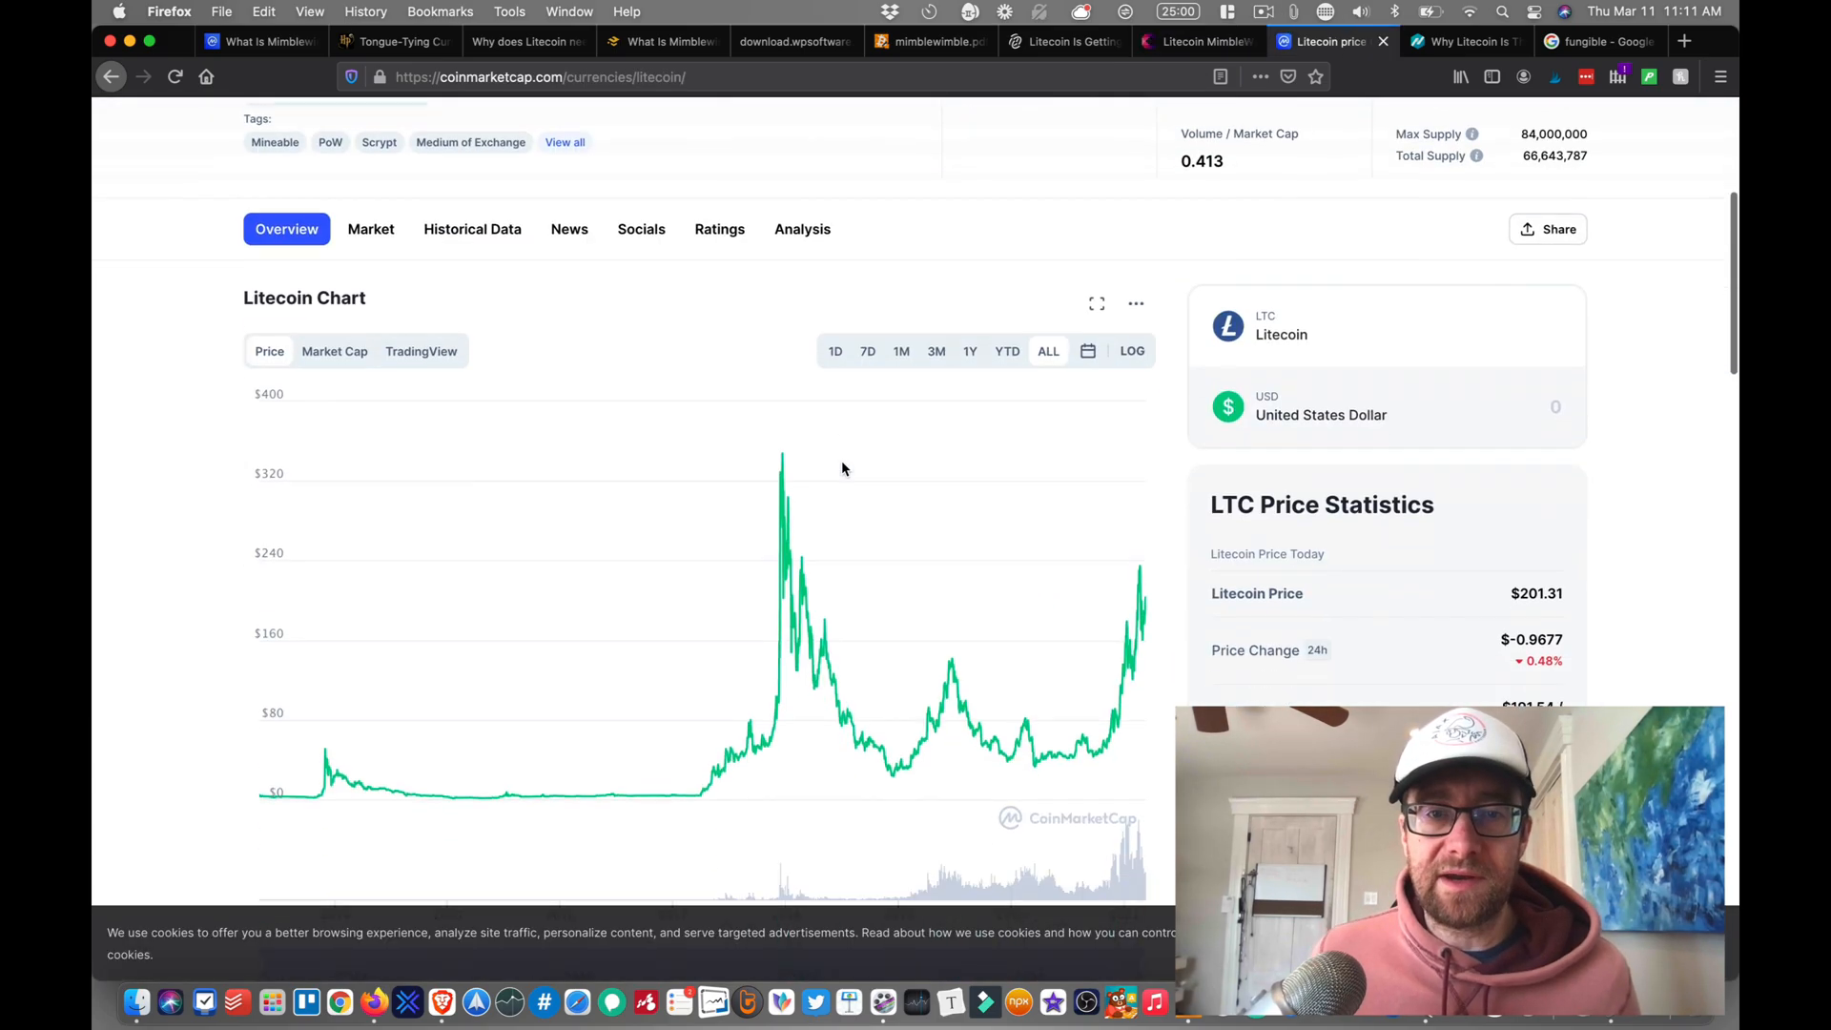
scroll(down, 3)
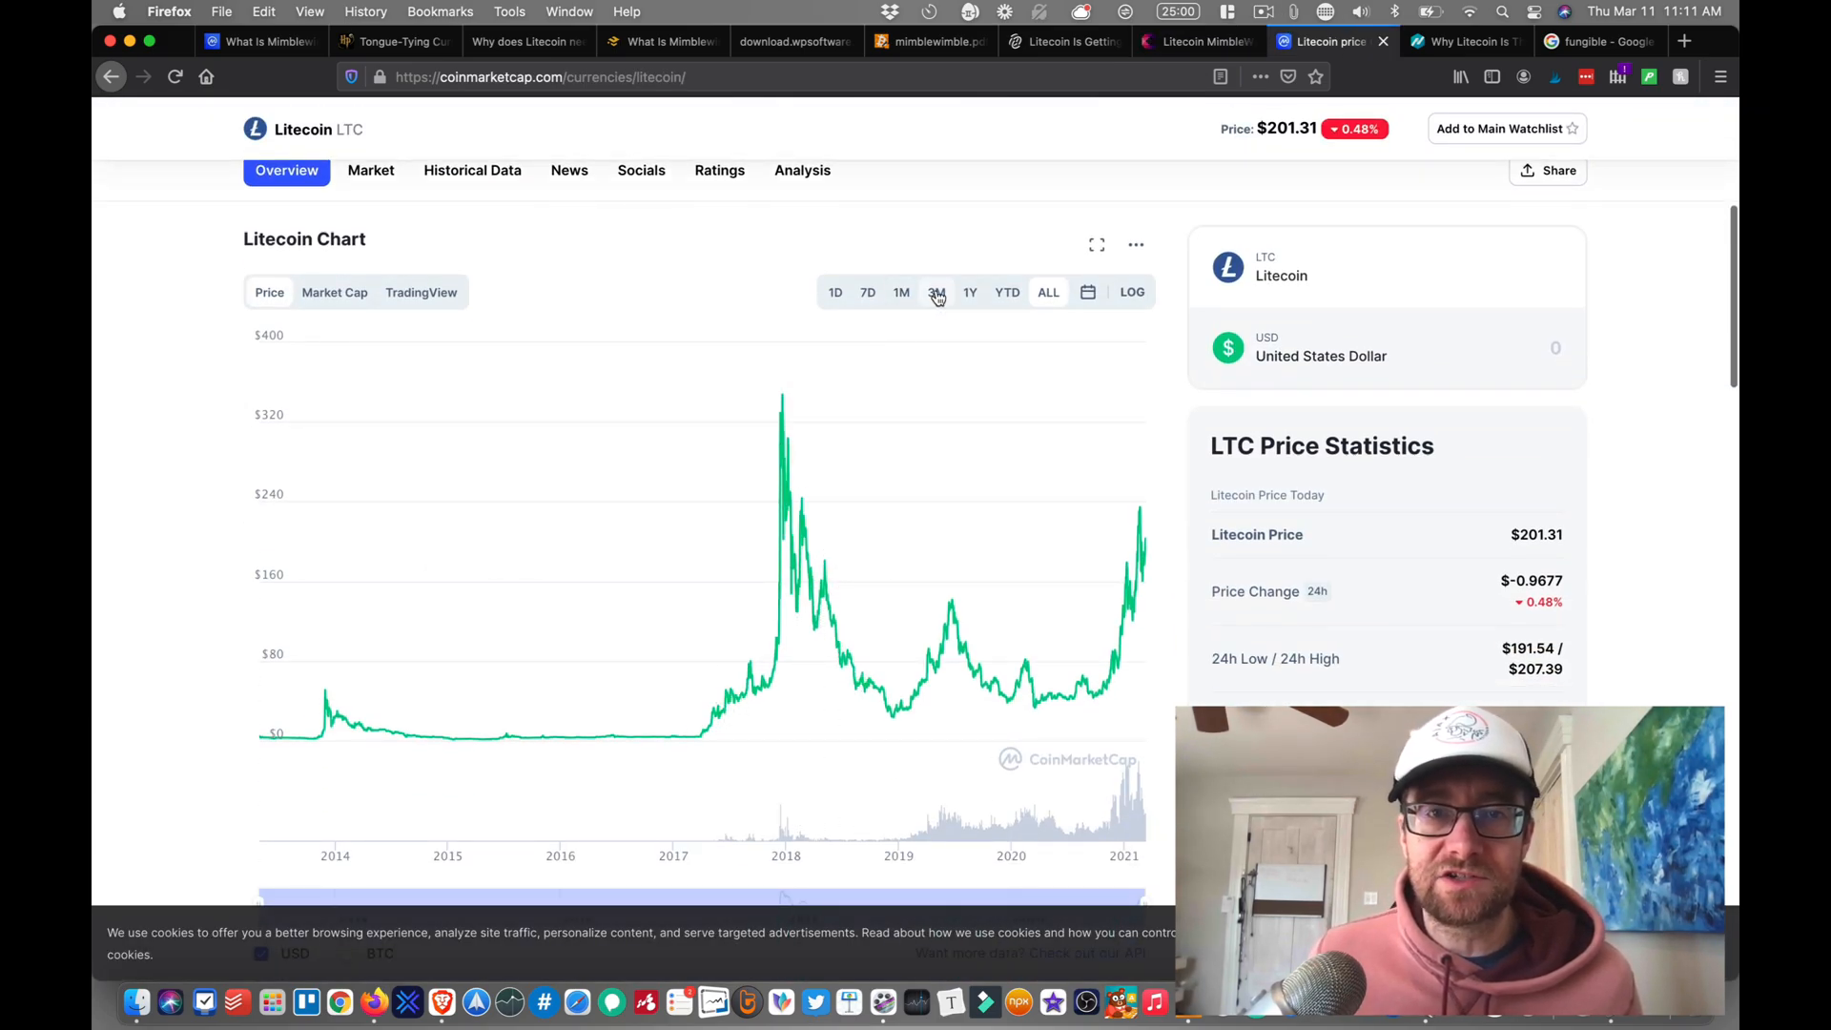
click(934, 291)
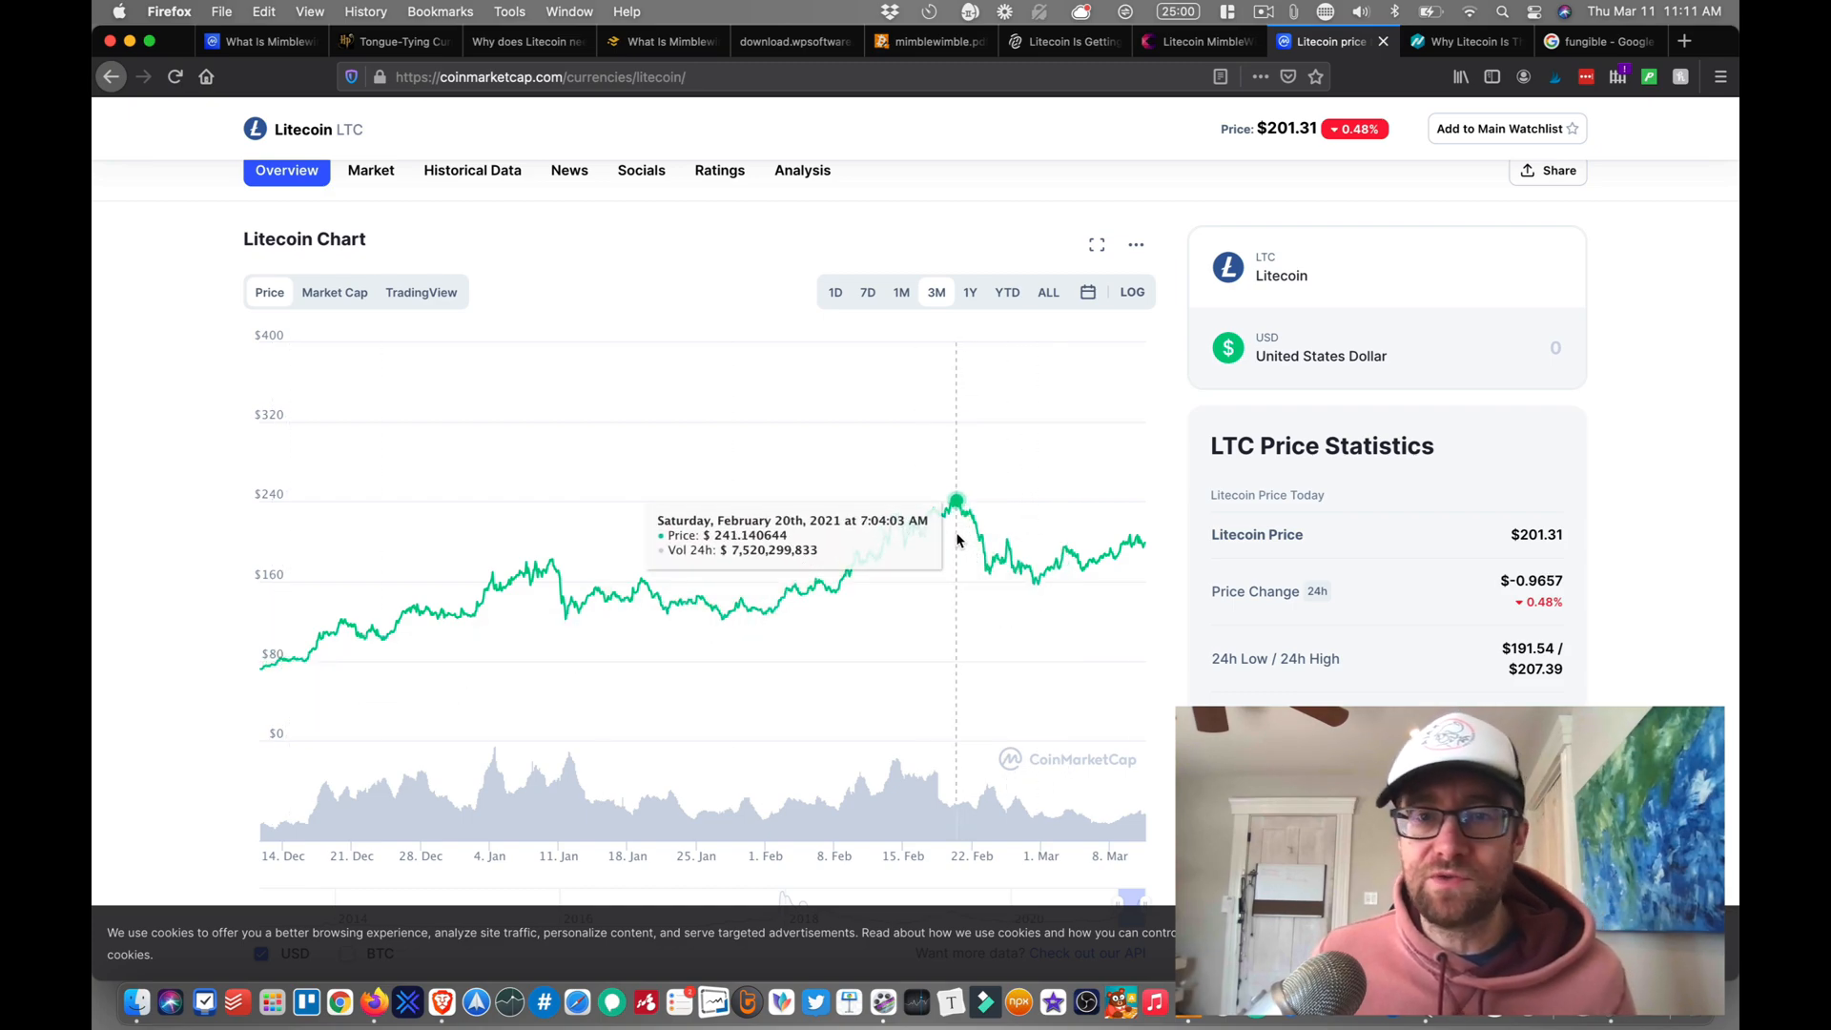
mouse_move(830, 567)
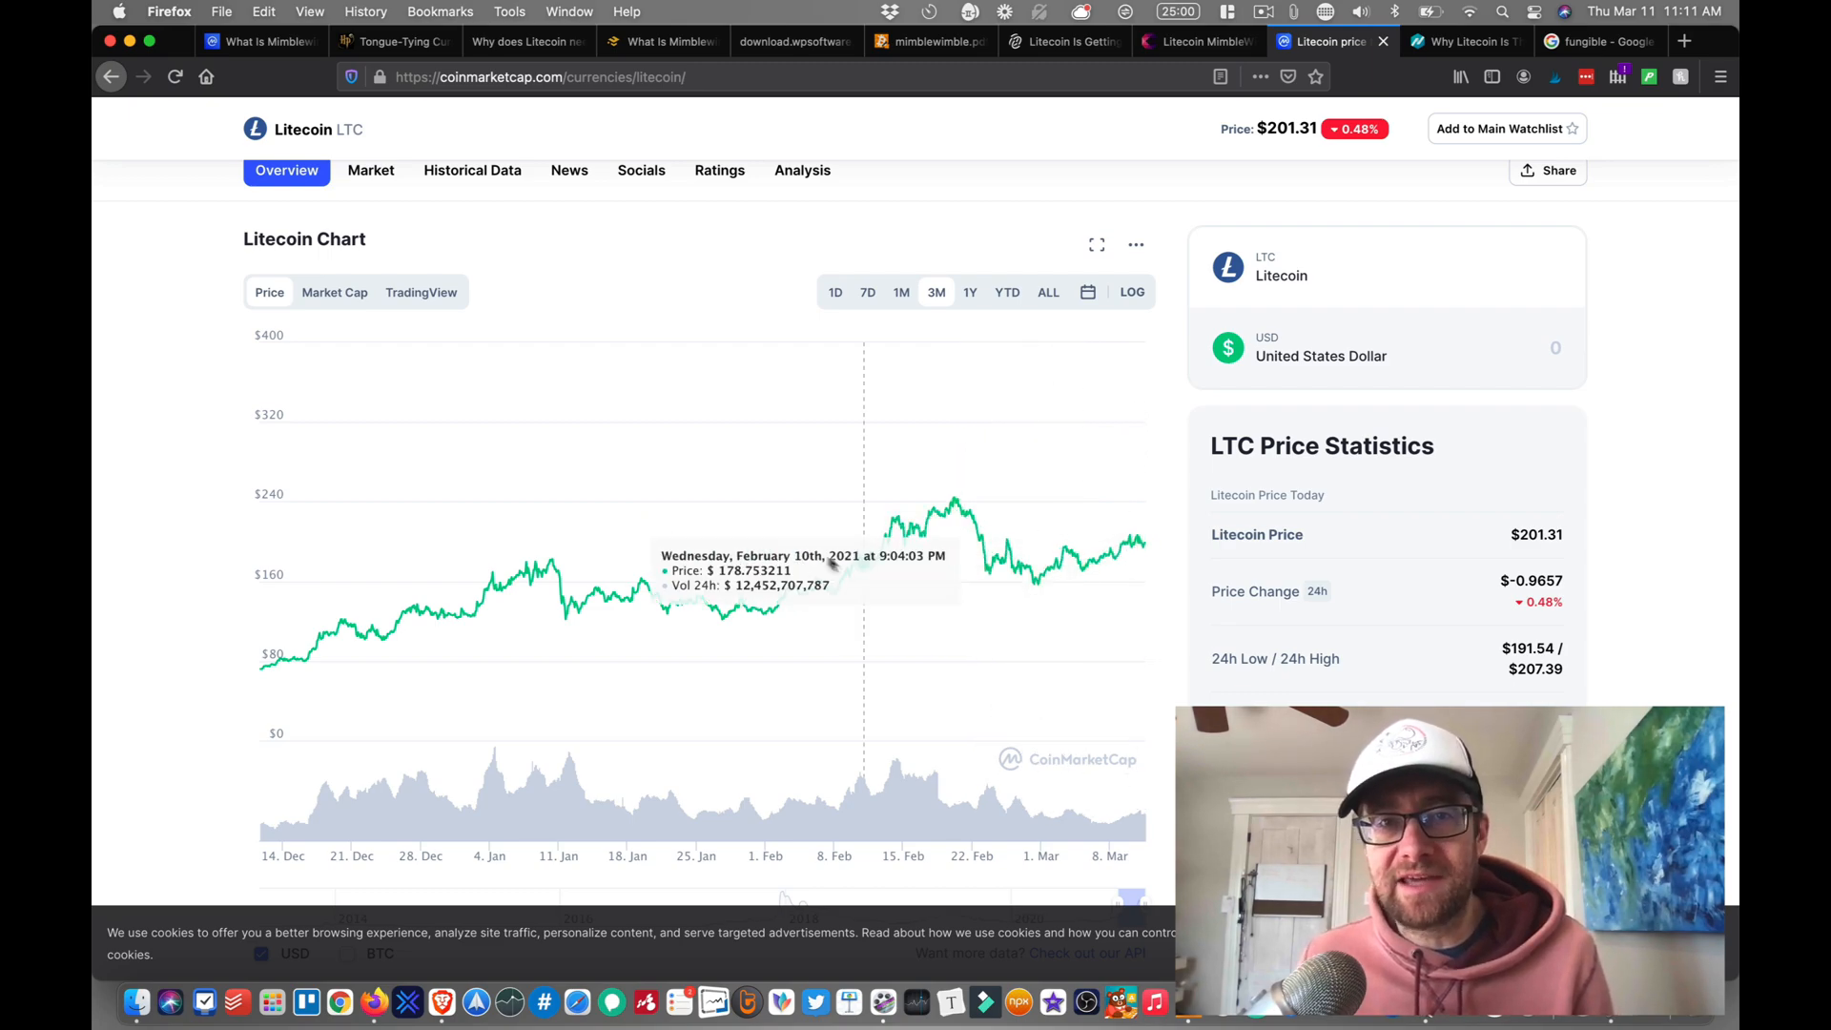
mouse_move(683, 483)
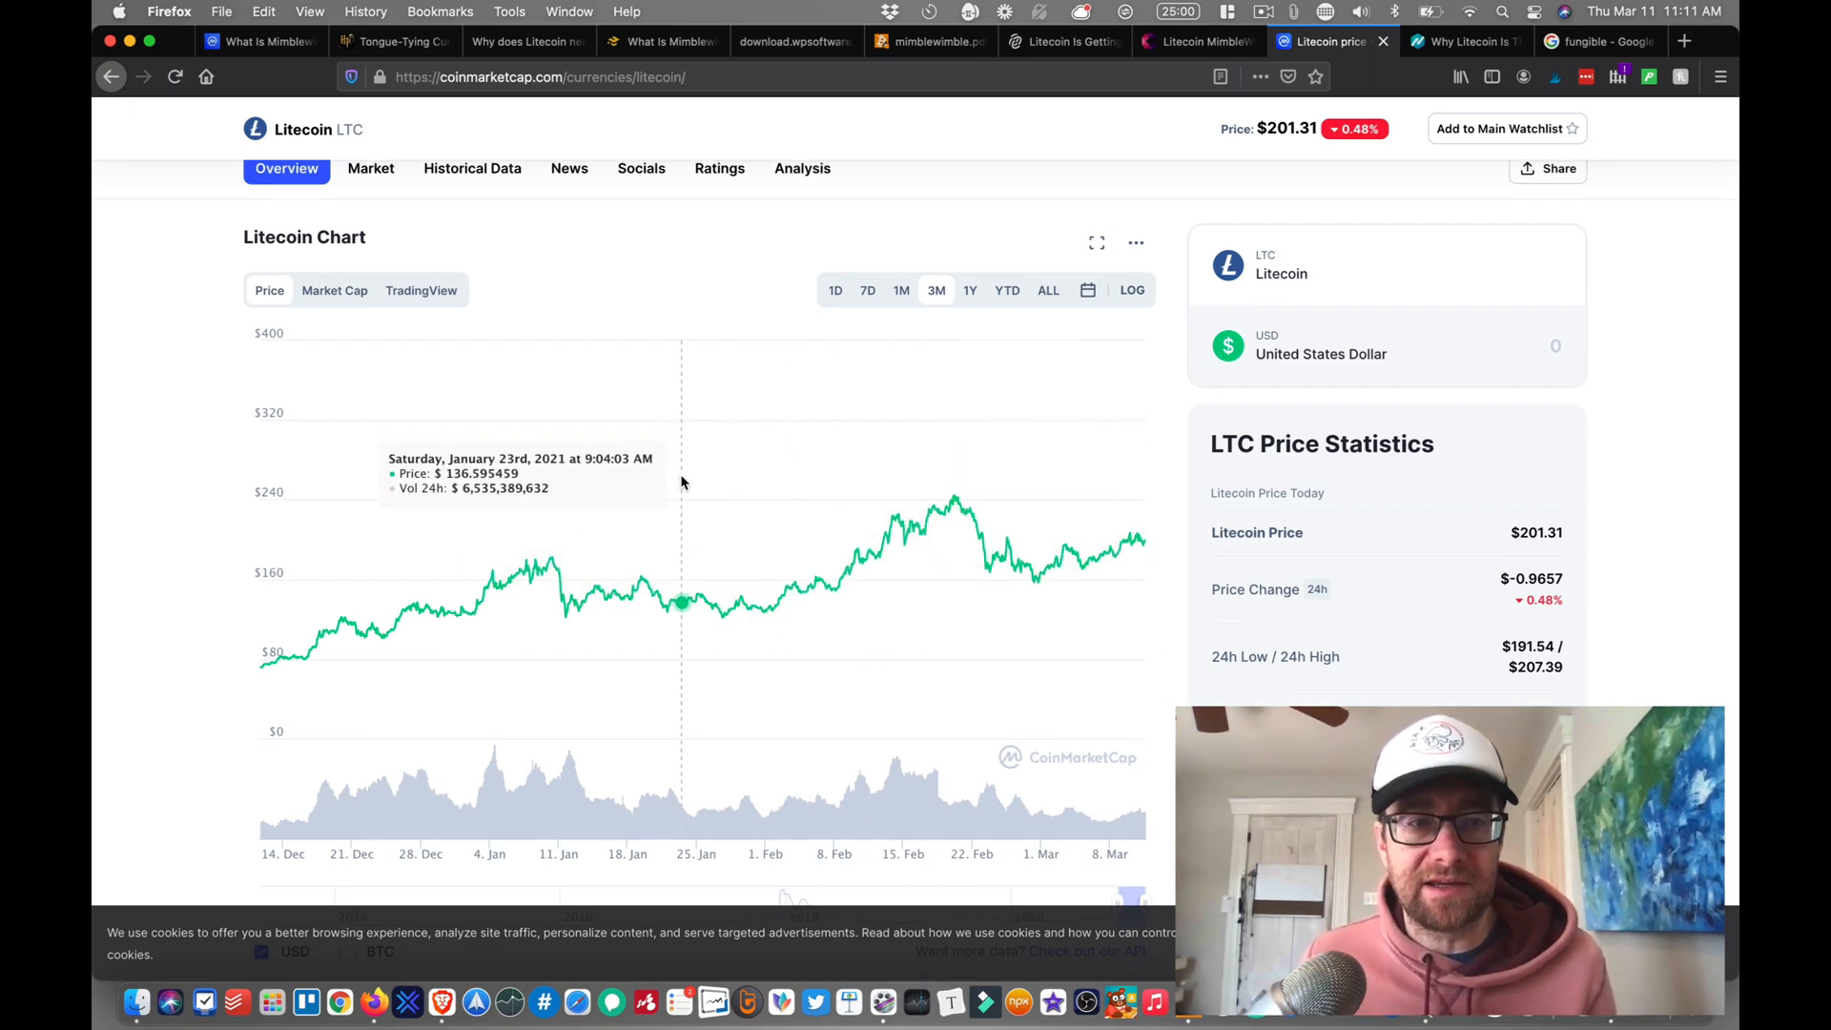
scroll(down, 3)
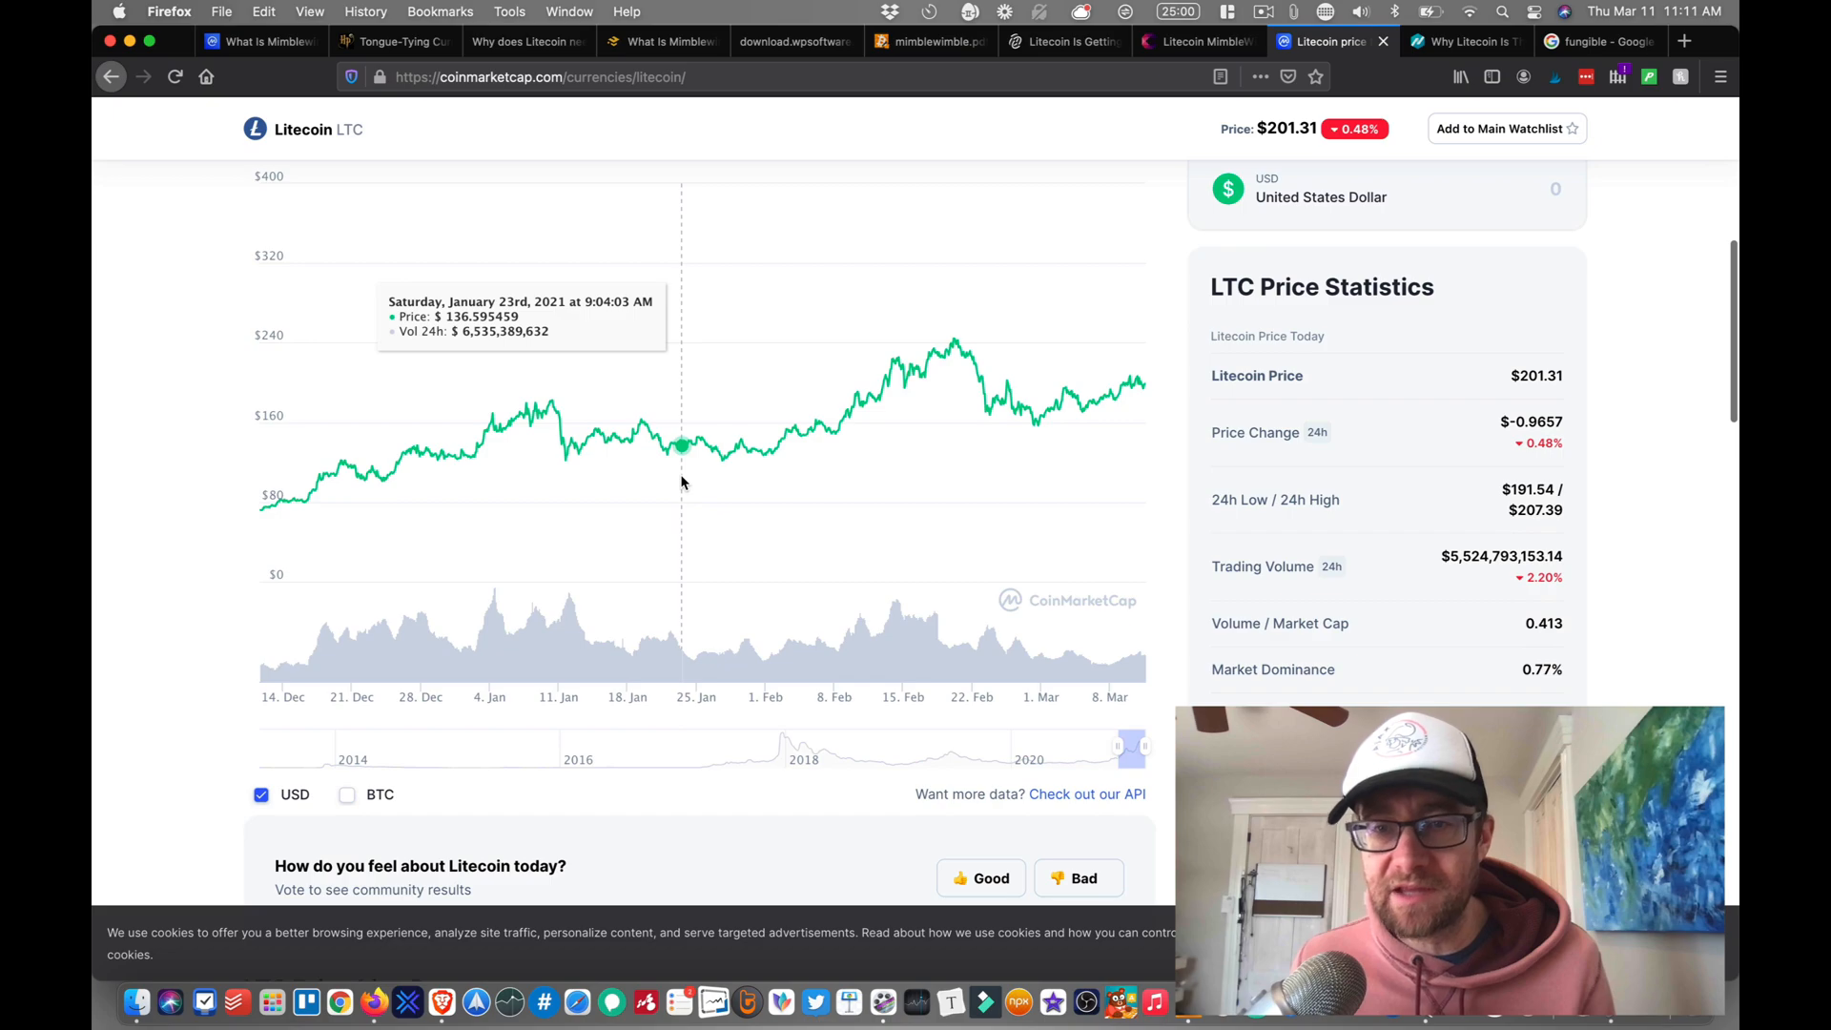
scroll(down, 3)
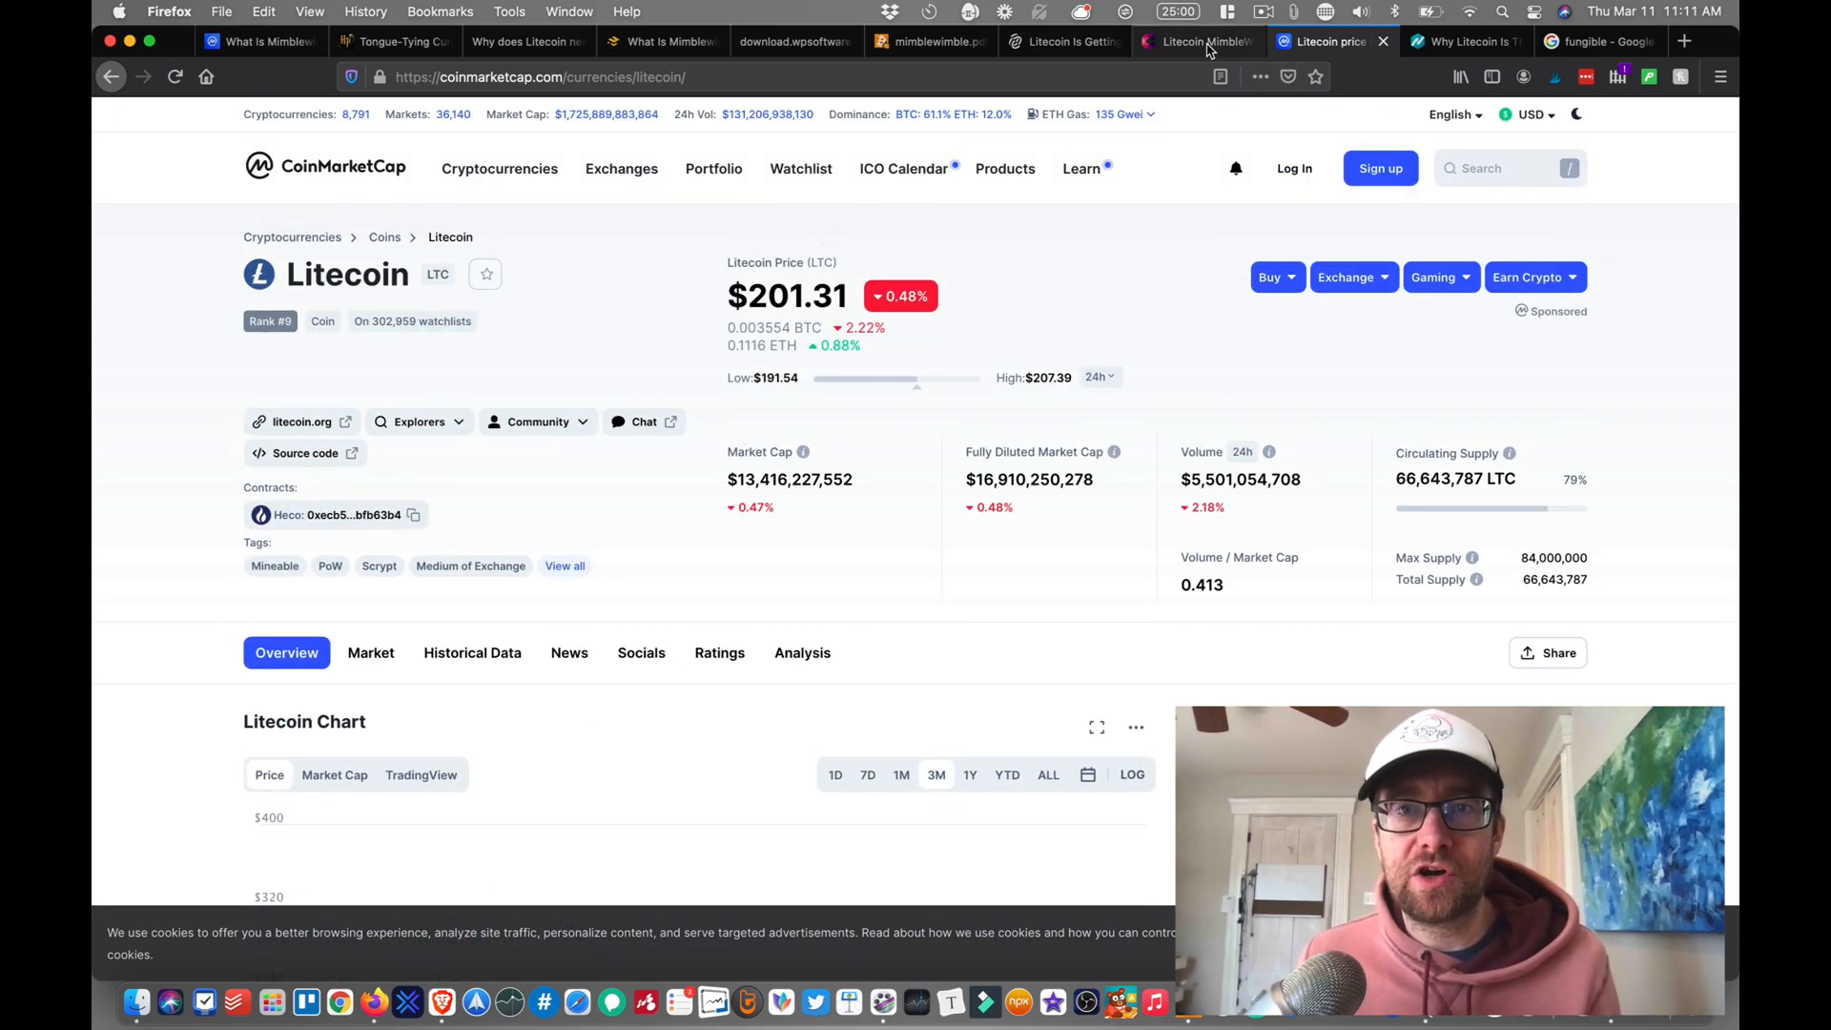
Step: Read the Cryptonews article past Burkett's tweet to the activation timeline, then bring up Google's 'fungible' search
click(1190, 40)
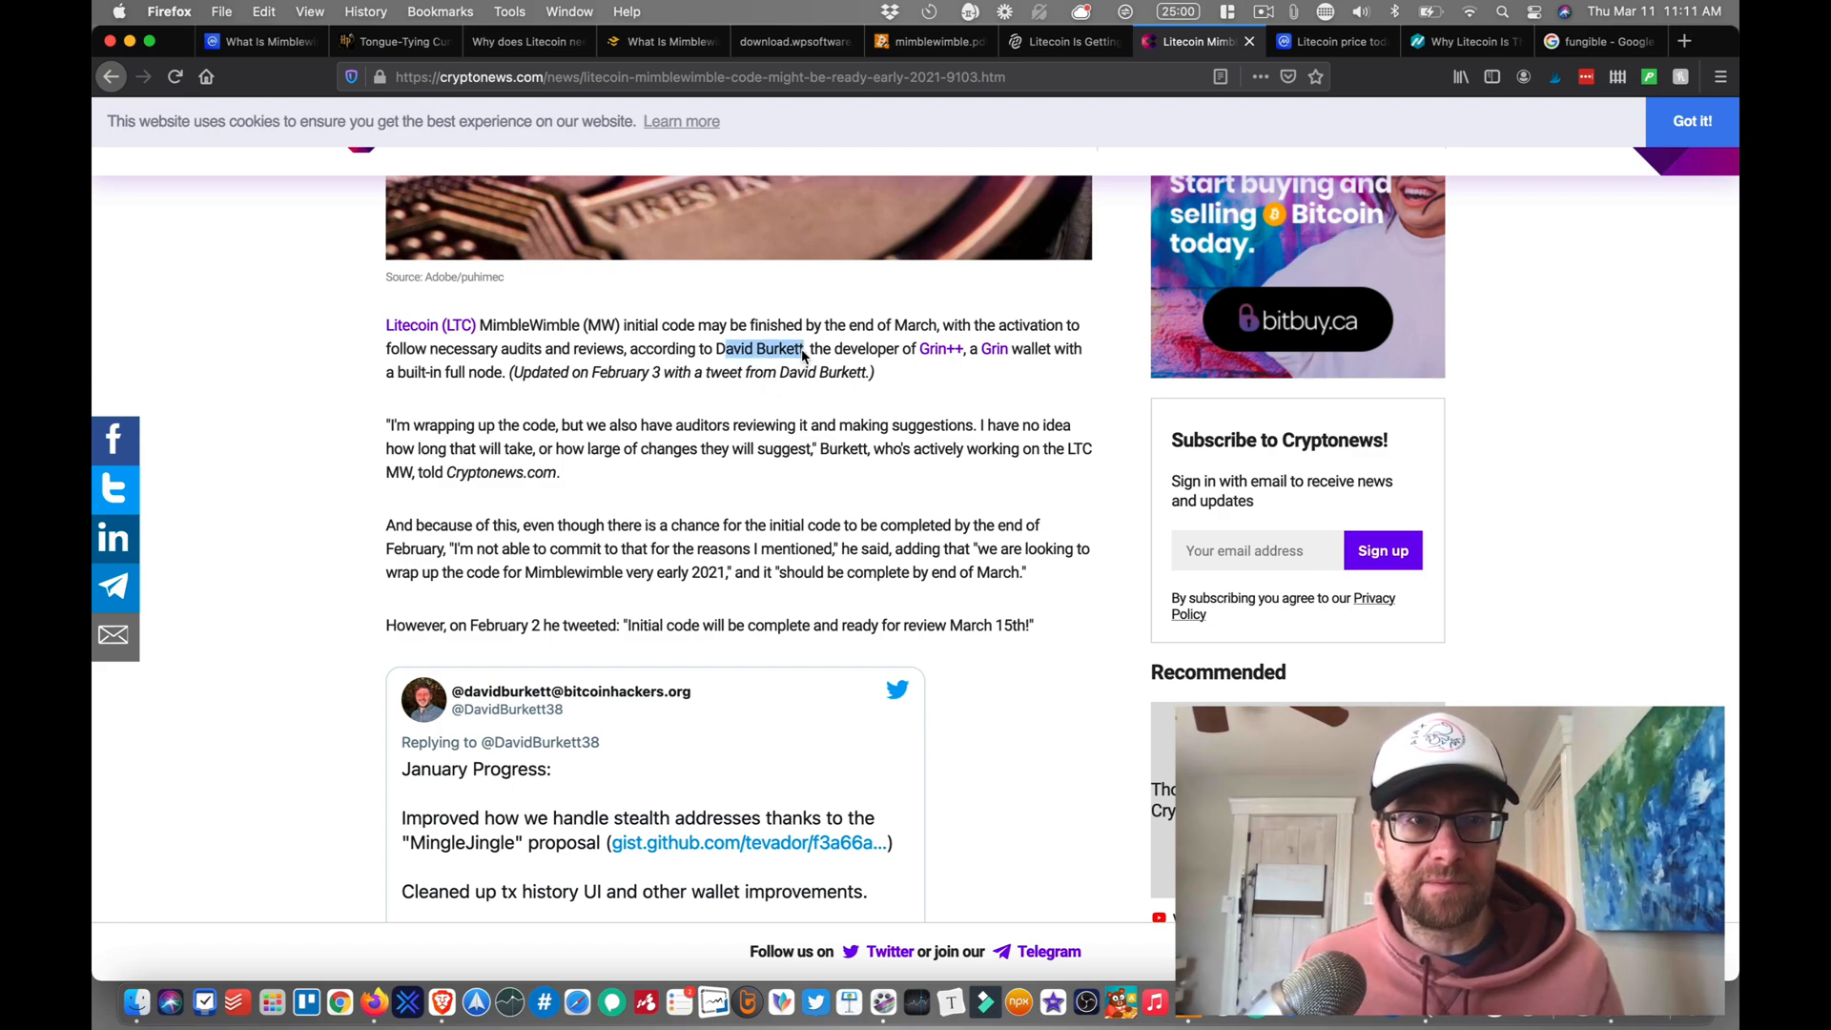
scroll(down, 3)
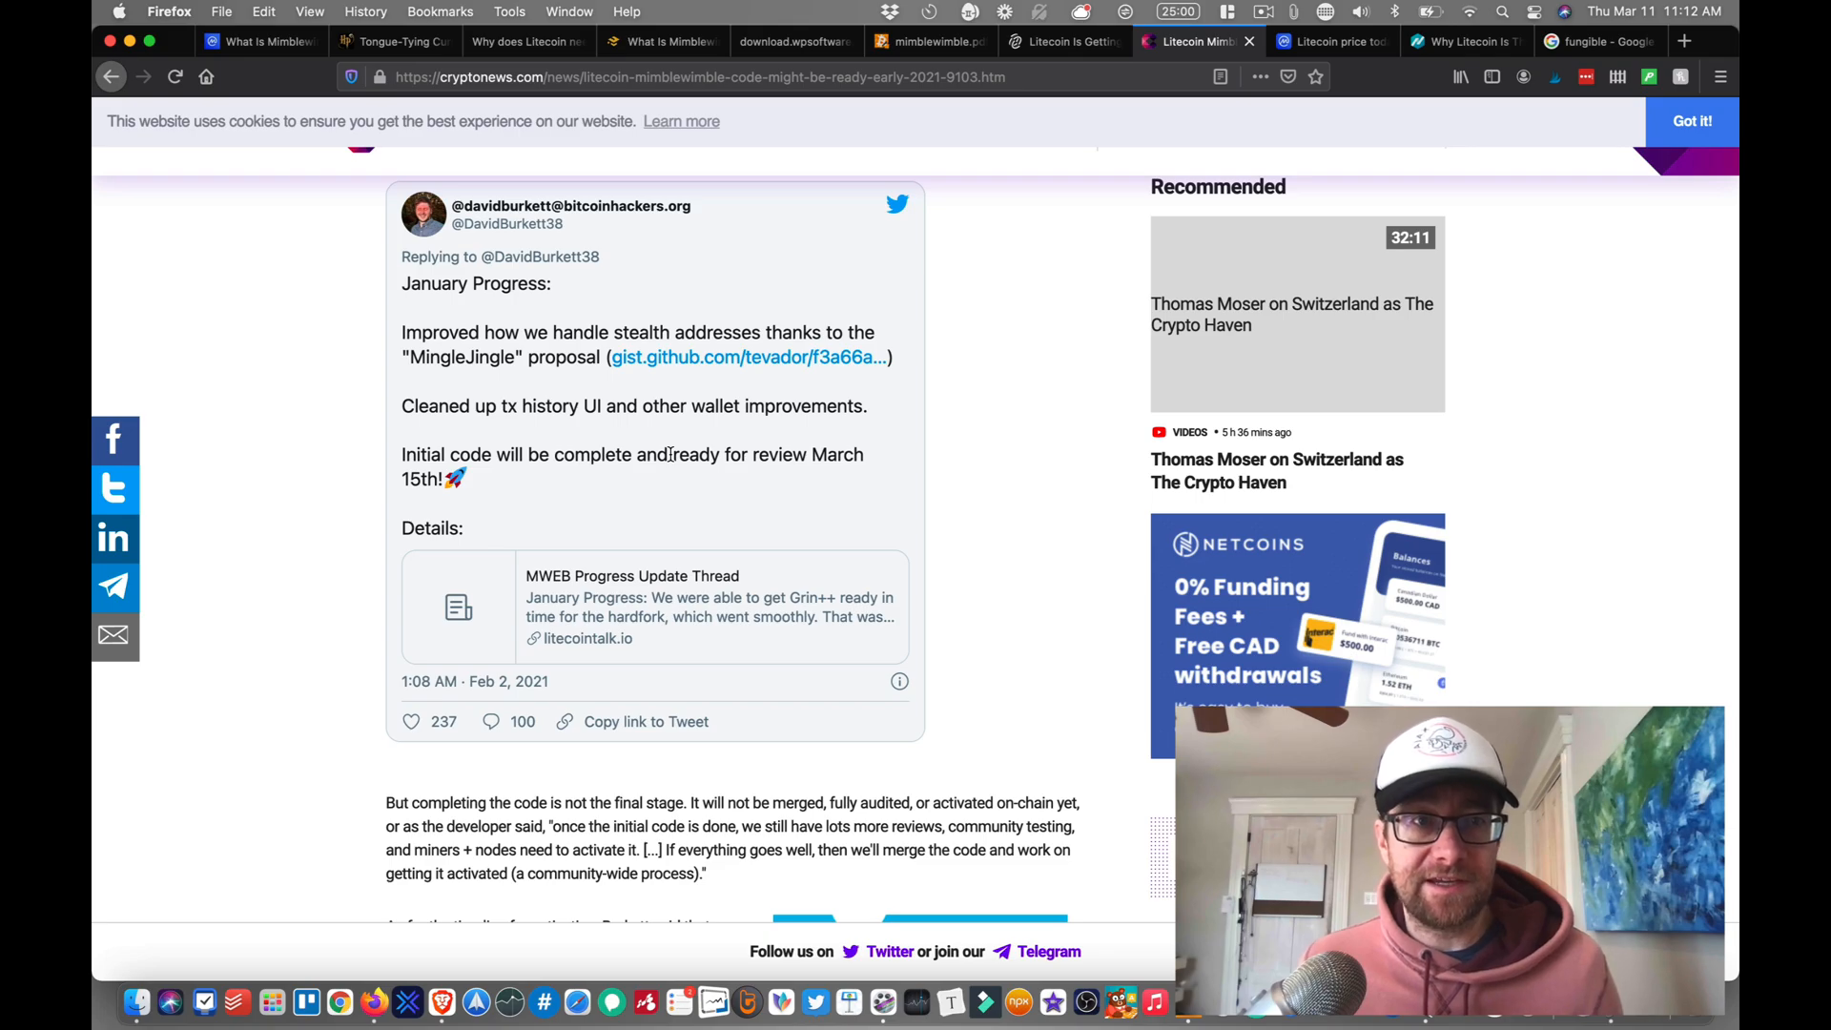
scroll(down, 3)
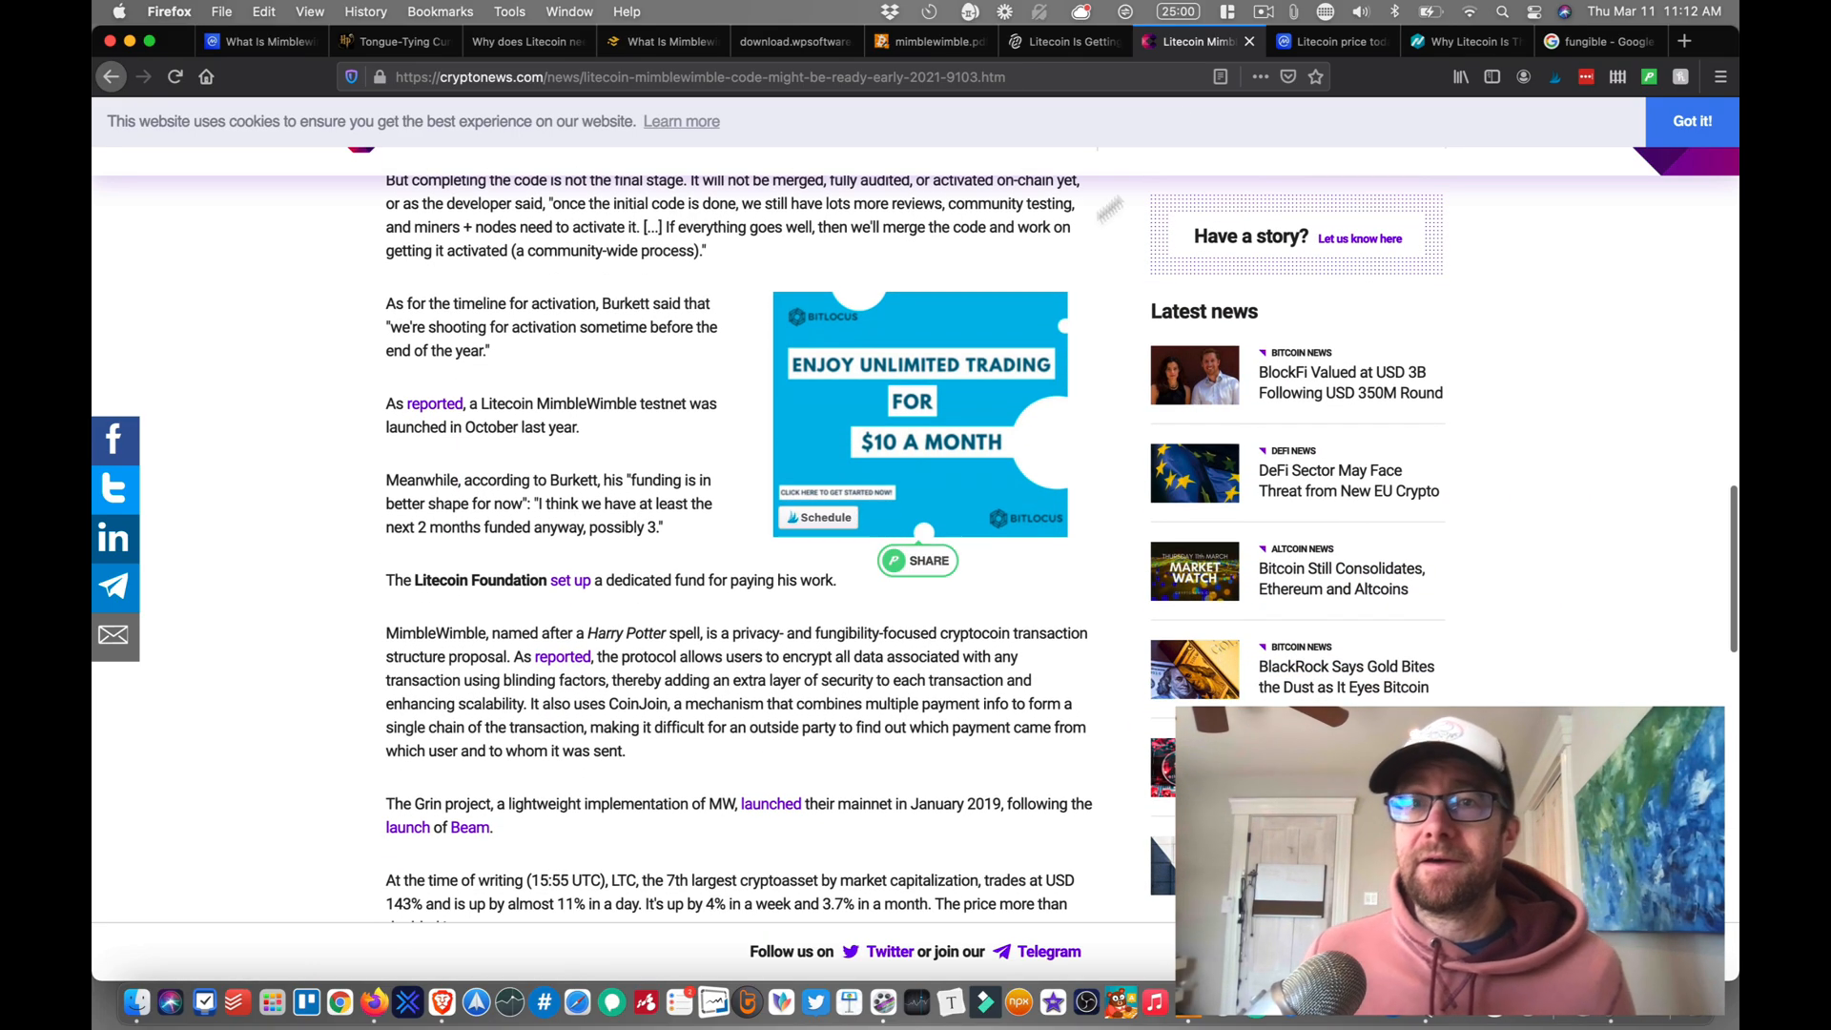
click(1462, 42)
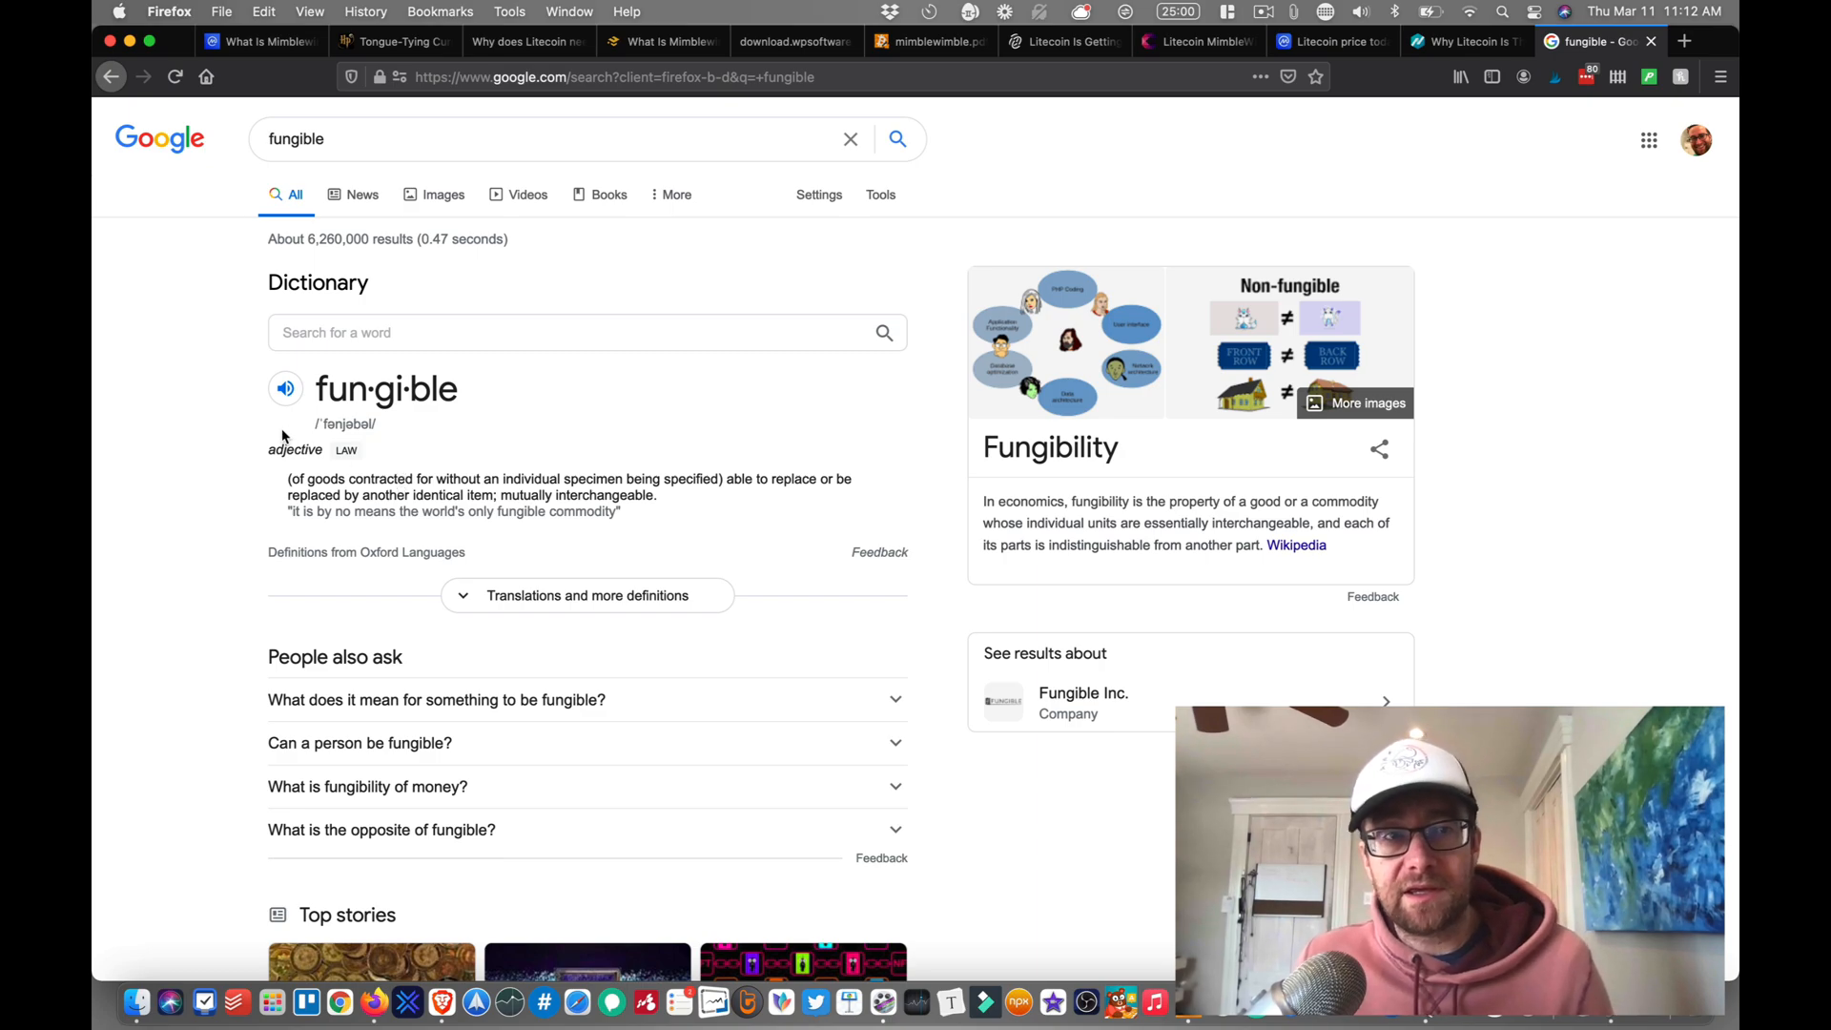
Step: Highlight the word 'fungible' in Google's dictionary card and return to the Cryptonews MimbleWimble article
double_click(385, 387)
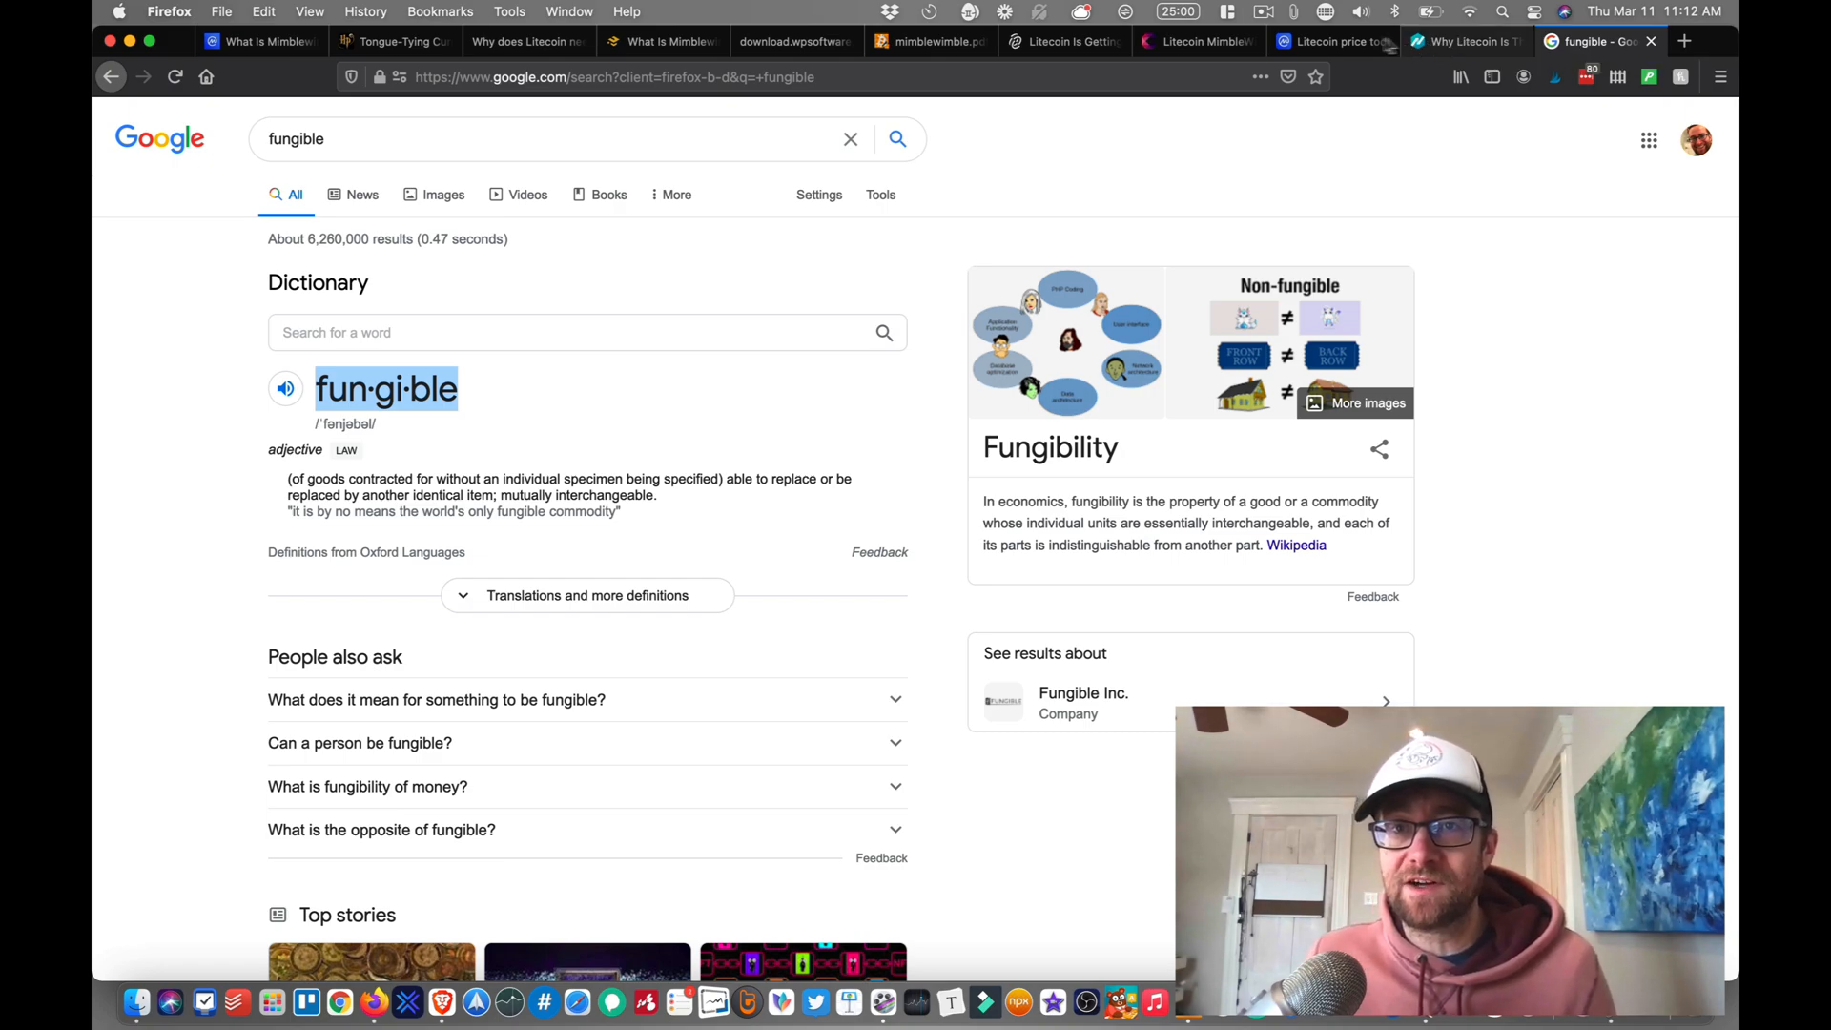
click(1189, 42)
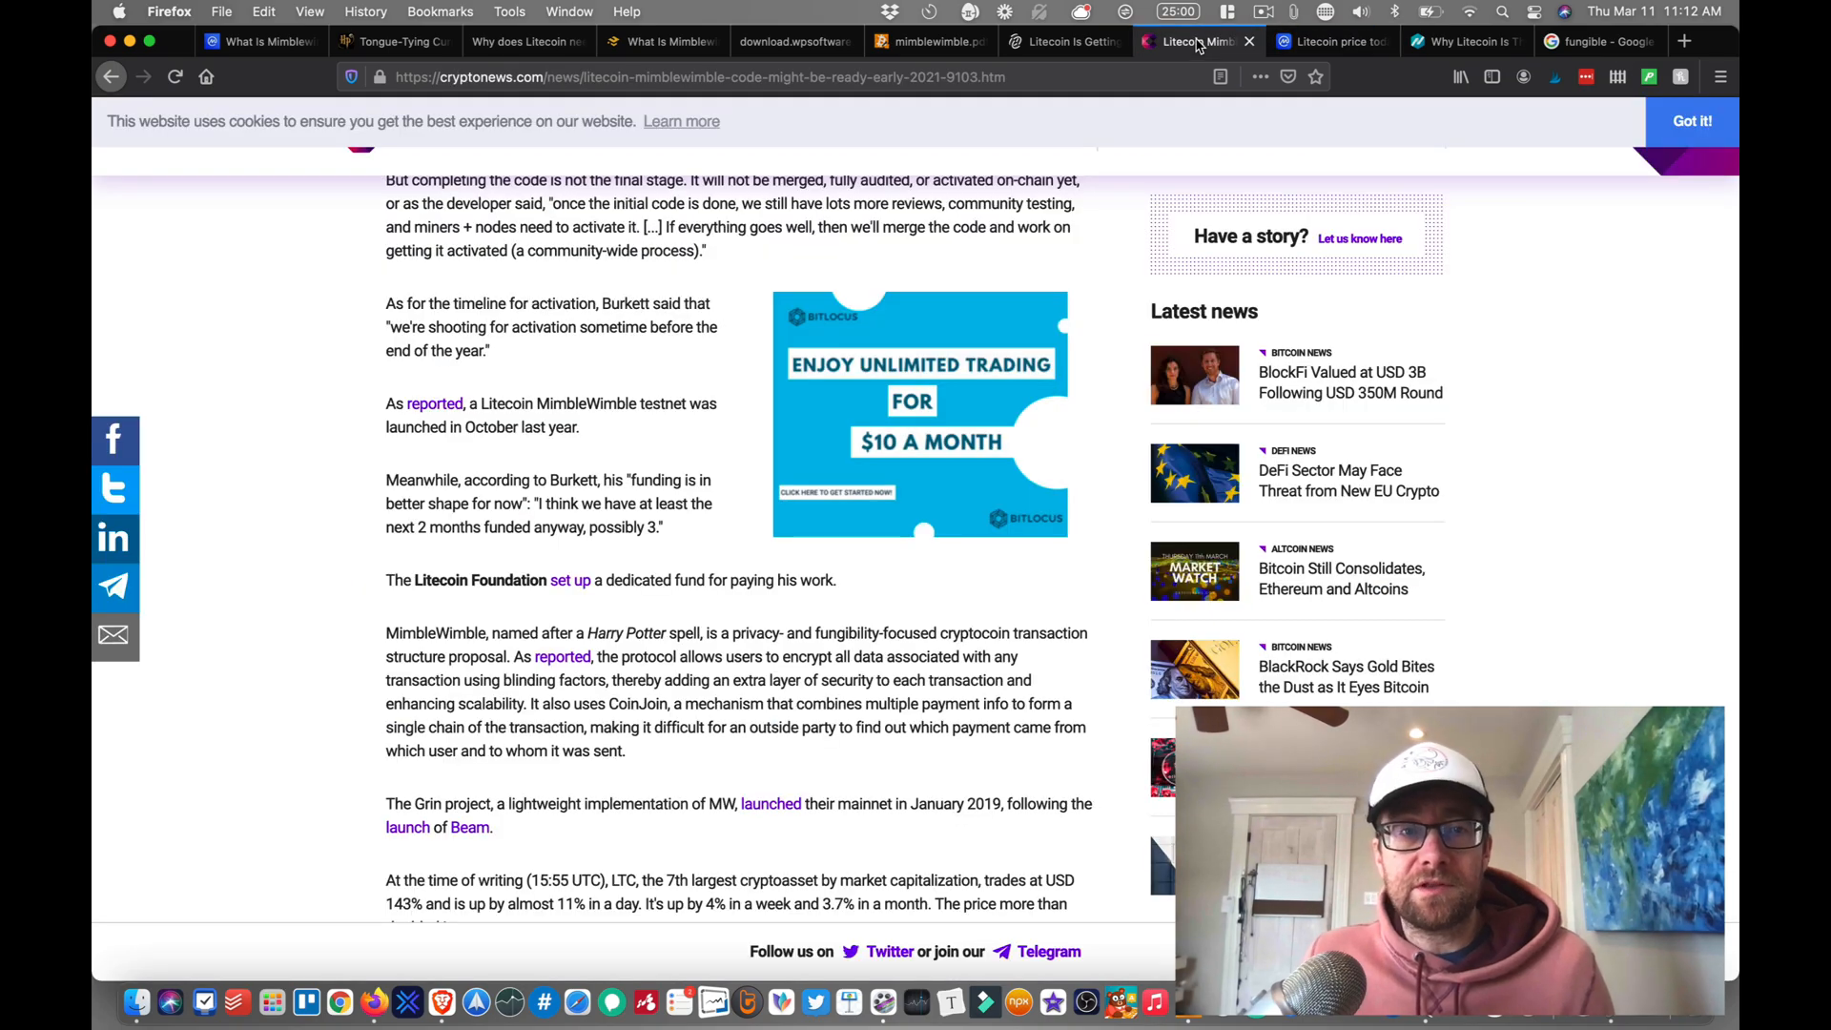
mouse_move(931, 40)
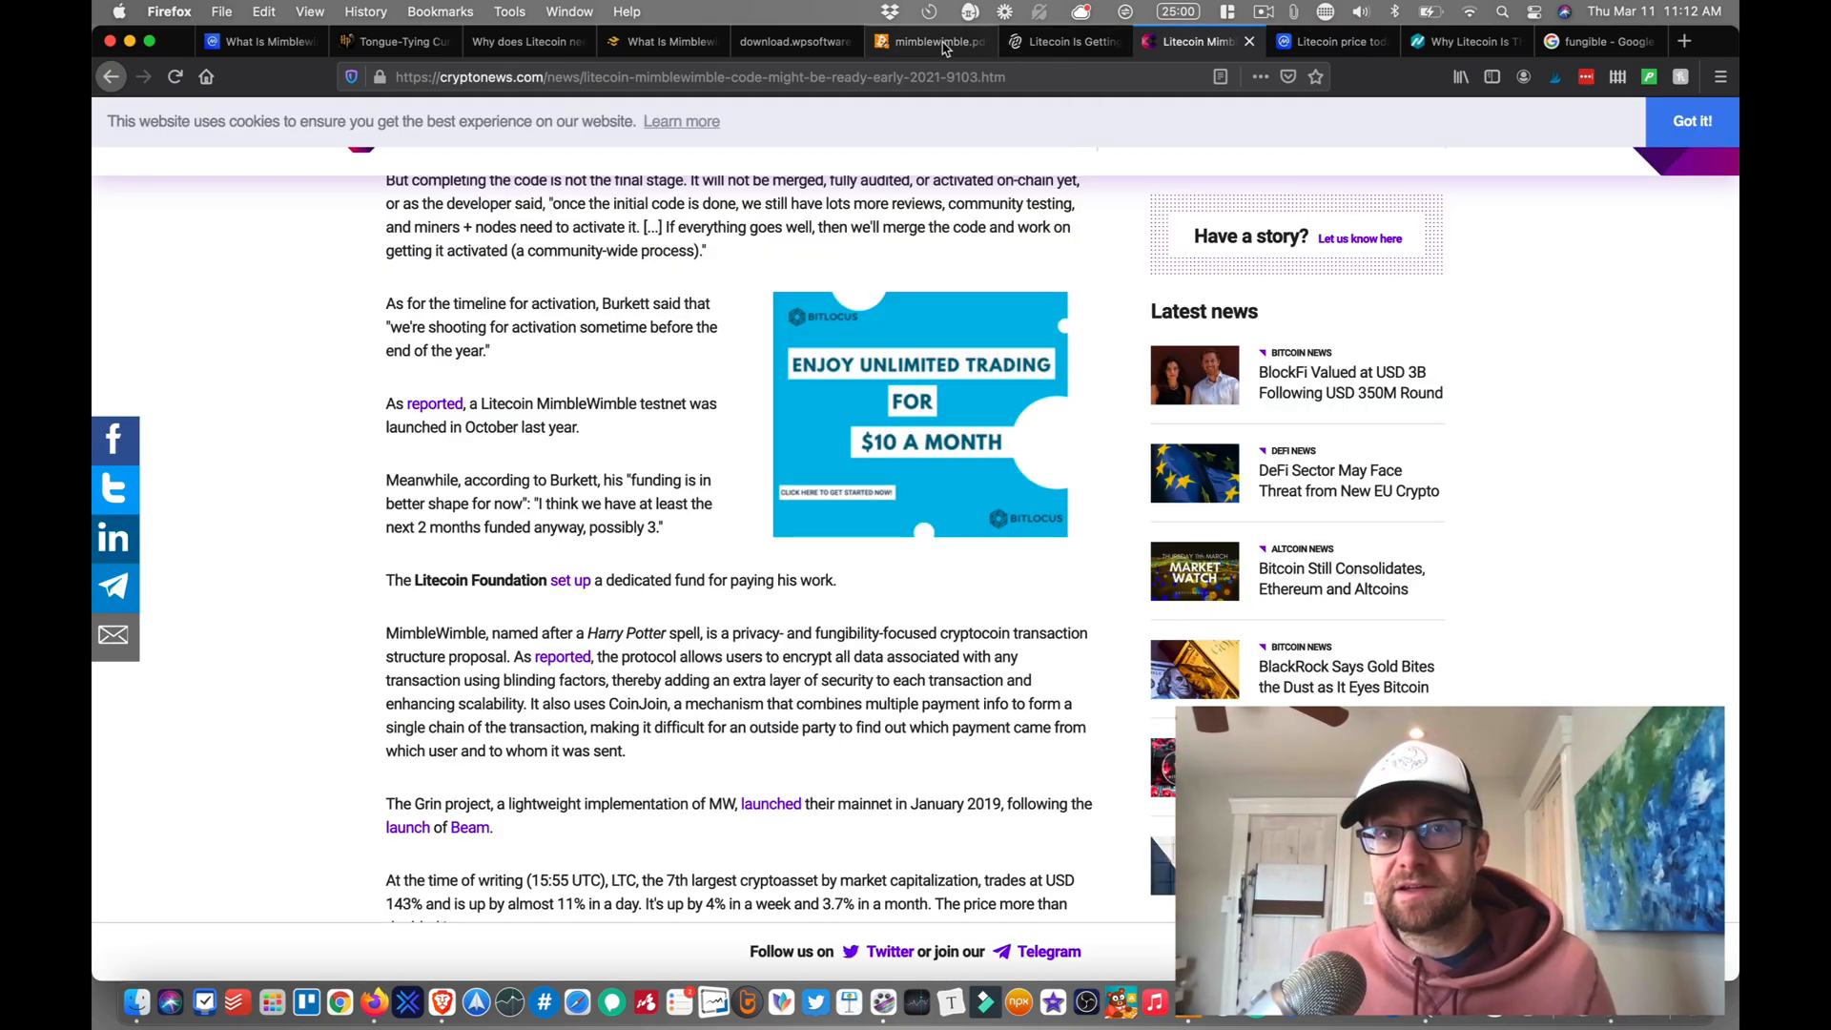
mouse_move(967, 54)
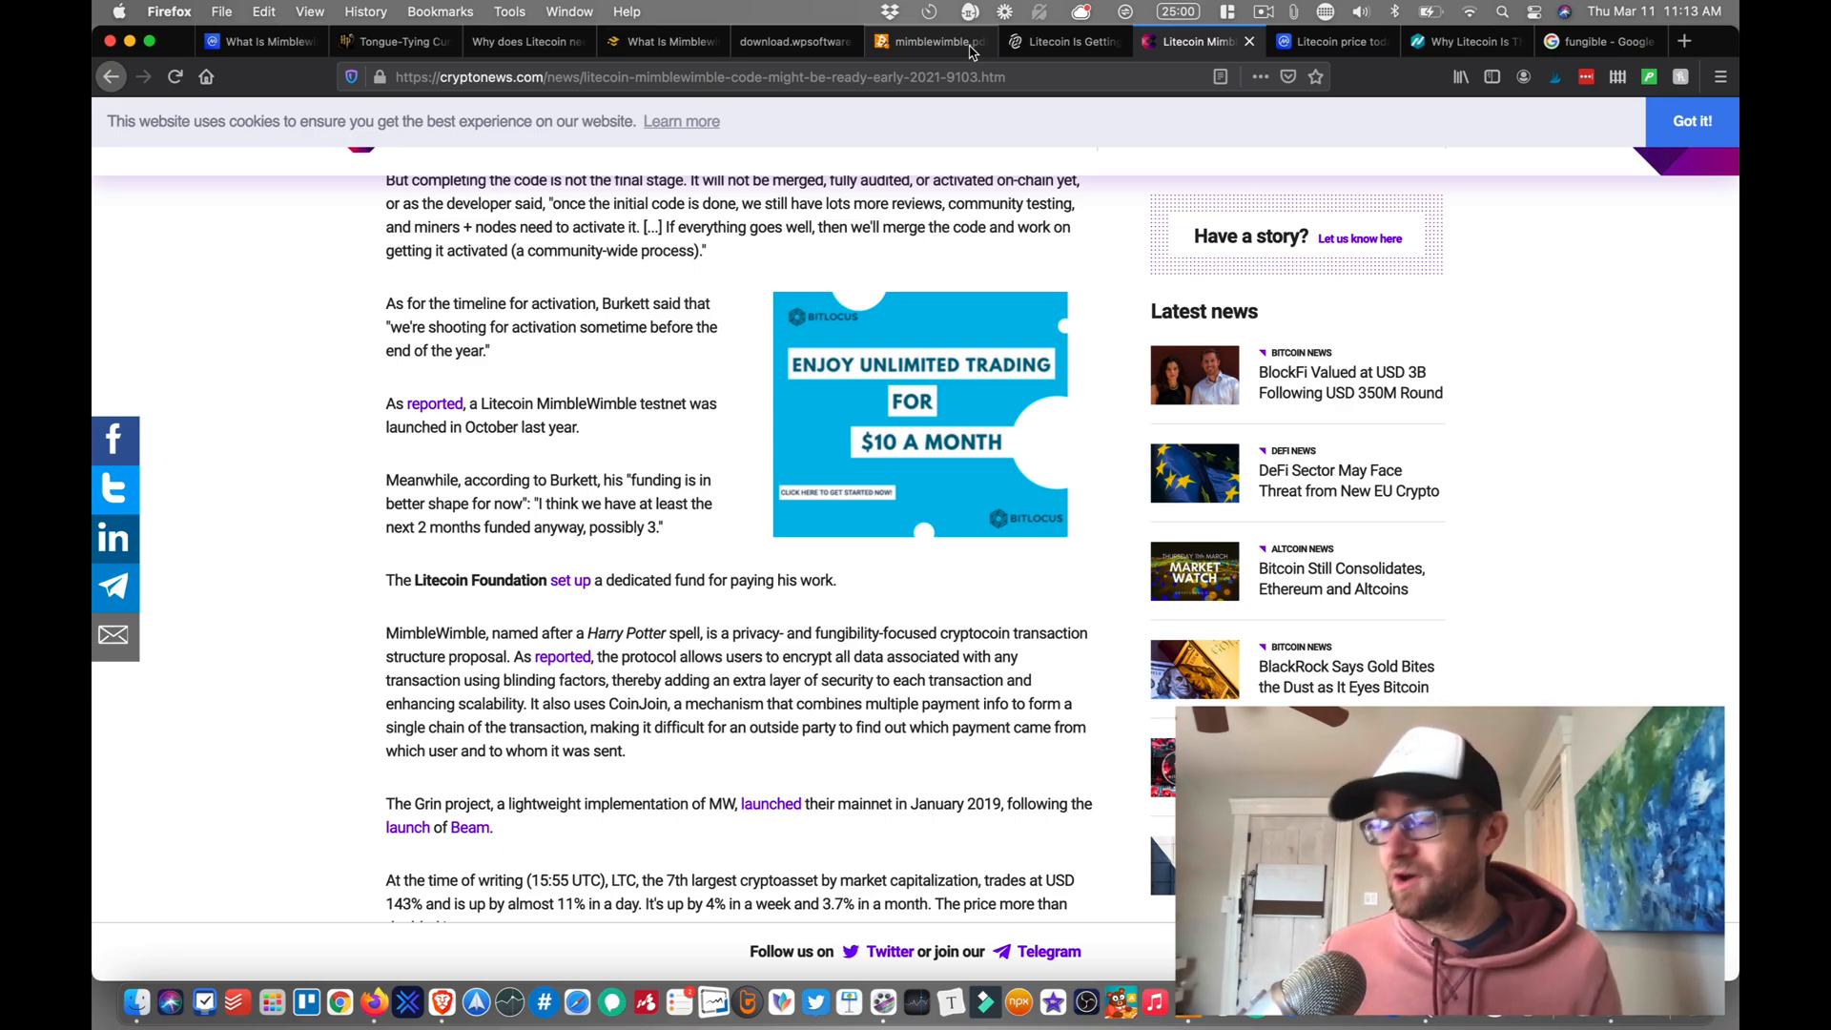
Step: Switch to the Harry Potter Wiki's Tongue-Tying Curse page
click(393, 40)
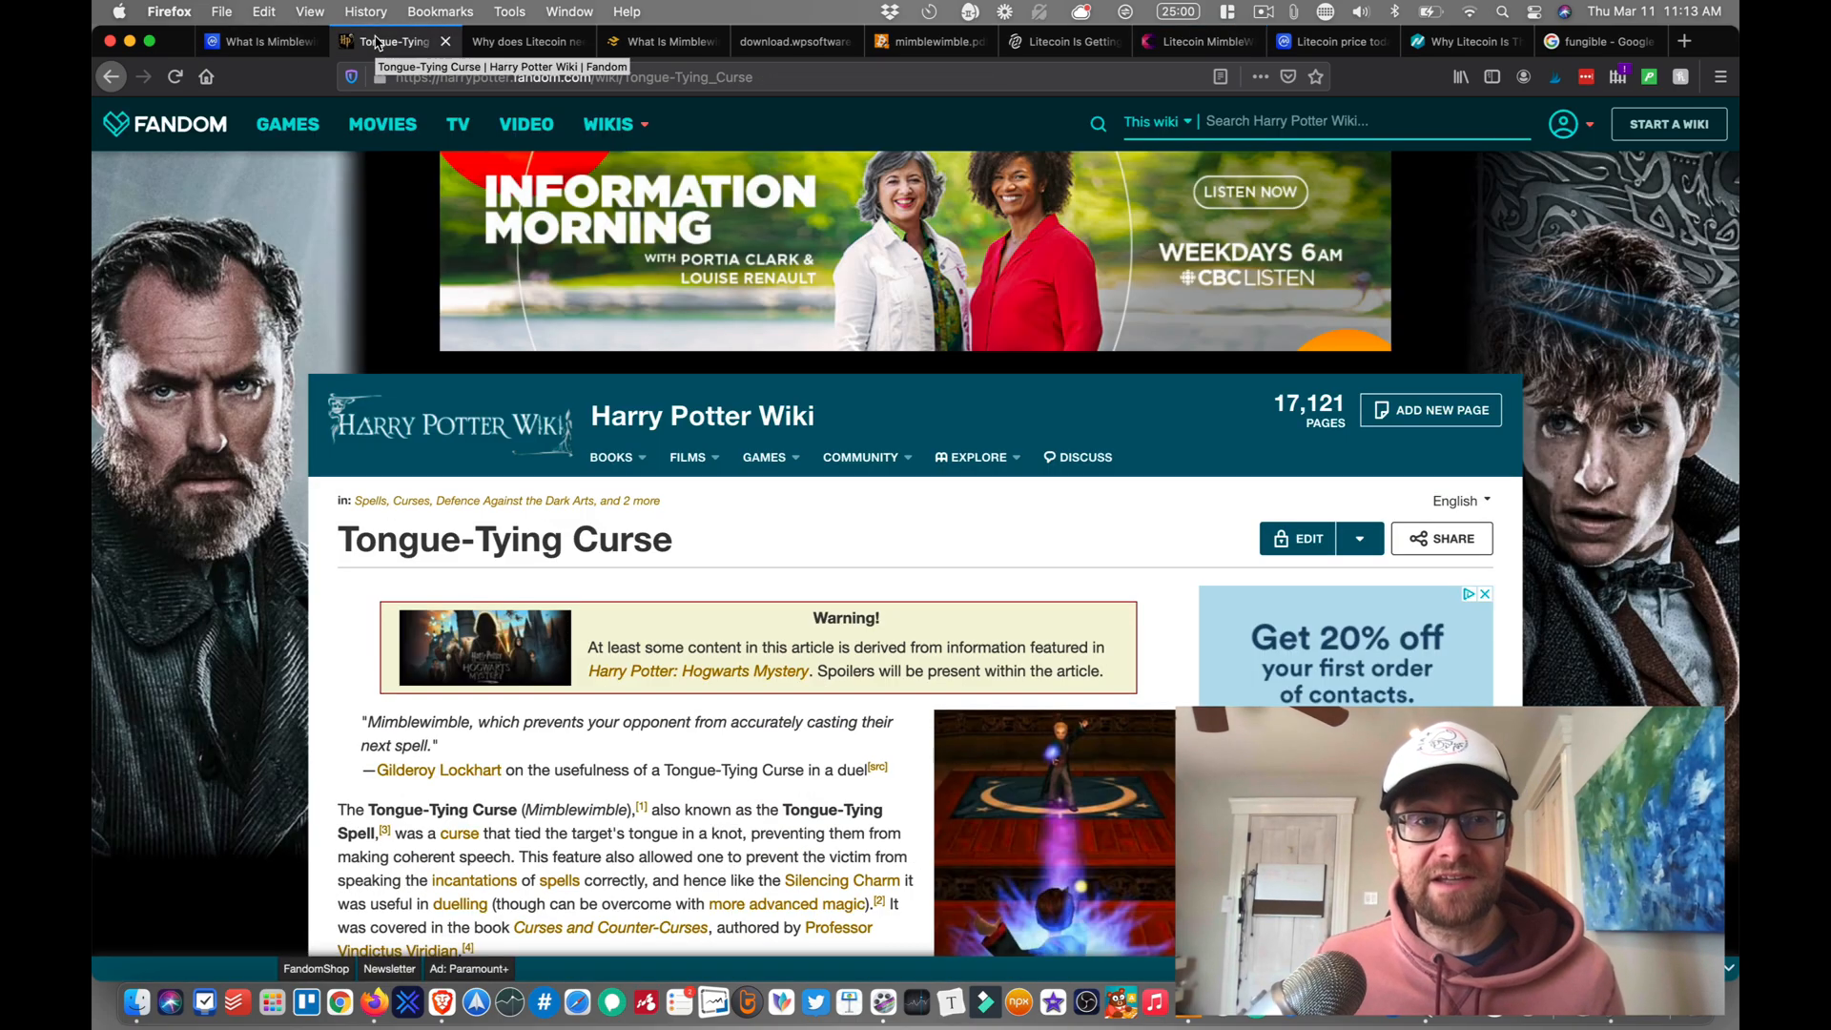